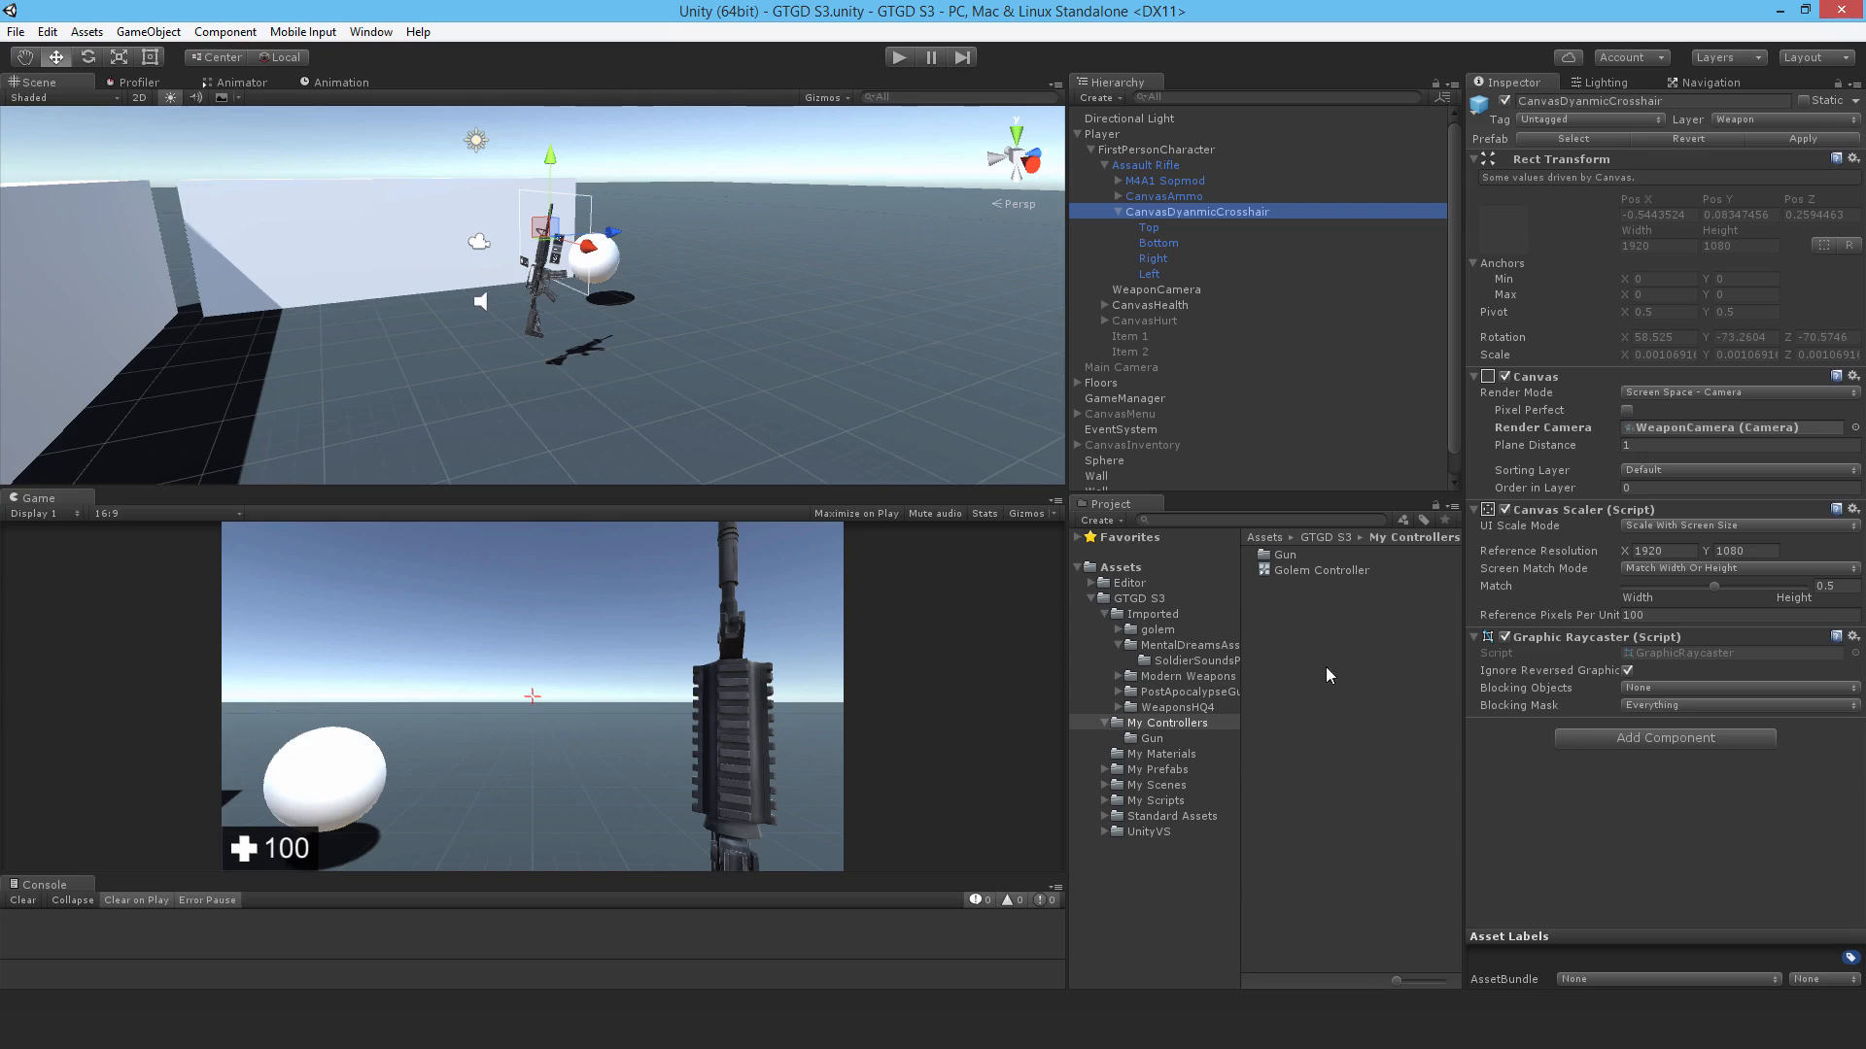
pyautogui.moveTo(1648, 752)
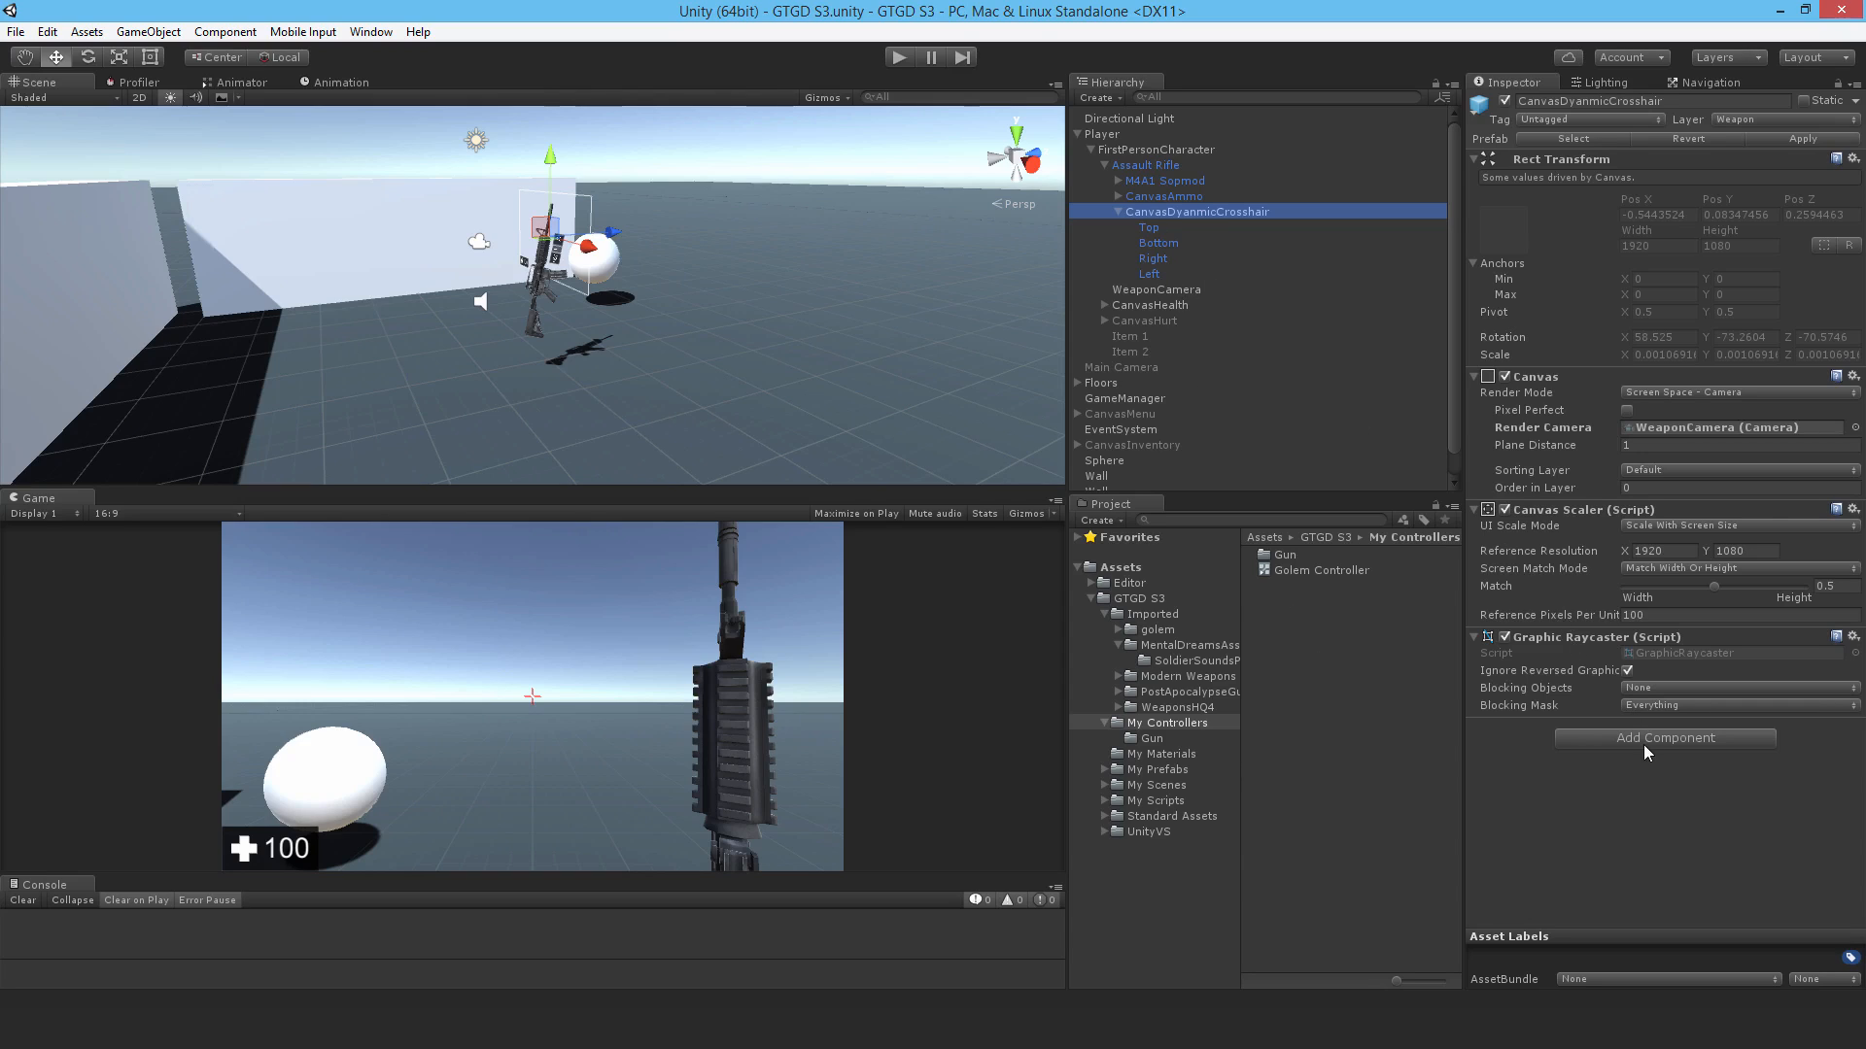
# - Add an Animator to CanvasDynamicCrosshair and create a 'Dynamic Crosshair' folder in My Controllers
pyautogui.click(1664, 738)
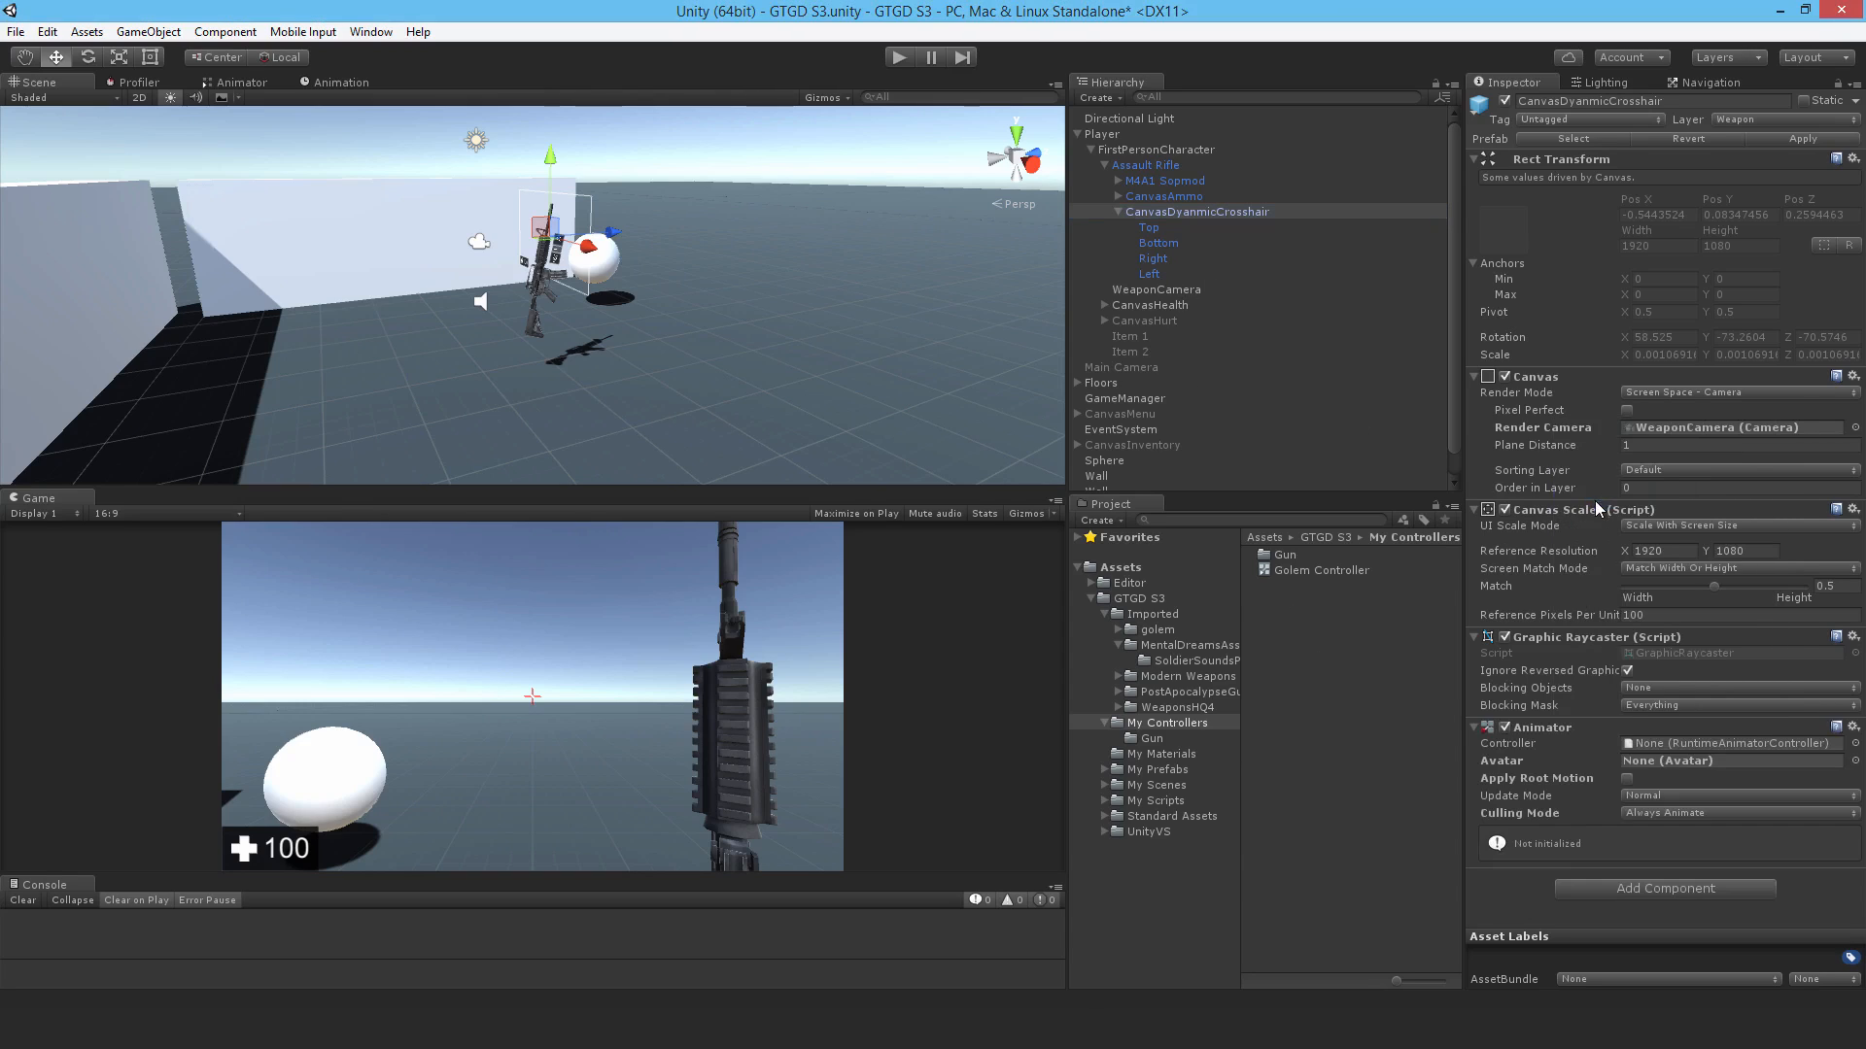
pyautogui.moveTo(1642, 809)
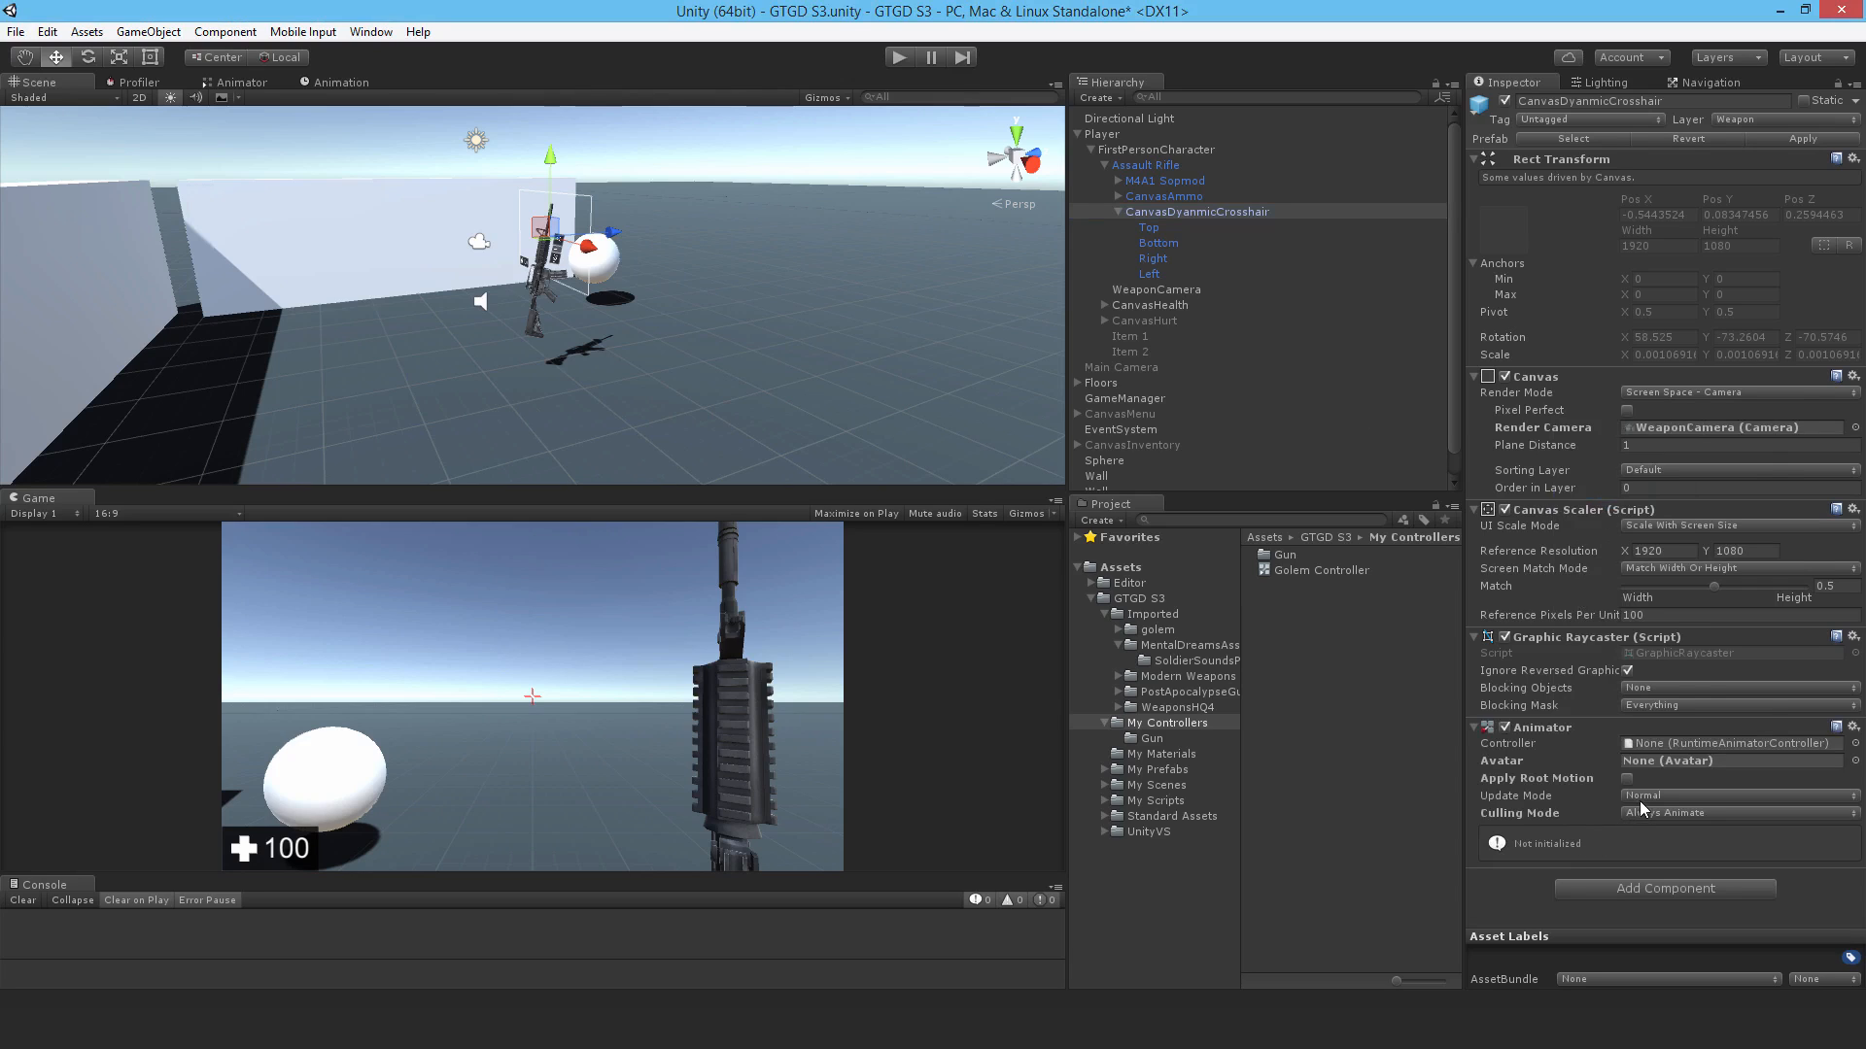
pyautogui.rightClick(1167, 722)
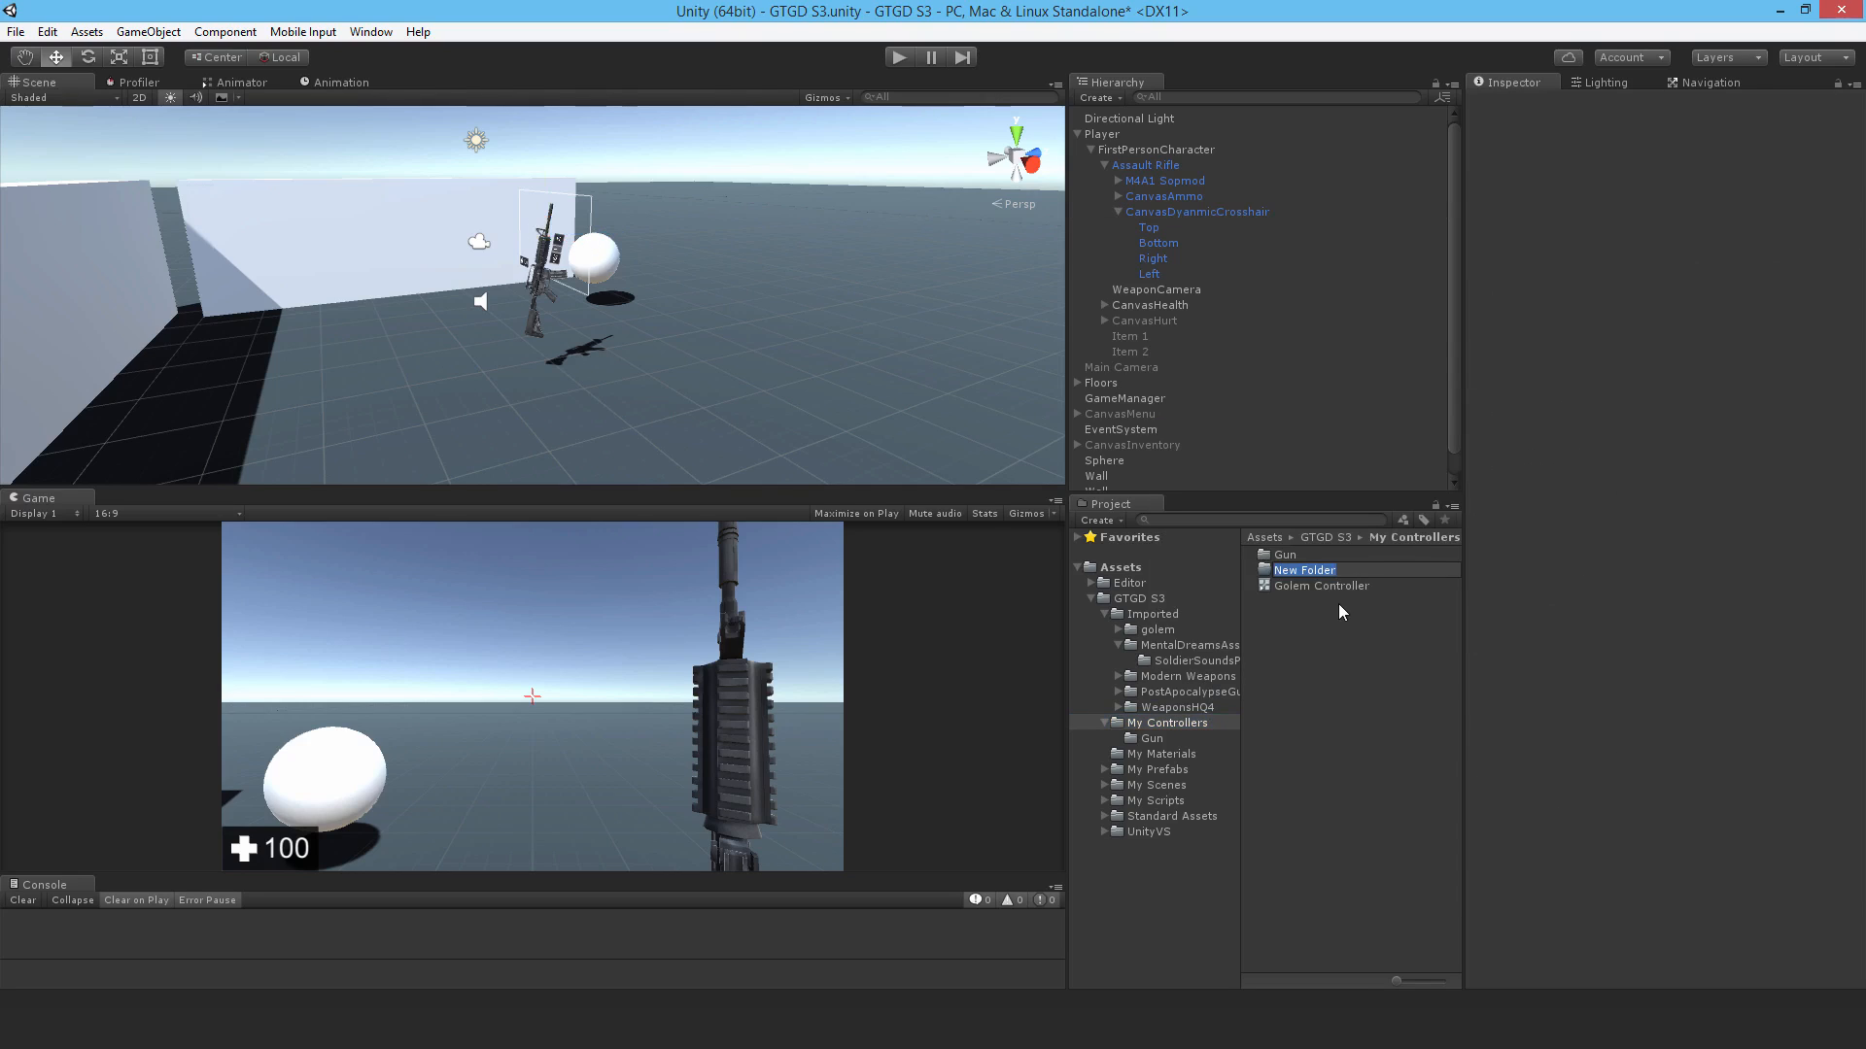
pyautogui.write('Dynamic Crosshair')
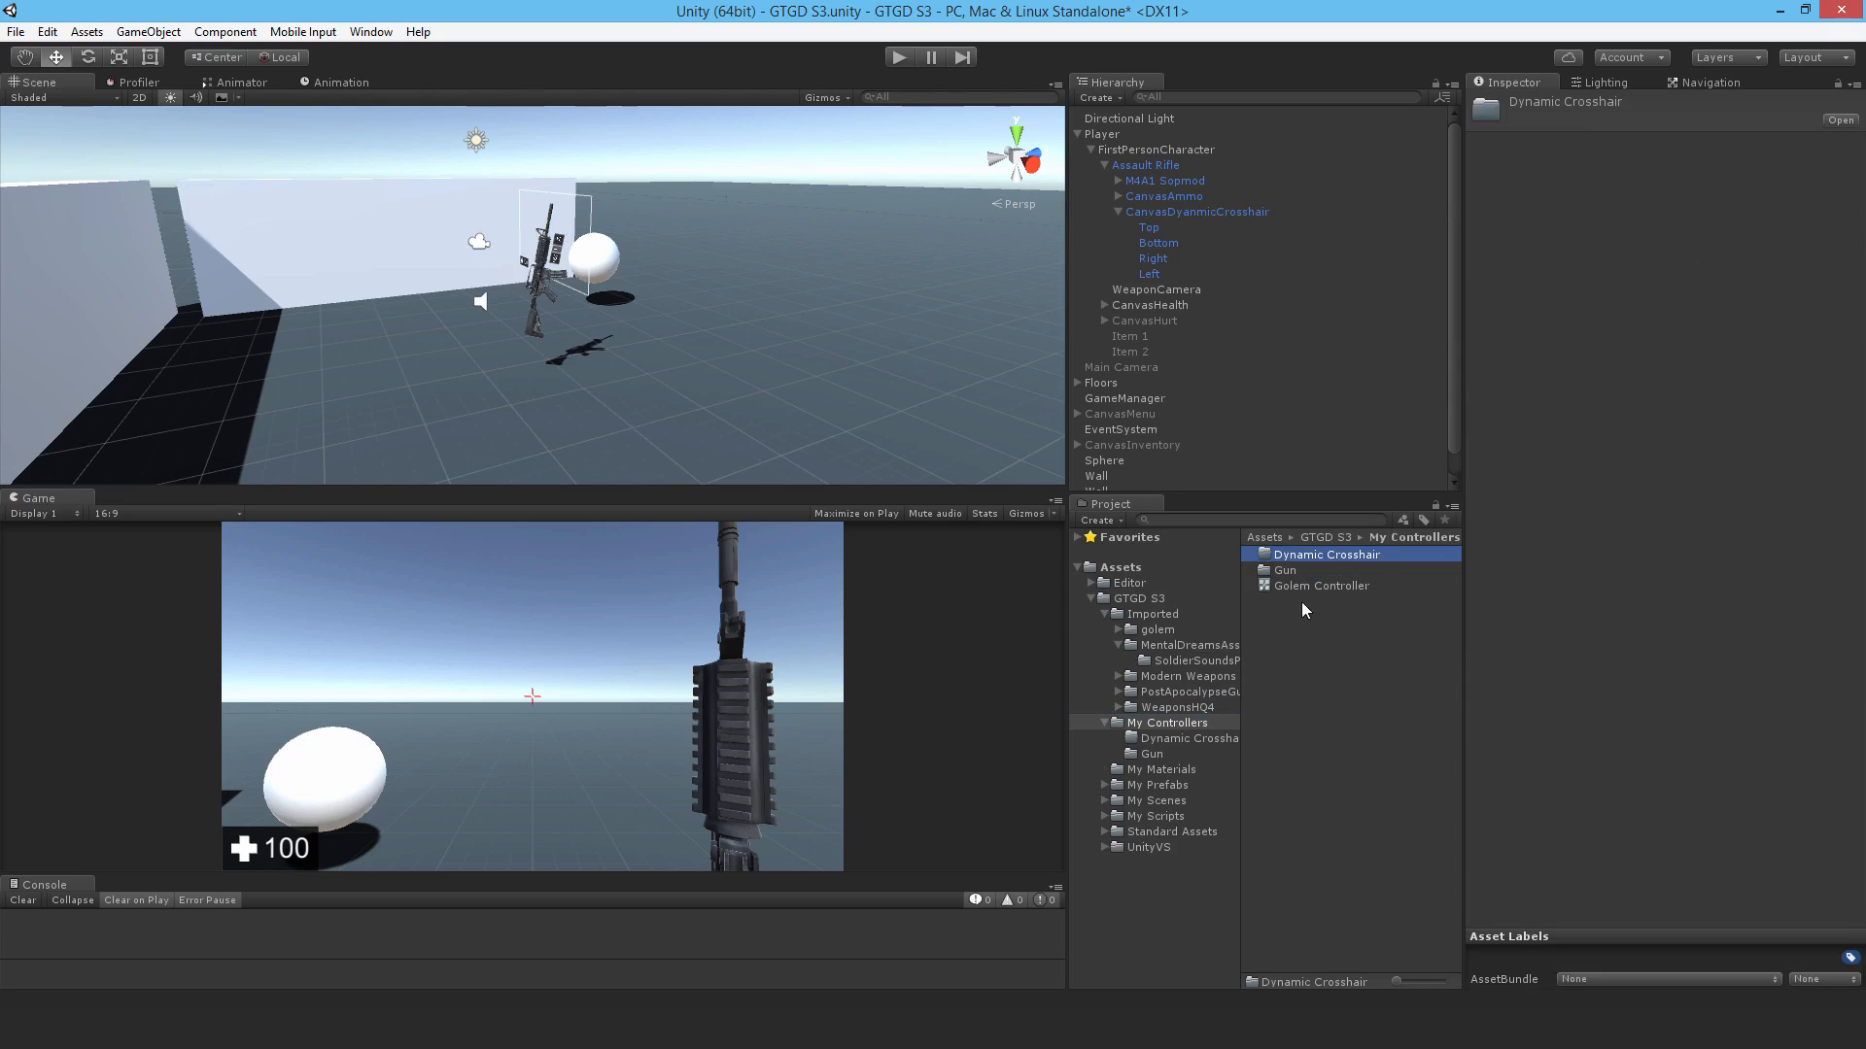
# - Select CanvasDynamicCrosshair and open the Animation window on it
pyautogui.click(1197, 211)
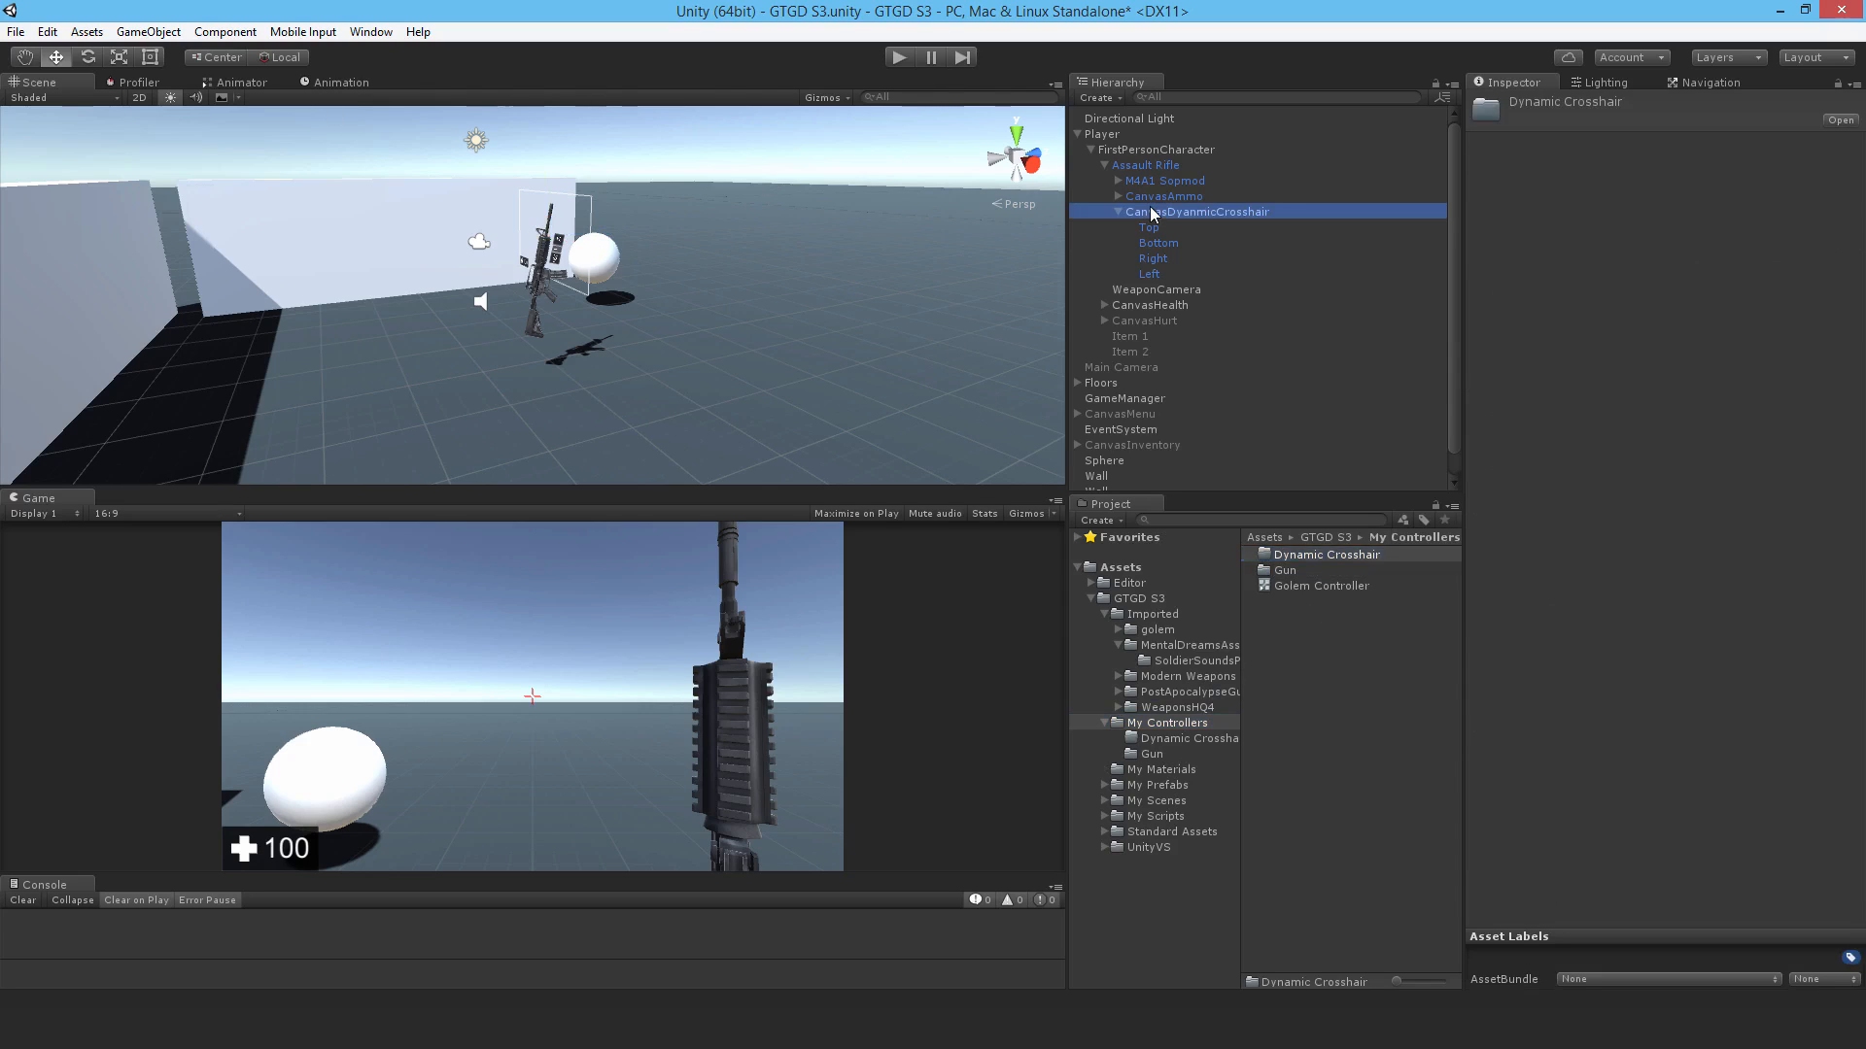
pyautogui.click(1198, 211)
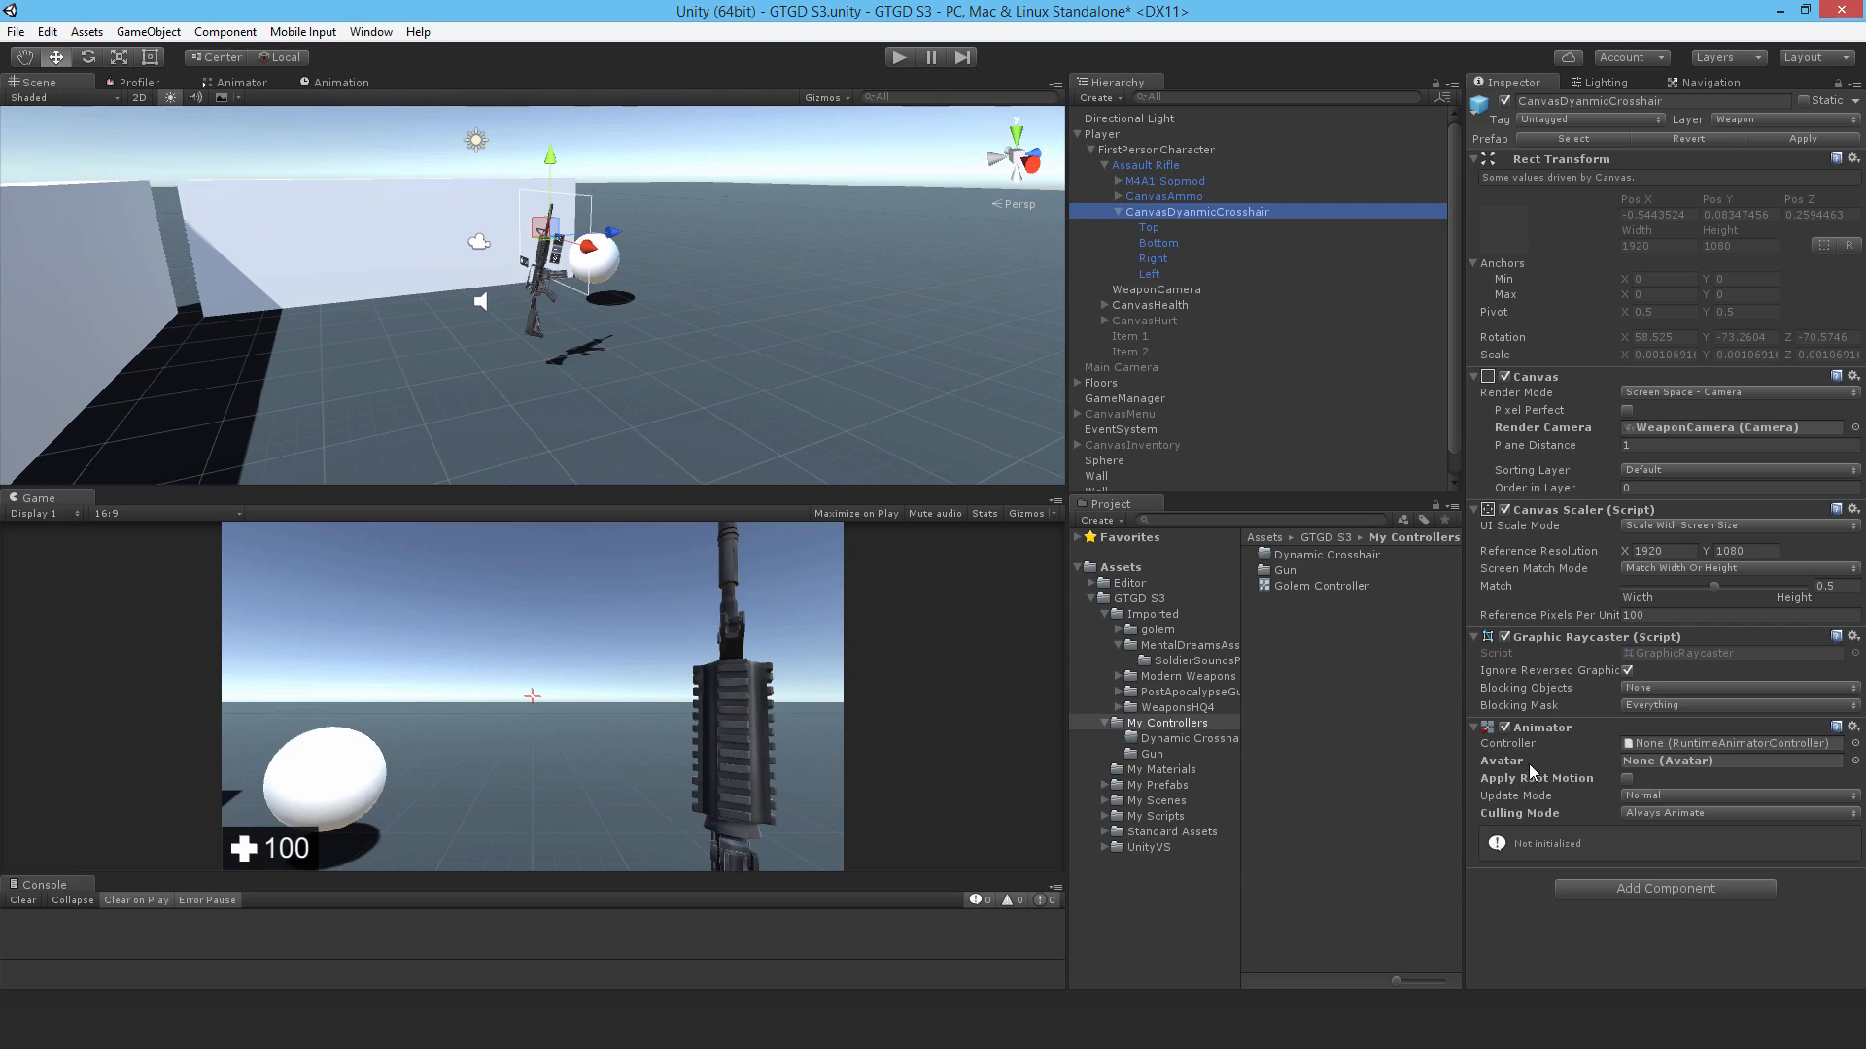
pyautogui.click(343, 82)
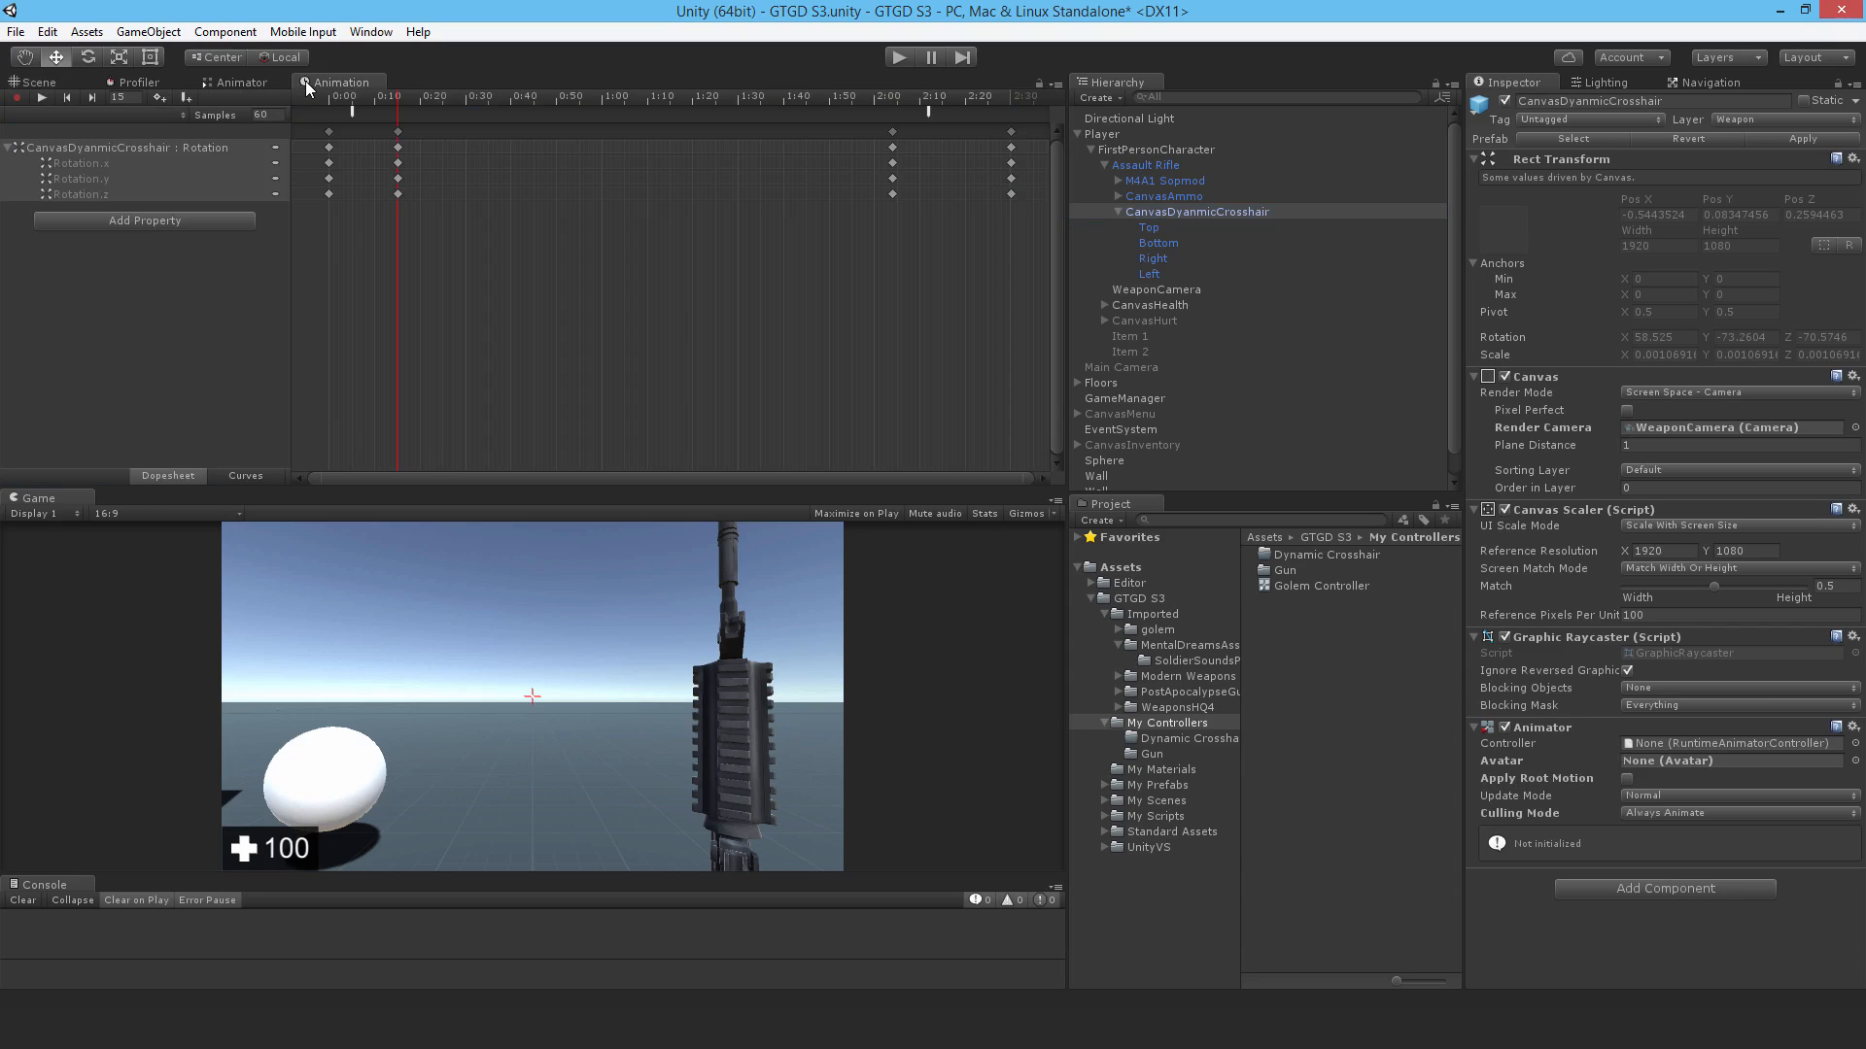
pyautogui.moveTo(304, 88)
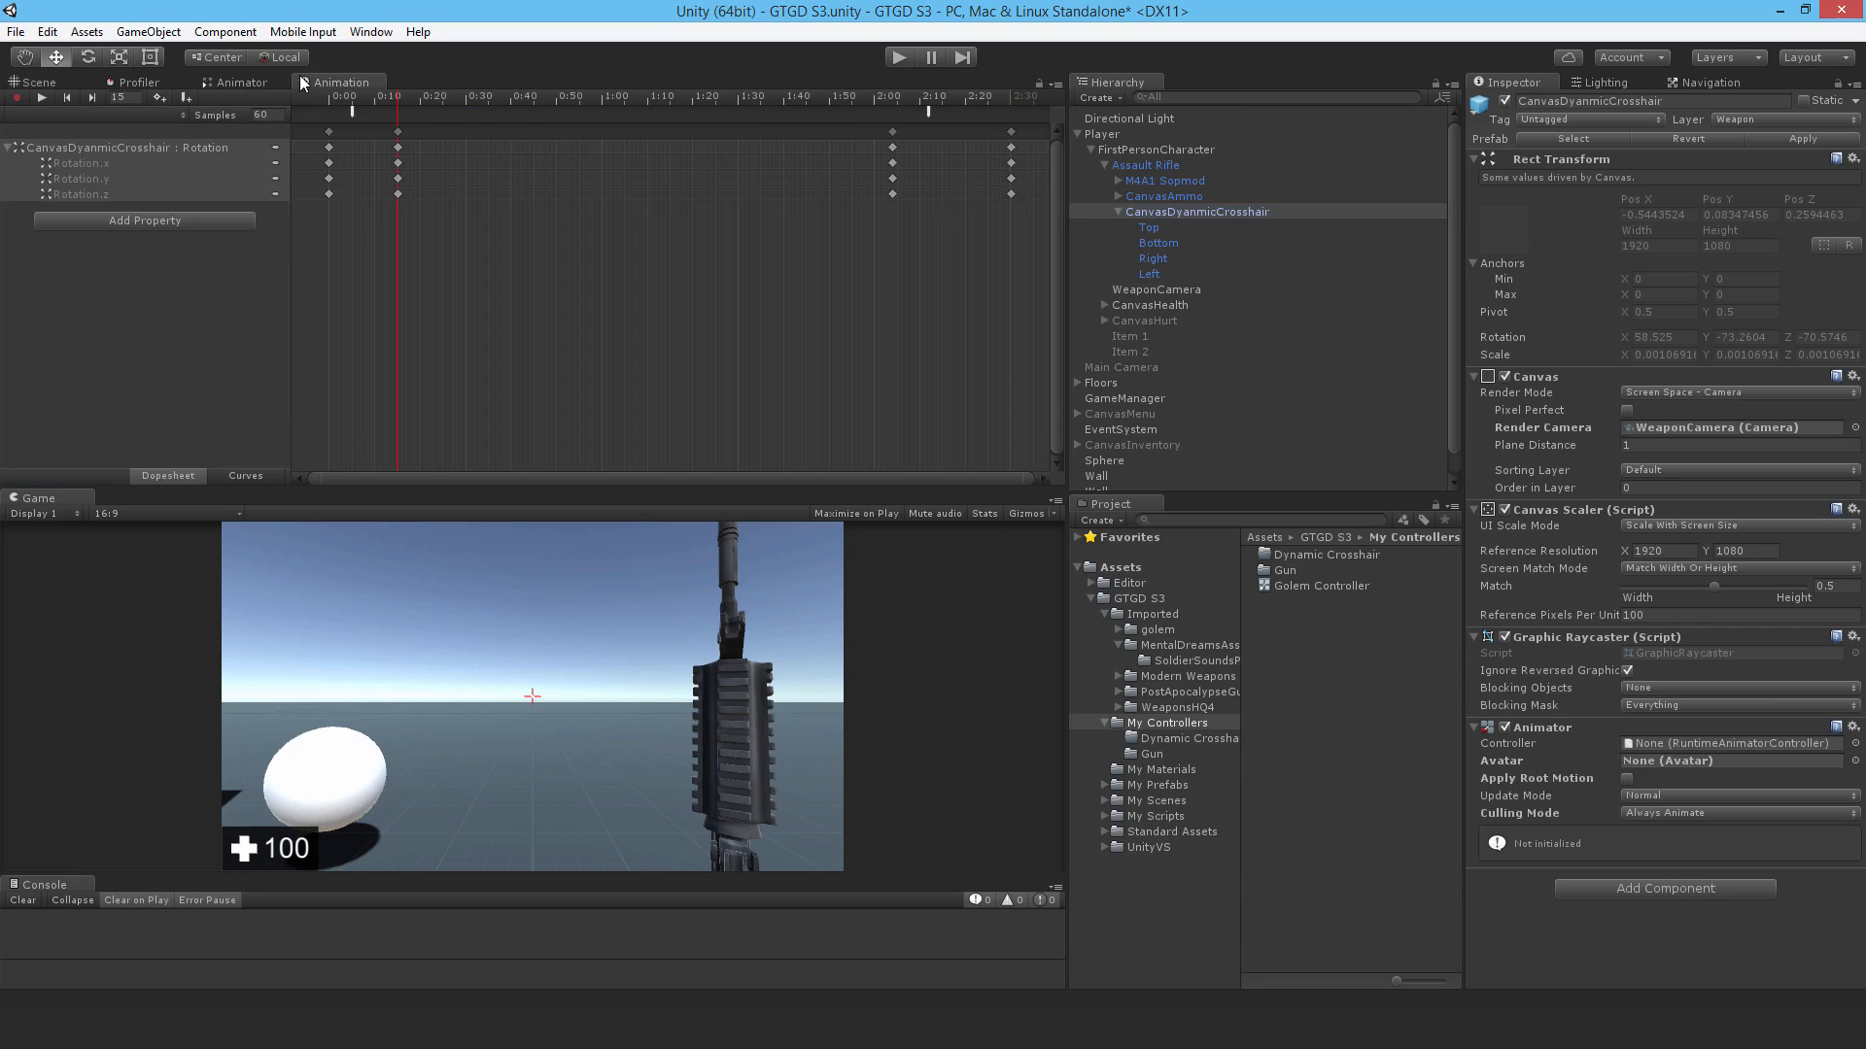
pyautogui.moveTo(698, 376)
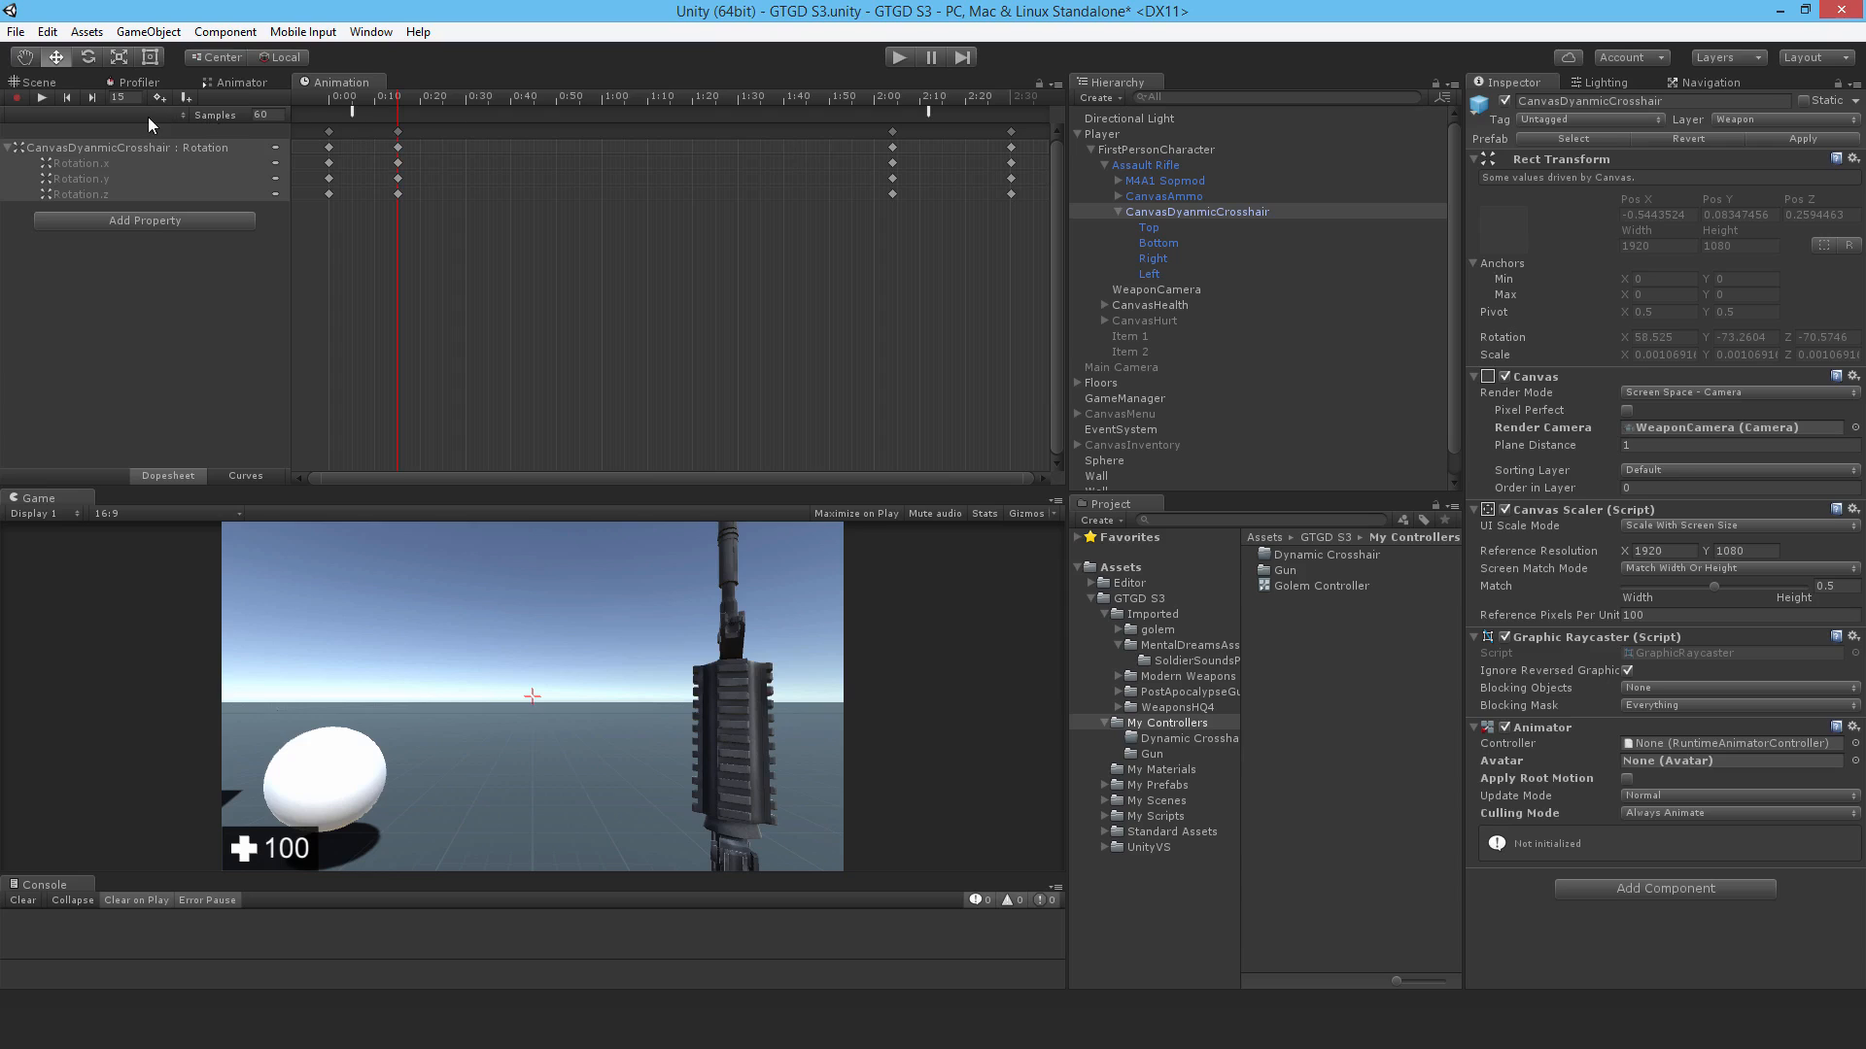
pyautogui.click(1144, 164)
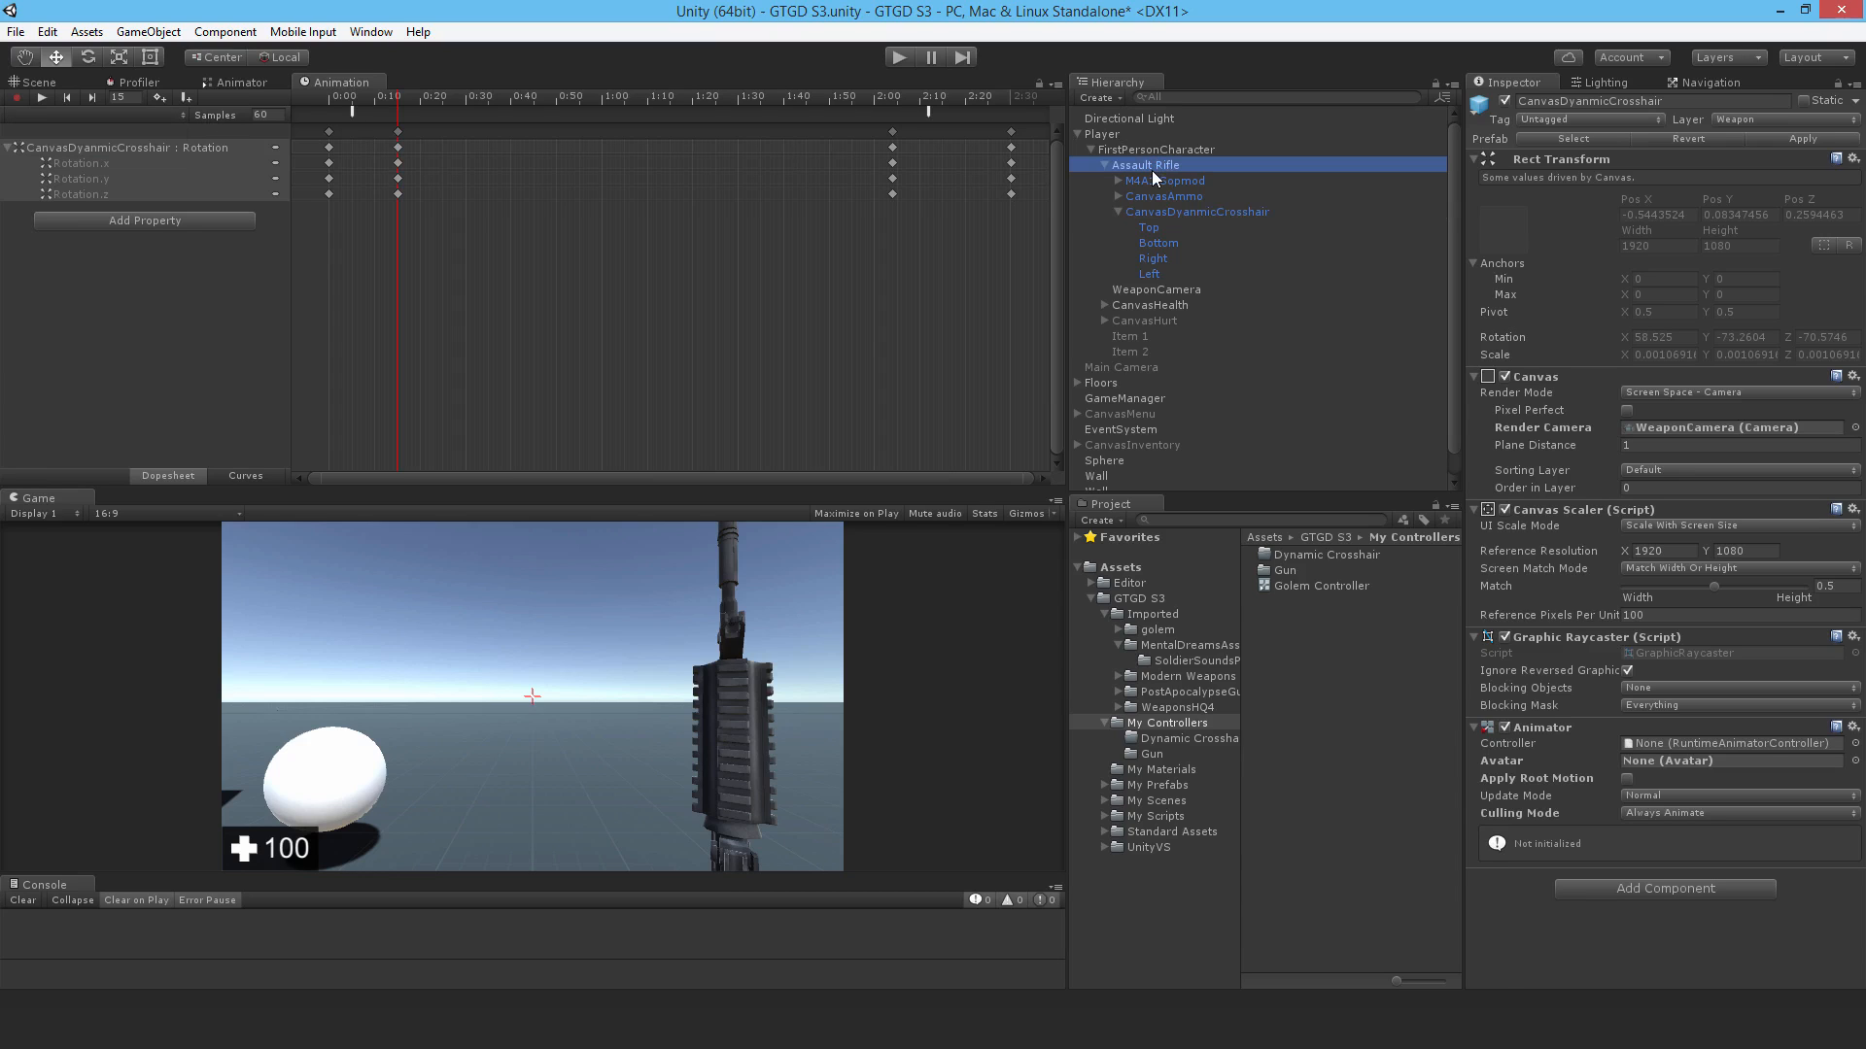
pyautogui.click(1155, 289)
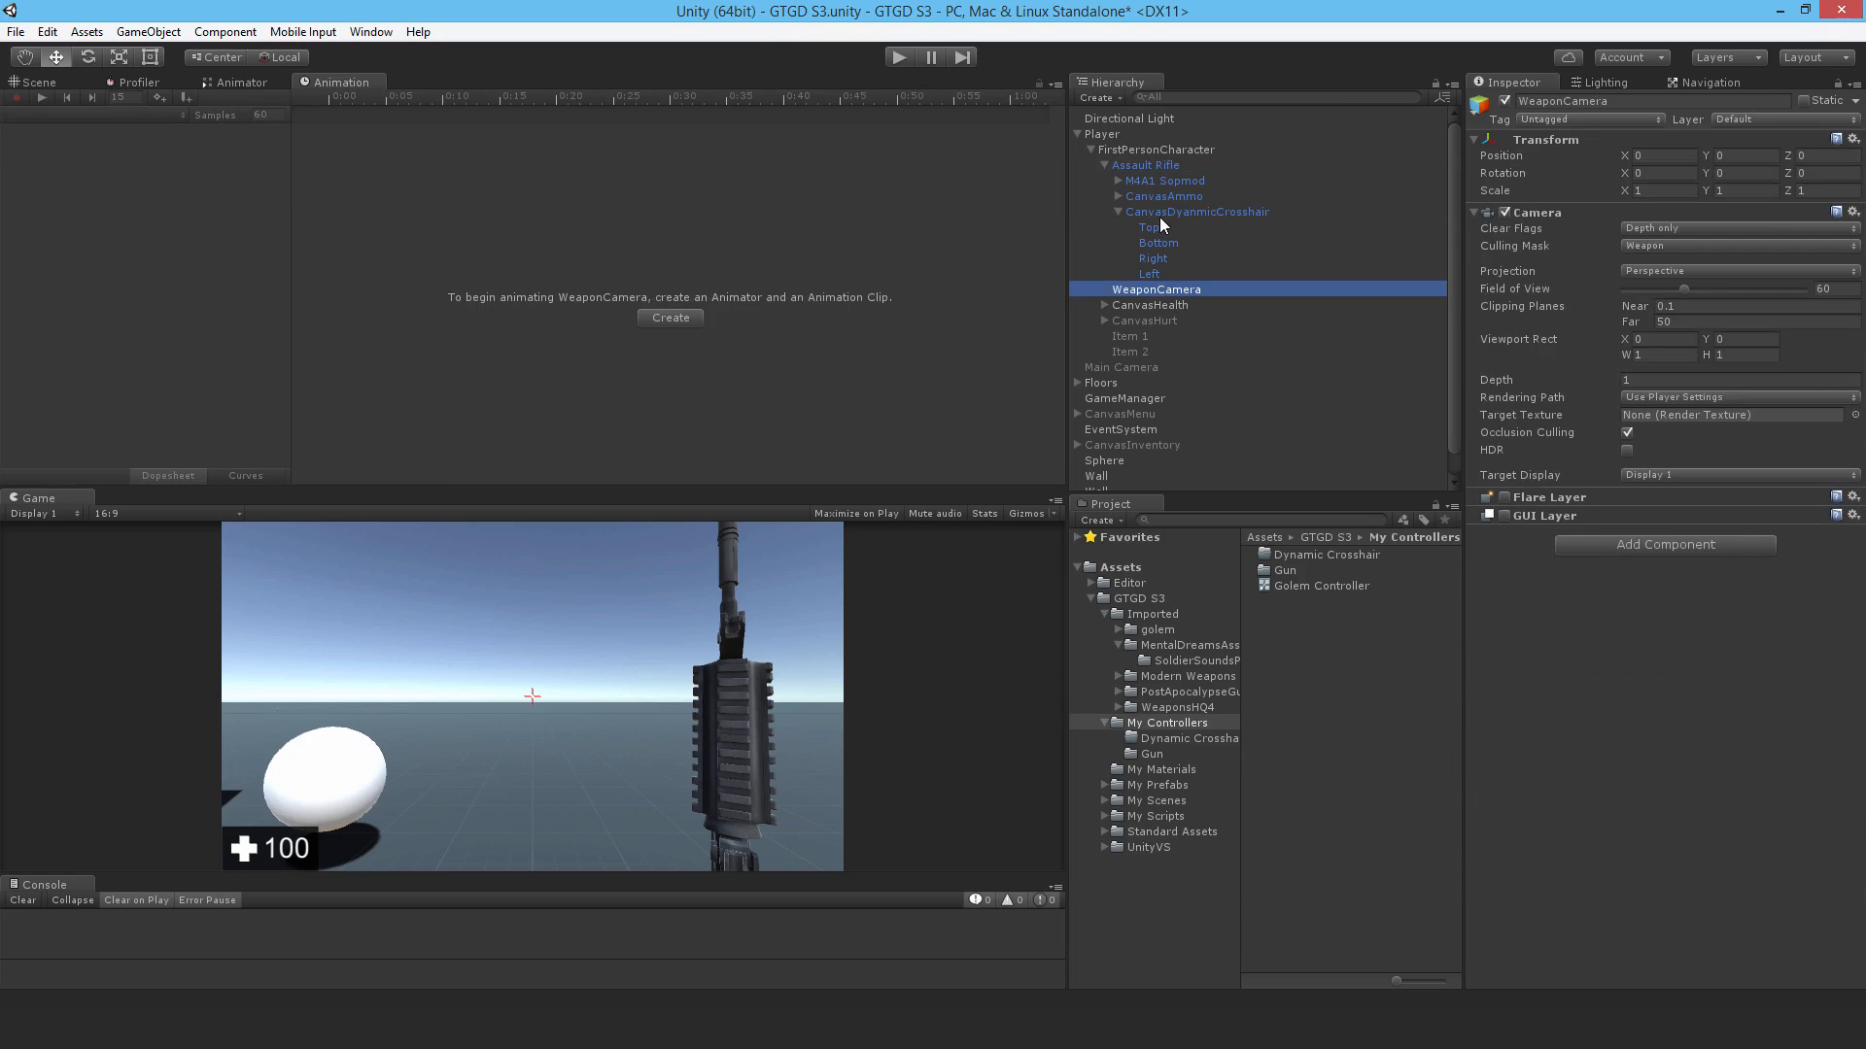
pyautogui.click(1197, 211)
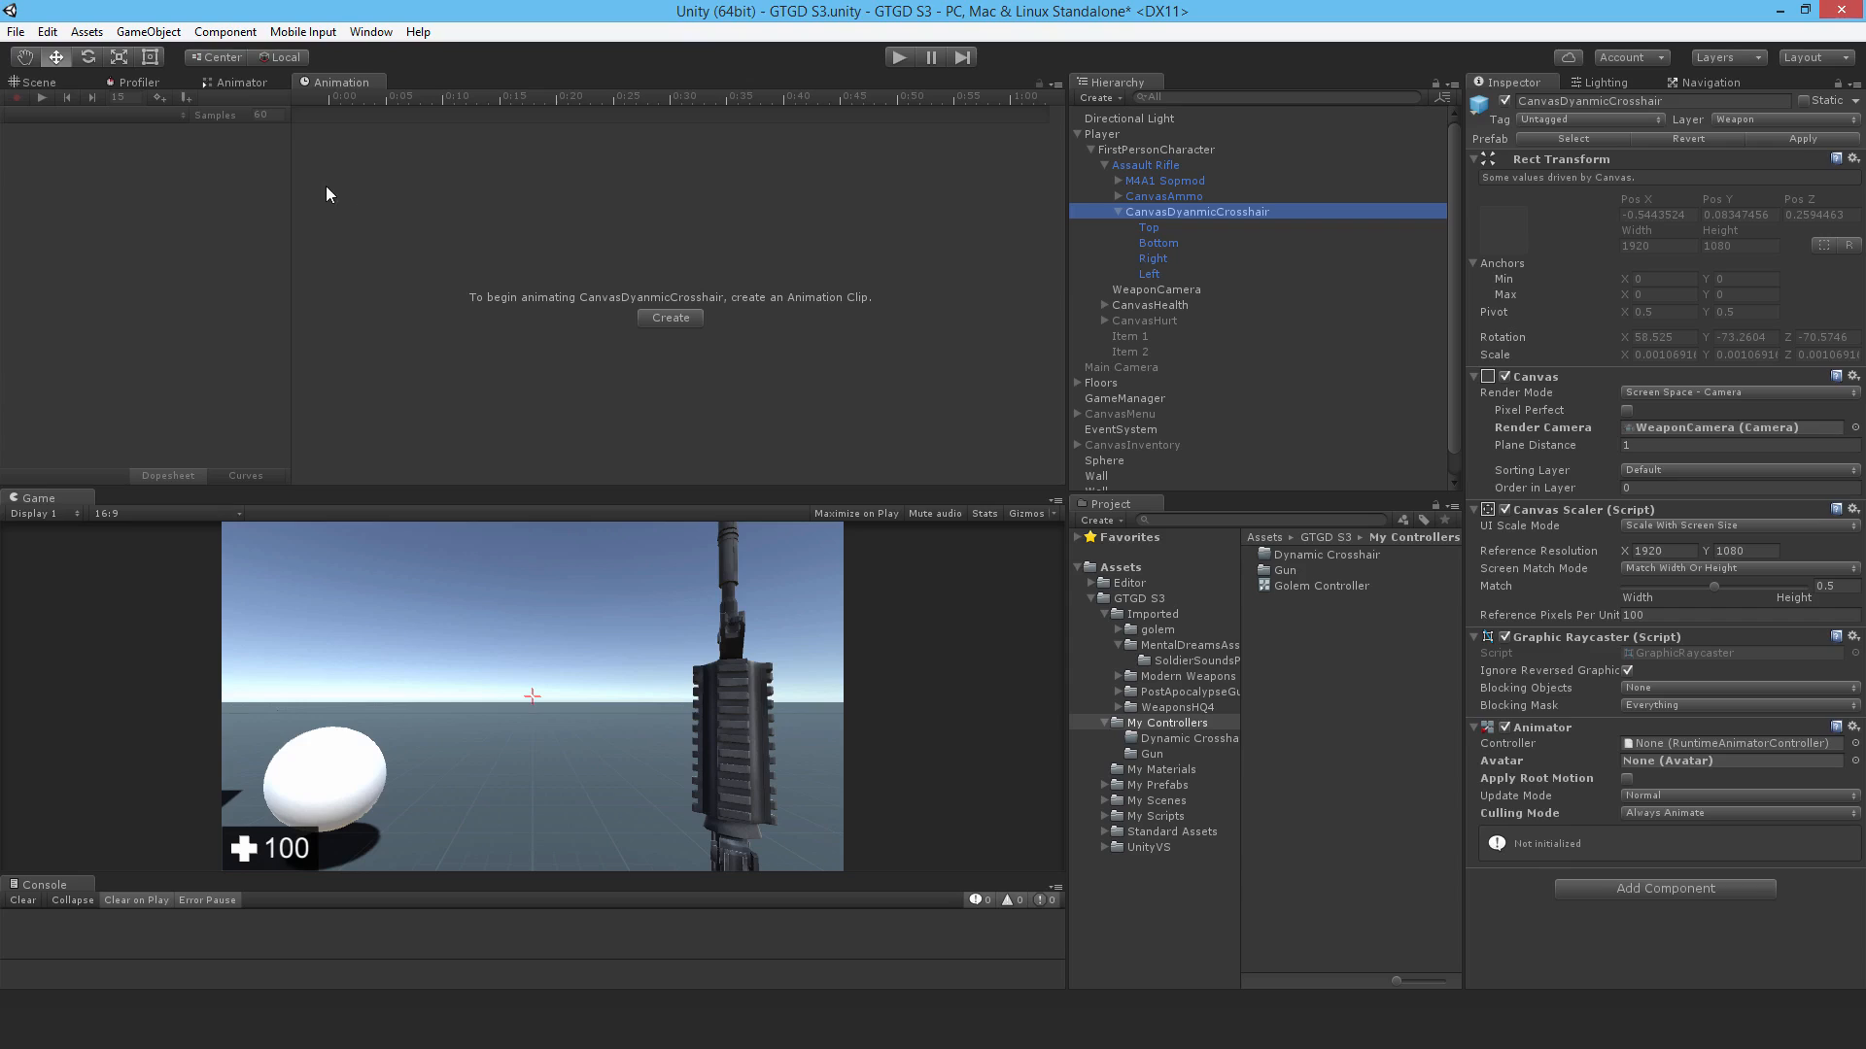
pyautogui.moveTo(796, 228)
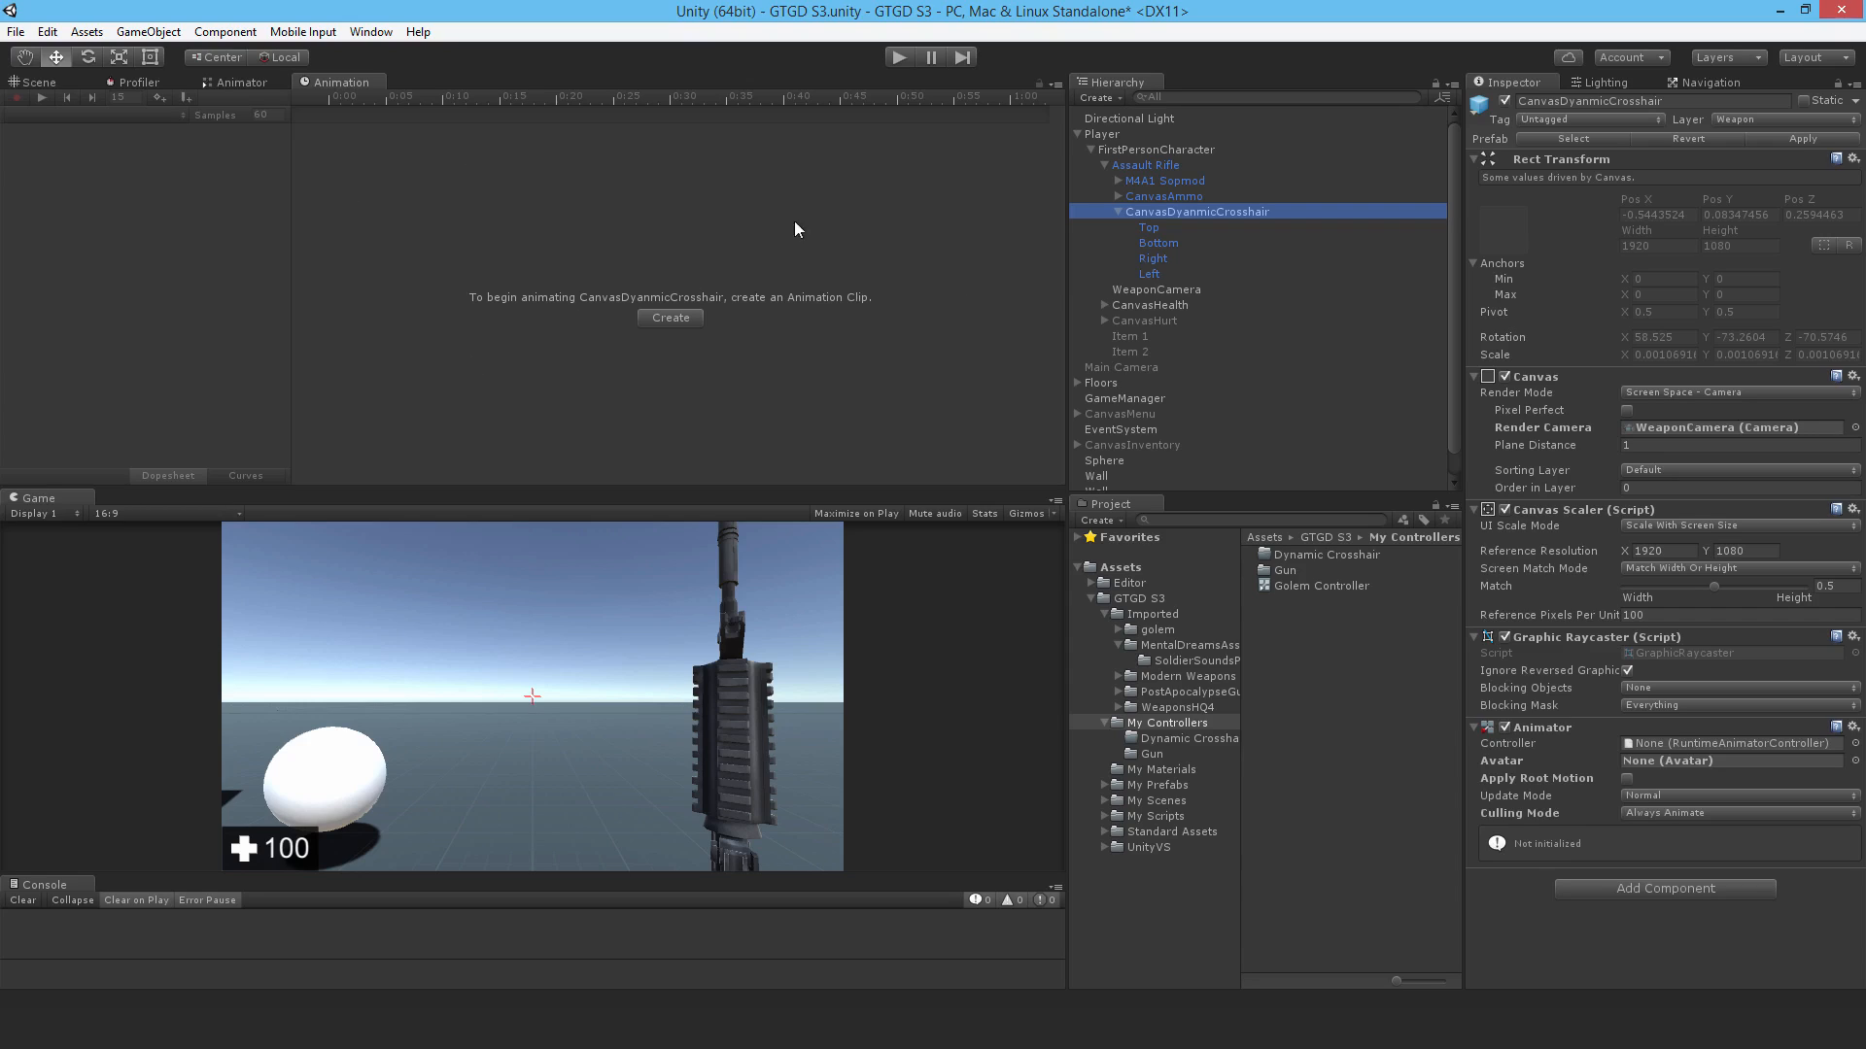
pyautogui.moveTo(1151, 234)
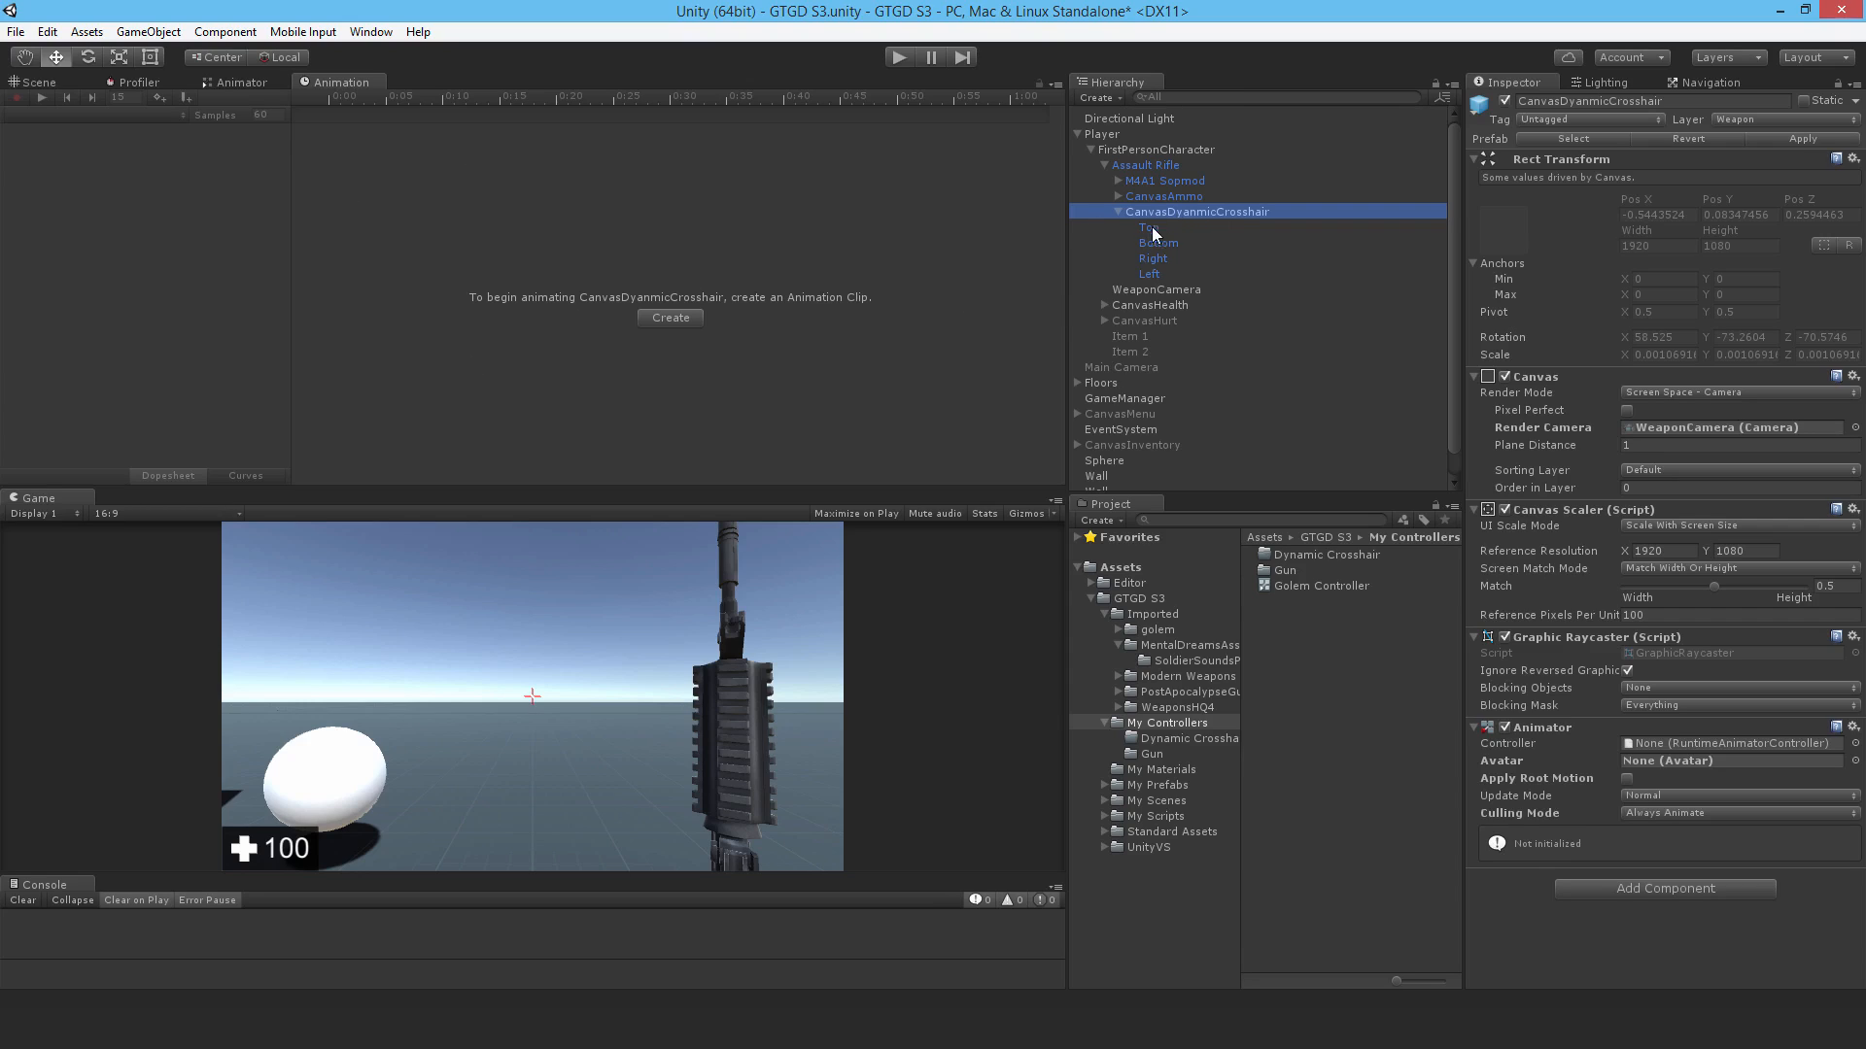
pyautogui.moveTo(700, 333)
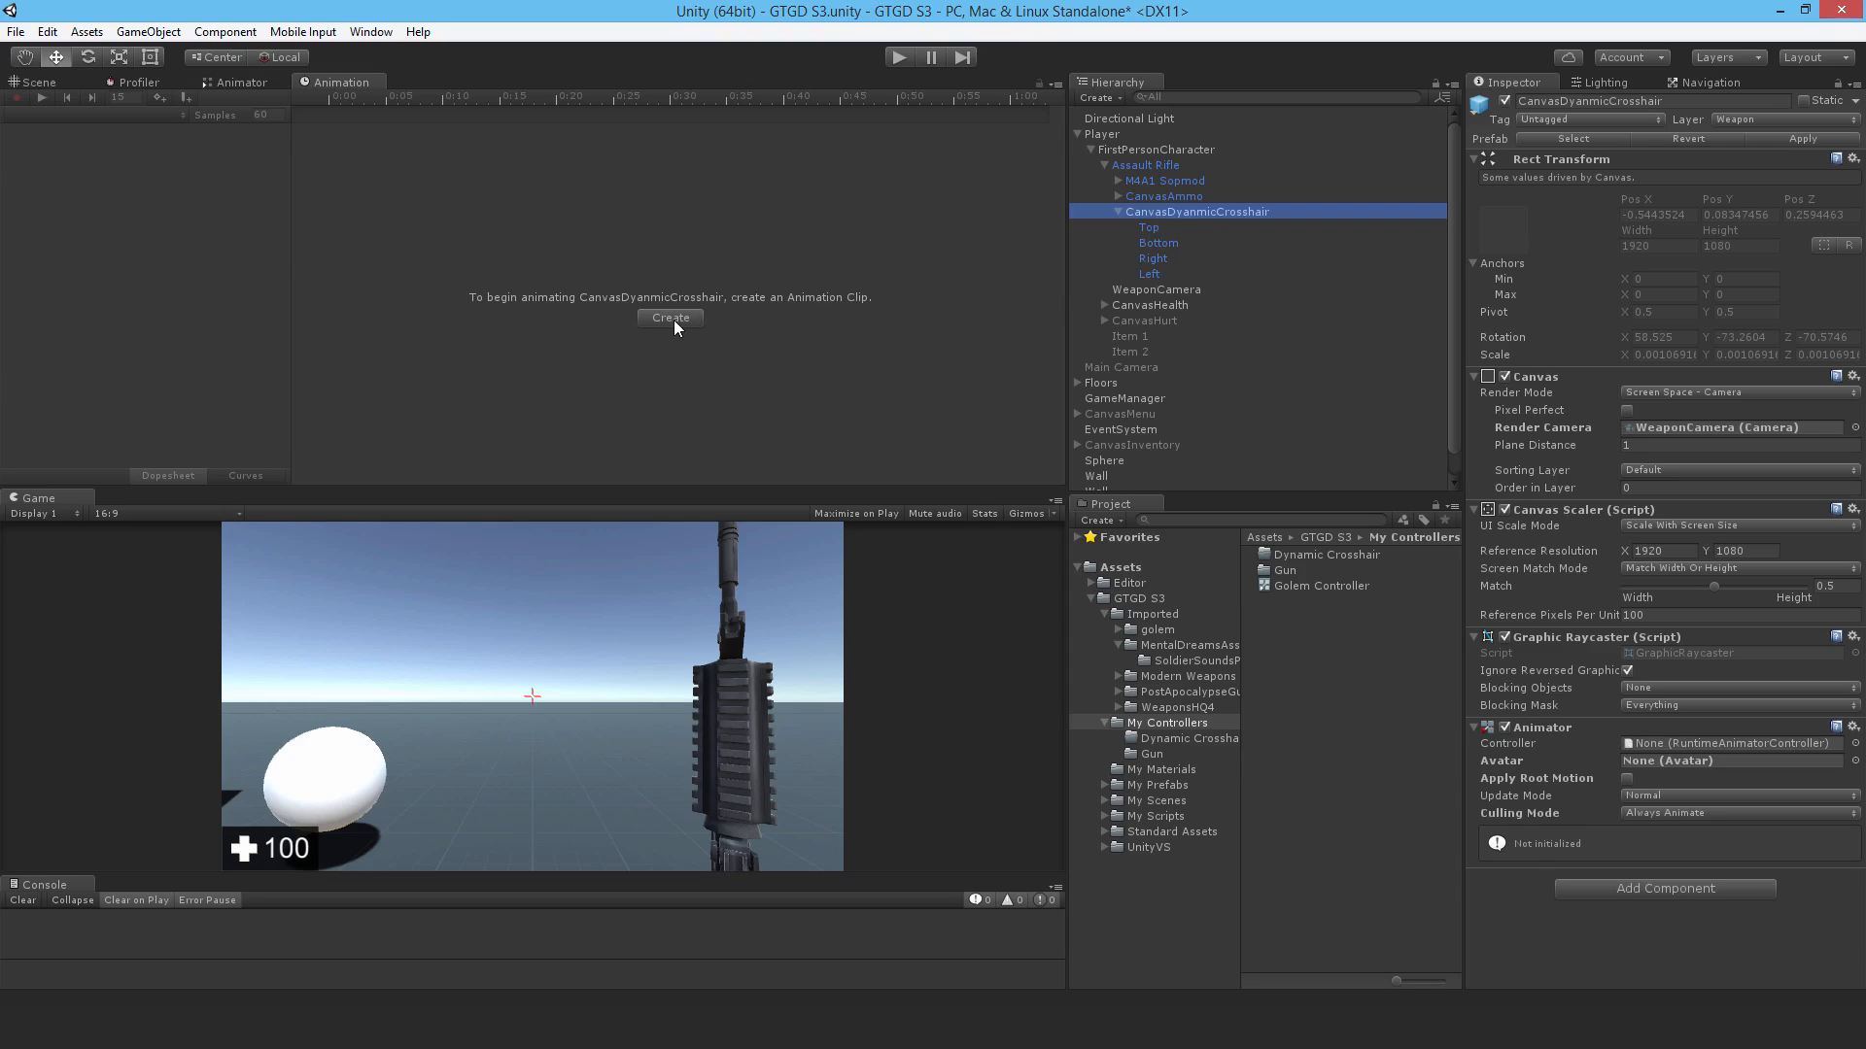
pyautogui.moveTo(1212, 199)
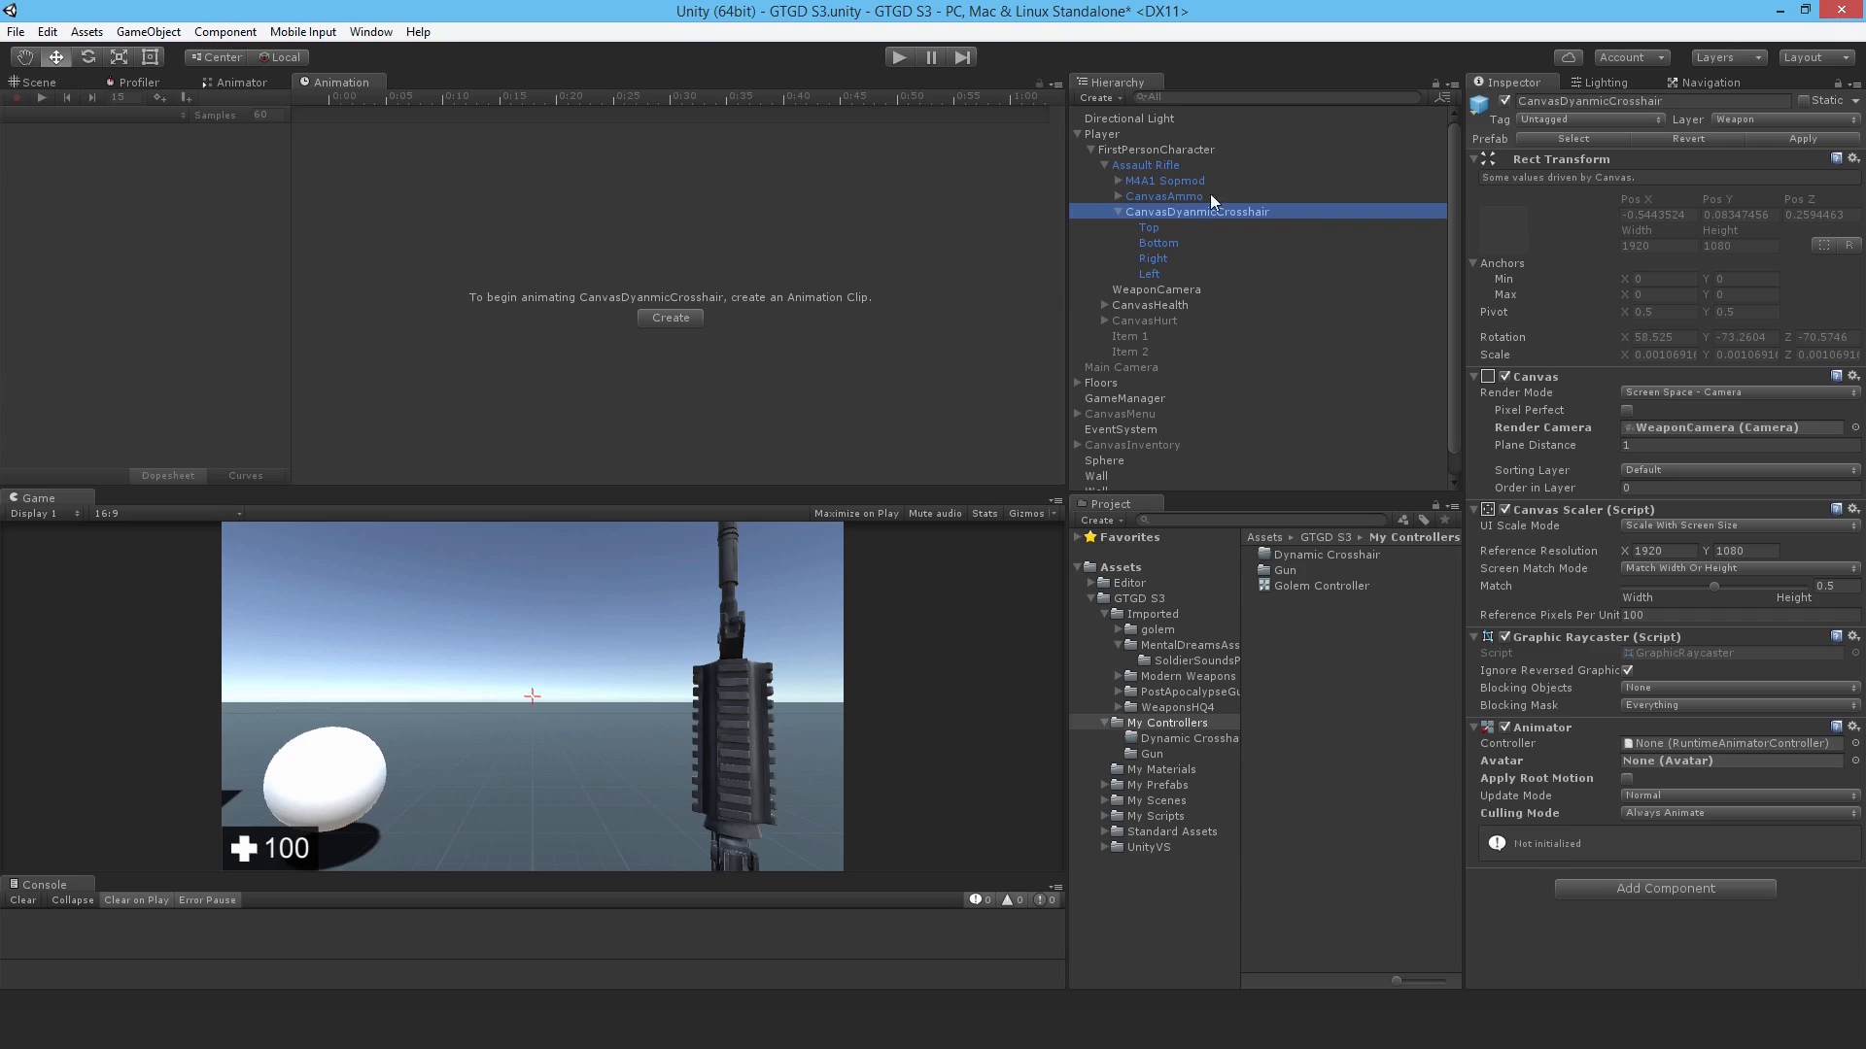
pyautogui.moveTo(1123, 175)
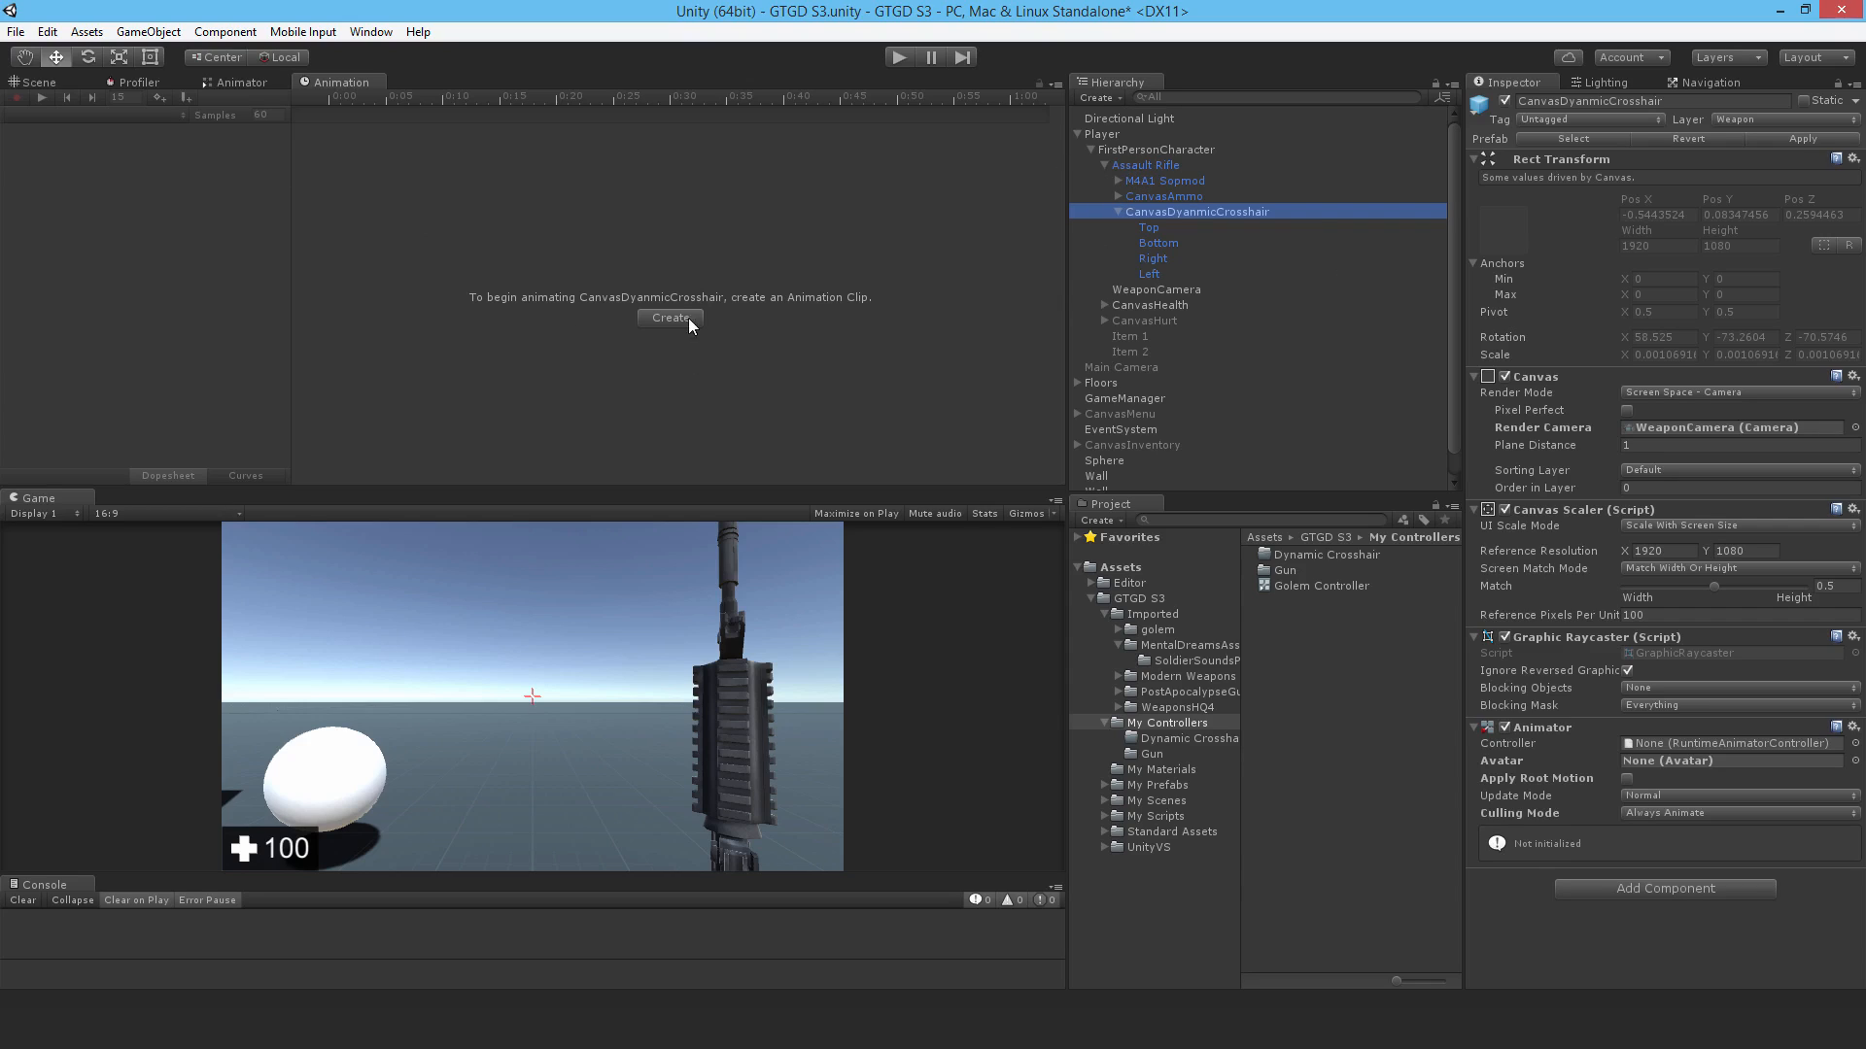
pyautogui.moveTo(196, 143)
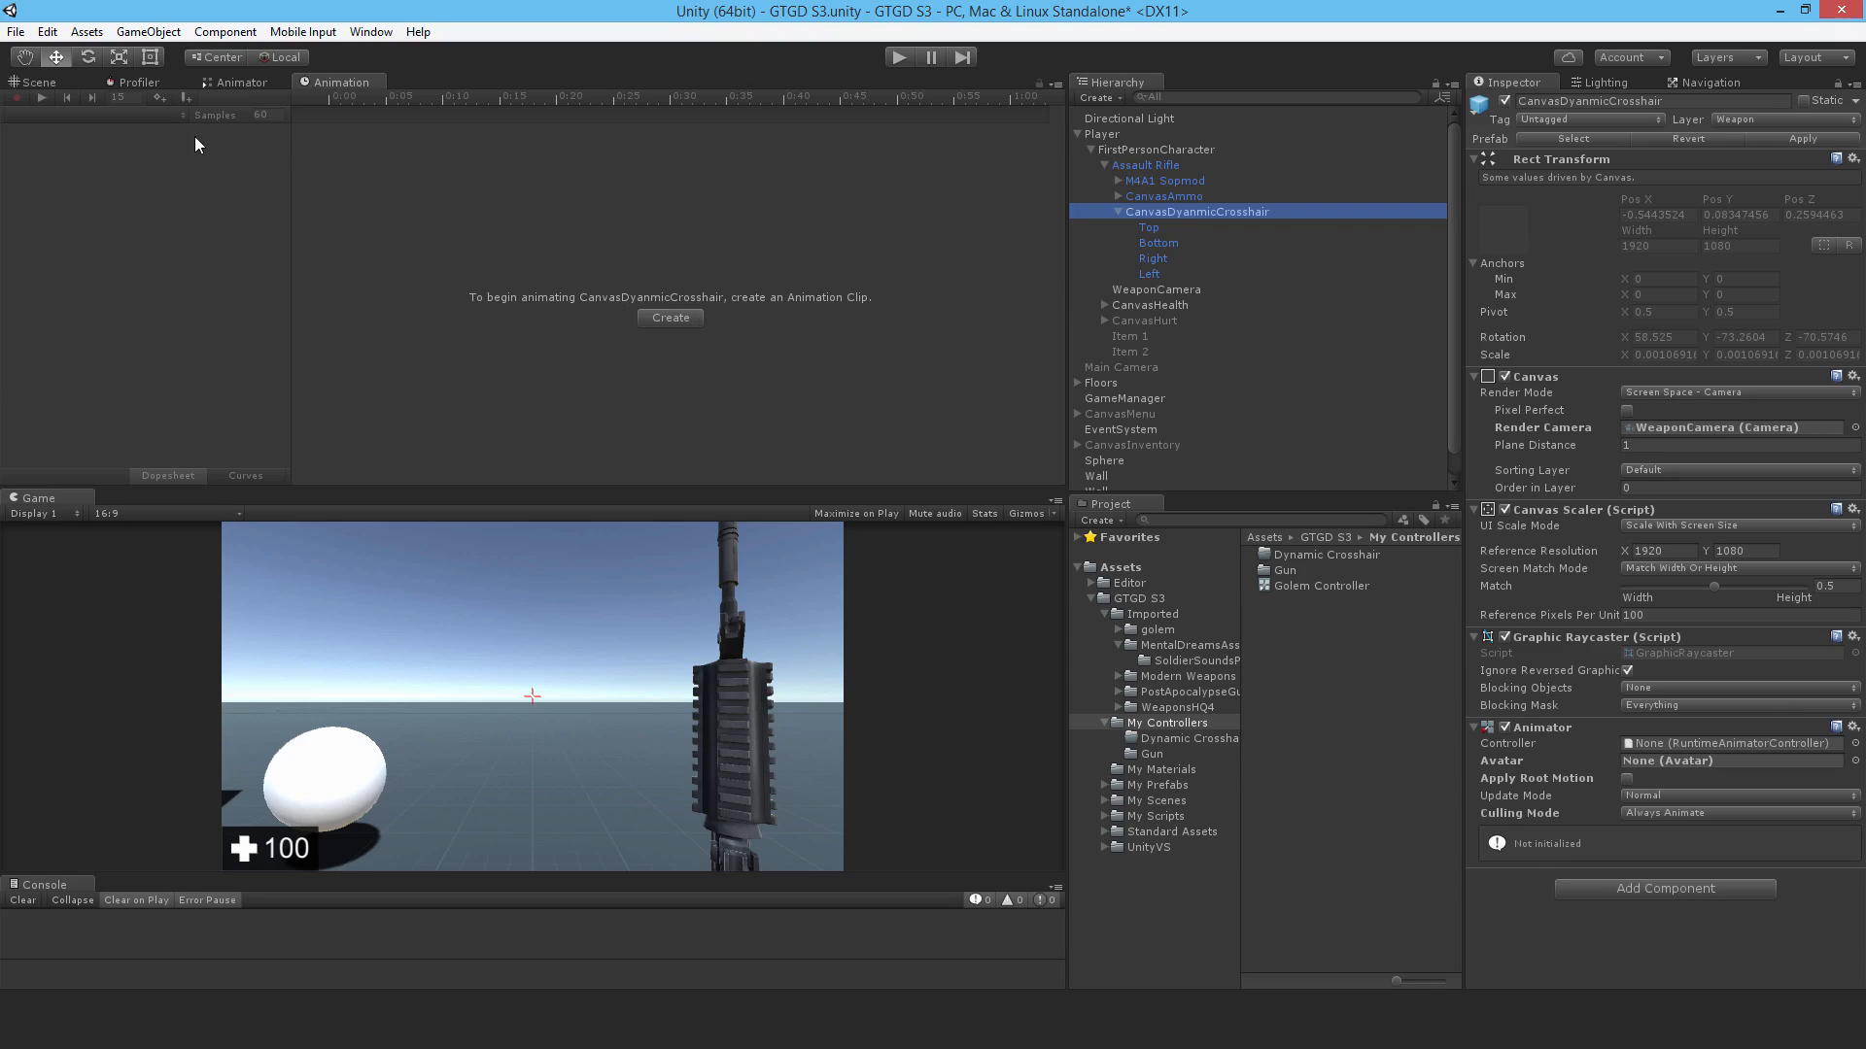
pyautogui.moveTo(1188, 242)
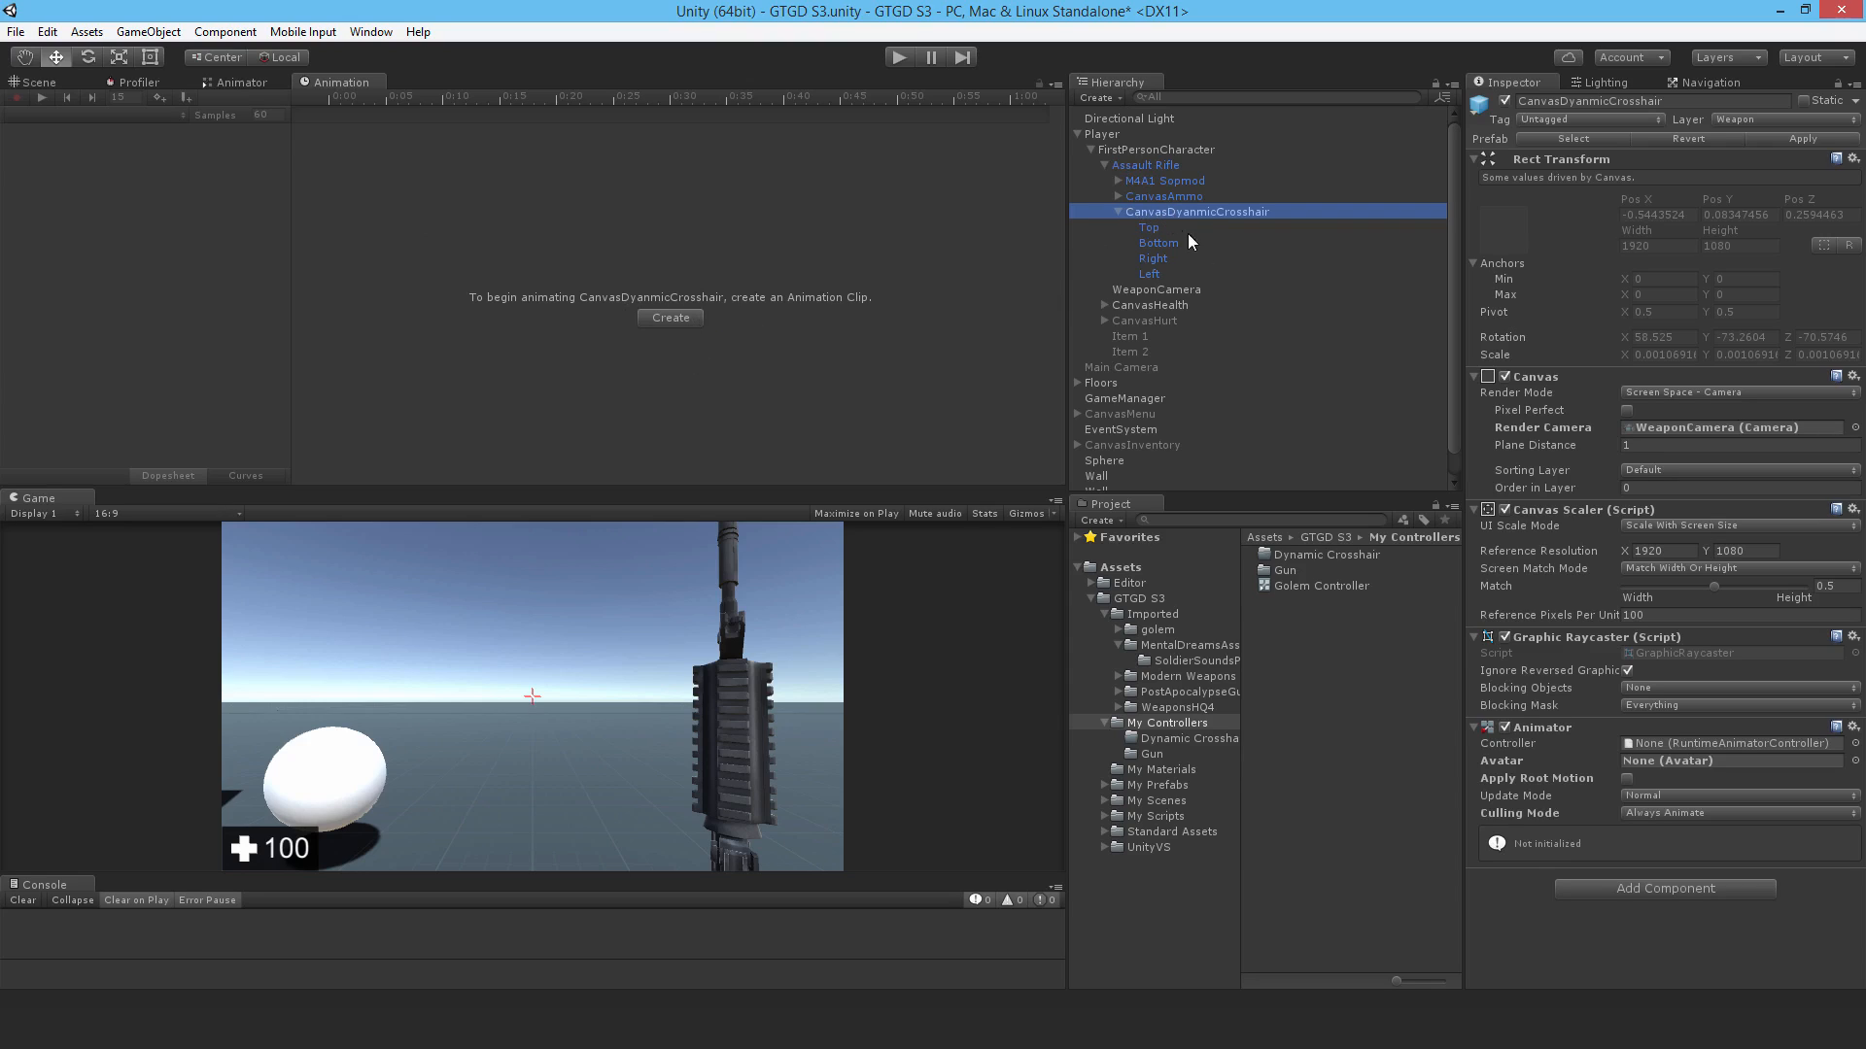
pyautogui.moveTo(738, 333)
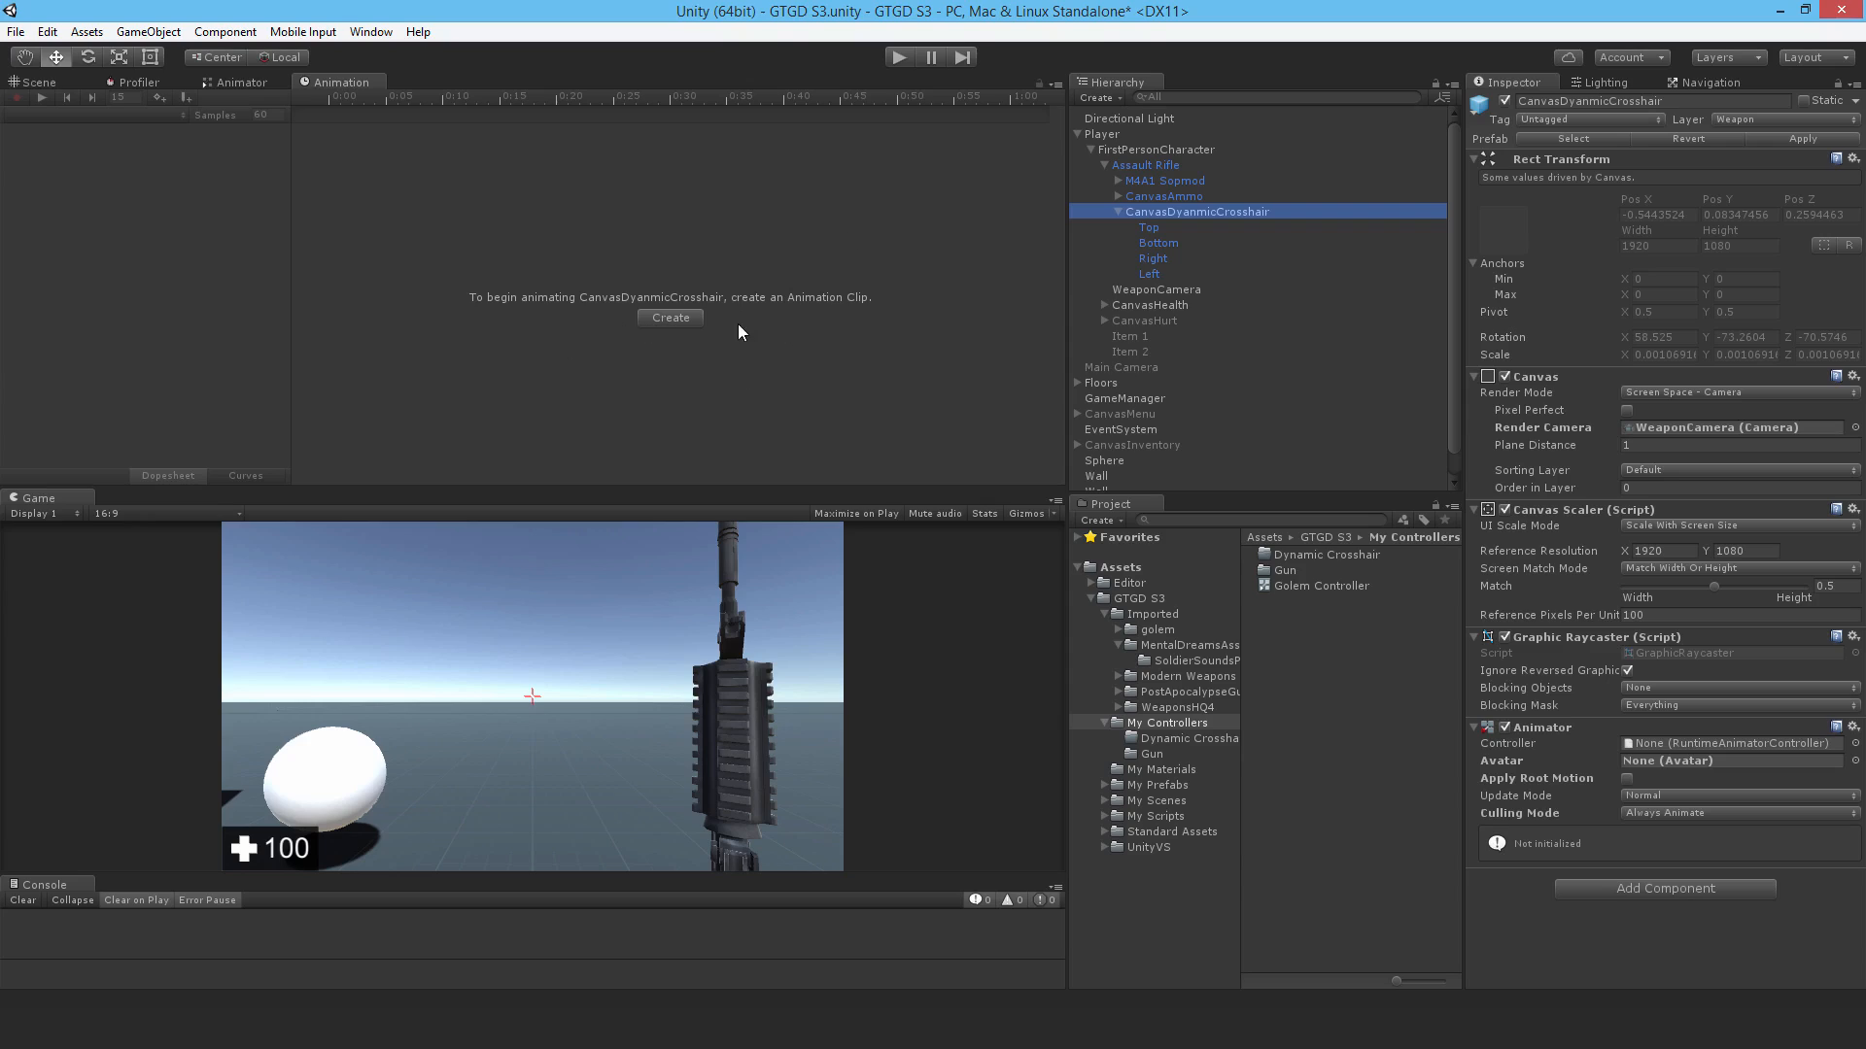
# - Create and save the 'Idle Crosshair.anim' clip in the Dynamic Crosshair folder
pyautogui.click(669, 316)
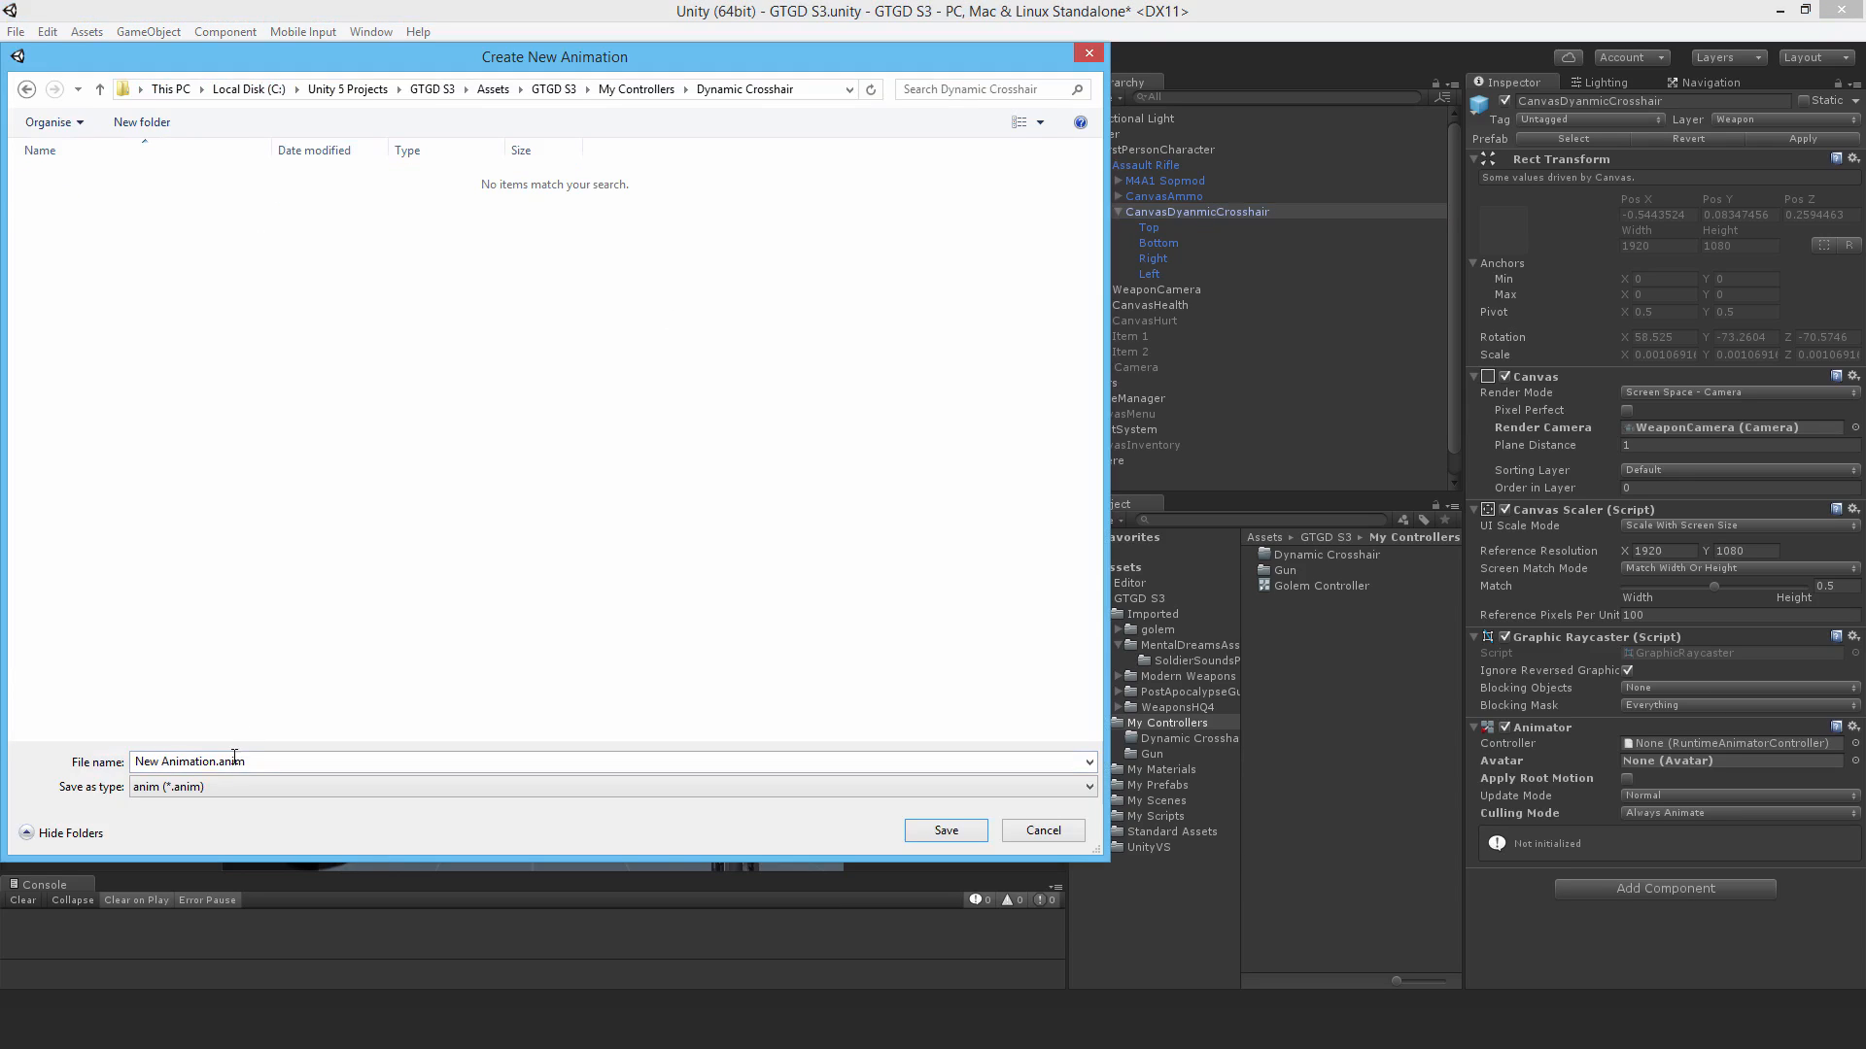
pyautogui.moveTo(30, 751)
pyautogui.write('Idle Crosshair')
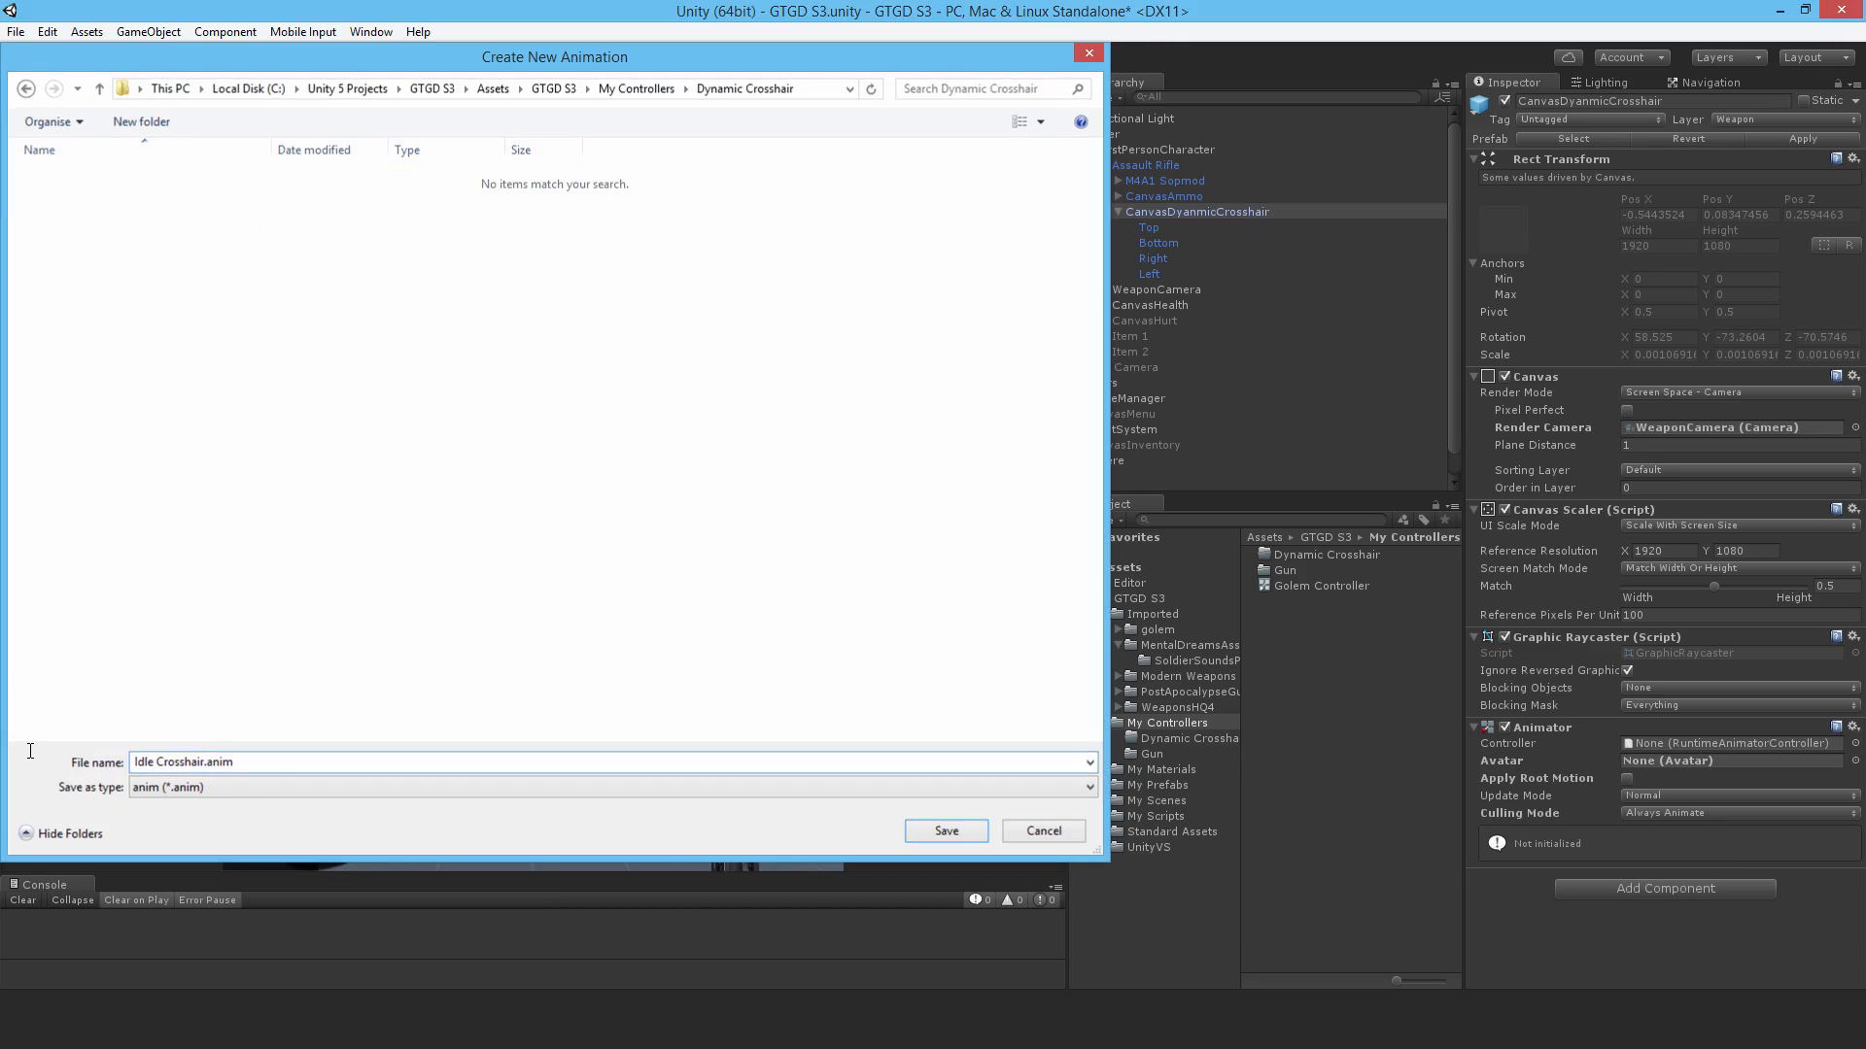
pyautogui.click(944, 831)
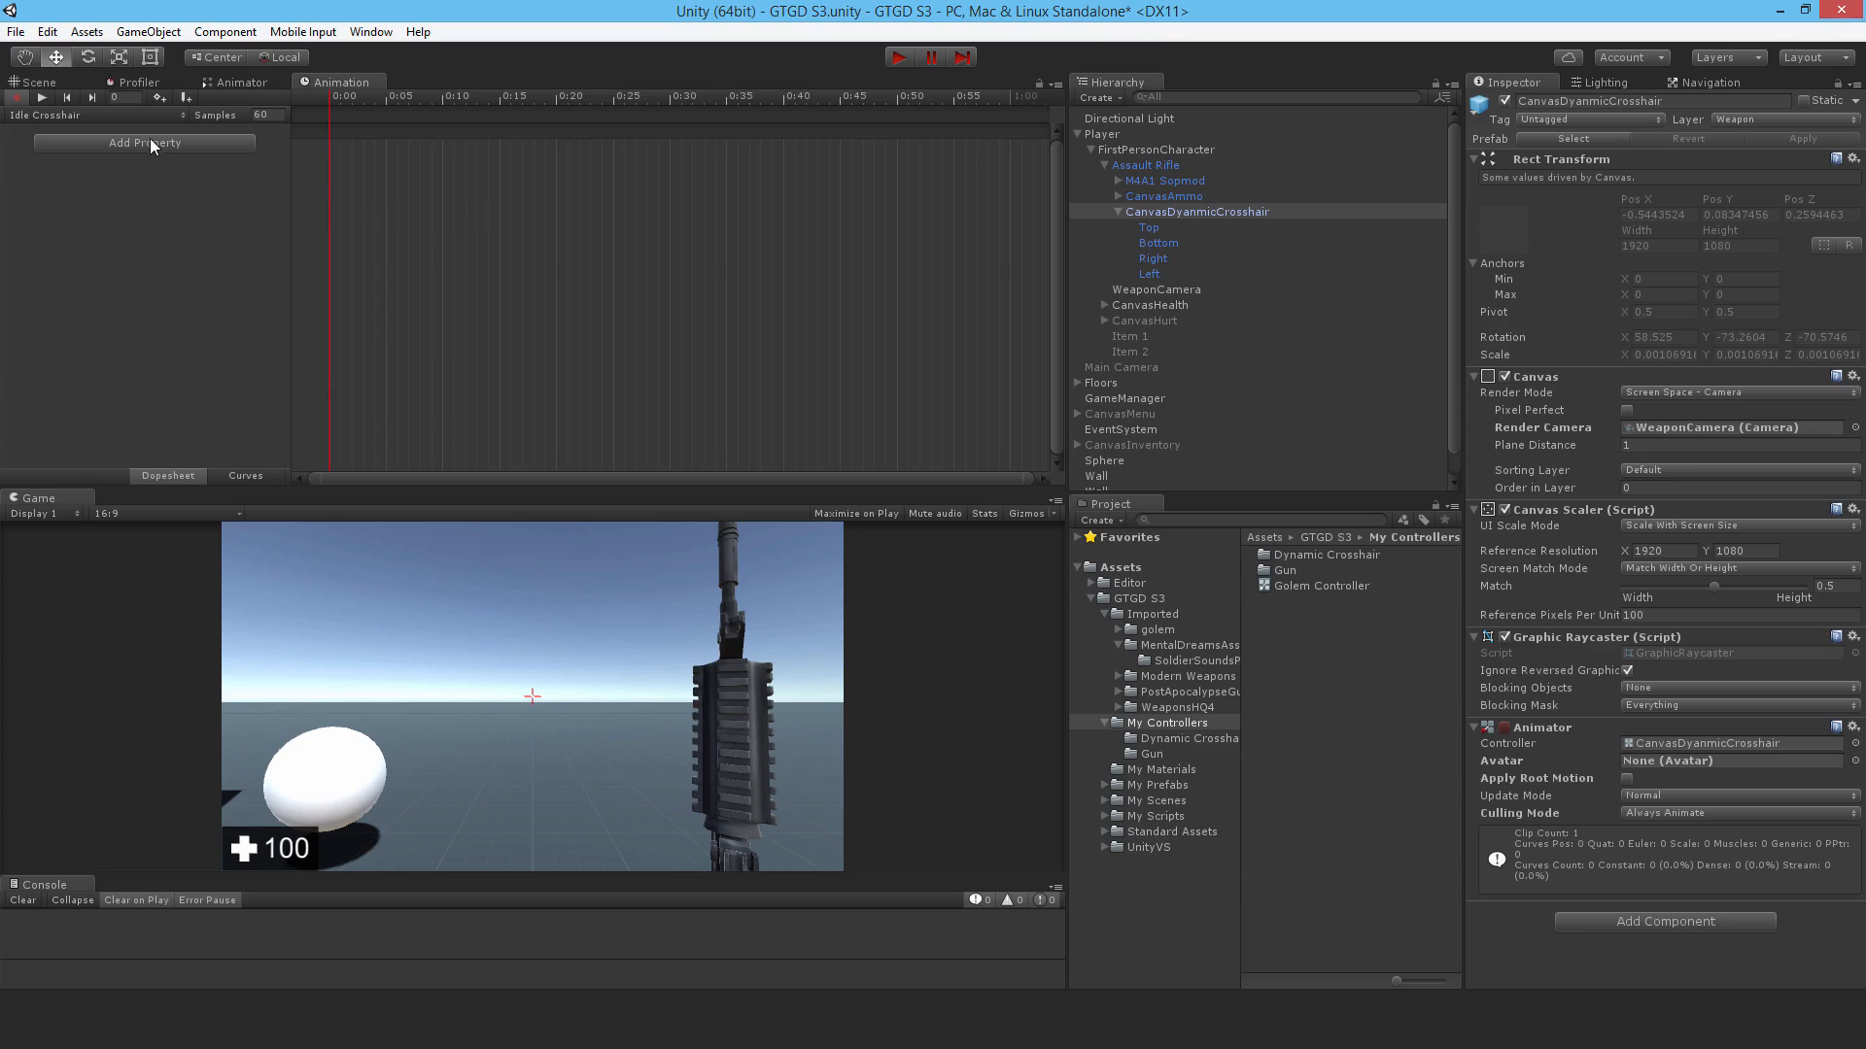
# - Add Anchored Position tracks for the Top, Bottom, Right and Left crosshair pieces
pyautogui.click(148, 142)
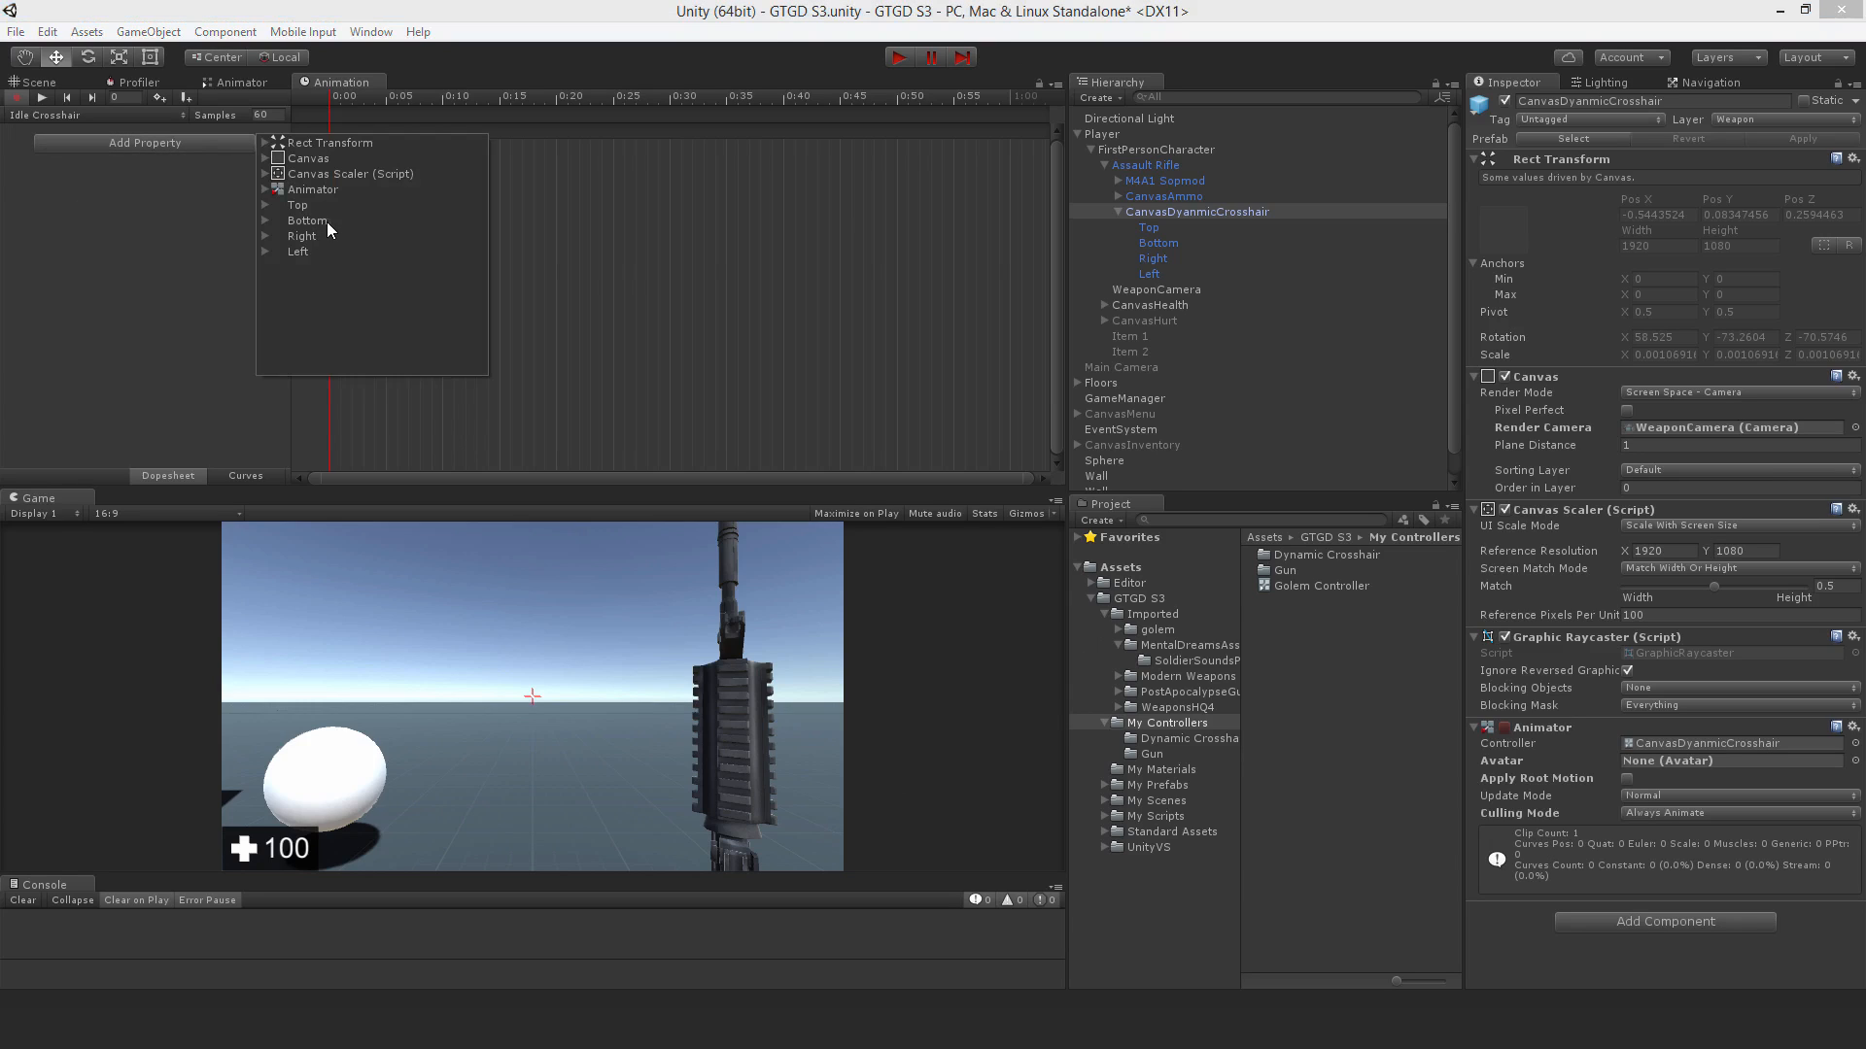
pyautogui.moveTo(350, 268)
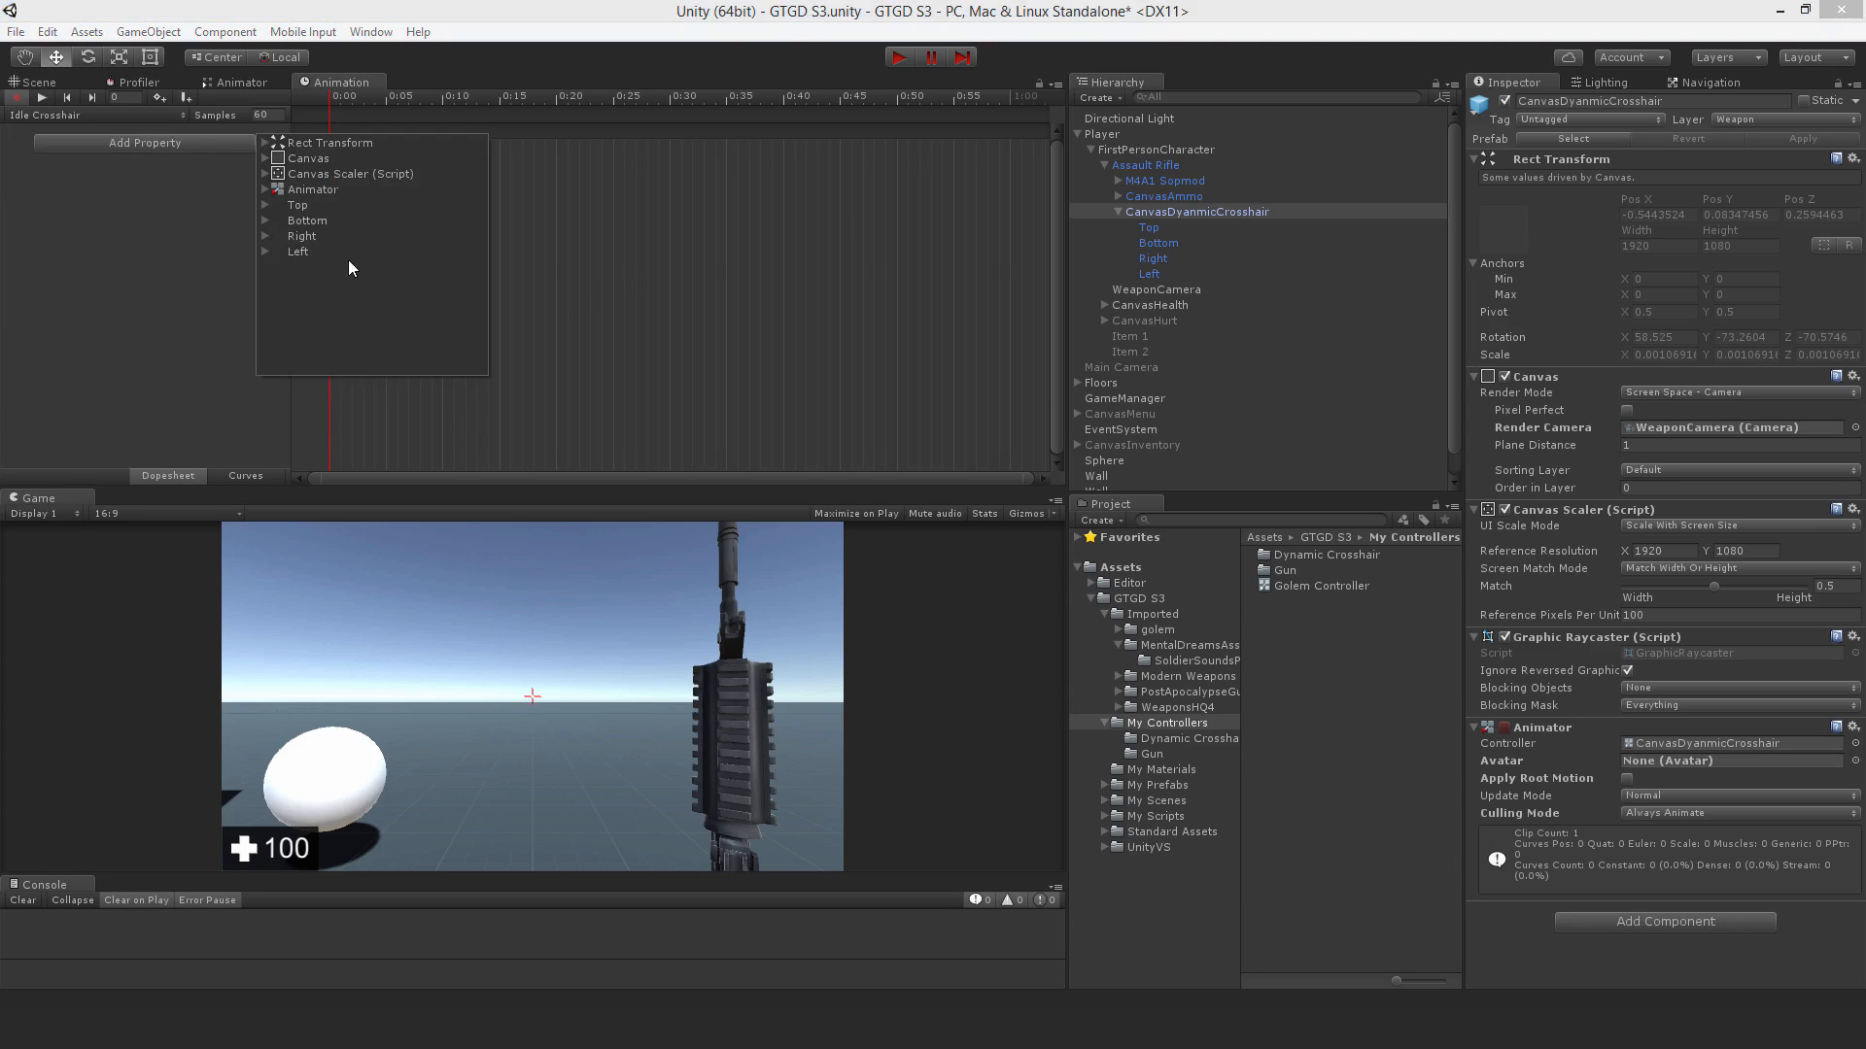
pyautogui.click(267, 221)
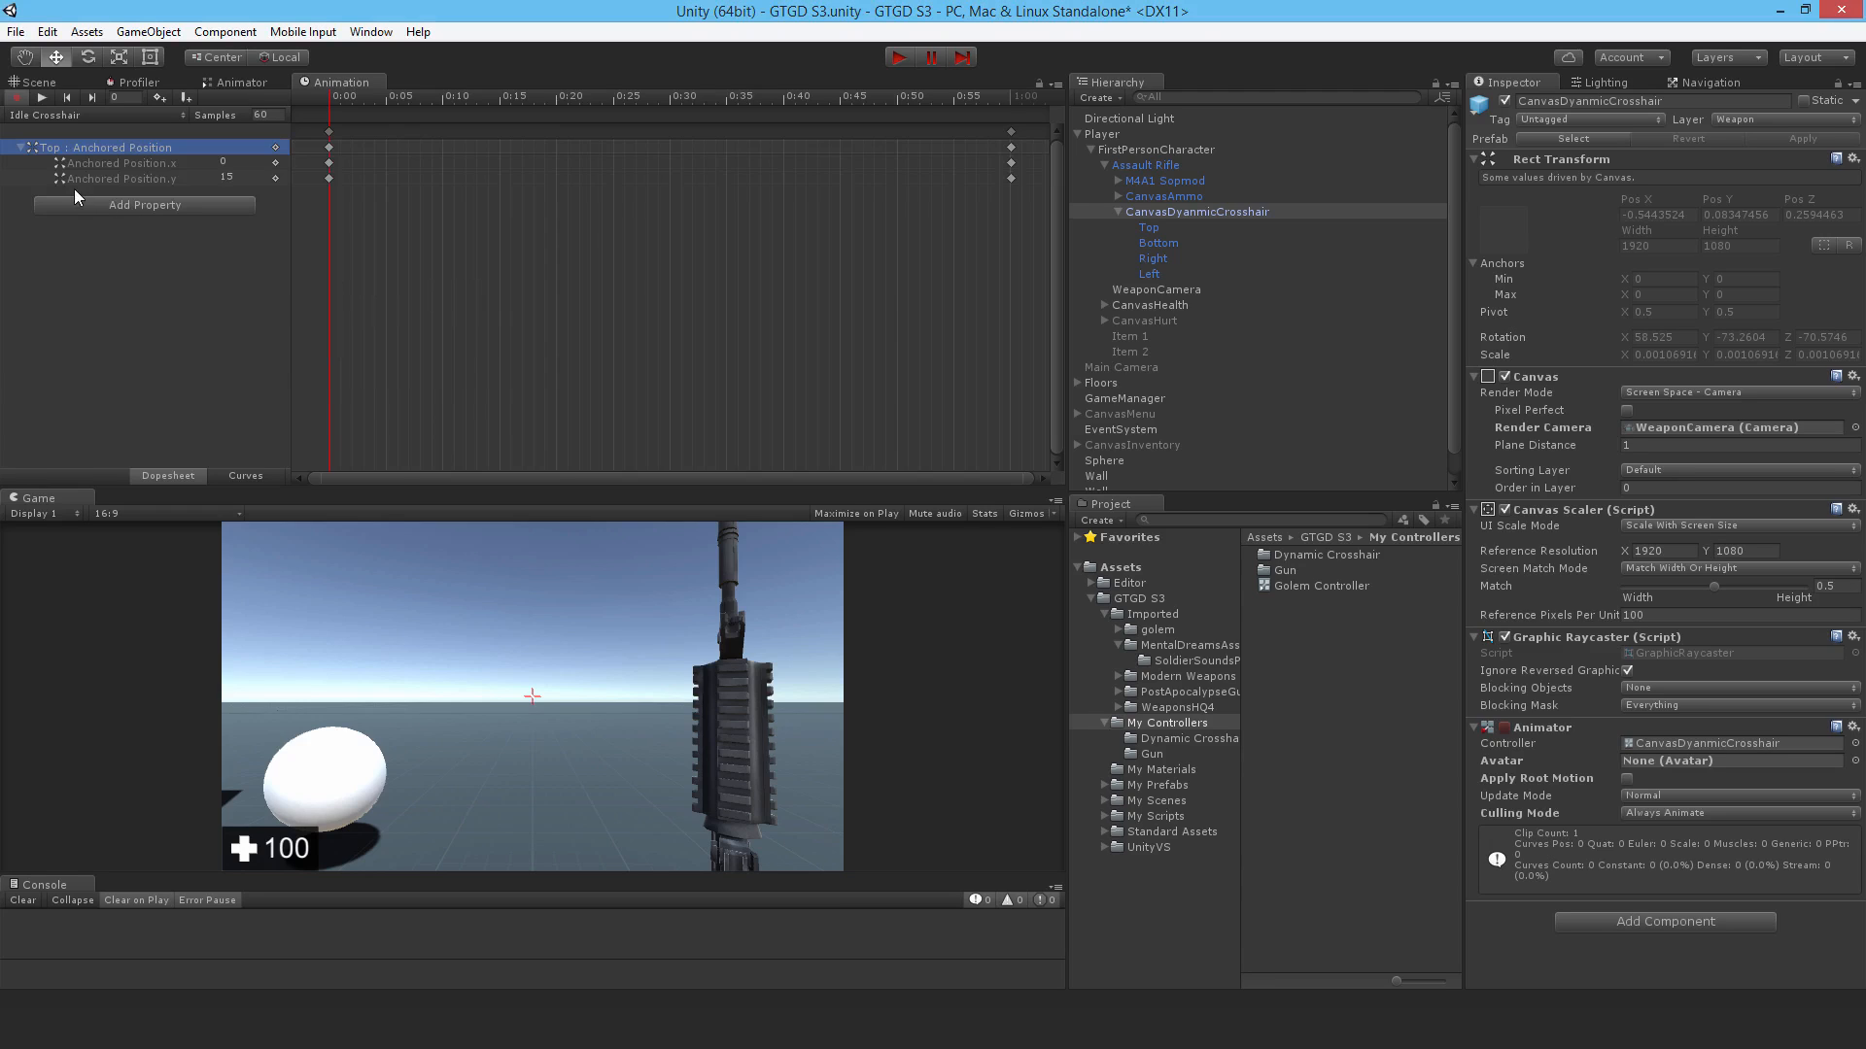
pyautogui.click(143, 203)
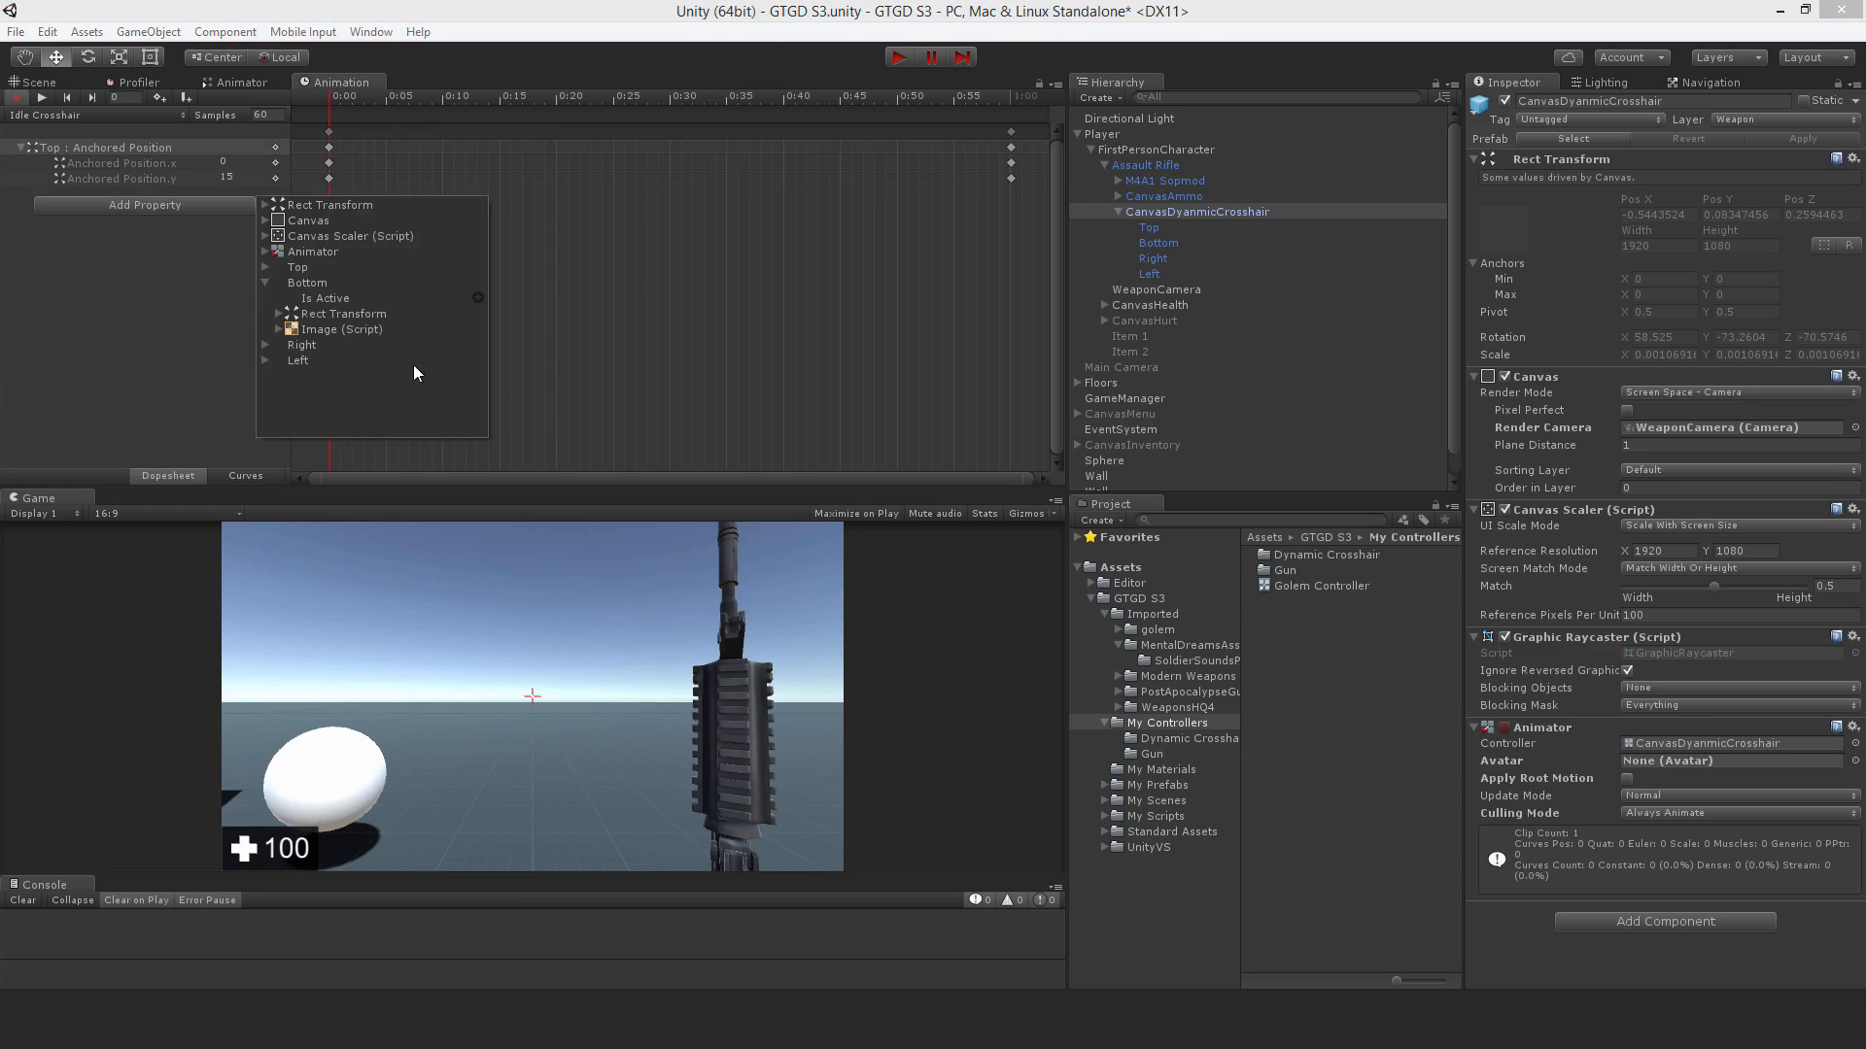
pyautogui.click(266, 313)
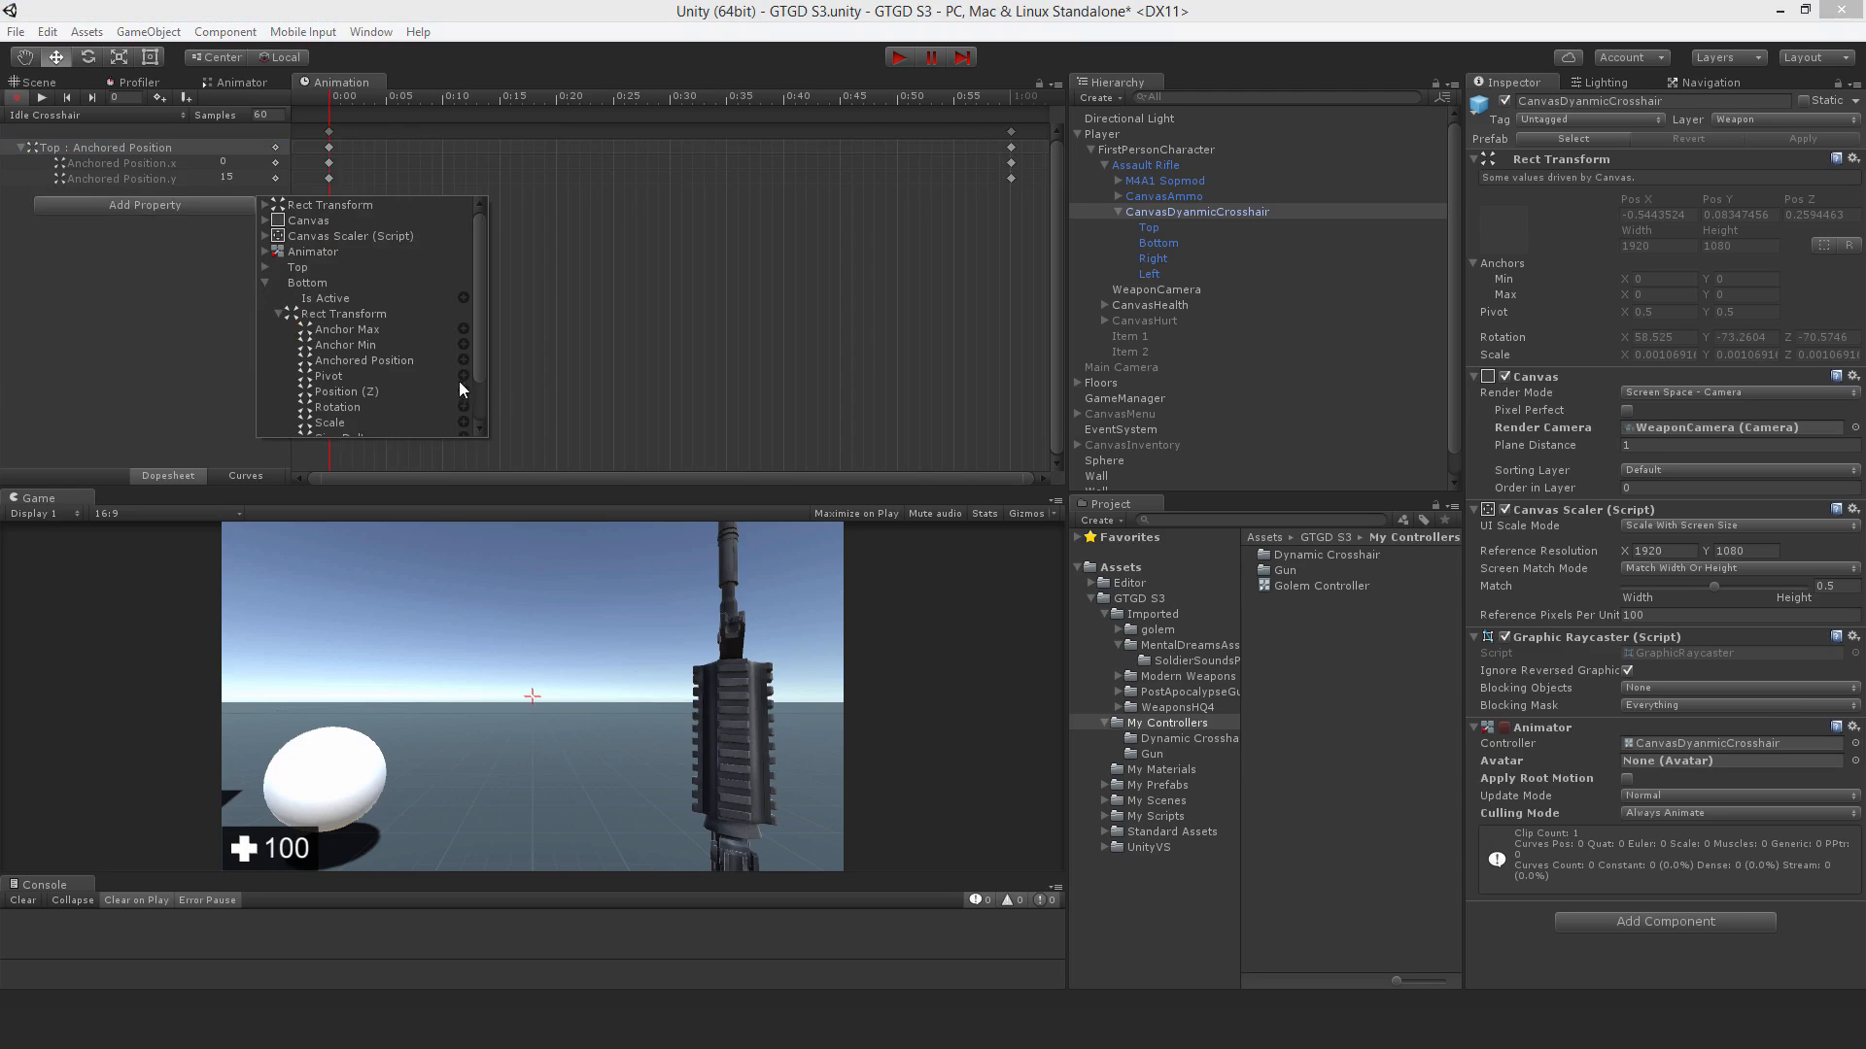
pyautogui.click(362, 360)
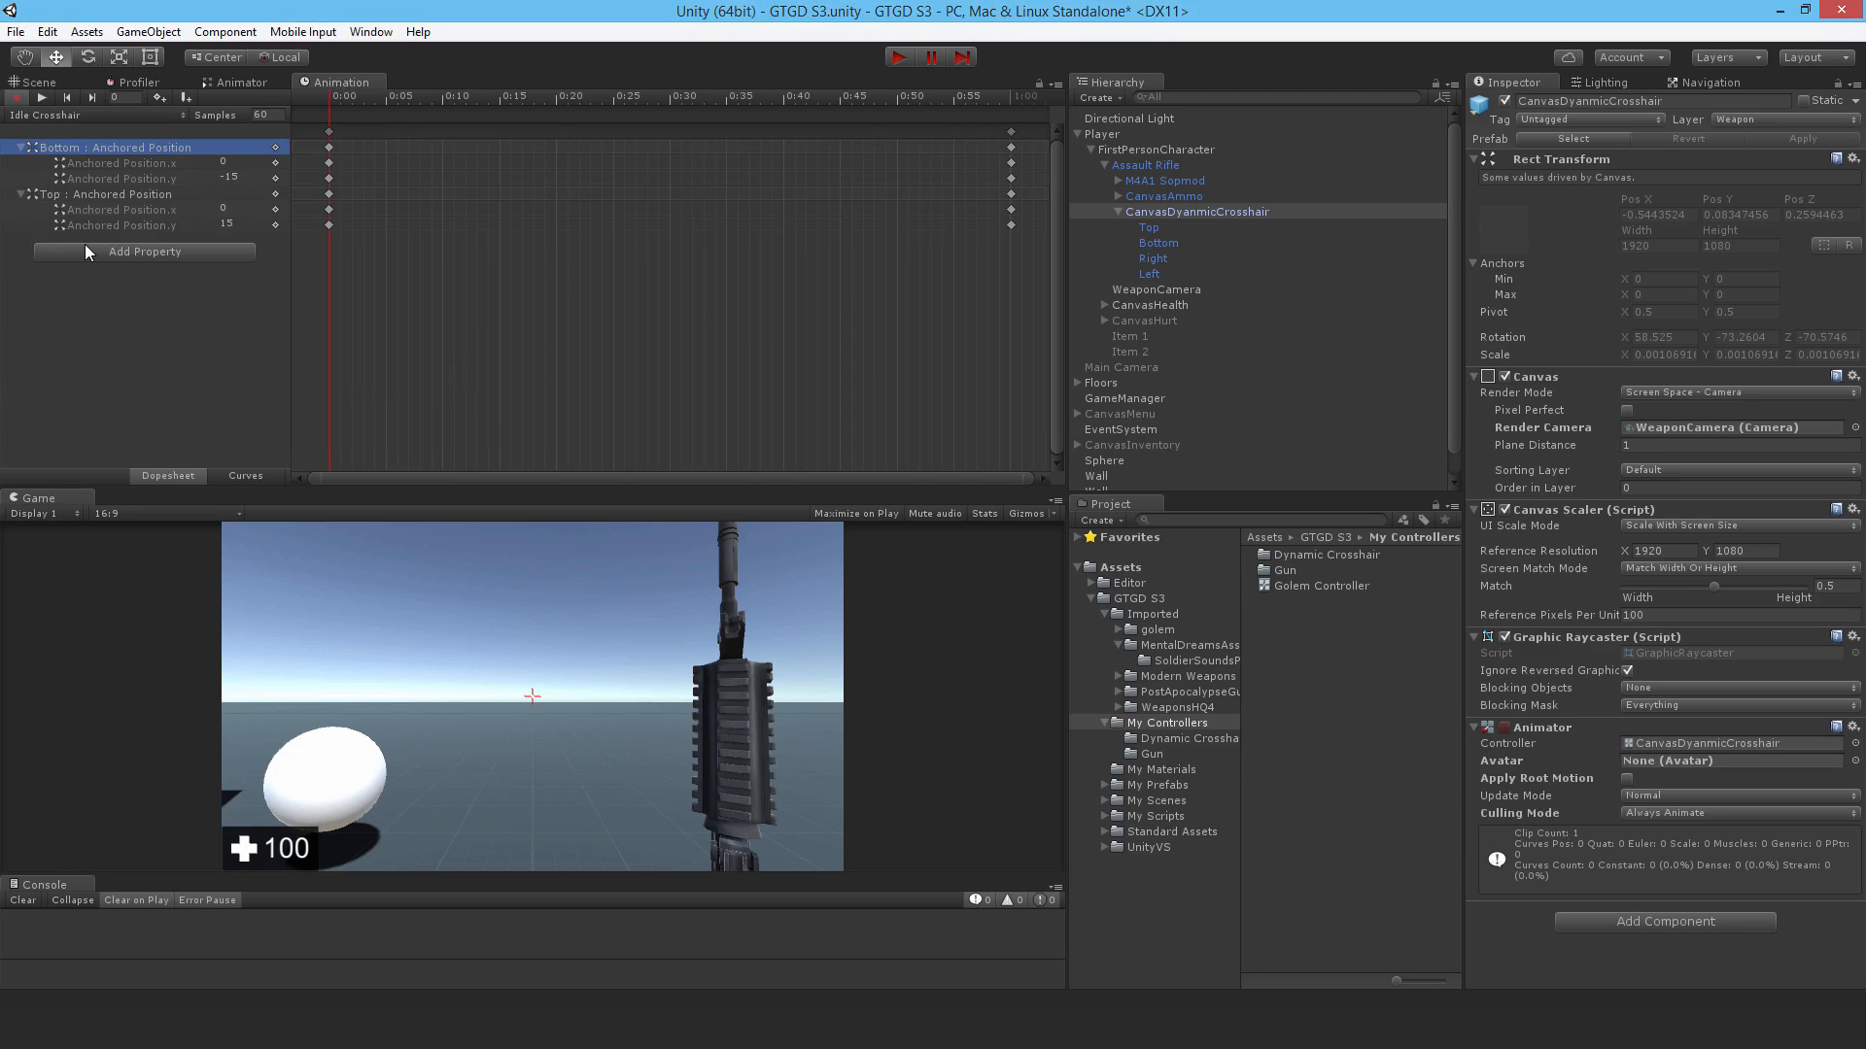
pyautogui.click(144, 250)
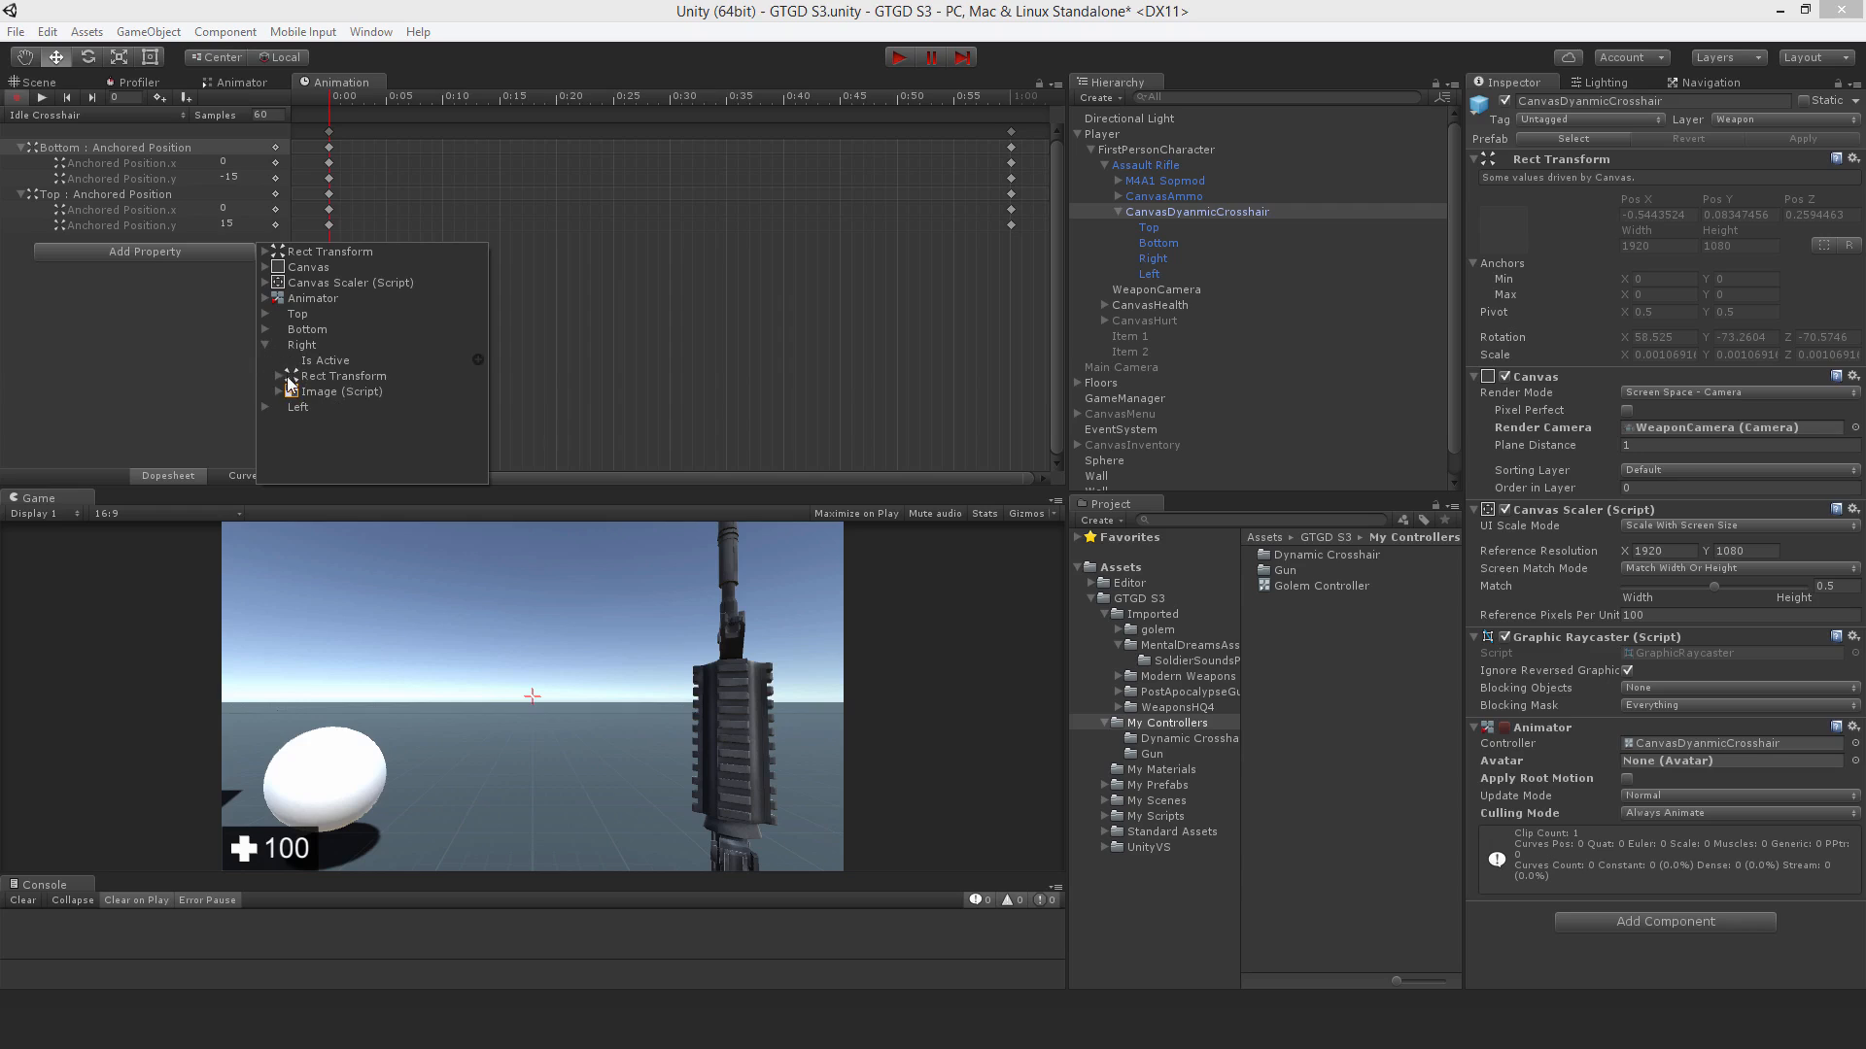
pyautogui.click(302, 345)
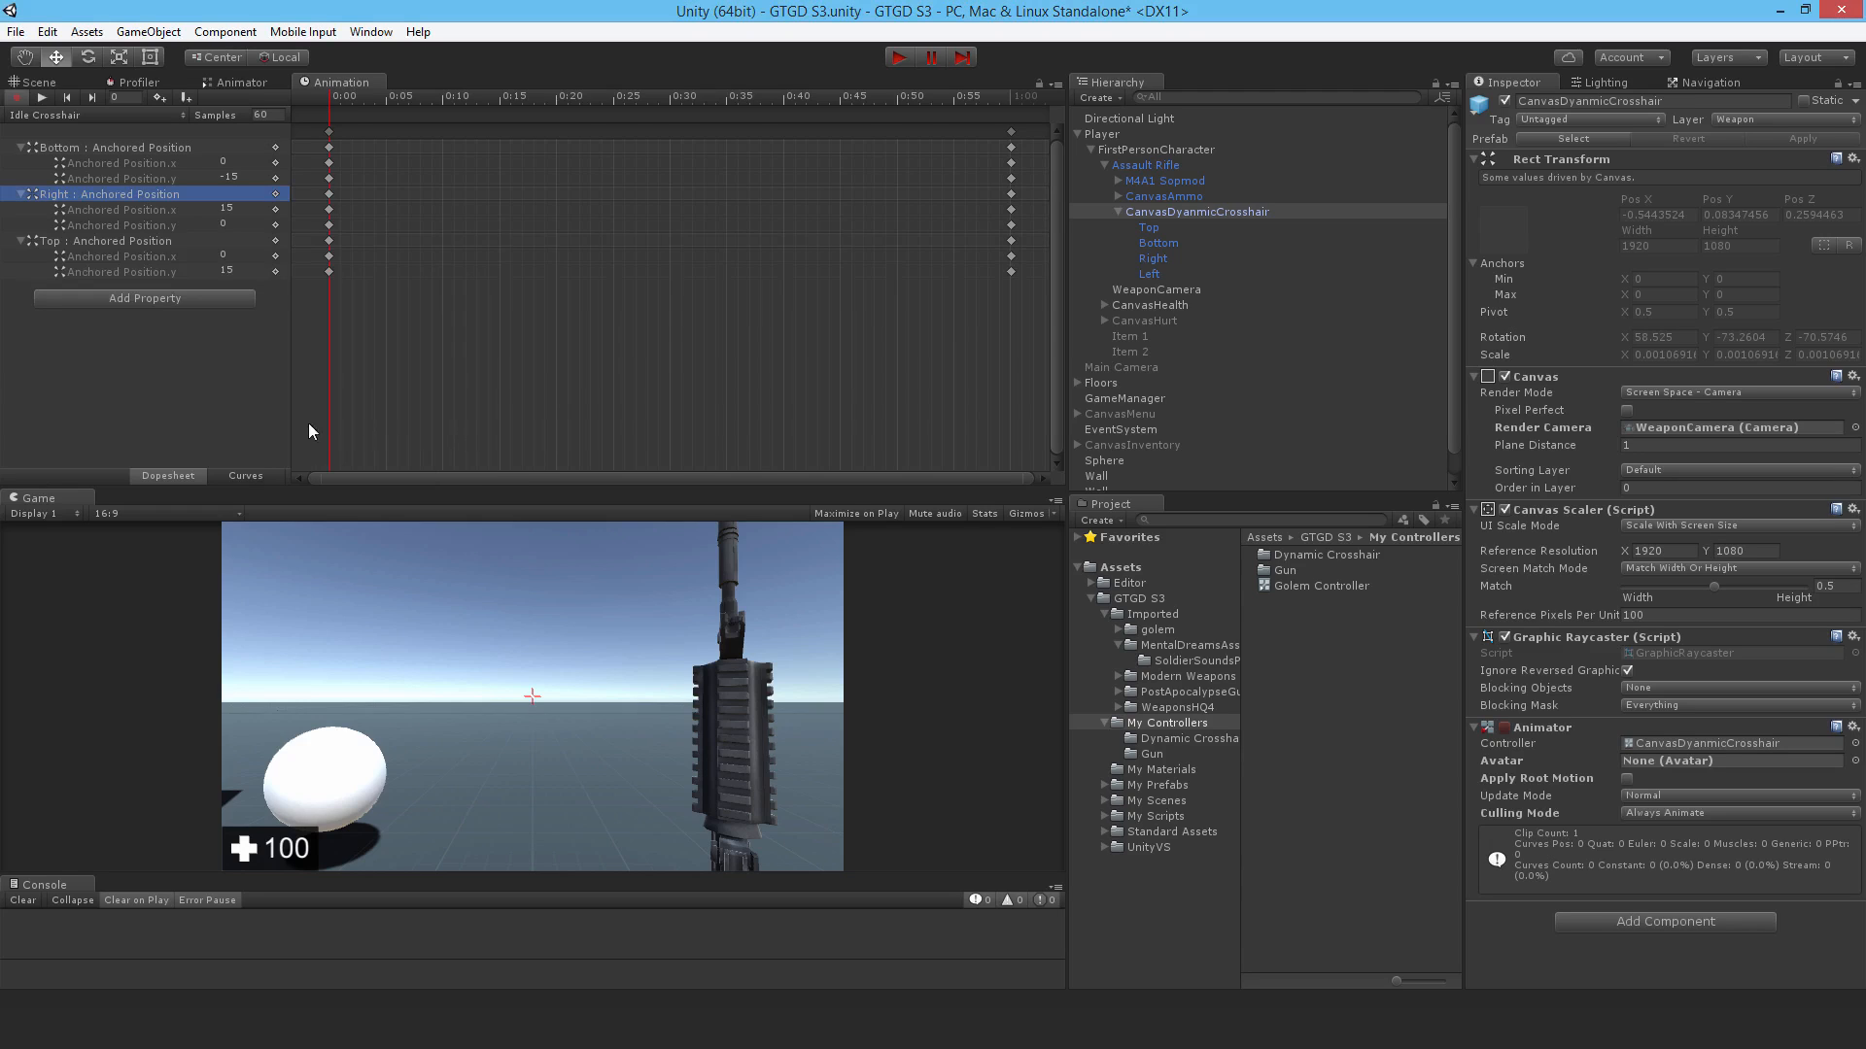
pyautogui.click(143, 298)
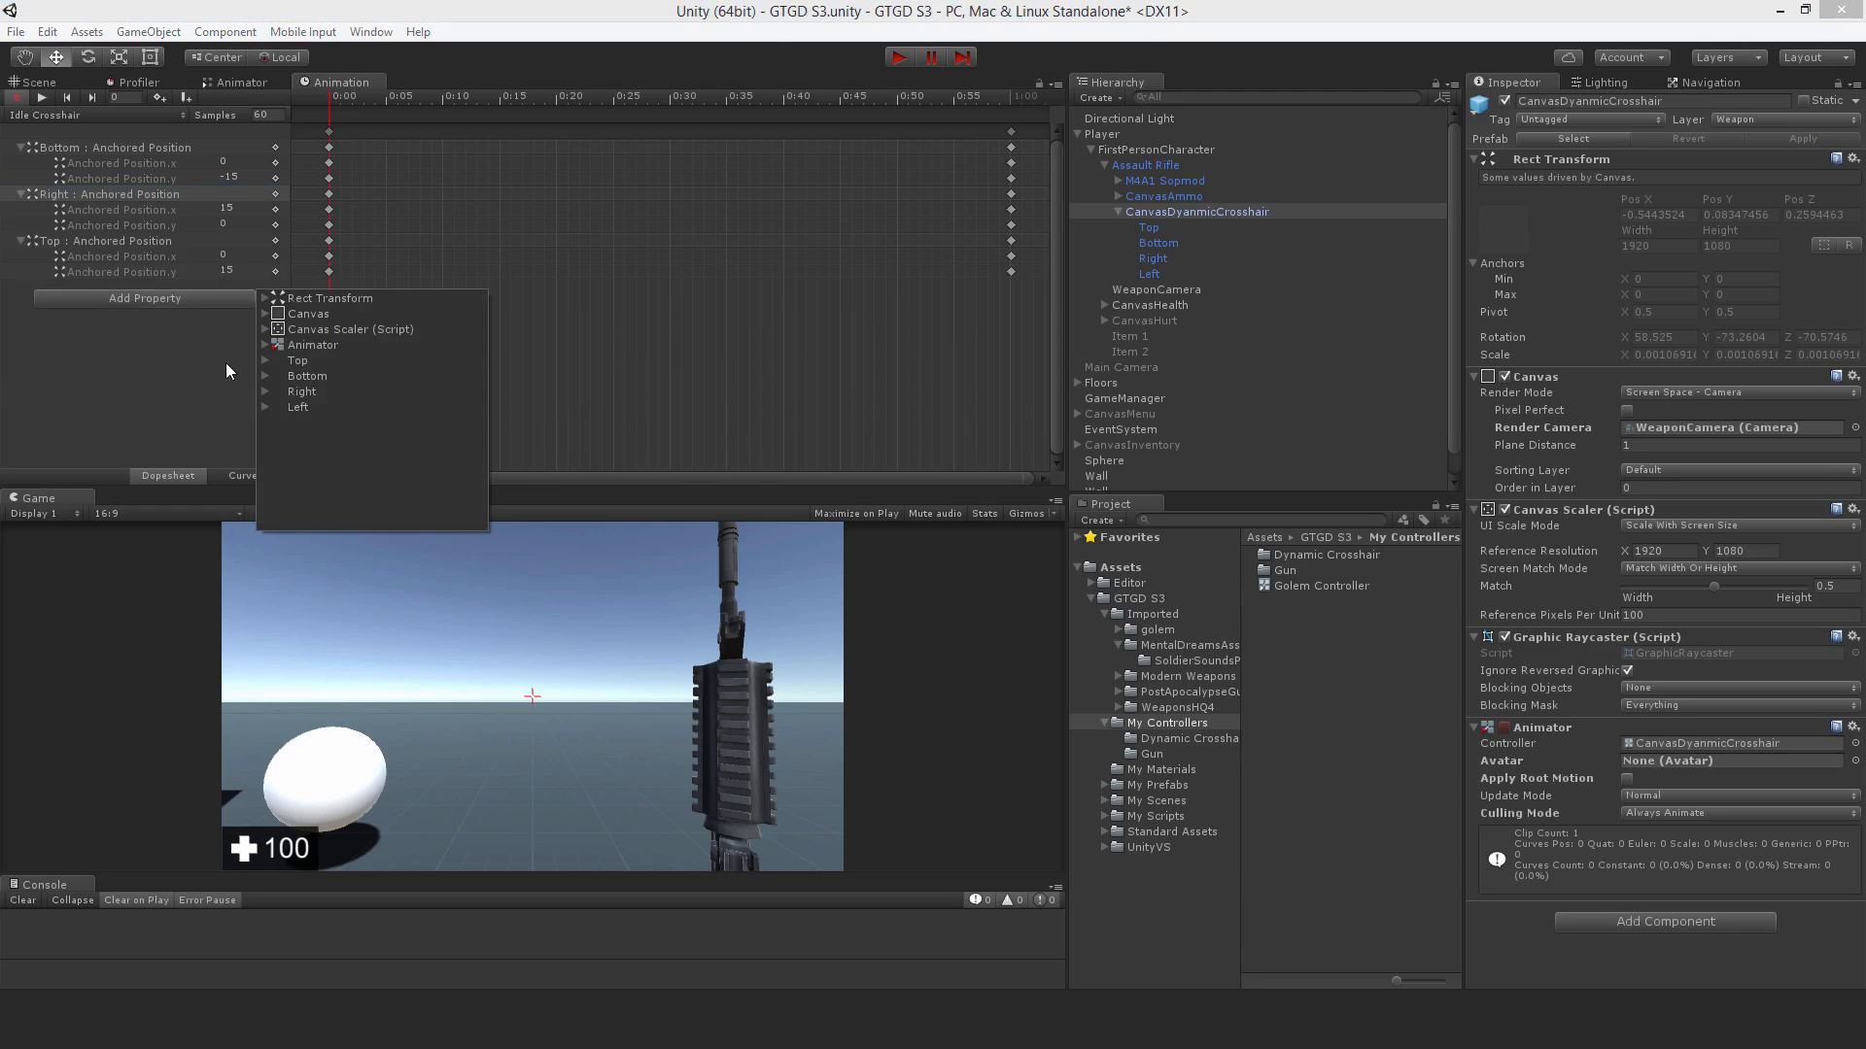
pyautogui.click(297, 407)
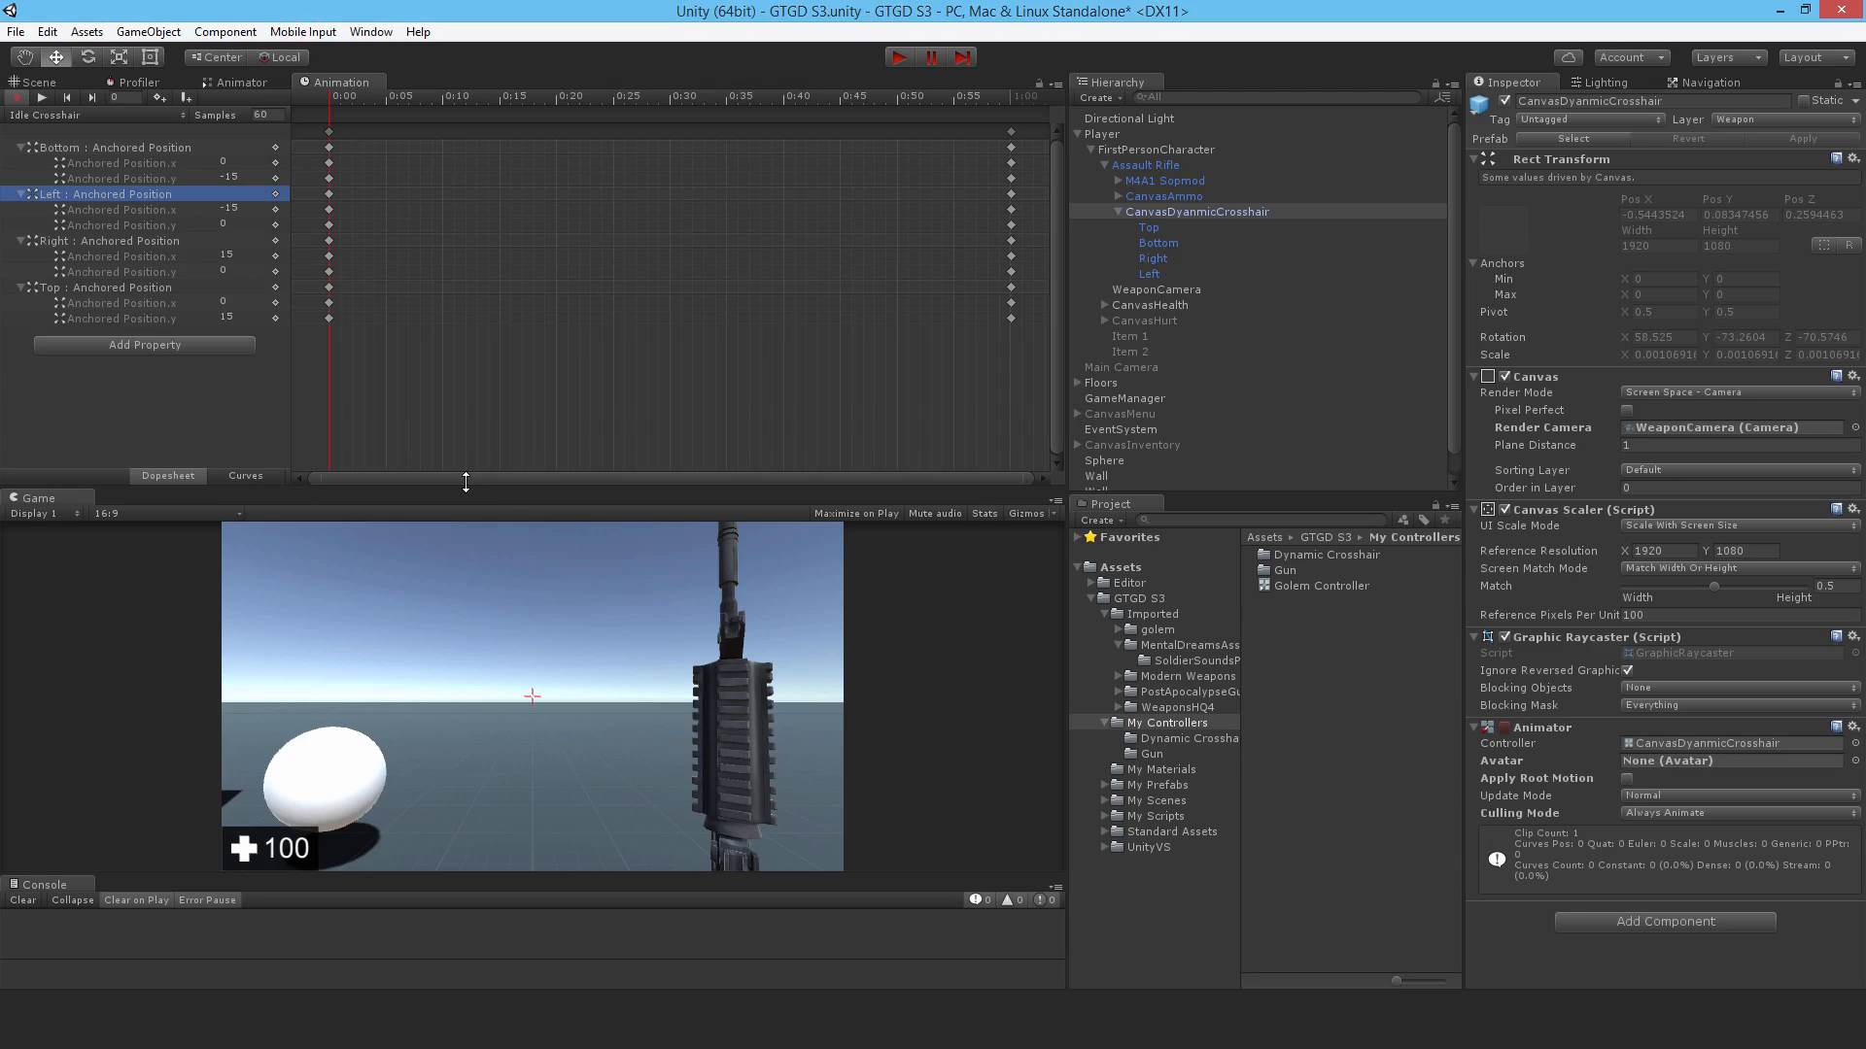
pyautogui.moveTo(1011, 134)
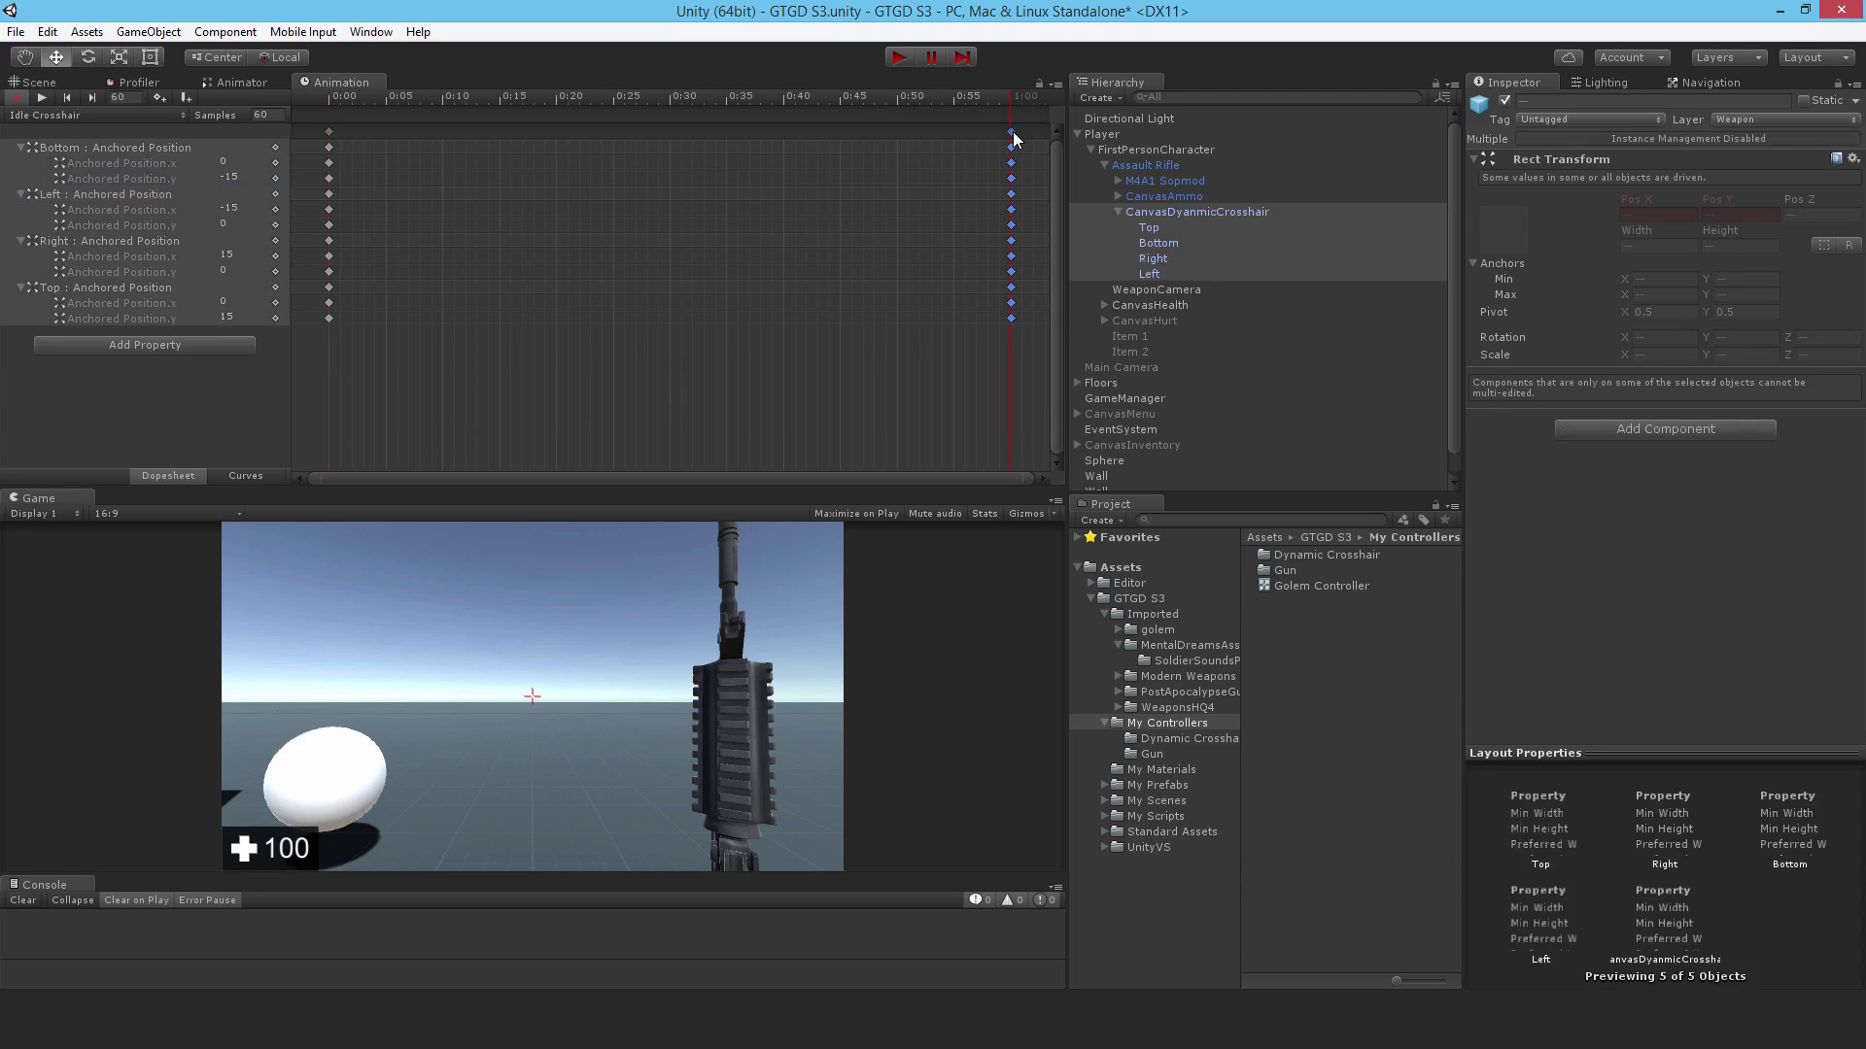
# - Create a 'Walk Crosshair.anim' clip keying the four pieces' anchored positions at ±30
pyautogui.click(408, 95)
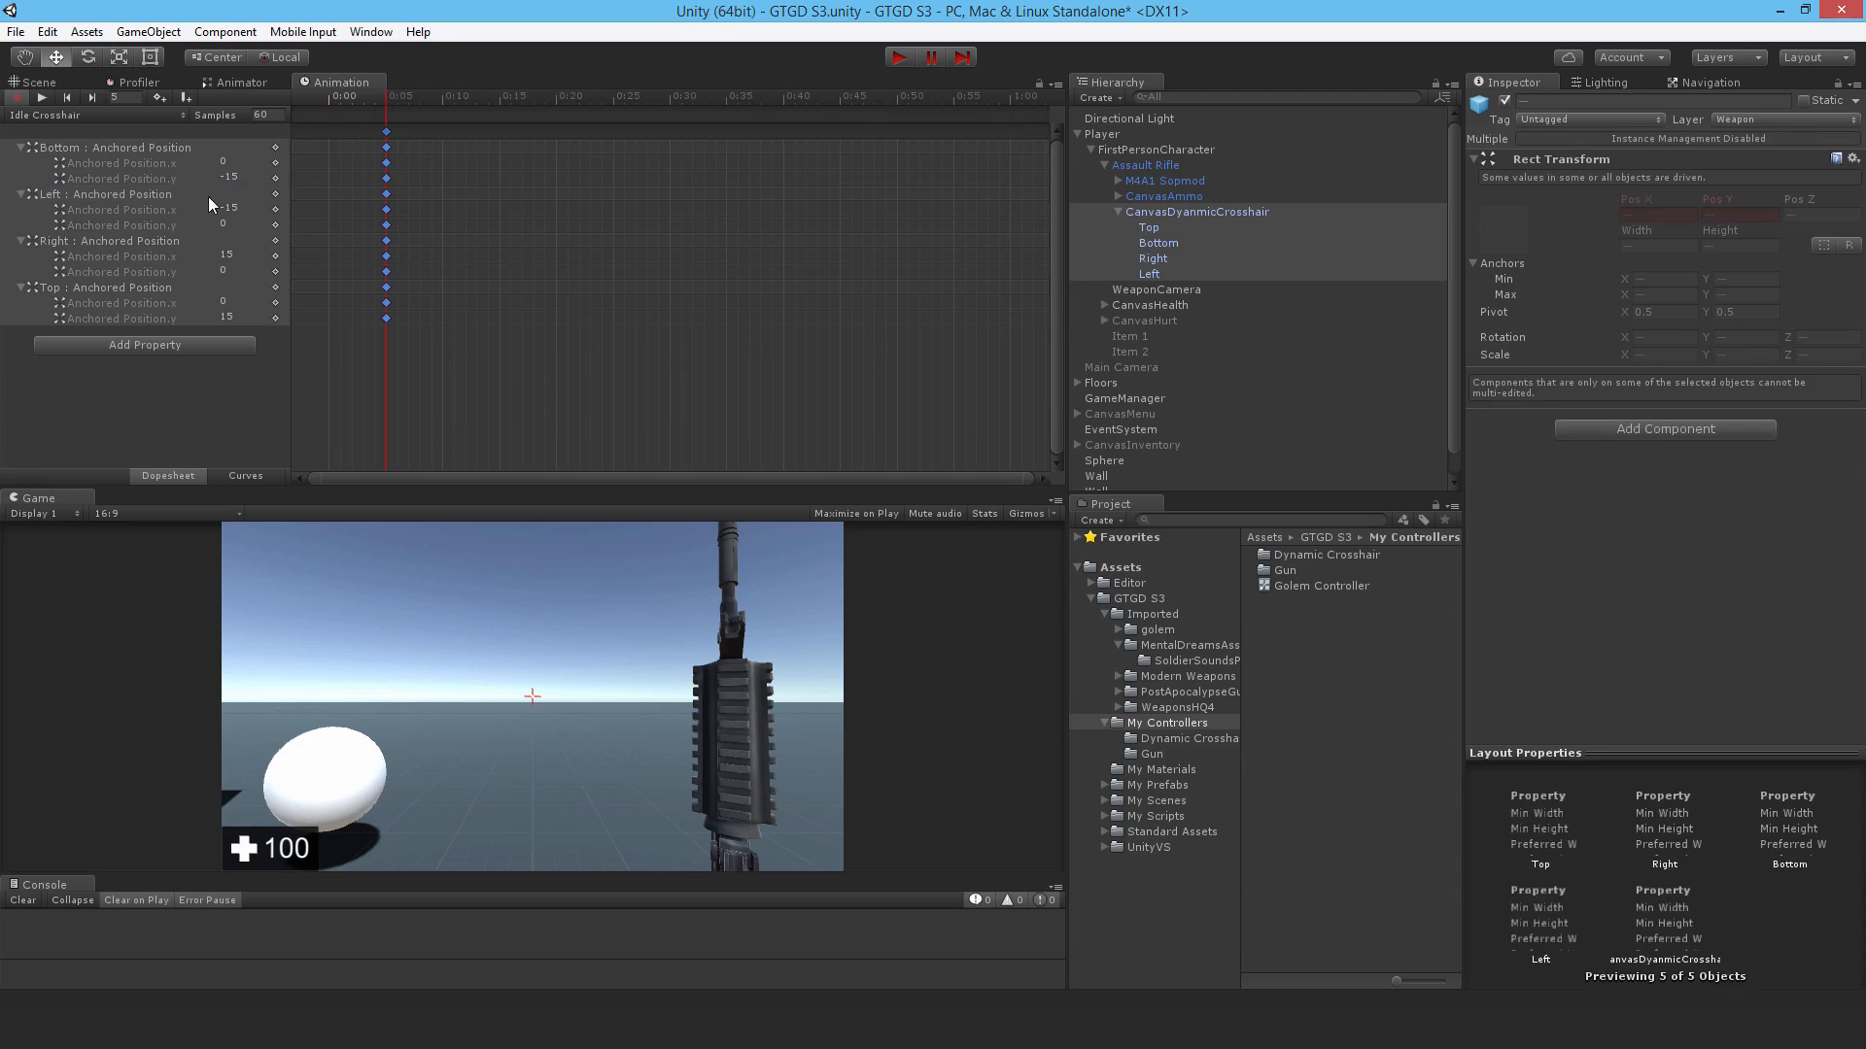
pyautogui.moveTo(539, 298)
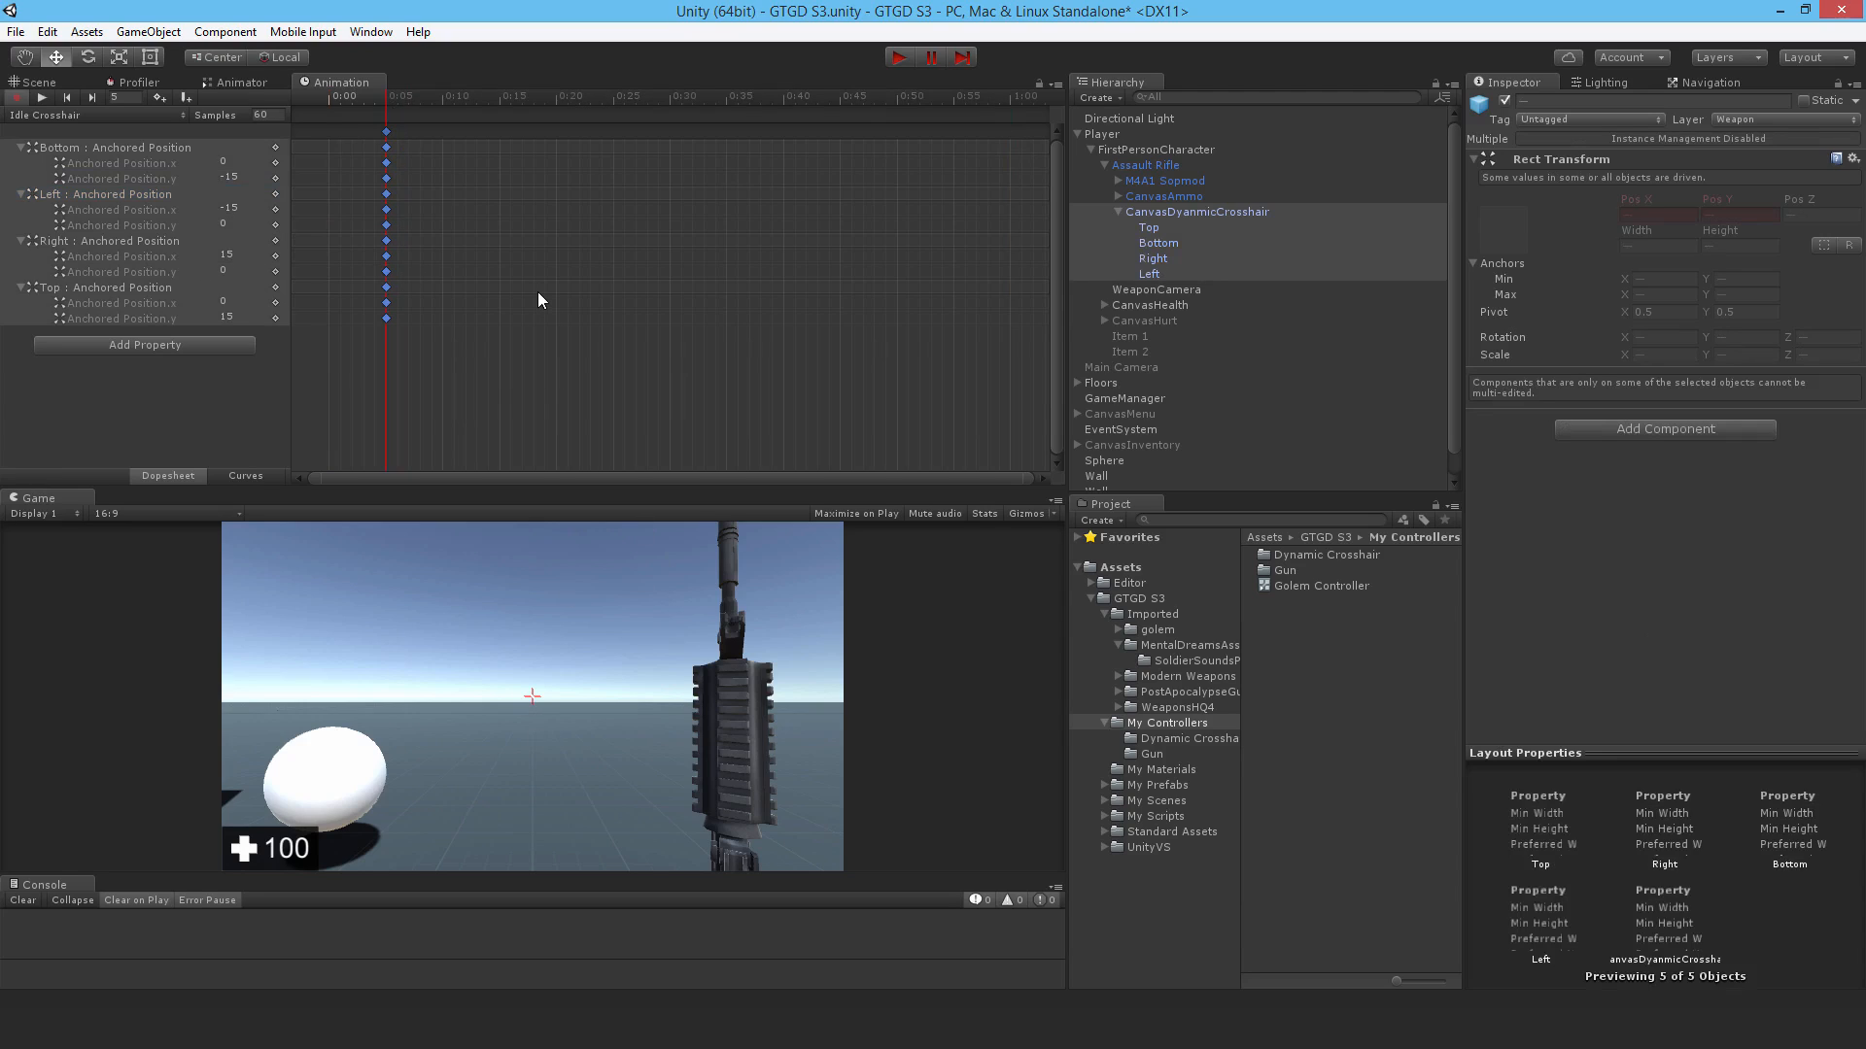
pyautogui.click(101, 115)
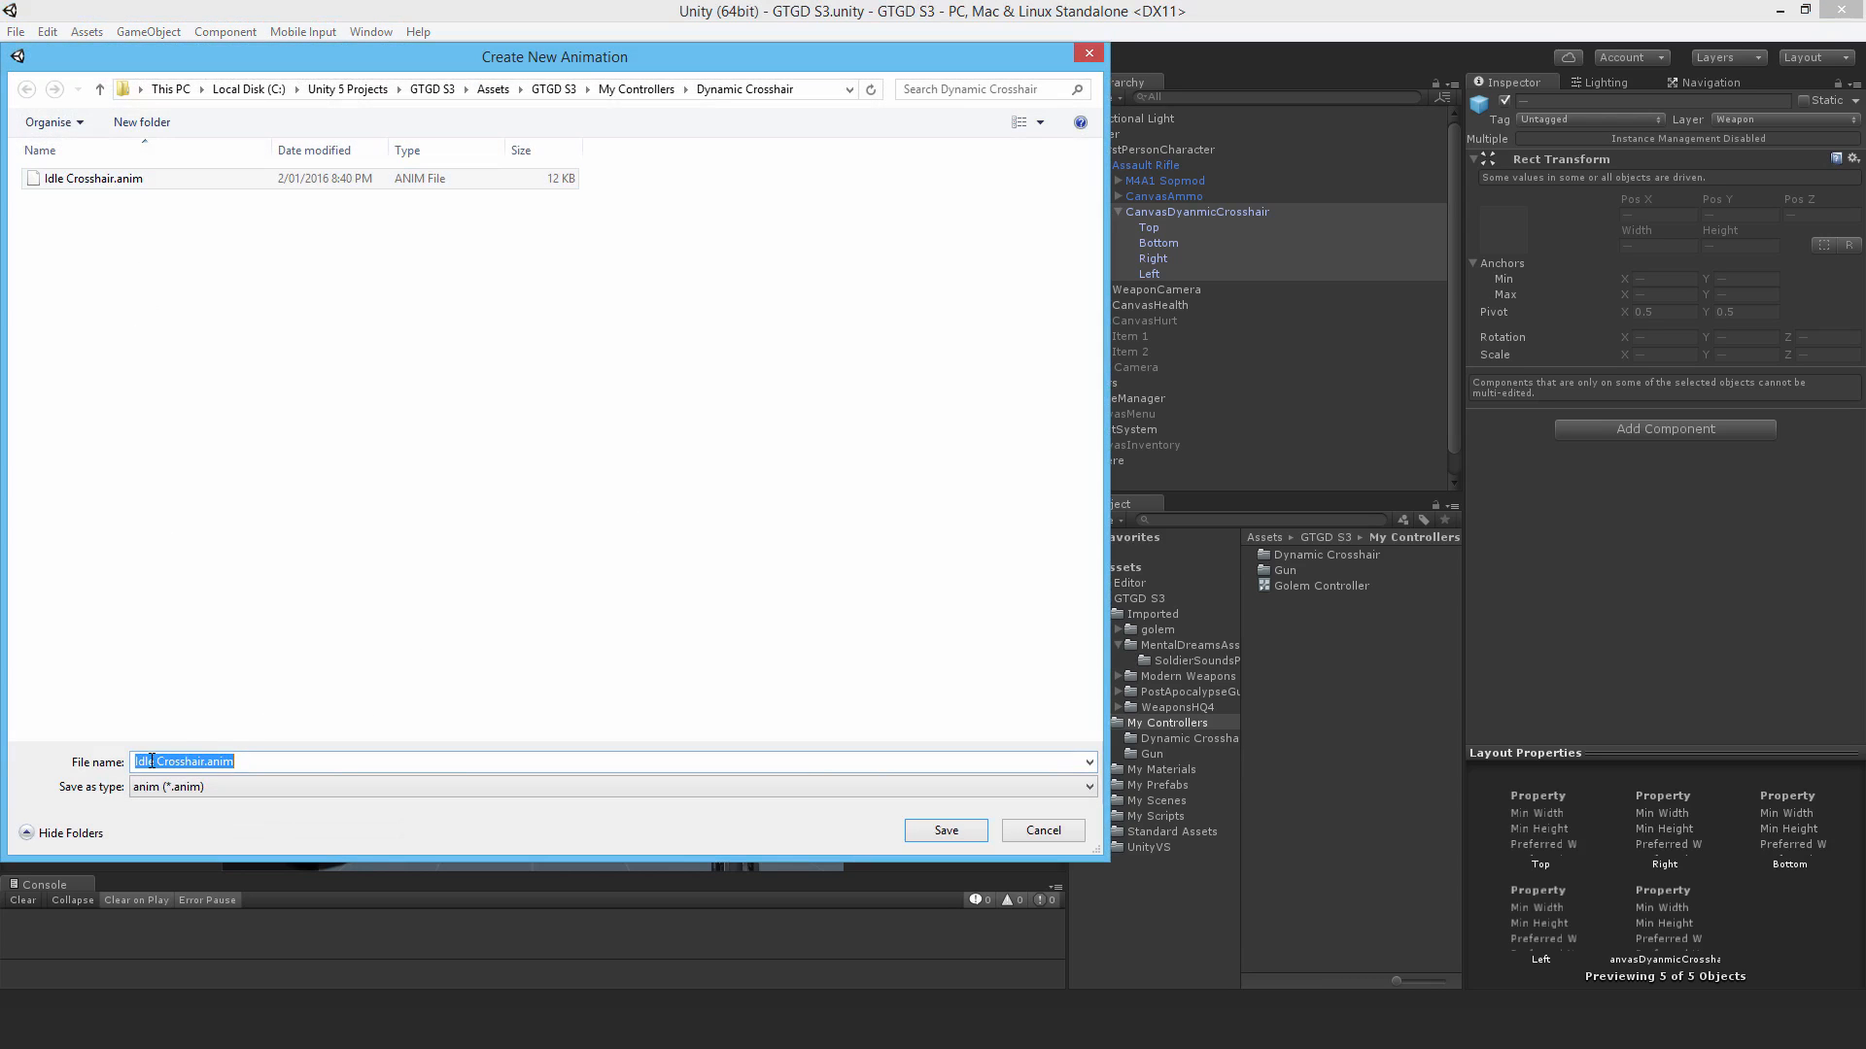
pyautogui.write('W')
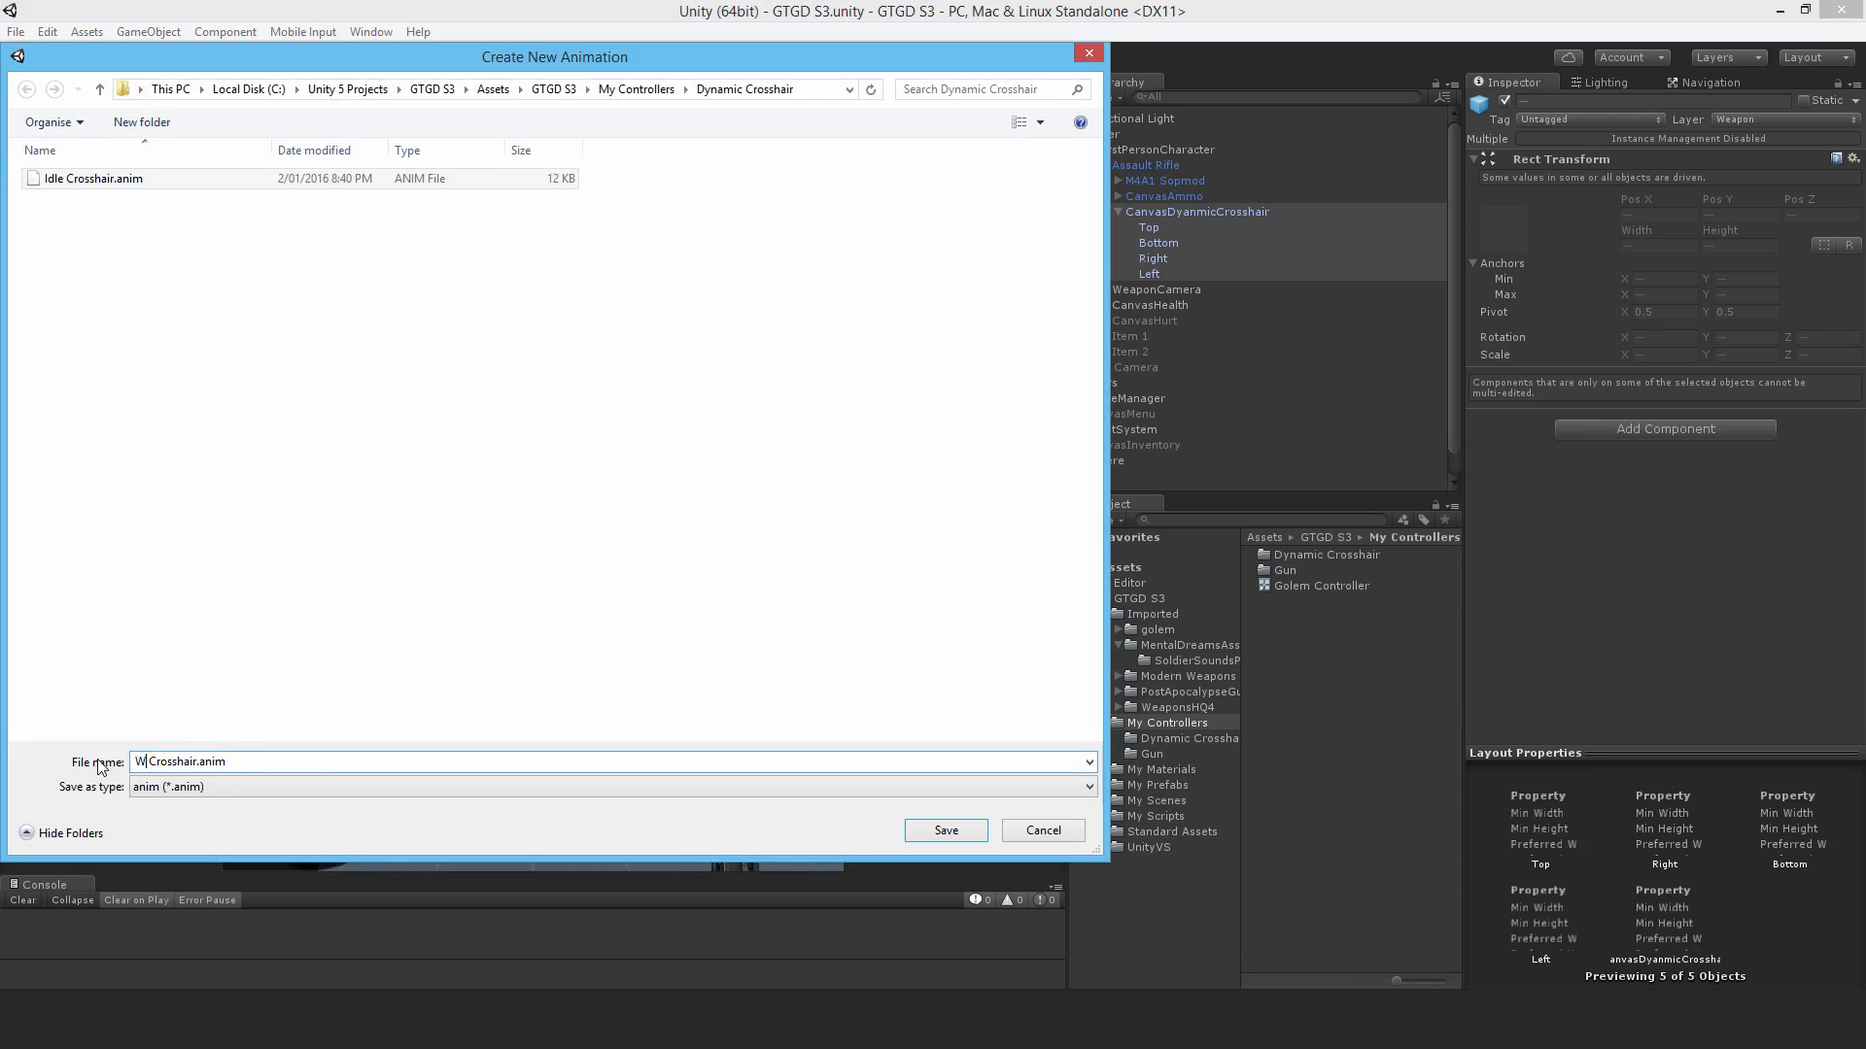
pyautogui.click(943, 829)
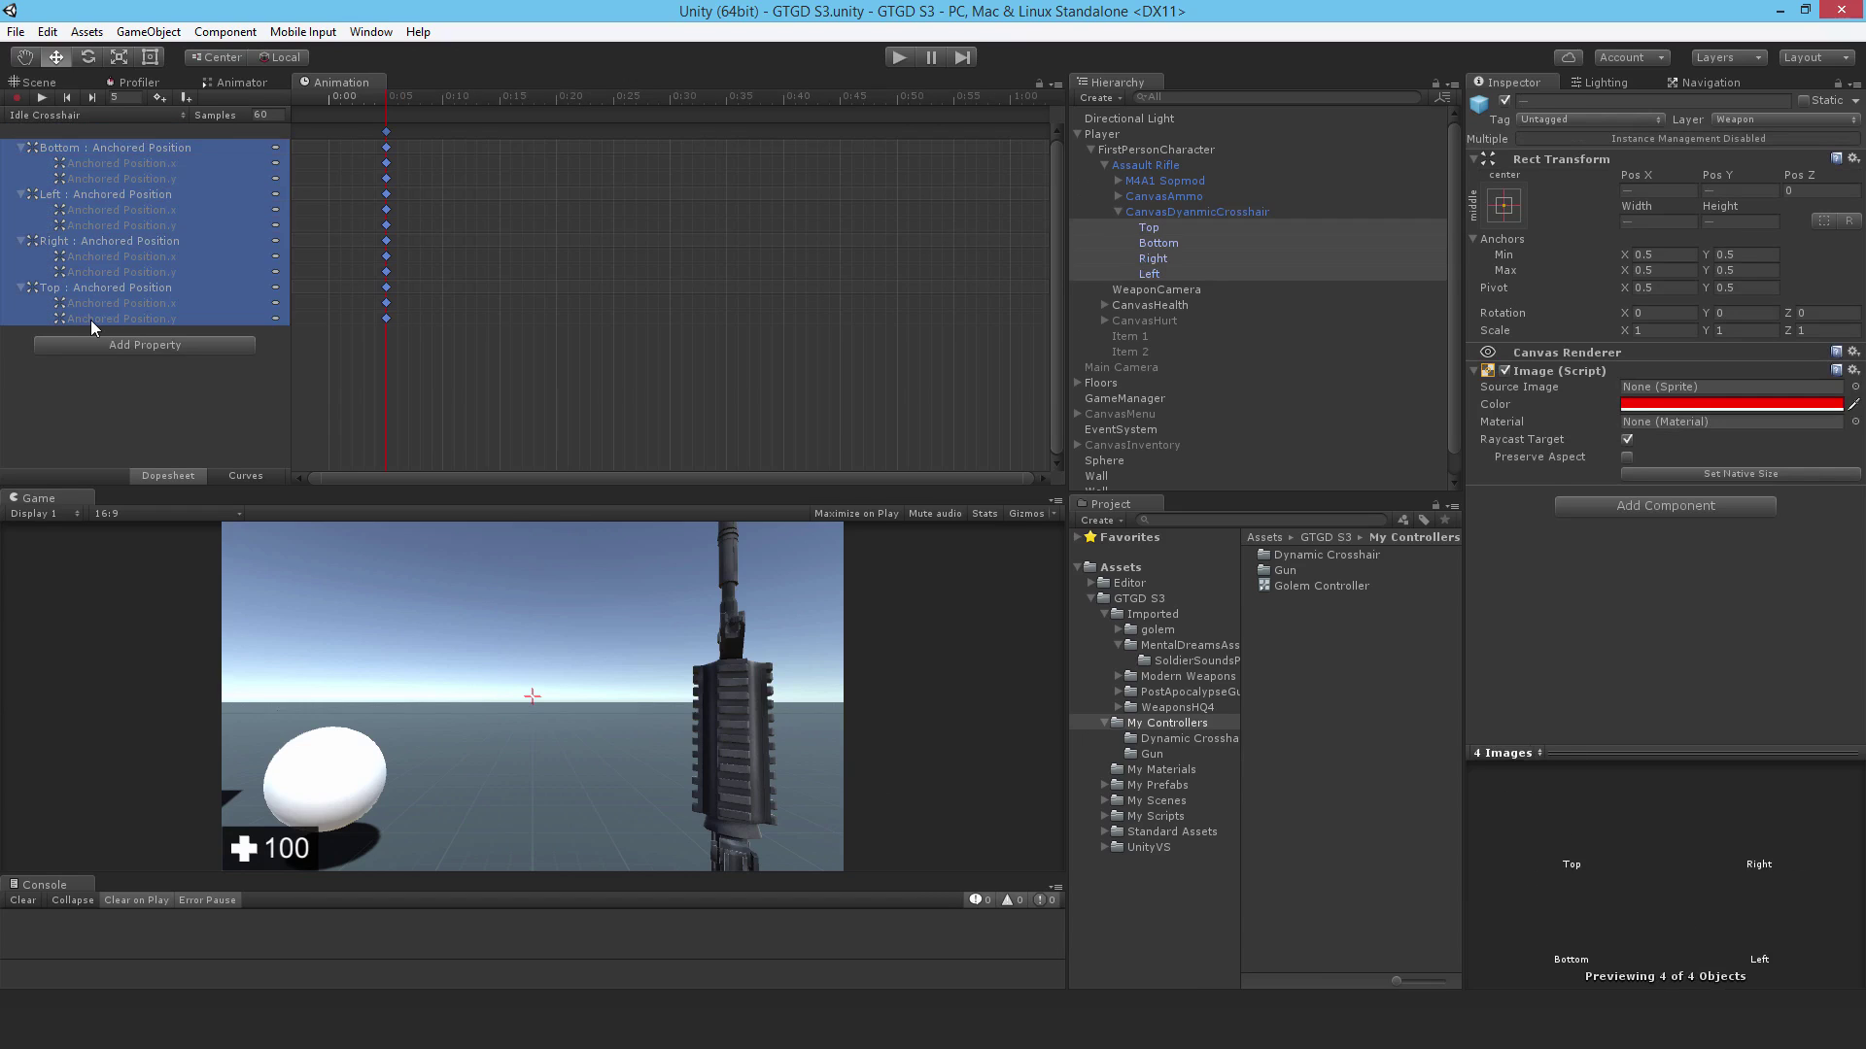
pyautogui.click(107, 114)
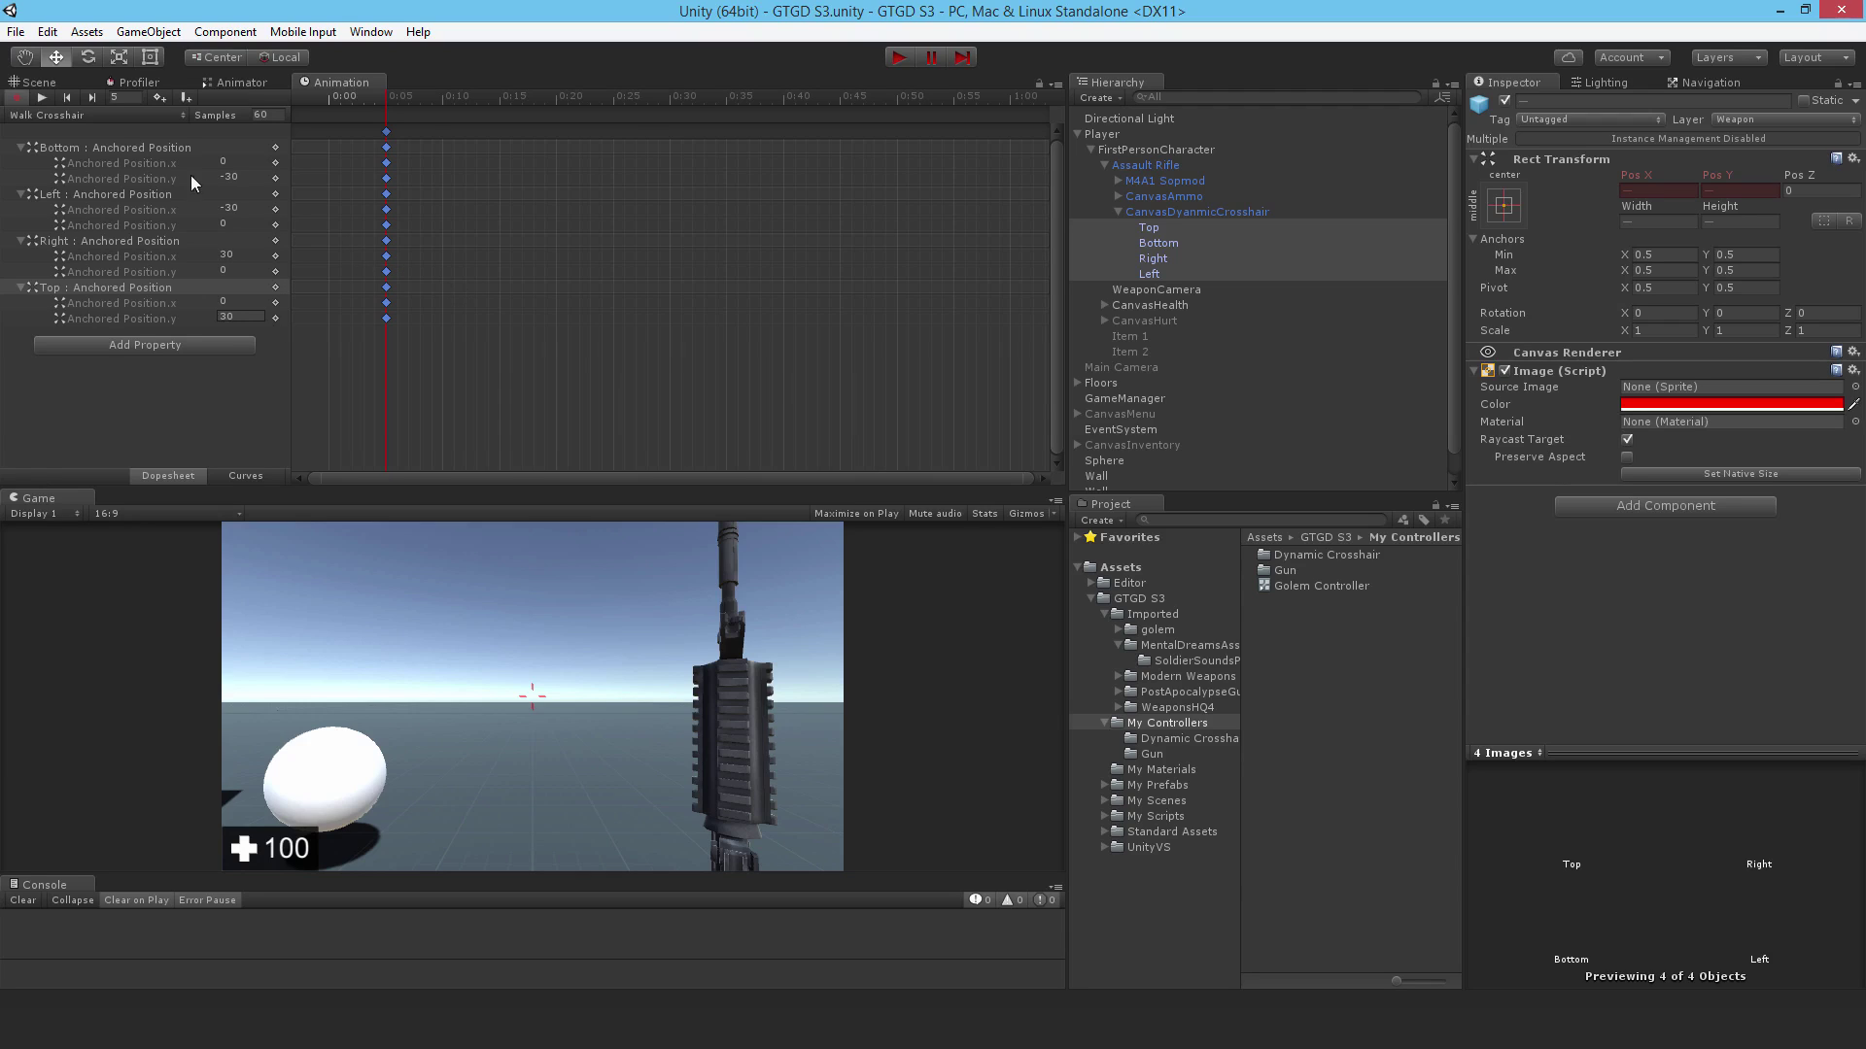
pyautogui.click(107, 115)
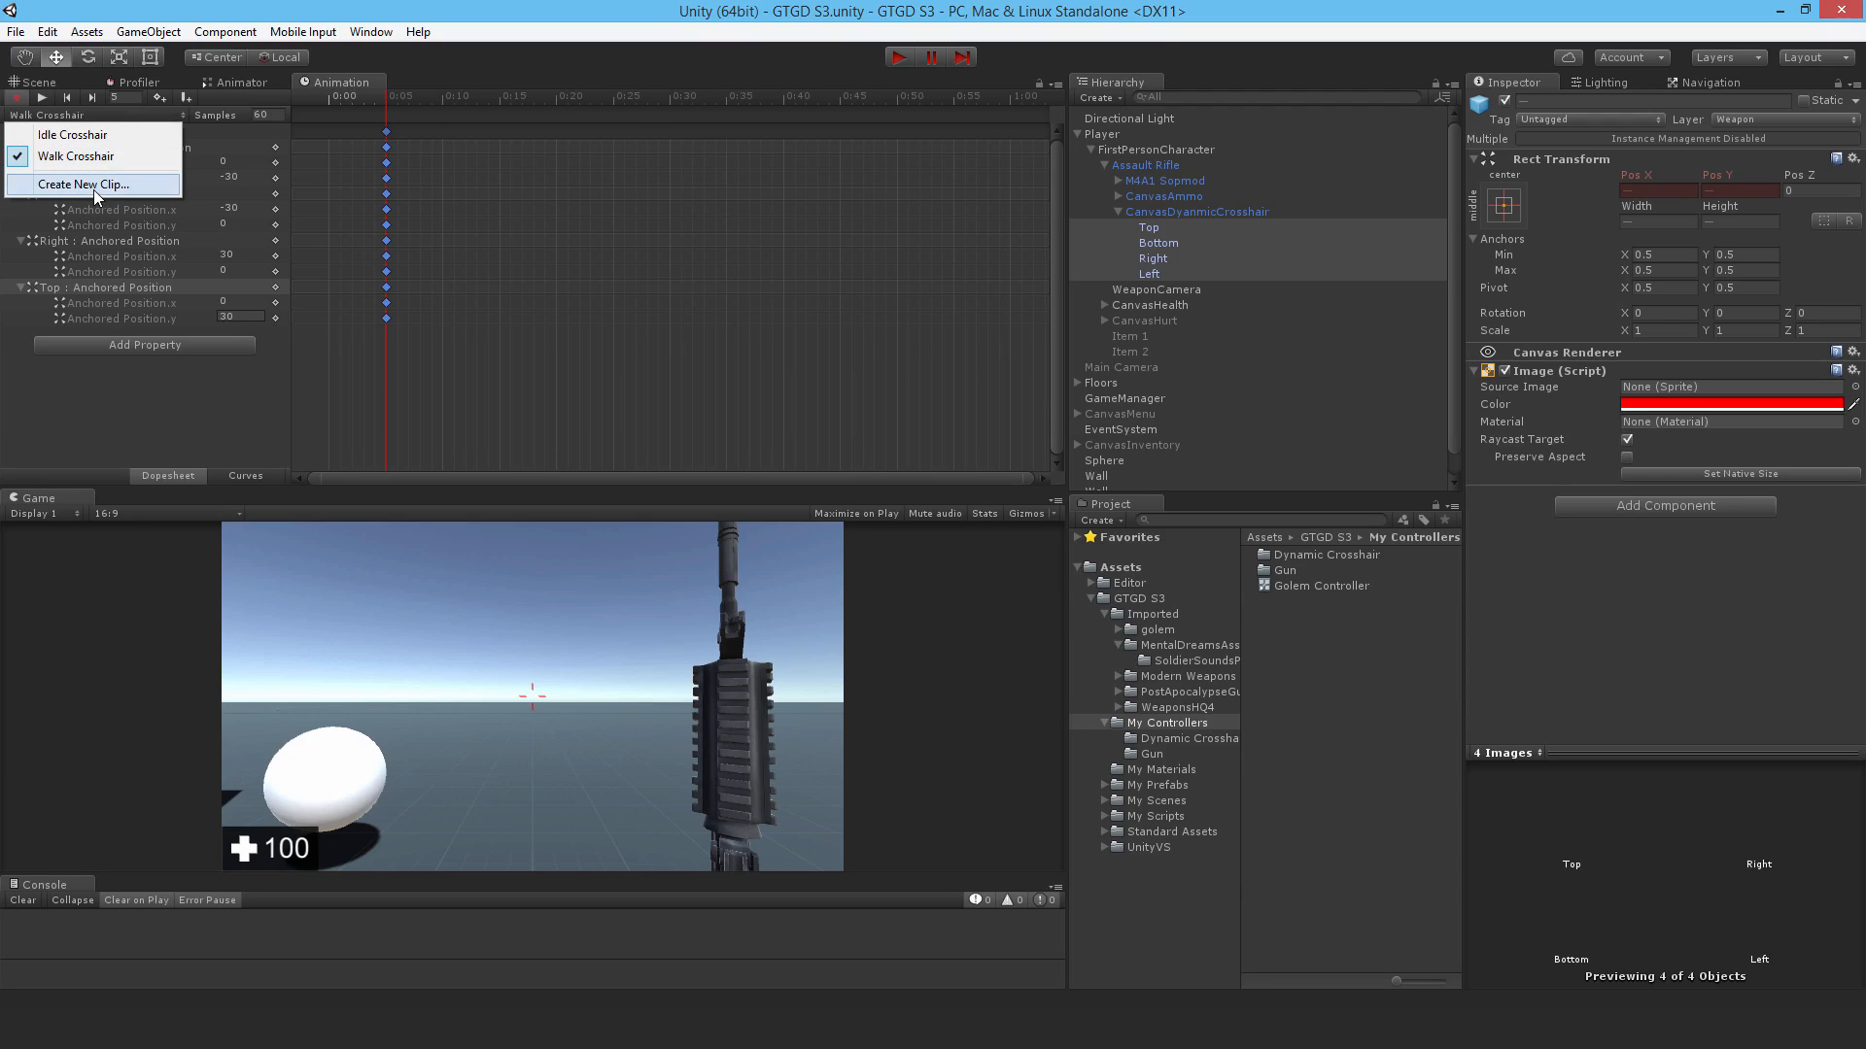
# - Create a 'Run Crosshair.anim' clip keying the four pieces' anchored positions at ±45
pyautogui.click(81, 184)
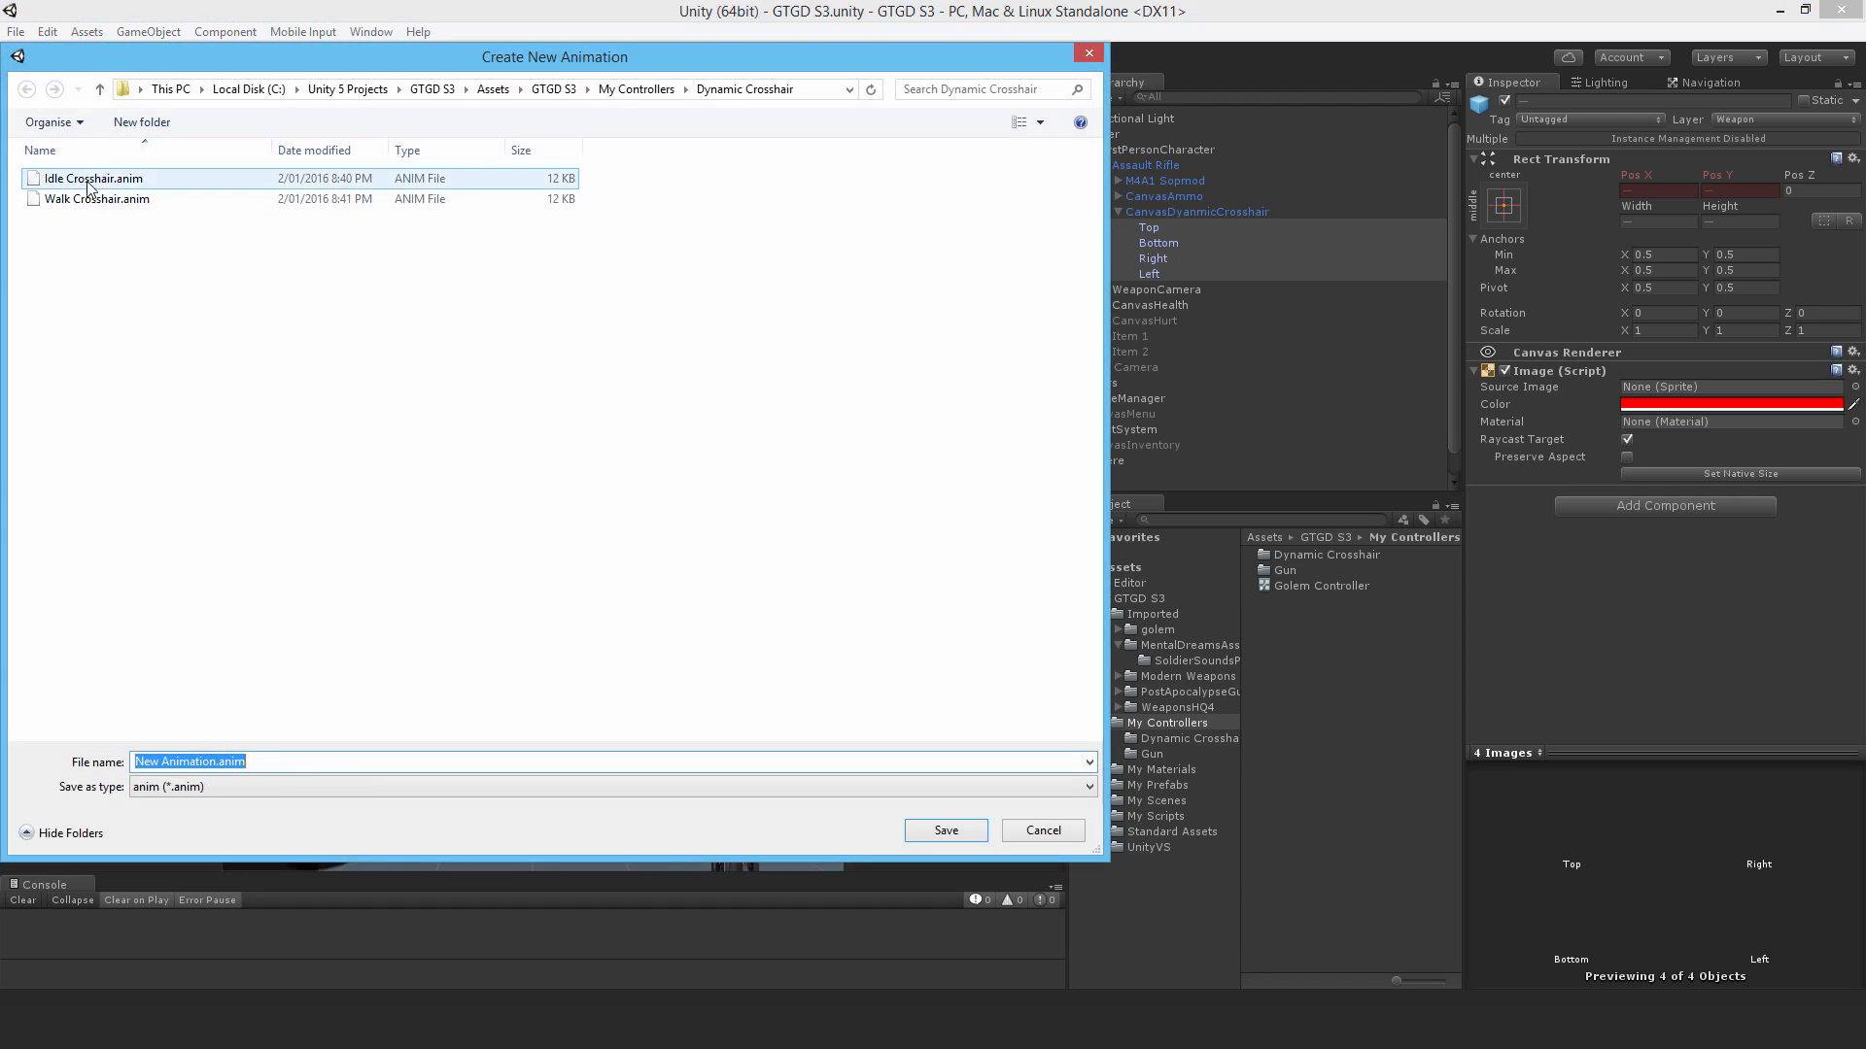
pyautogui.click(97, 199)
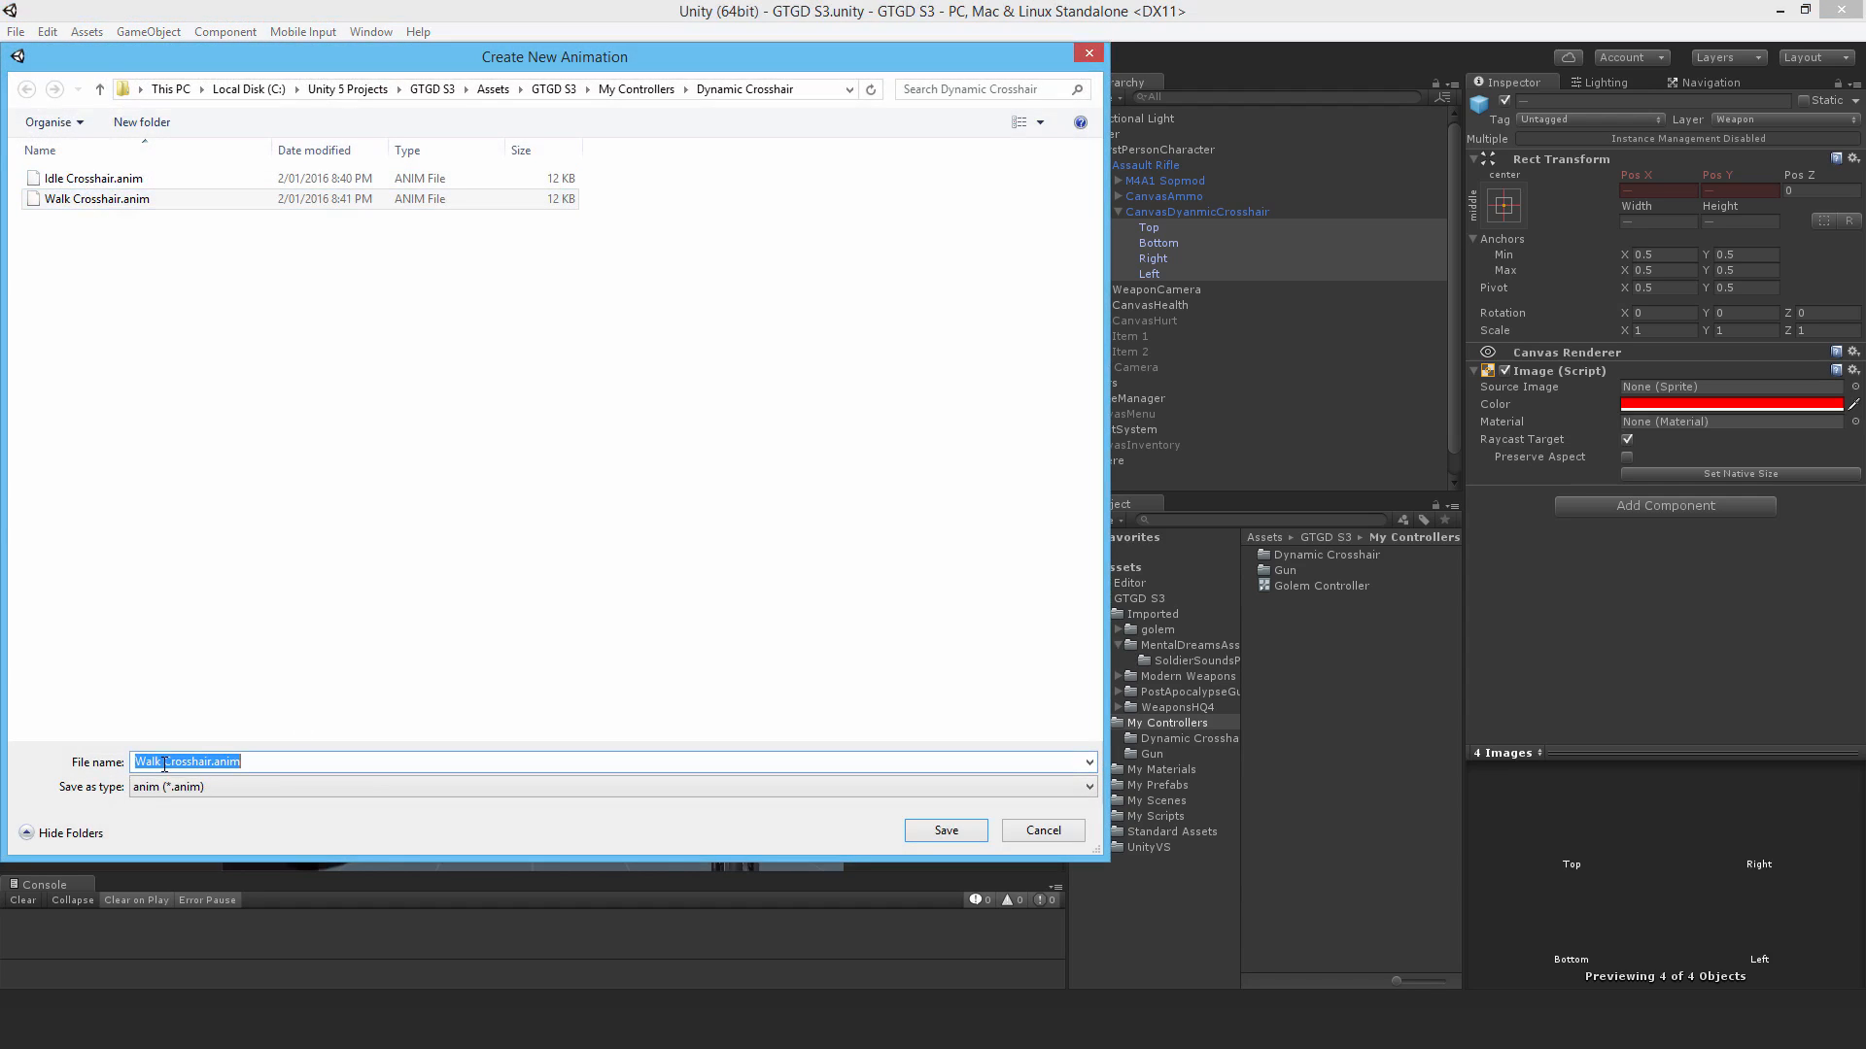
pyautogui.write('Ru')
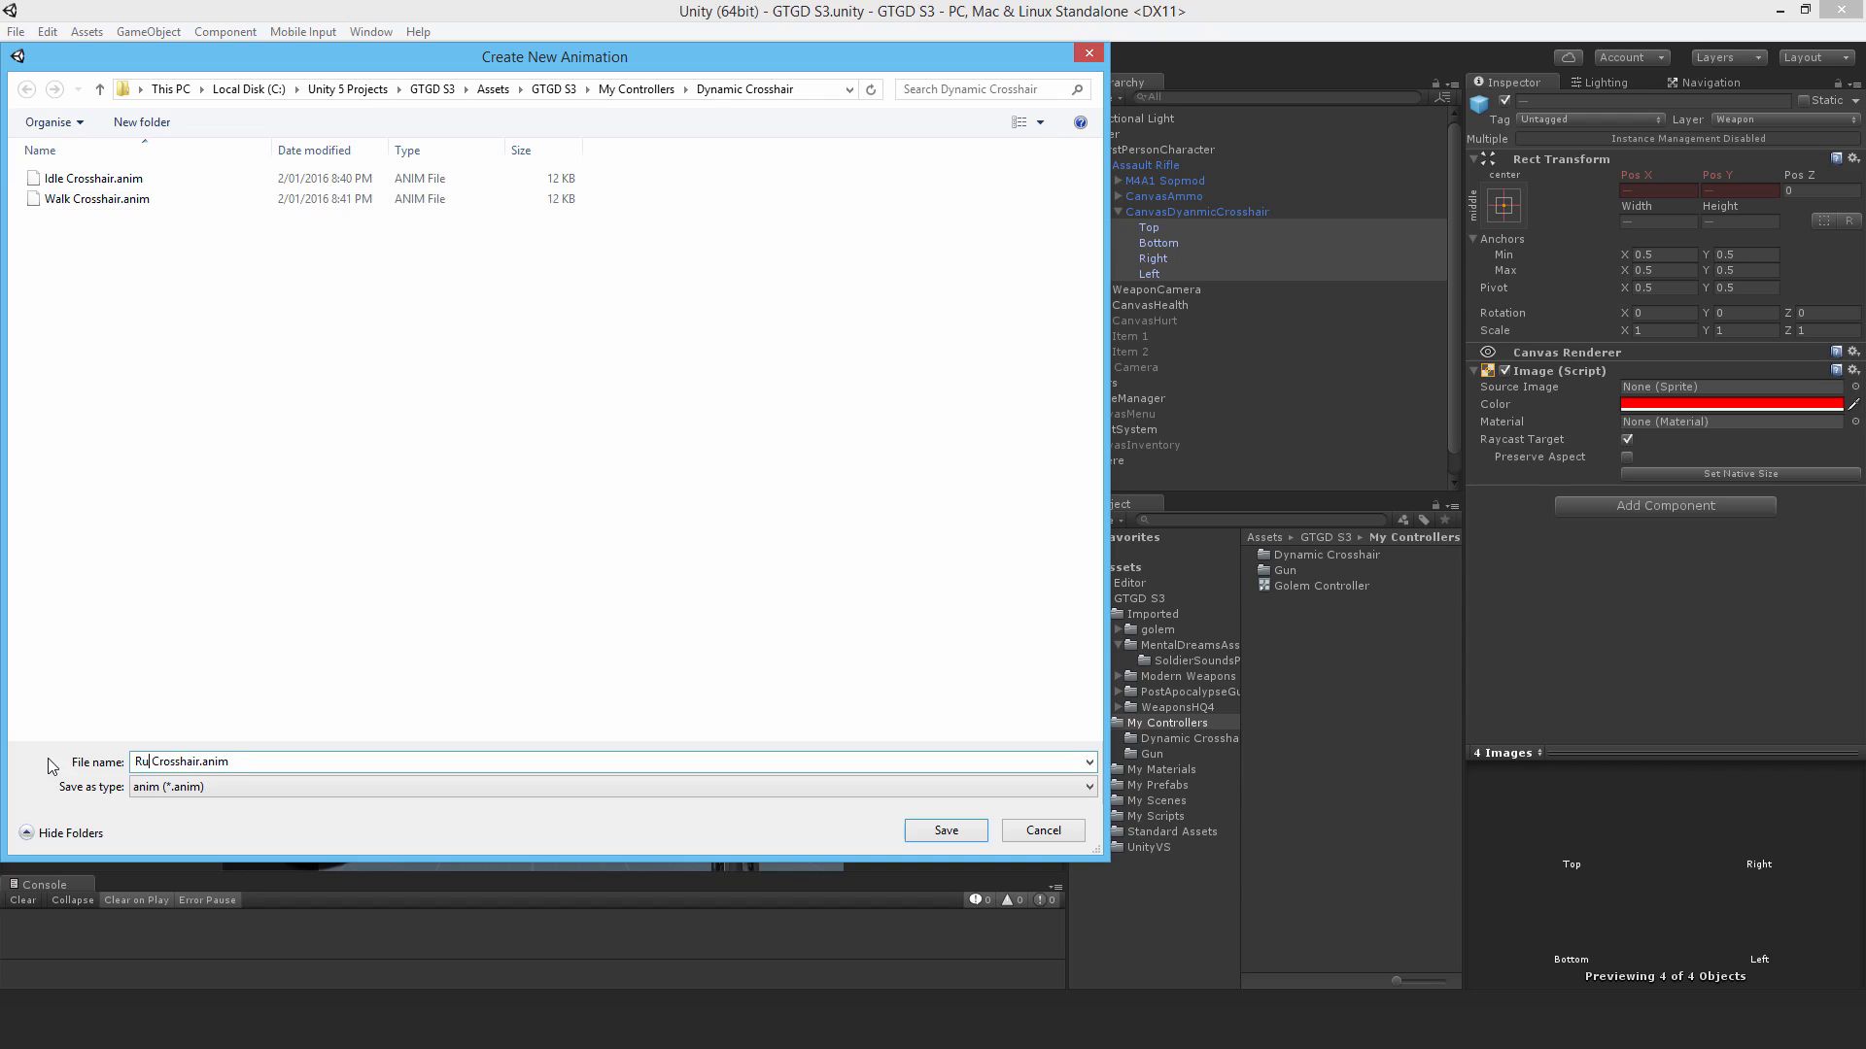
pyautogui.click(944, 829)
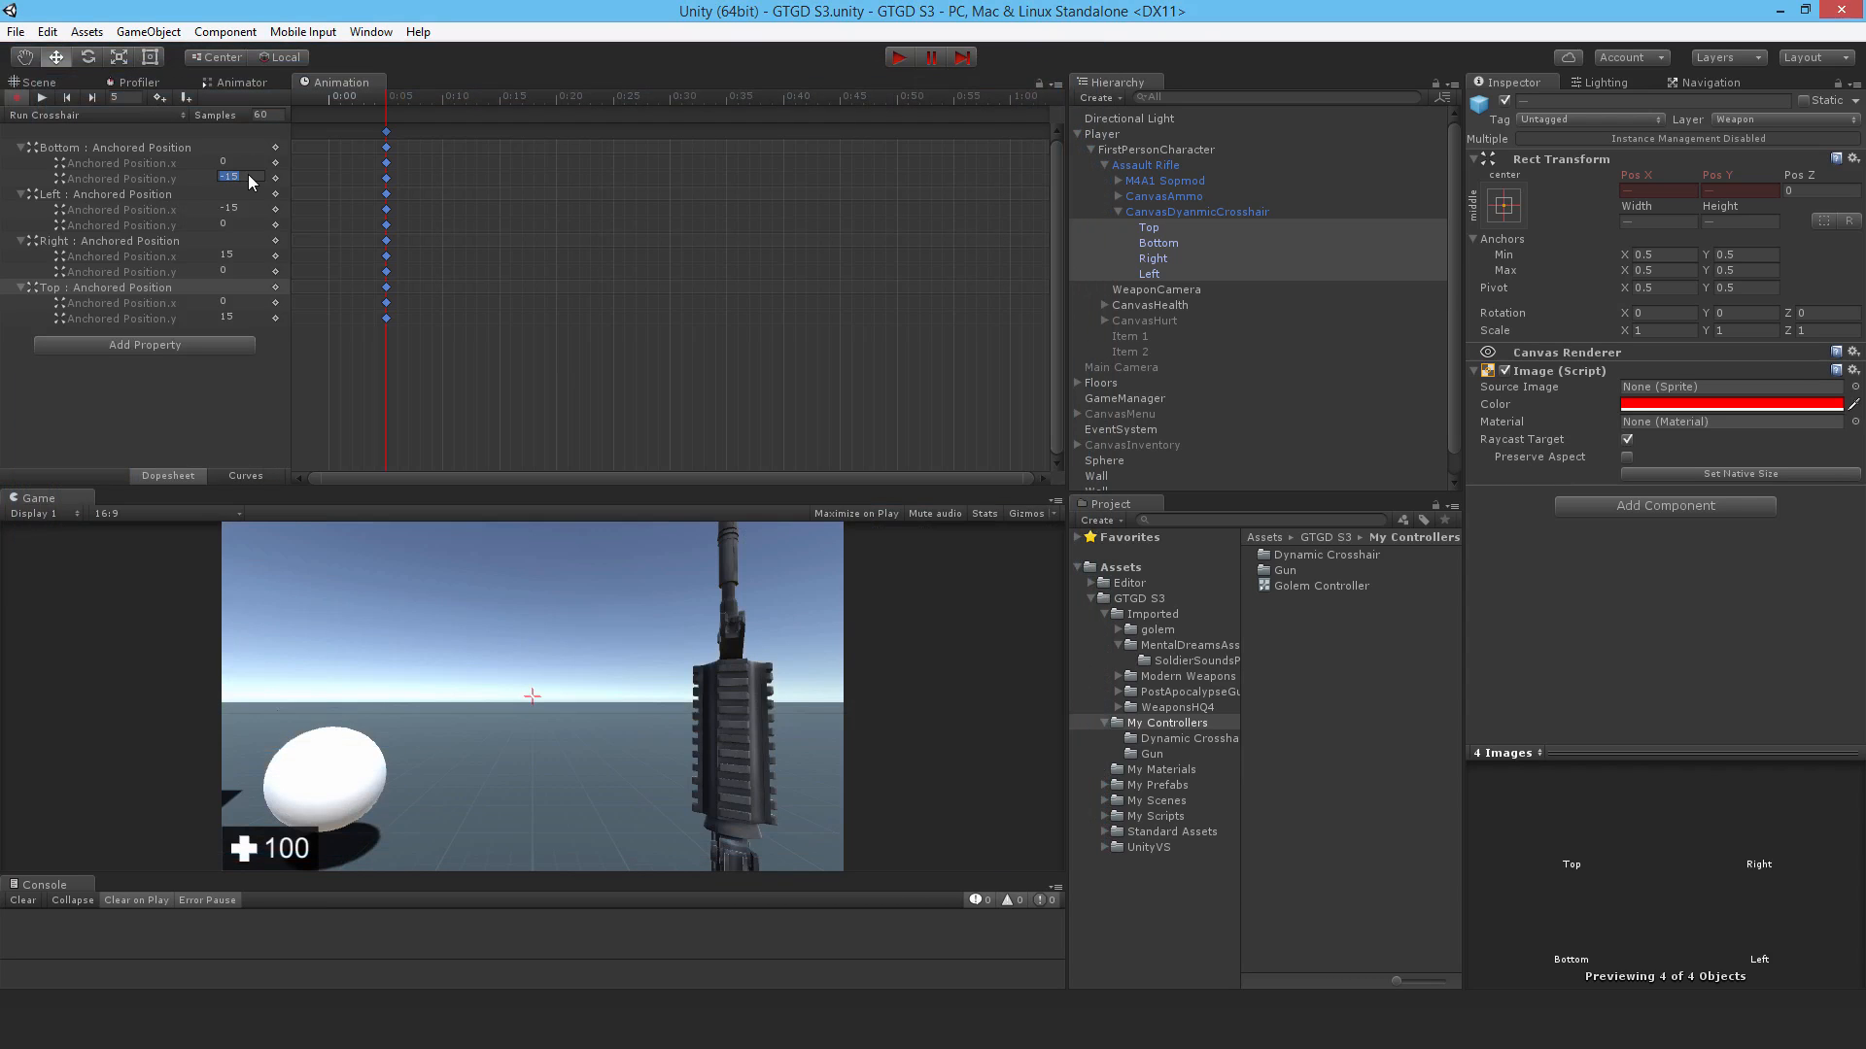
pyautogui.write('-45')
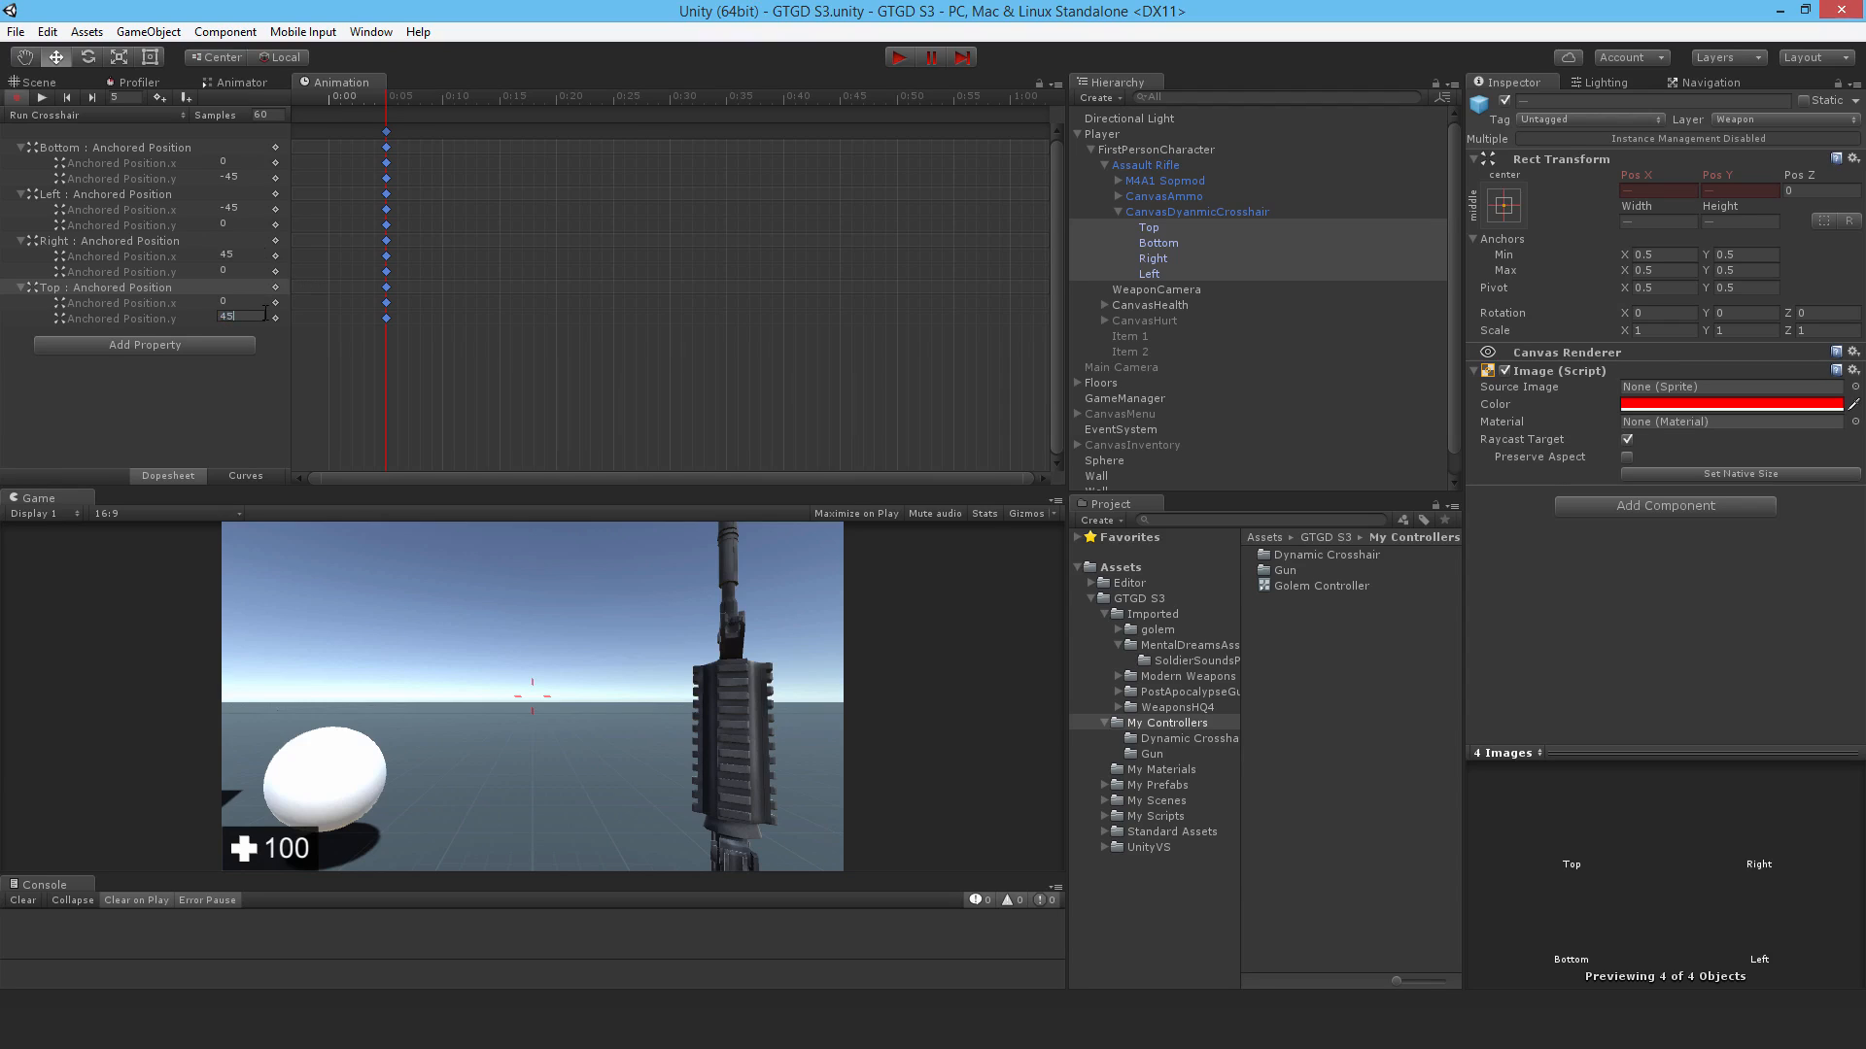
pyautogui.click(436, 330)
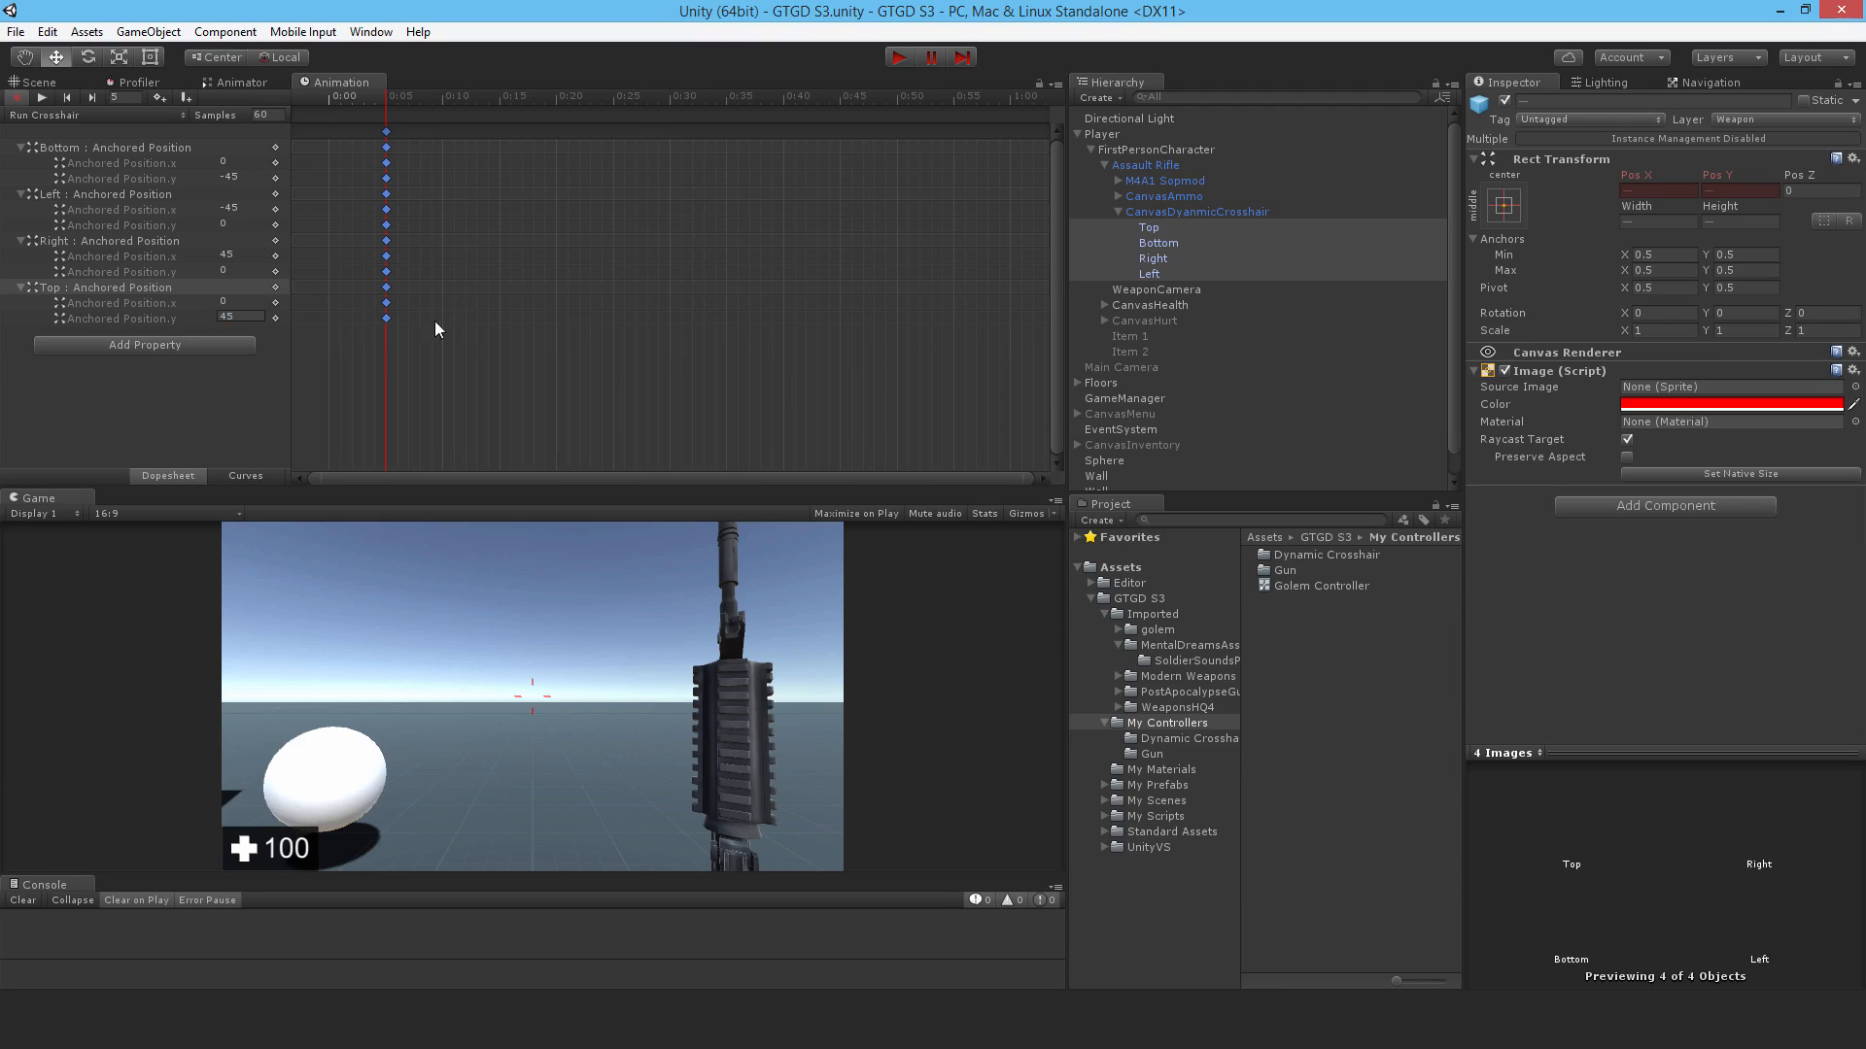
pyautogui.moveTo(648, 259)
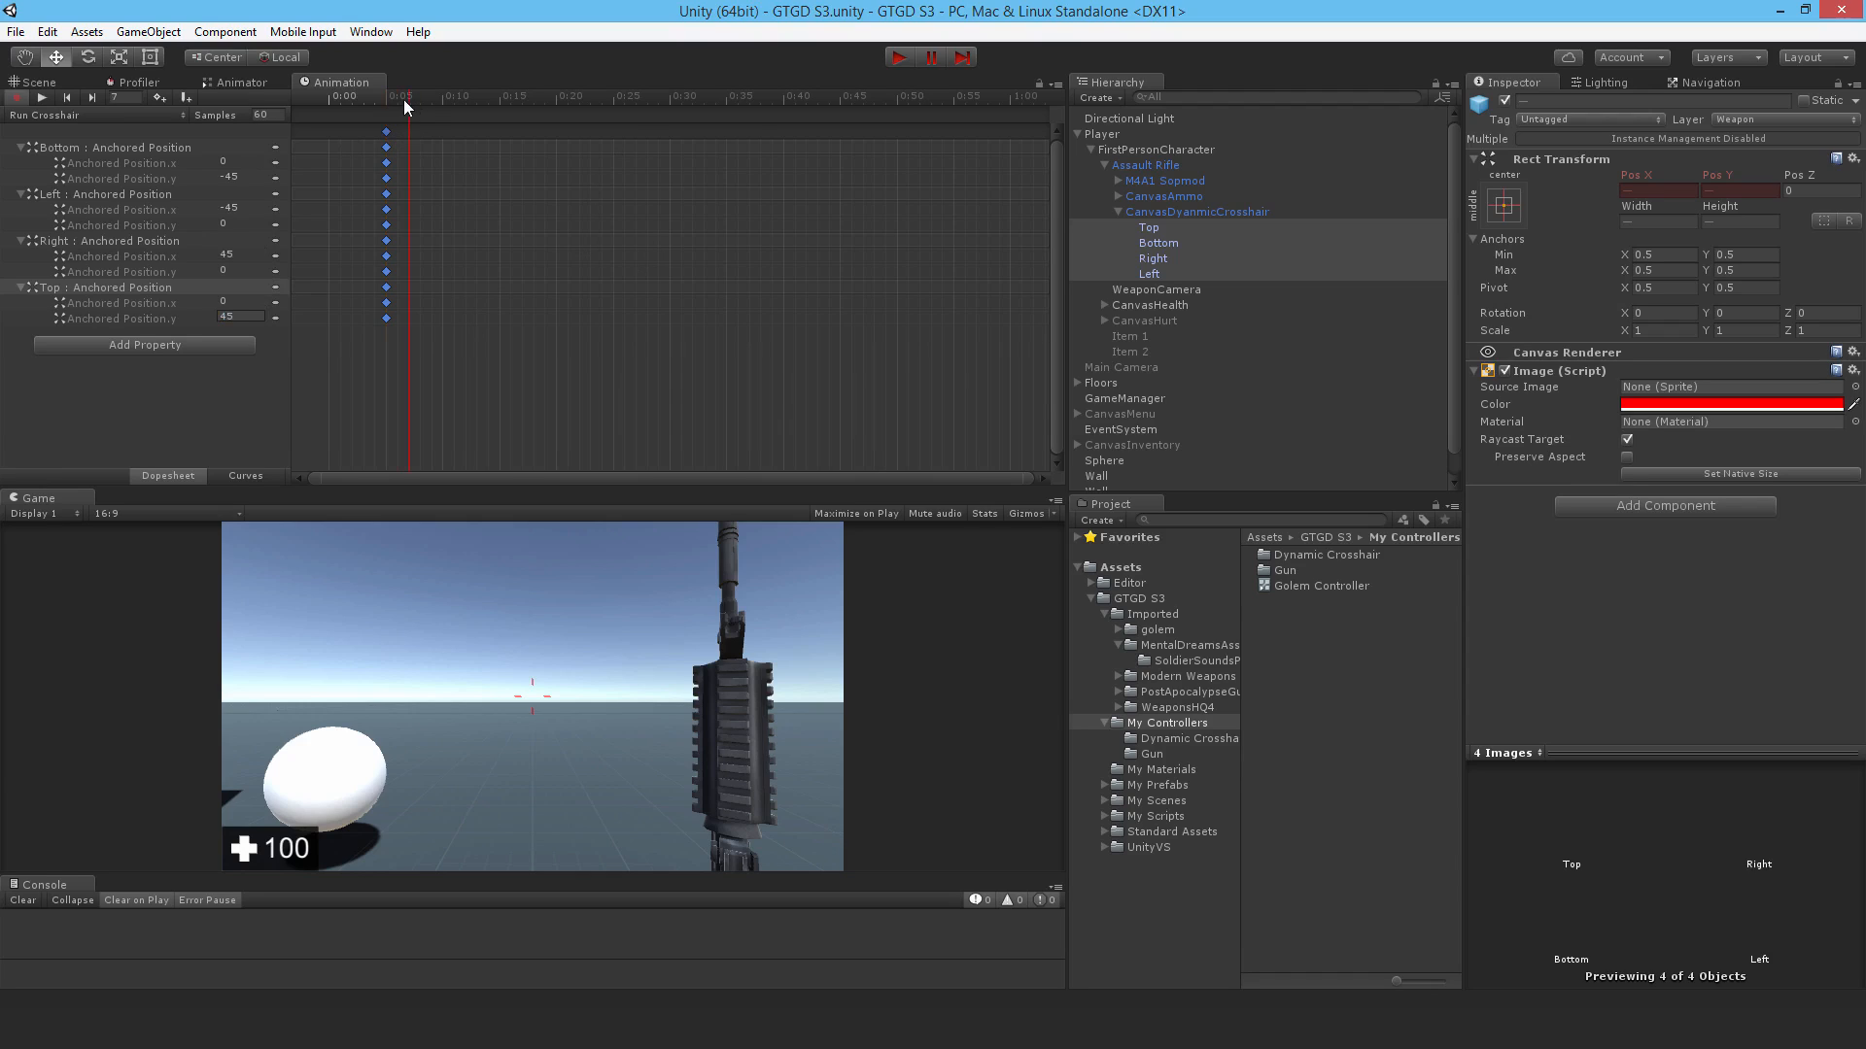
pyautogui.click(54, 114)
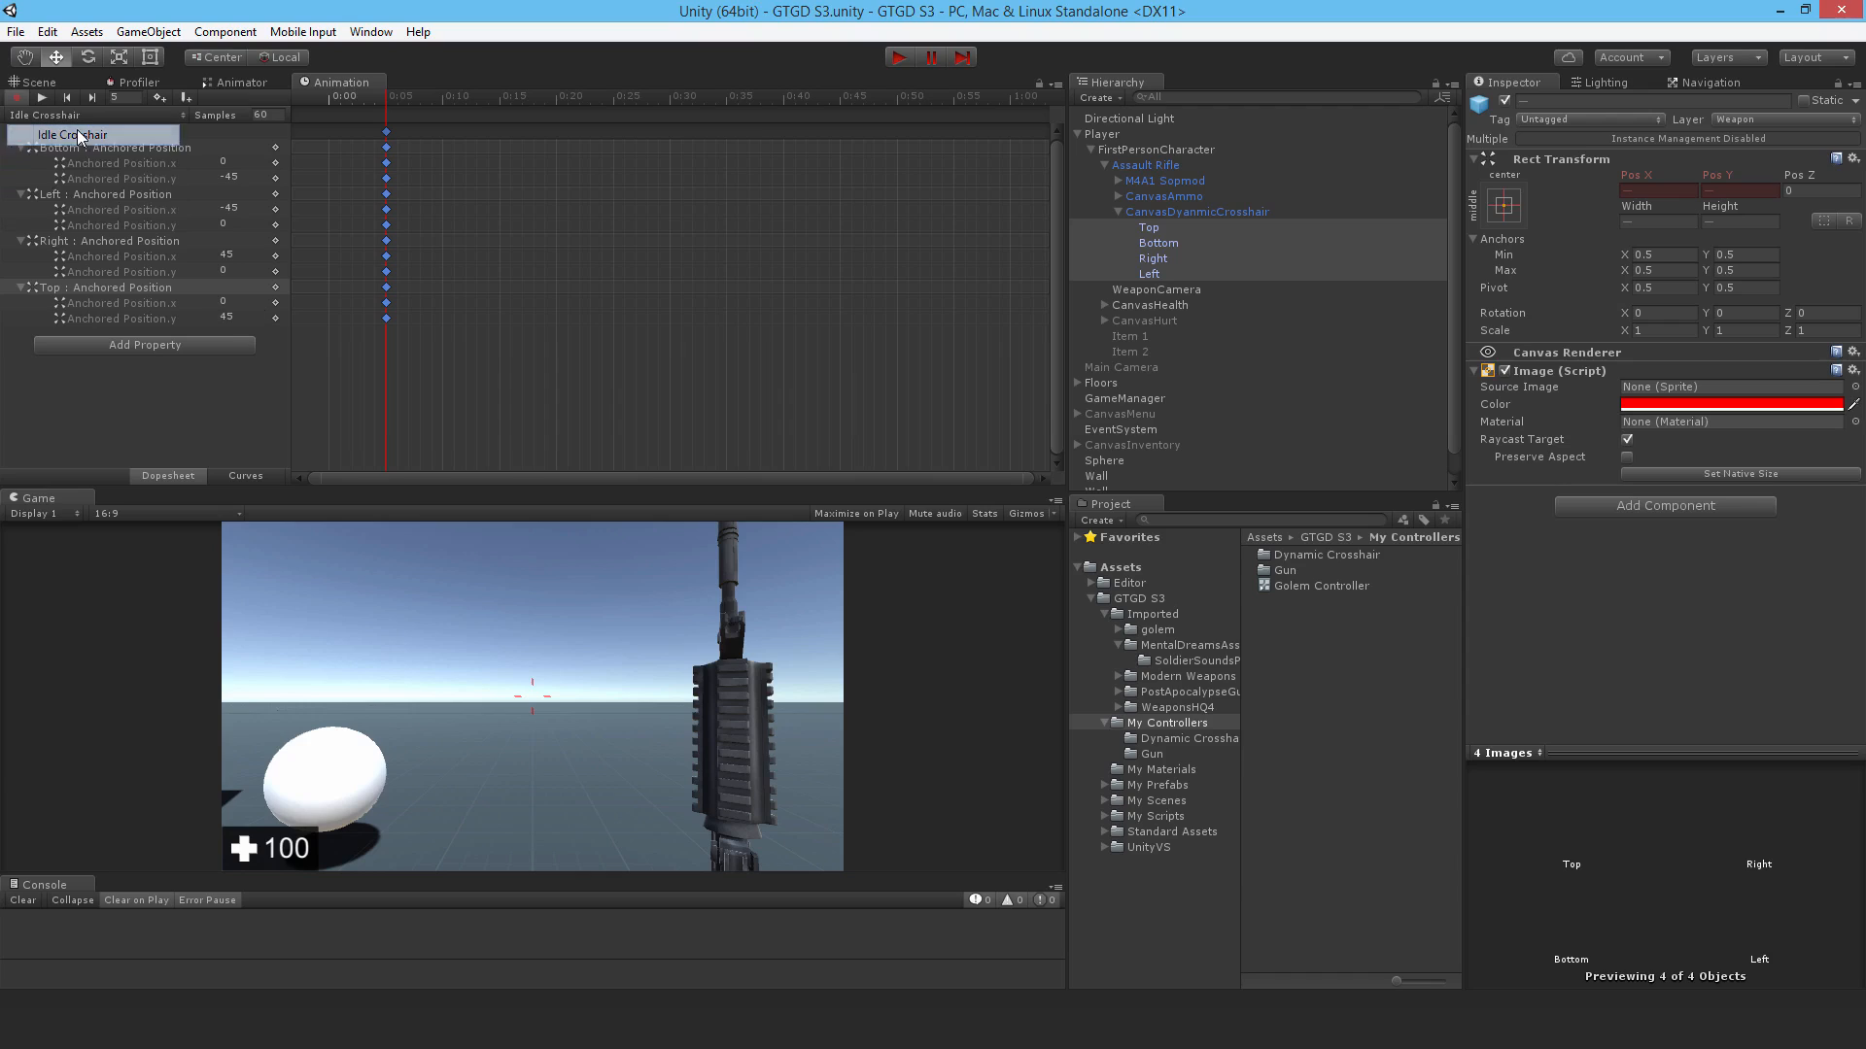
pyautogui.click(60, 134)
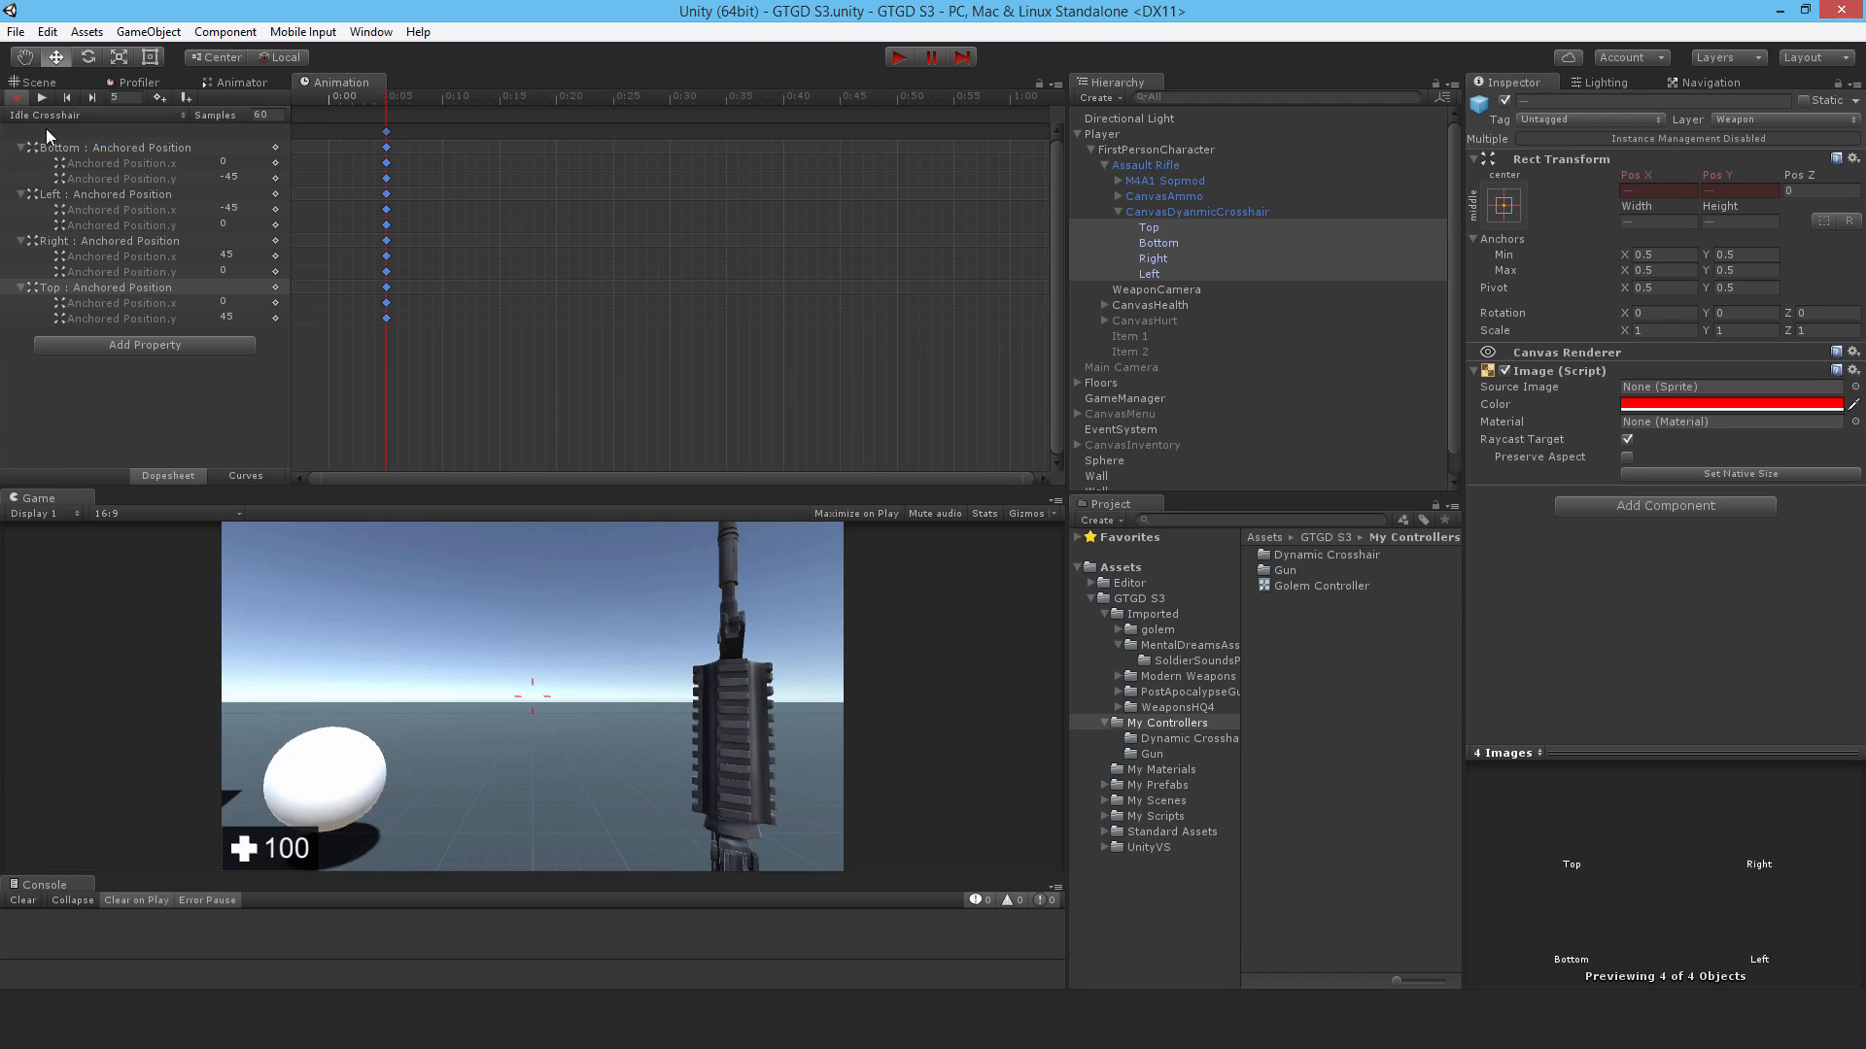
pyautogui.moveTo(392, 107)
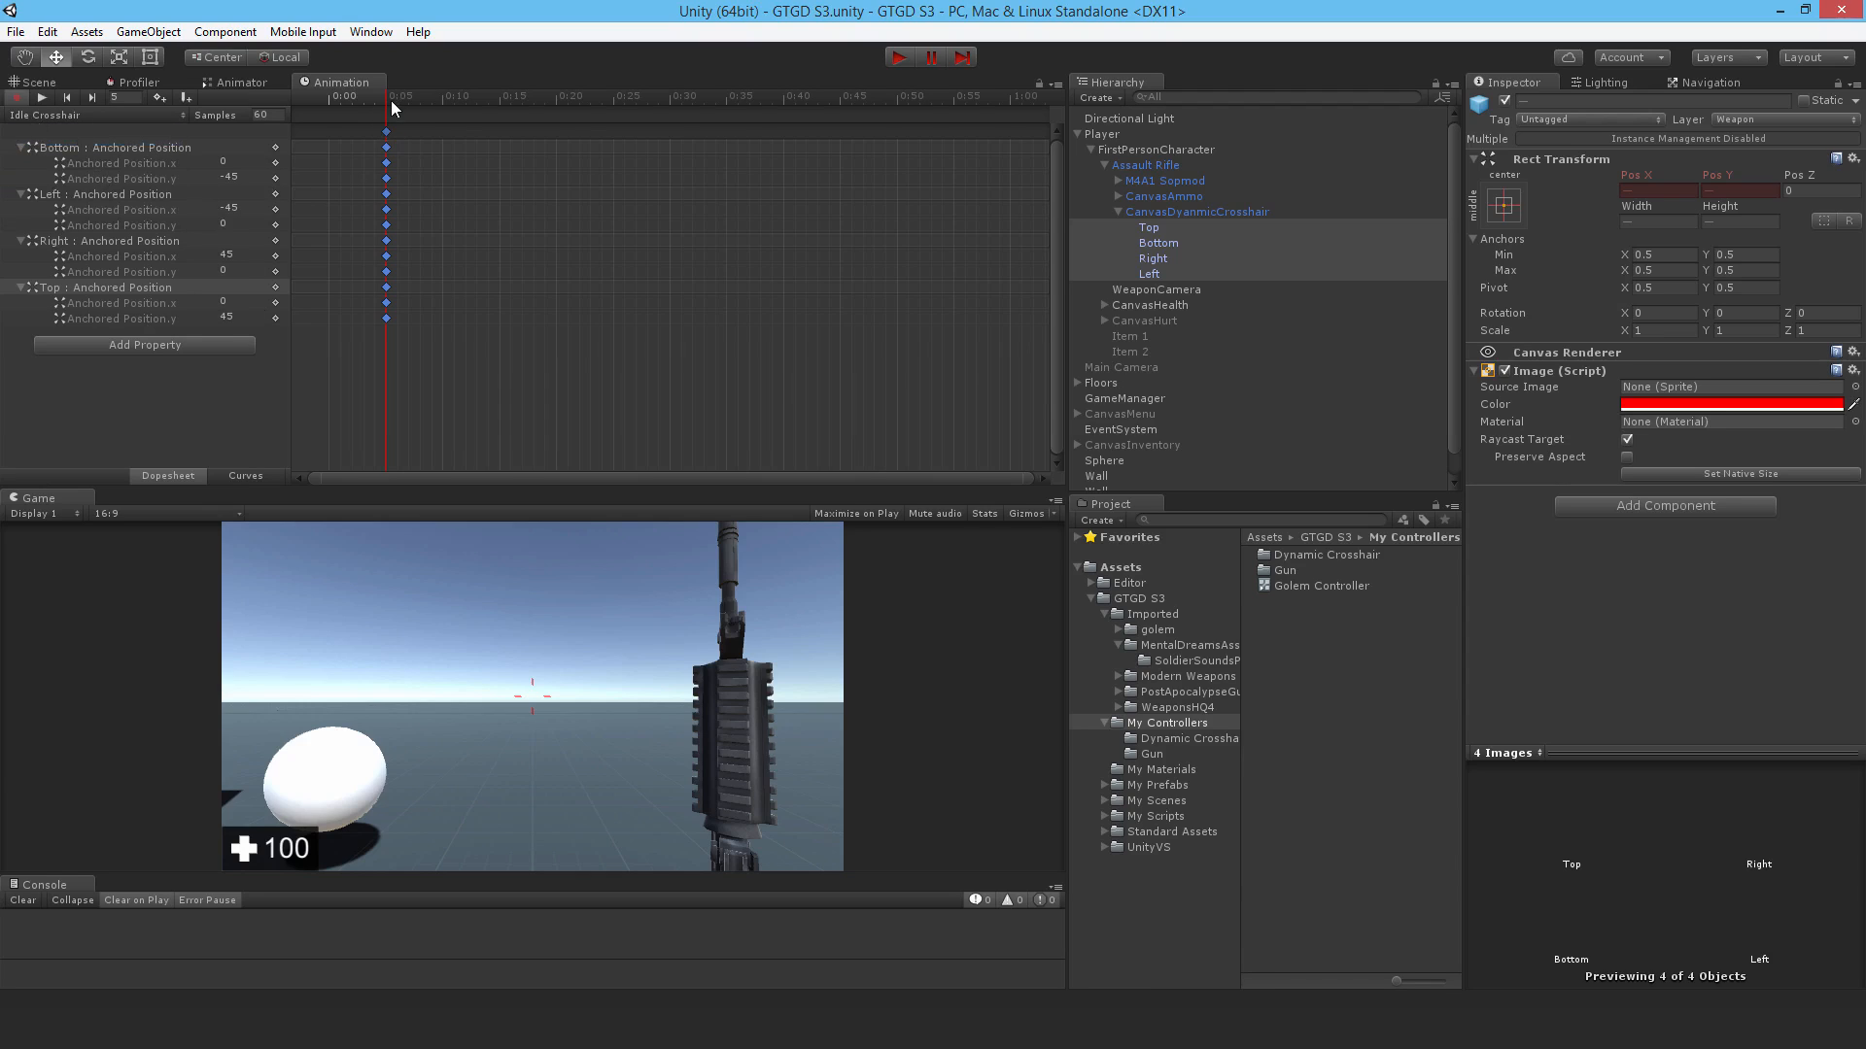
pyautogui.click(418, 97)
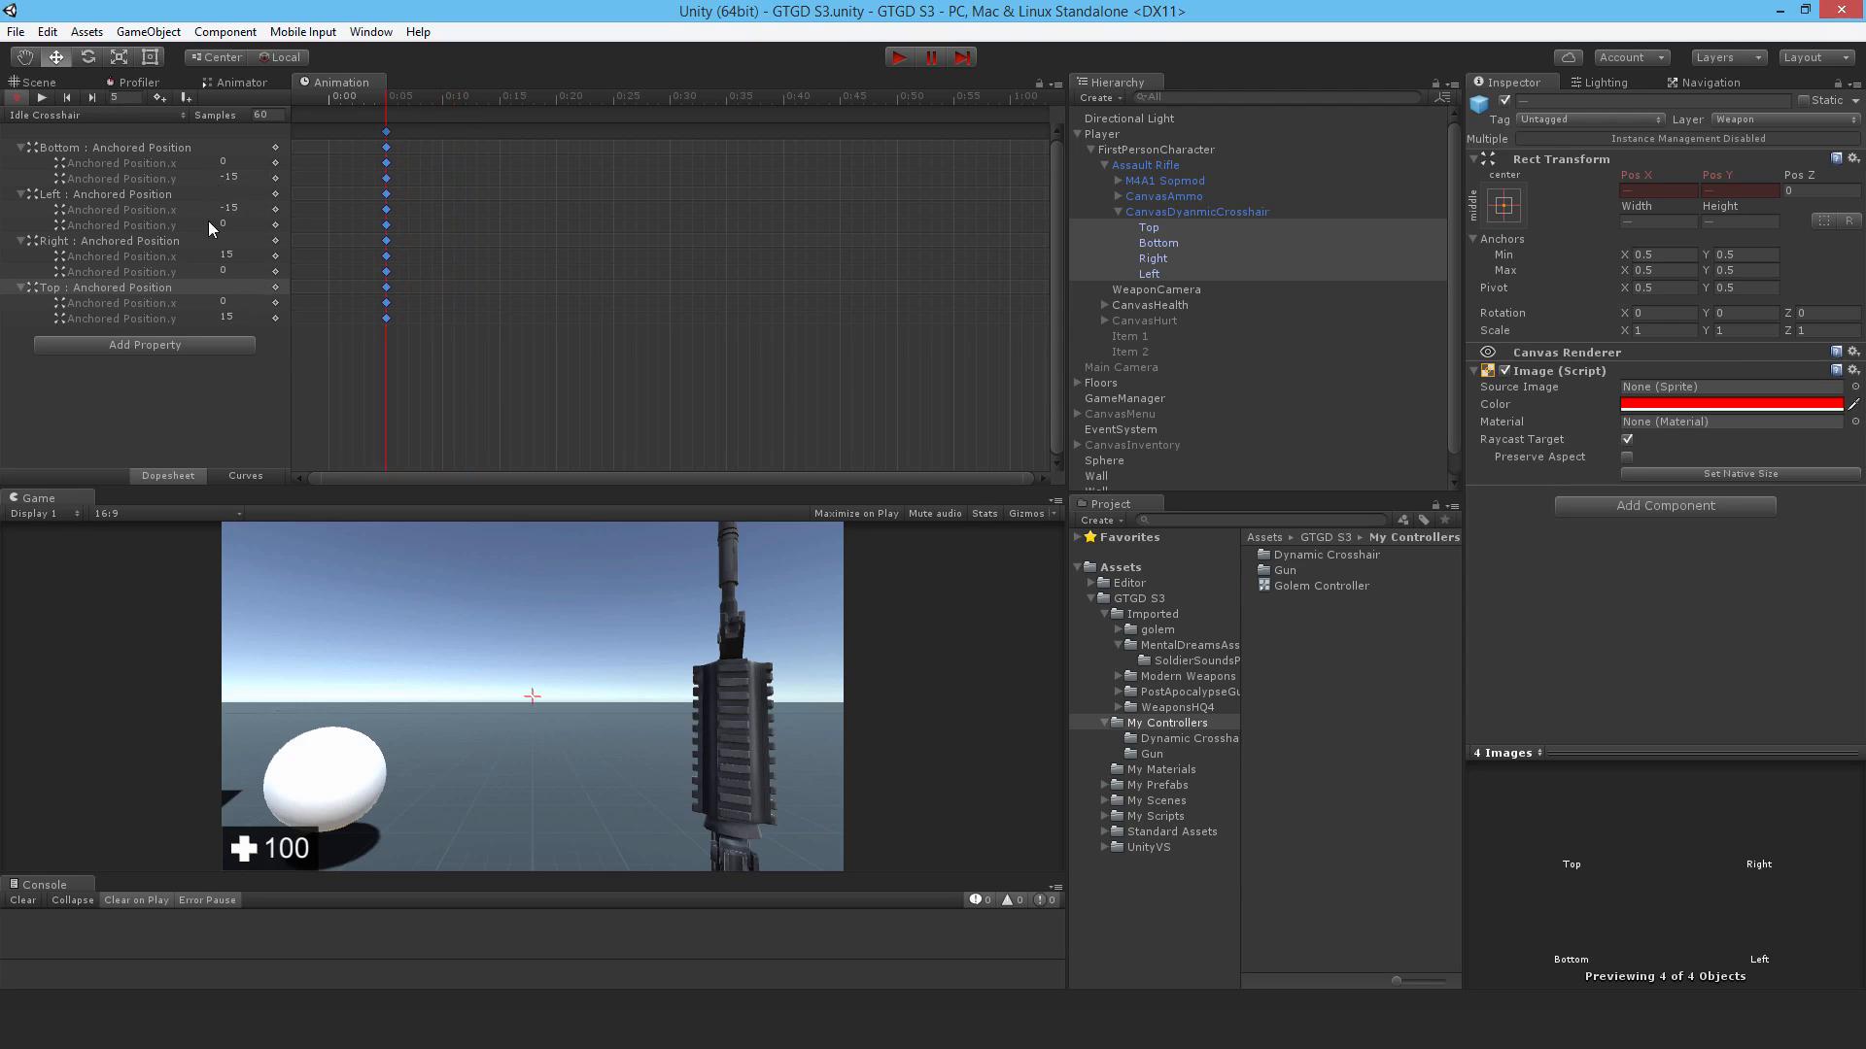
pyautogui.moveTo(129, 125)
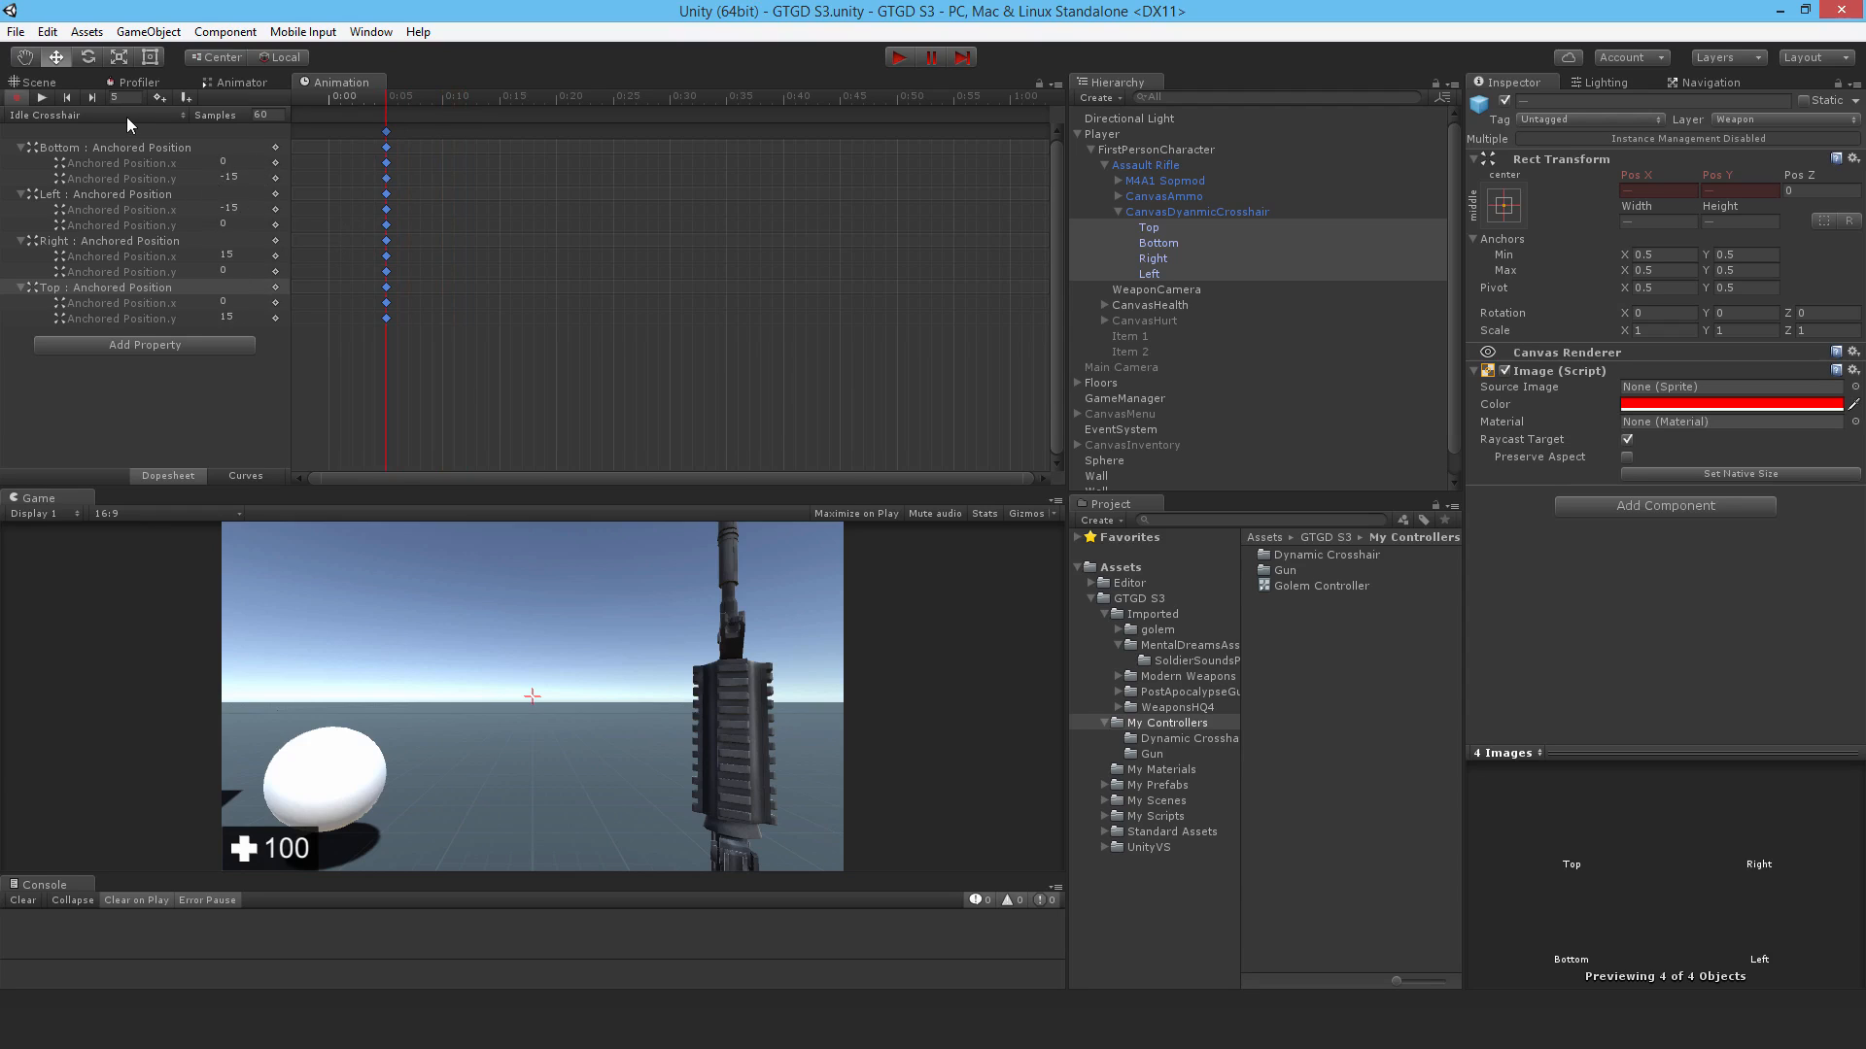
pyautogui.click(46, 115)
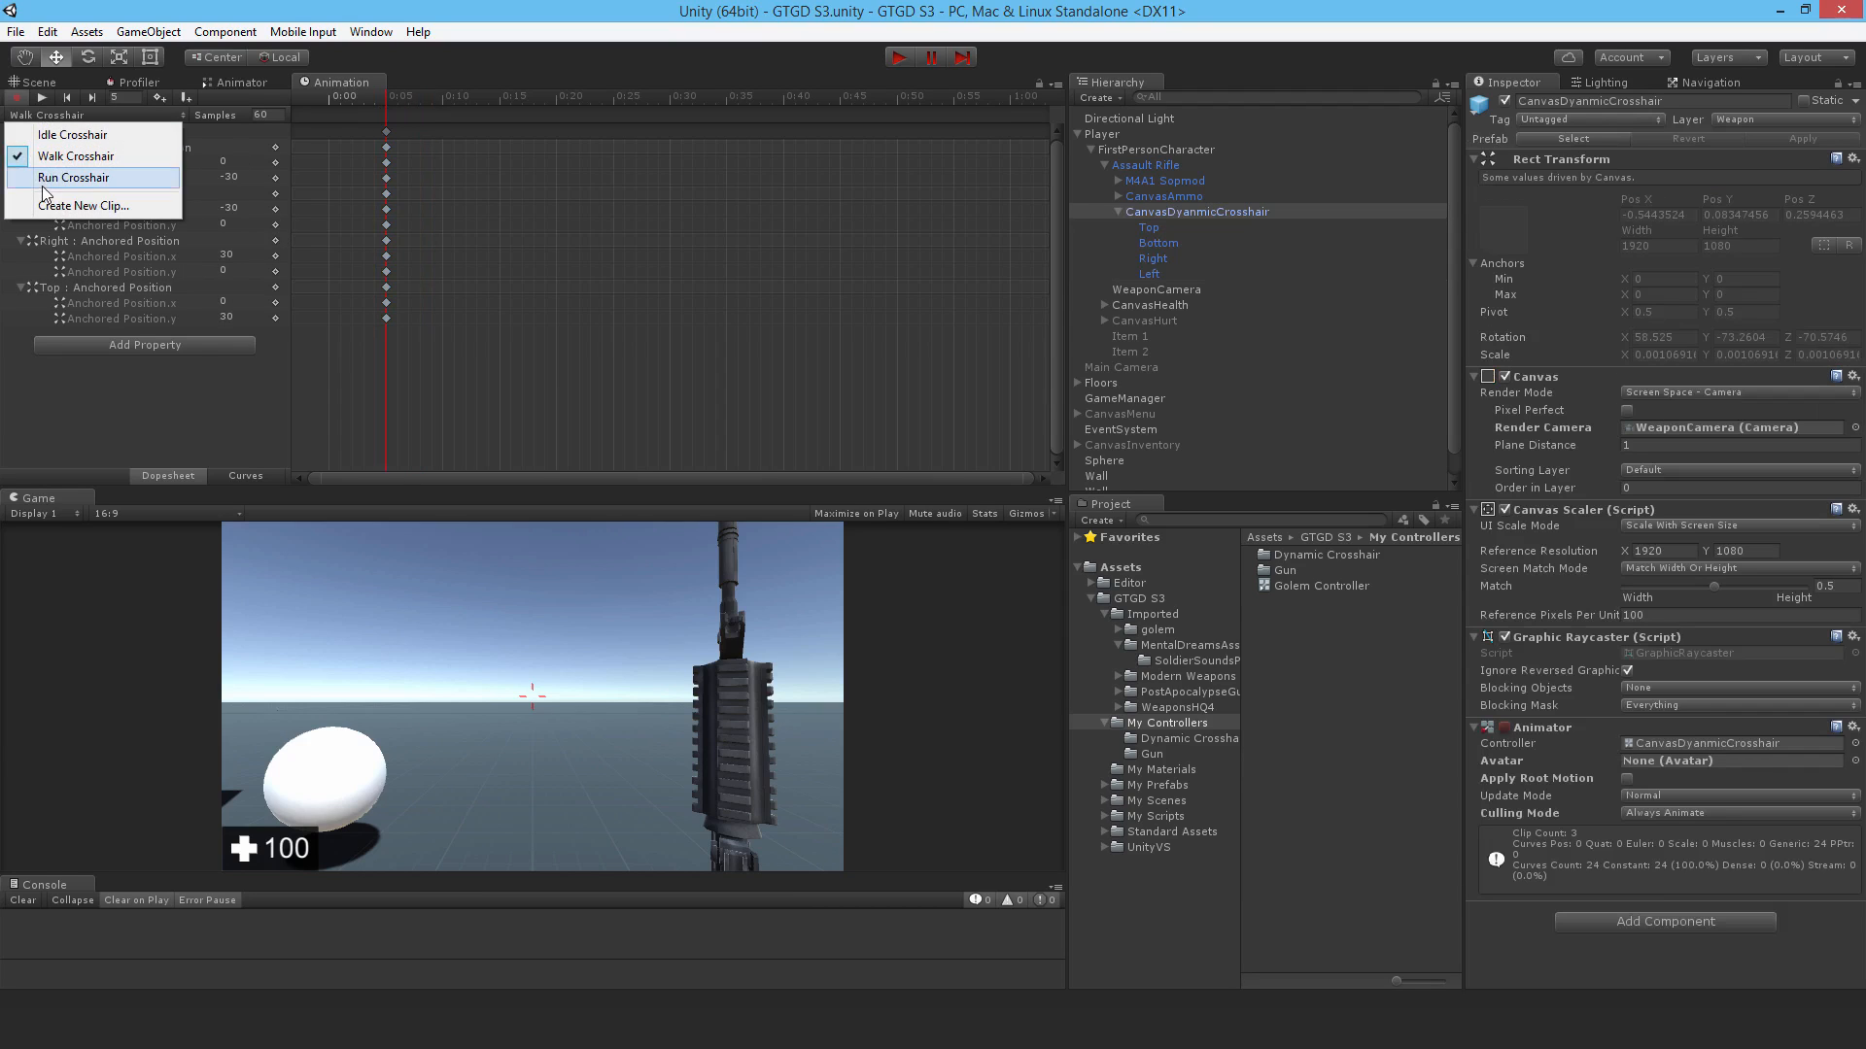
pyautogui.click(74, 177)
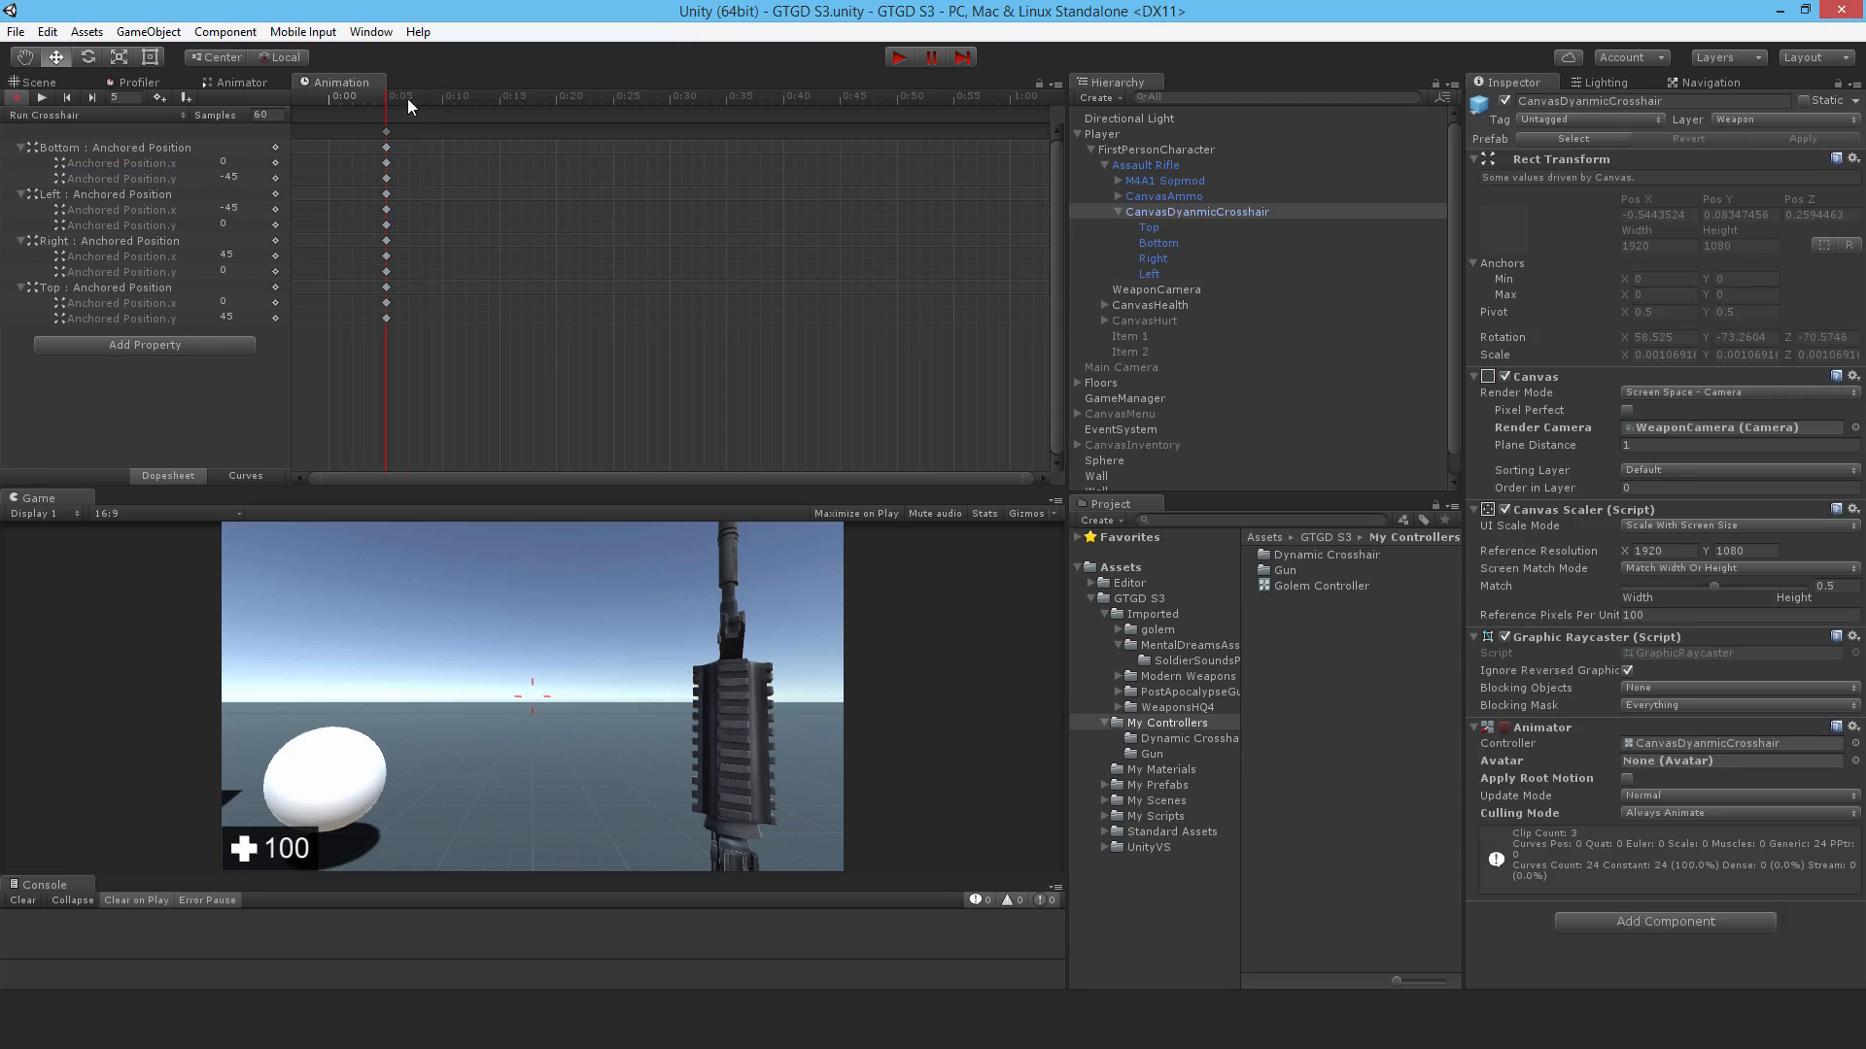
pyautogui.moveTo(250, 97)
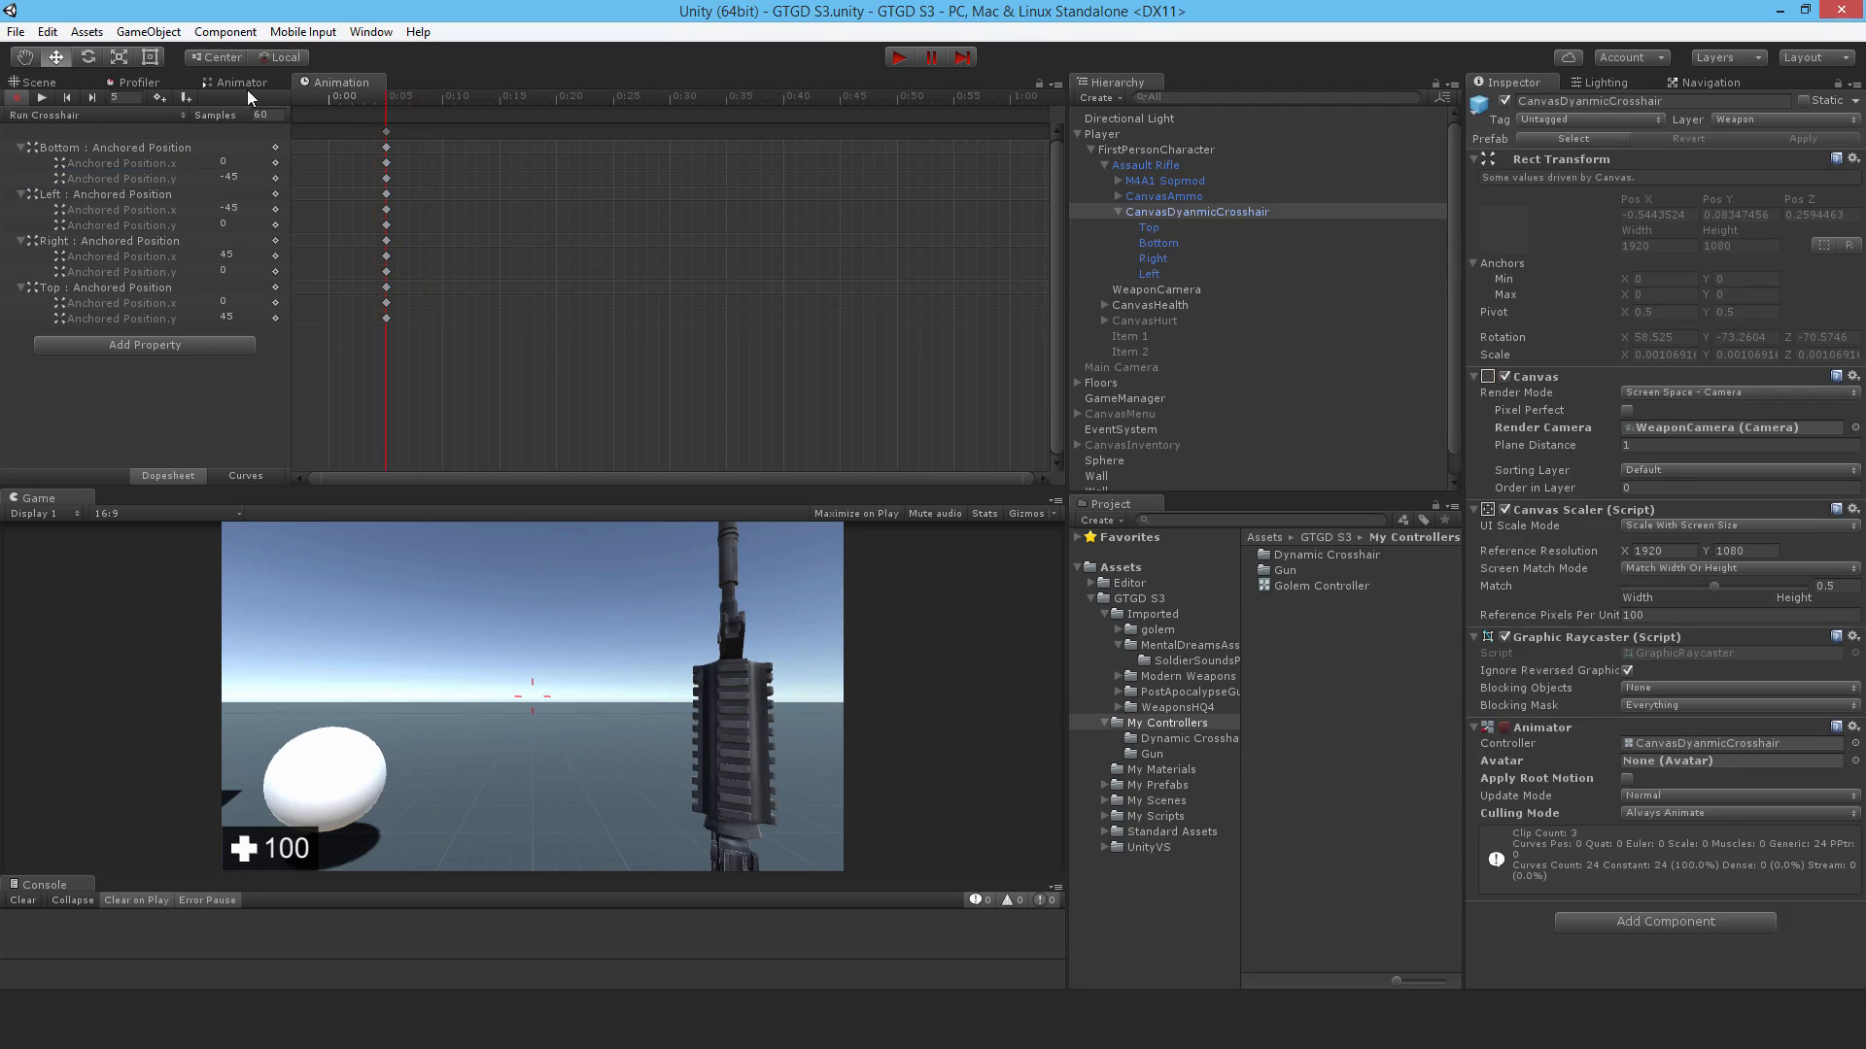
pyautogui.click(239, 81)
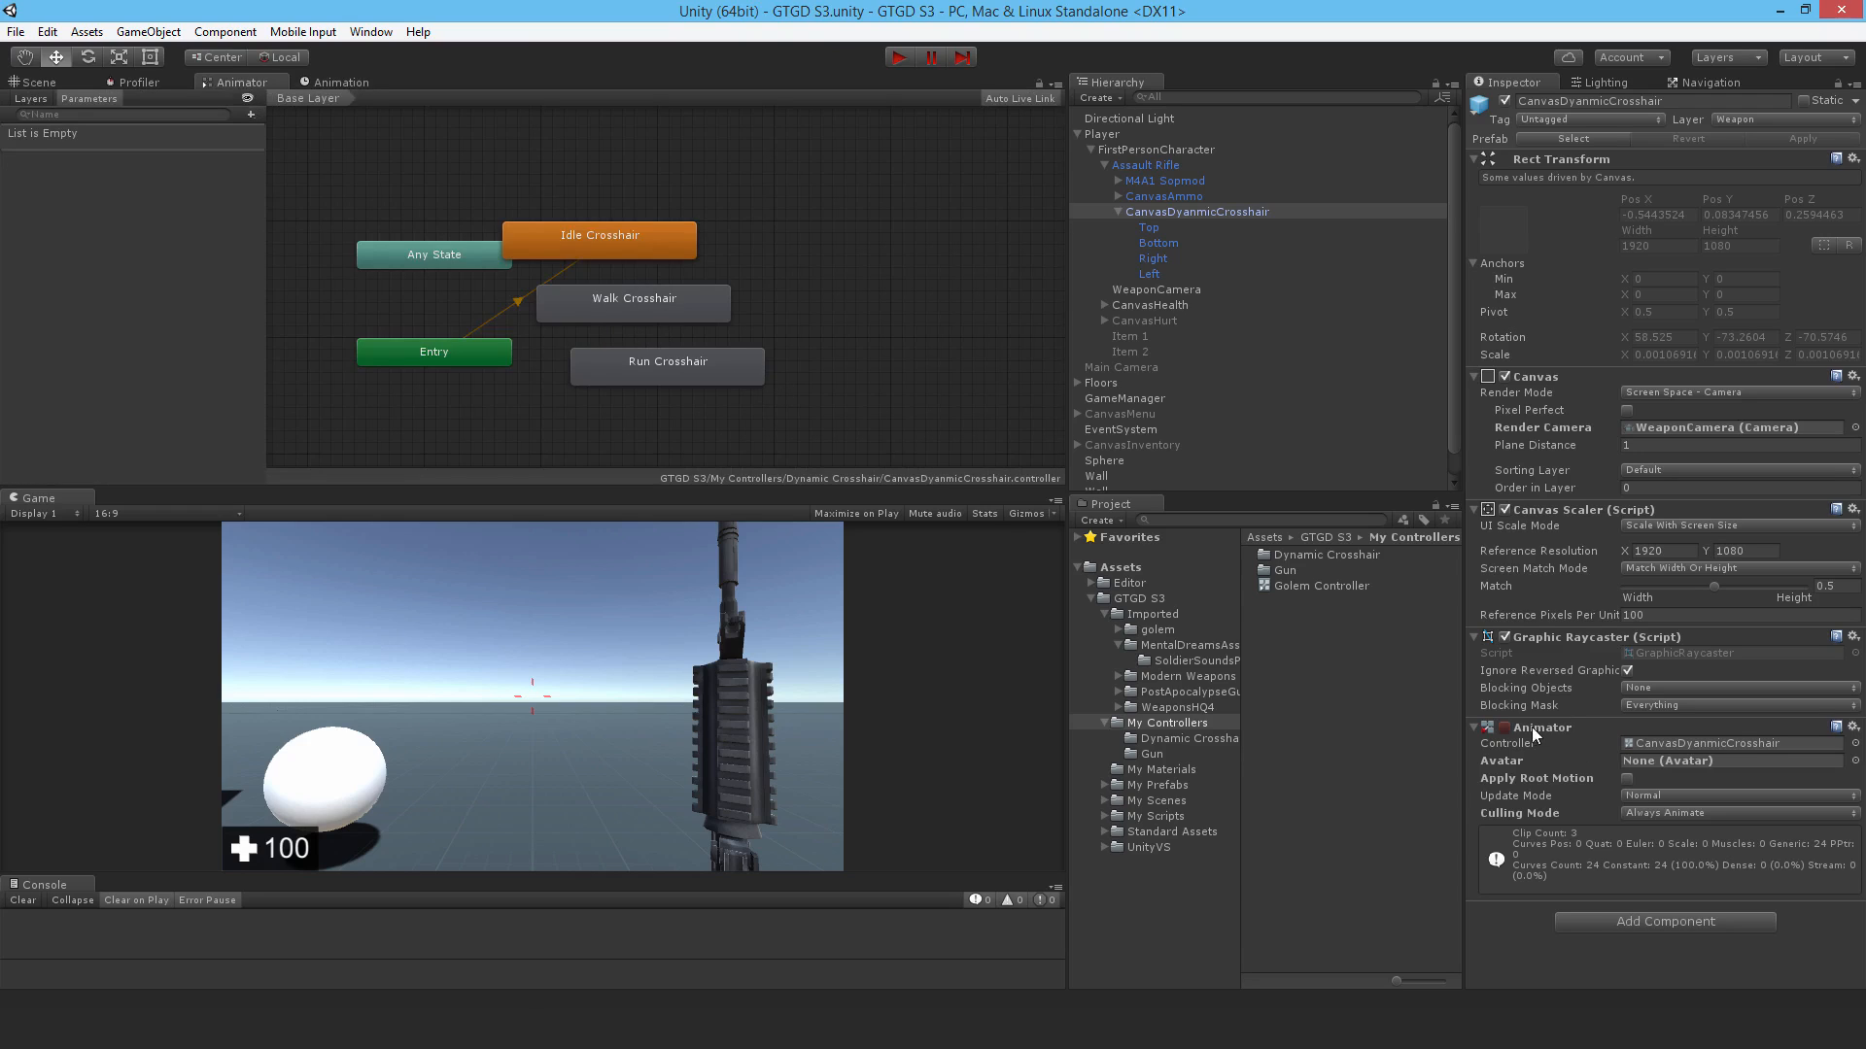
# - Locate the crosshair's animator controller asset and rename it 'Dynamic Crosshair'
pyautogui.click(1186, 738)
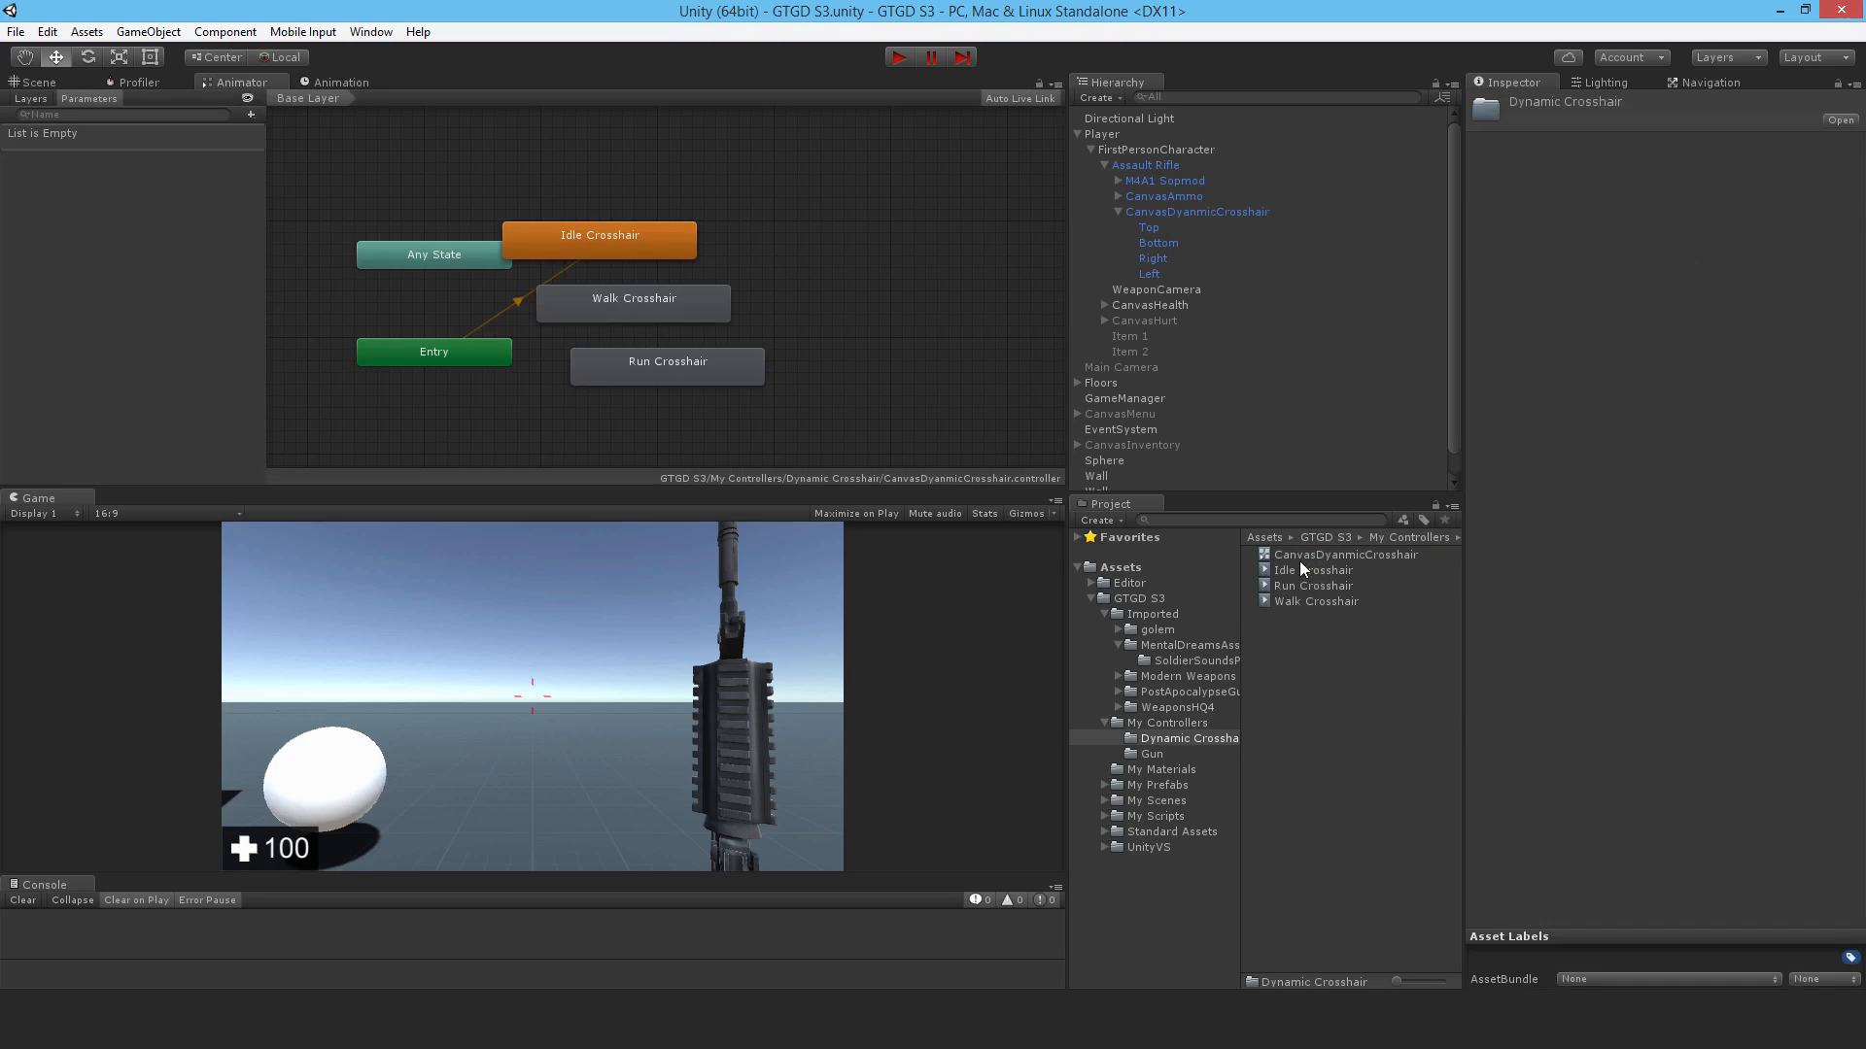
pyautogui.click(1350, 555)
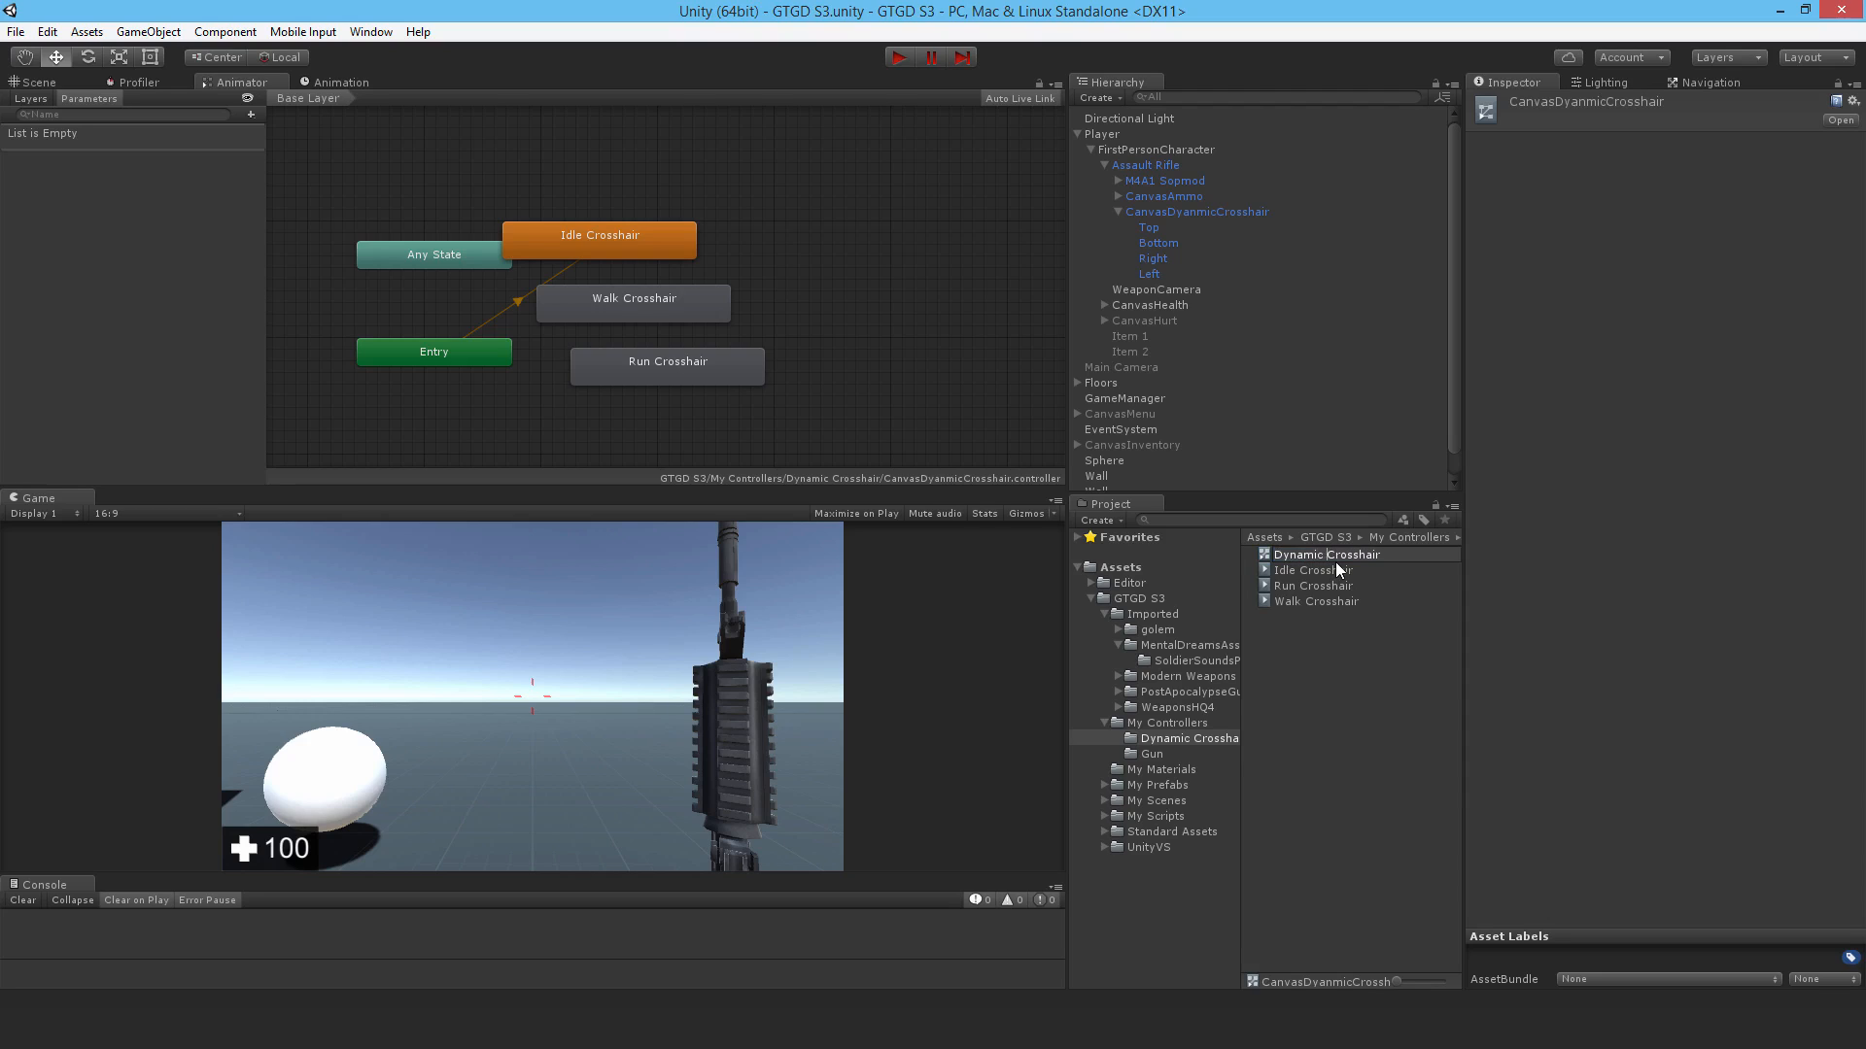
pyautogui.click(1328, 555)
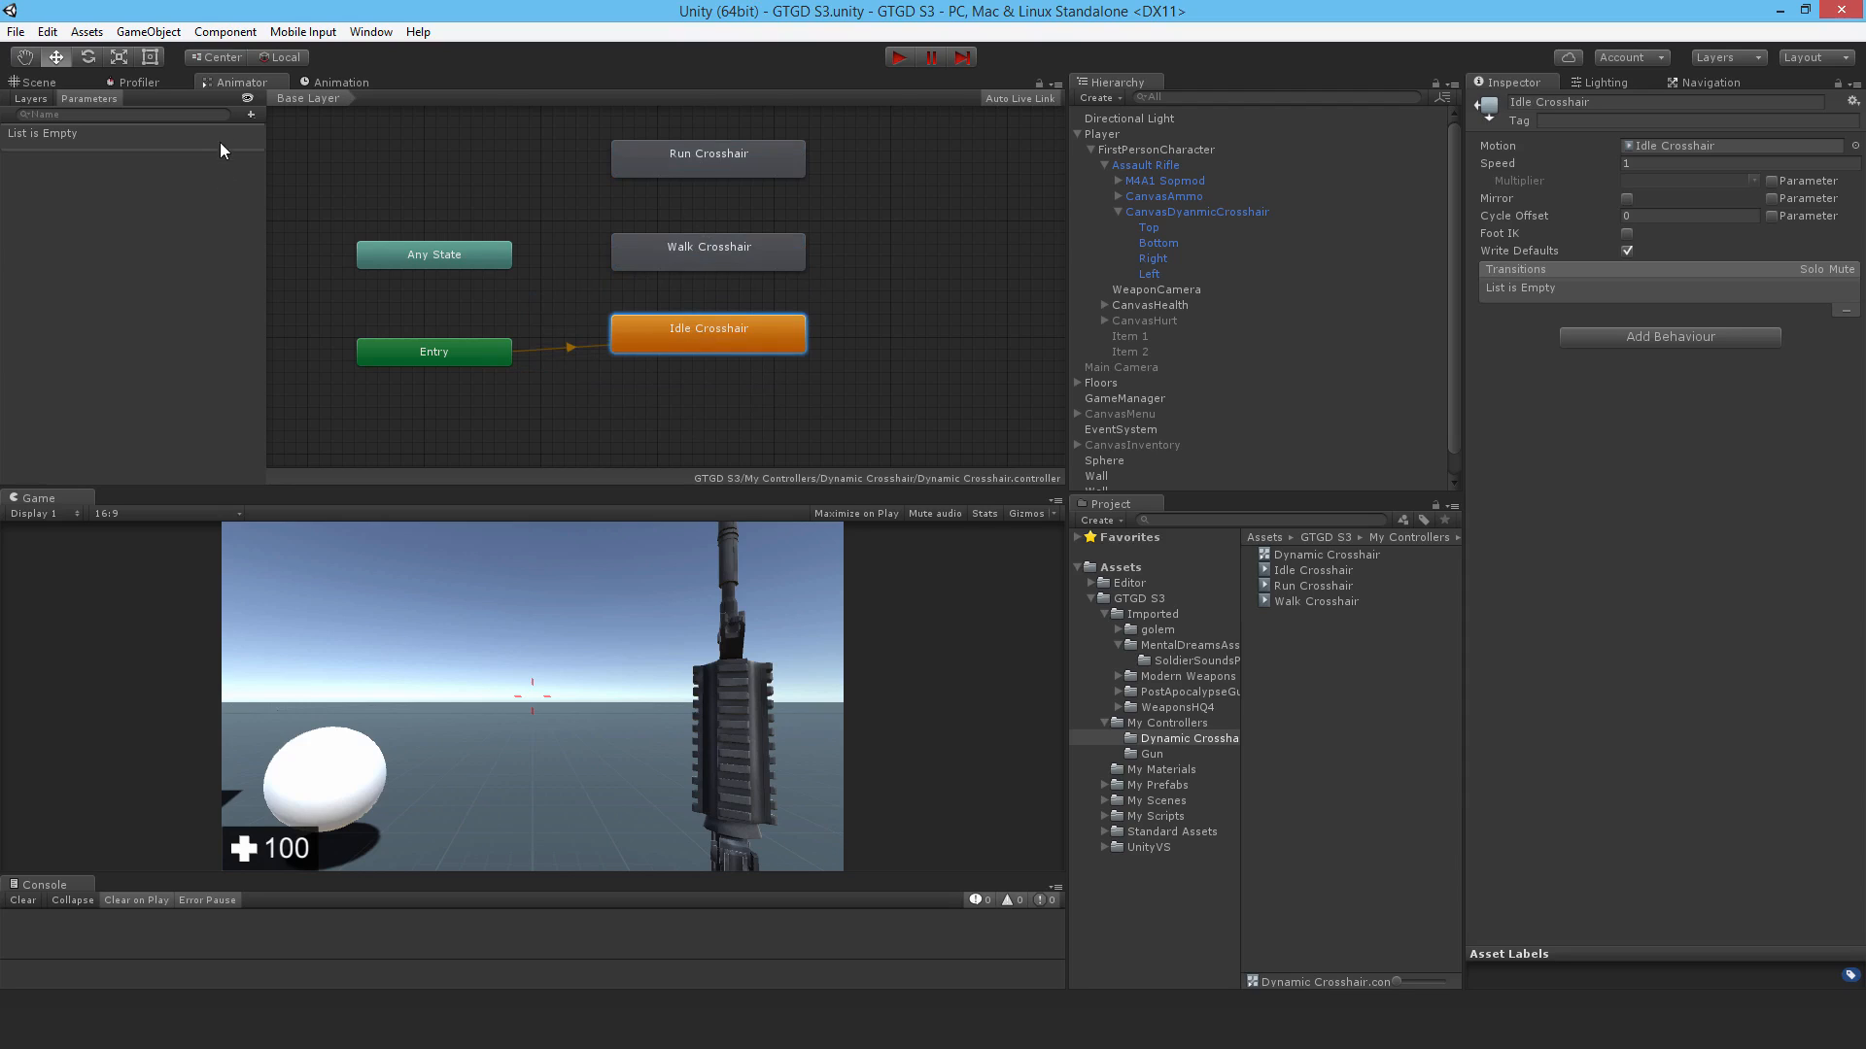
# - Add a Float 'Speed' parameter and a transition from Idle Crosshair to Walk Crosshair
pyautogui.click(248, 115)
pyautogui.write('Speed')
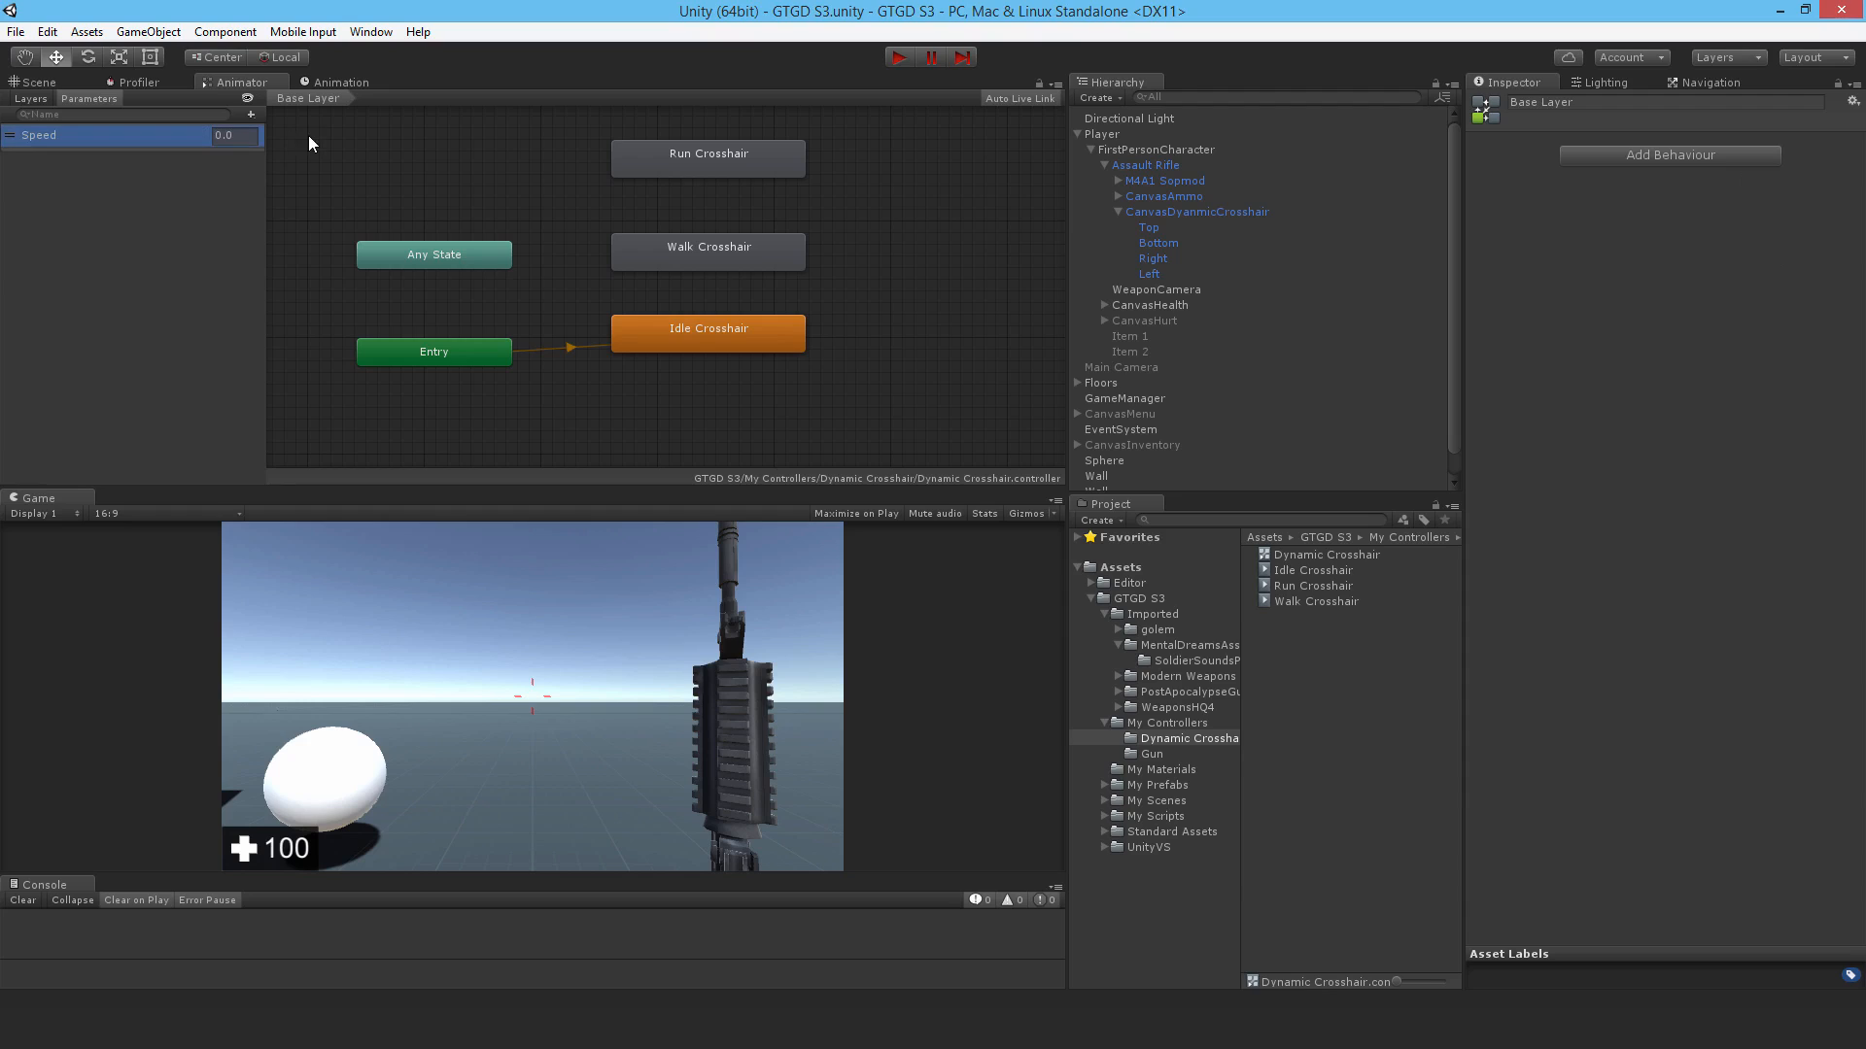
pyautogui.rightClick(709, 329)
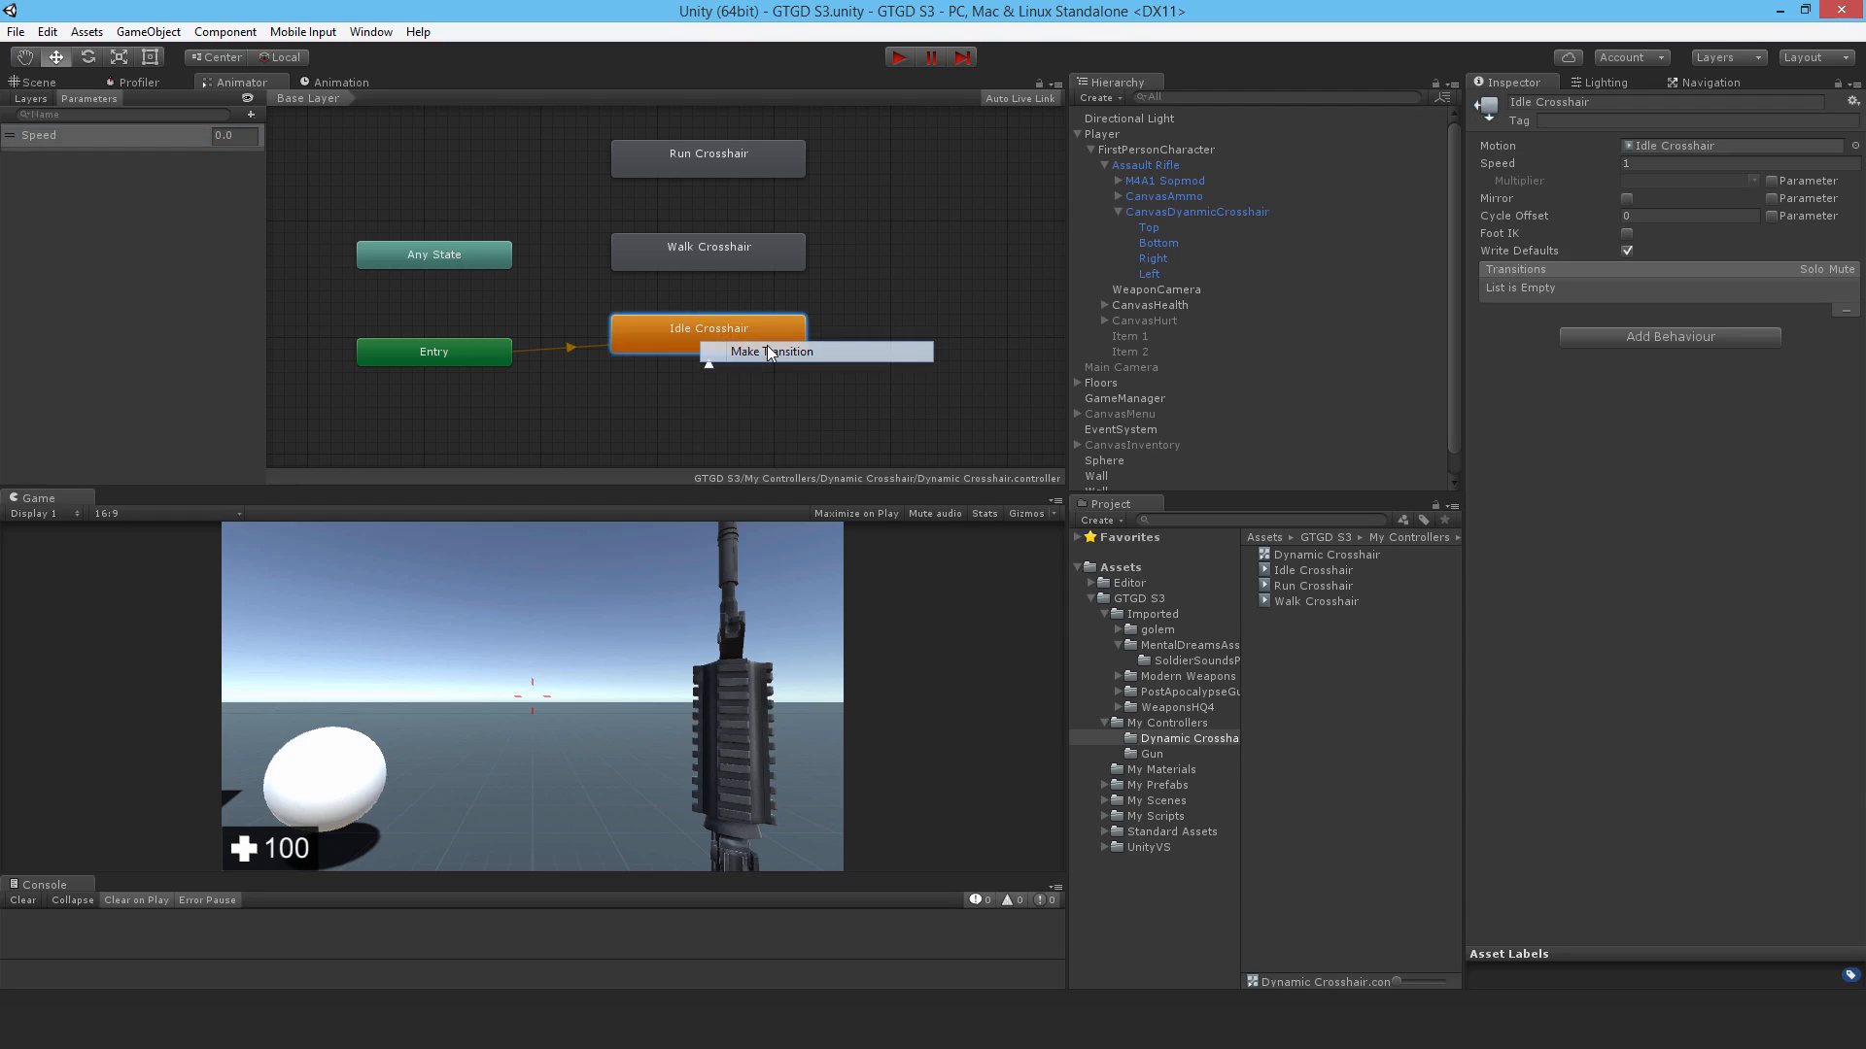
pyautogui.click(772, 350)
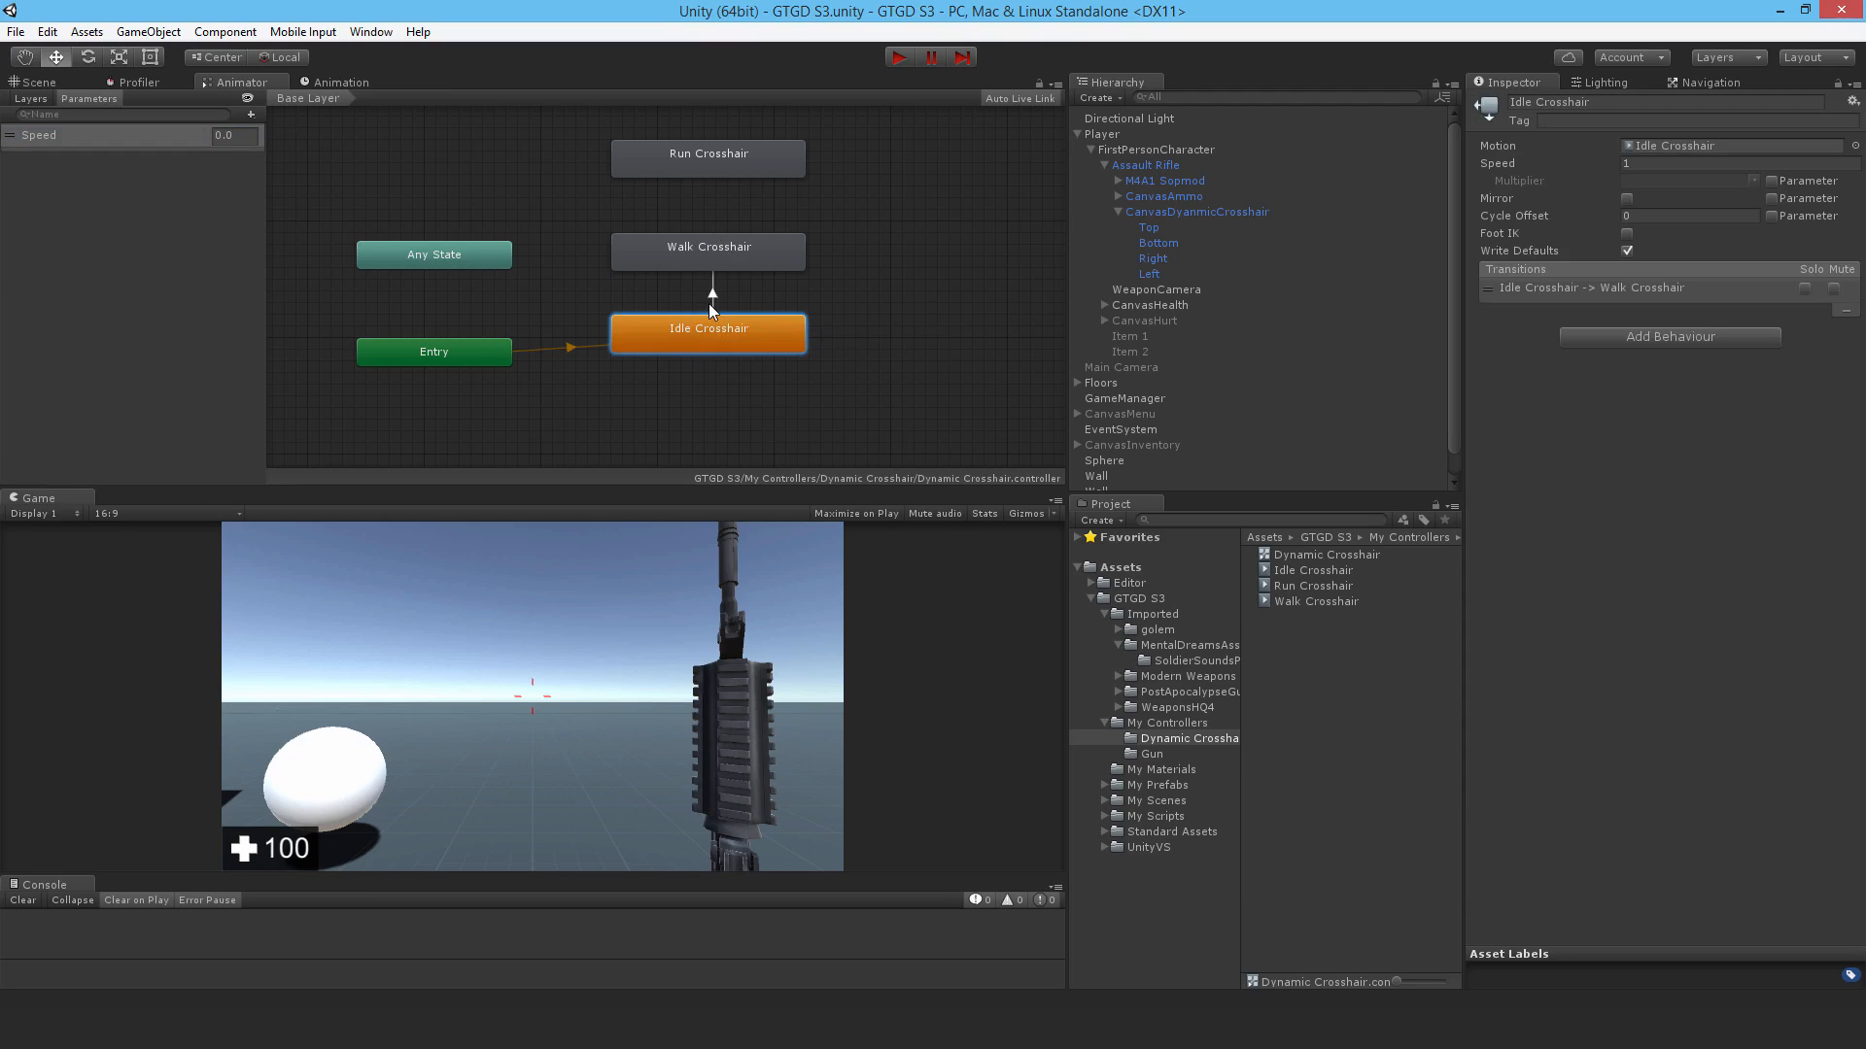
pyautogui.click(710, 290)
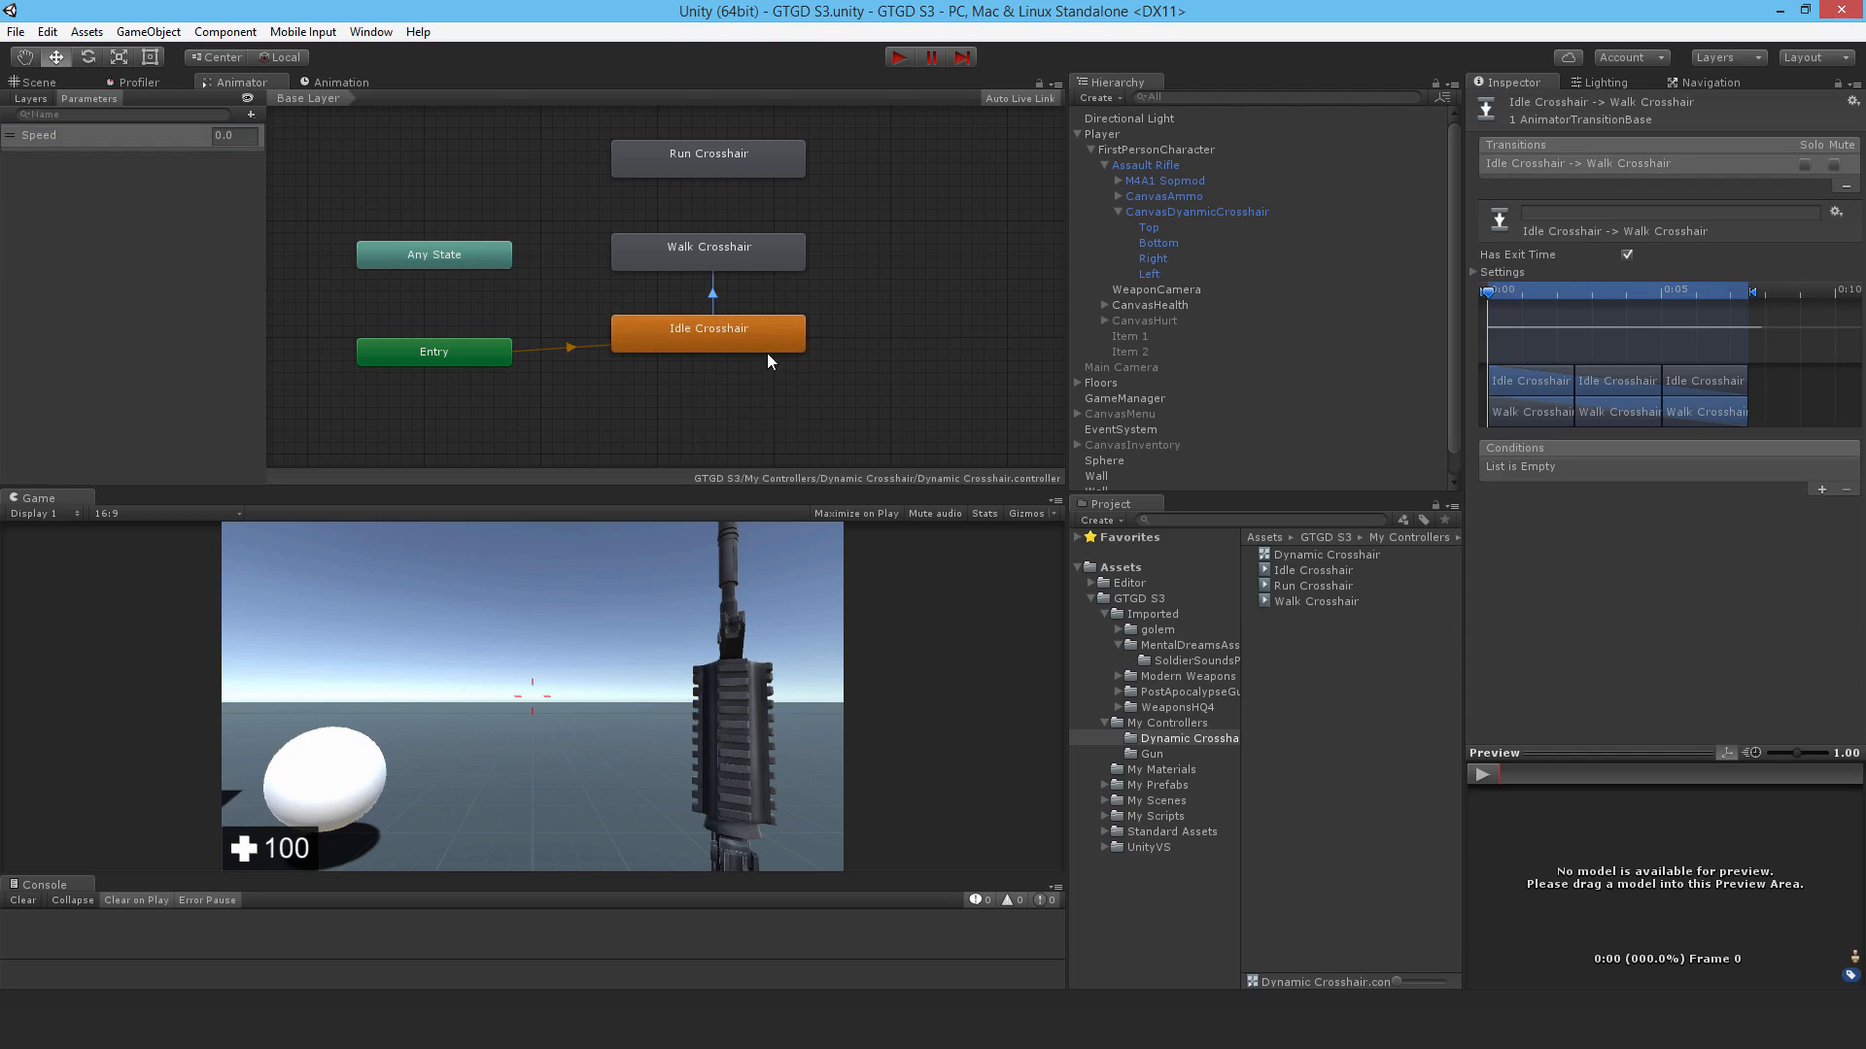
pyautogui.moveTo(714, 226)
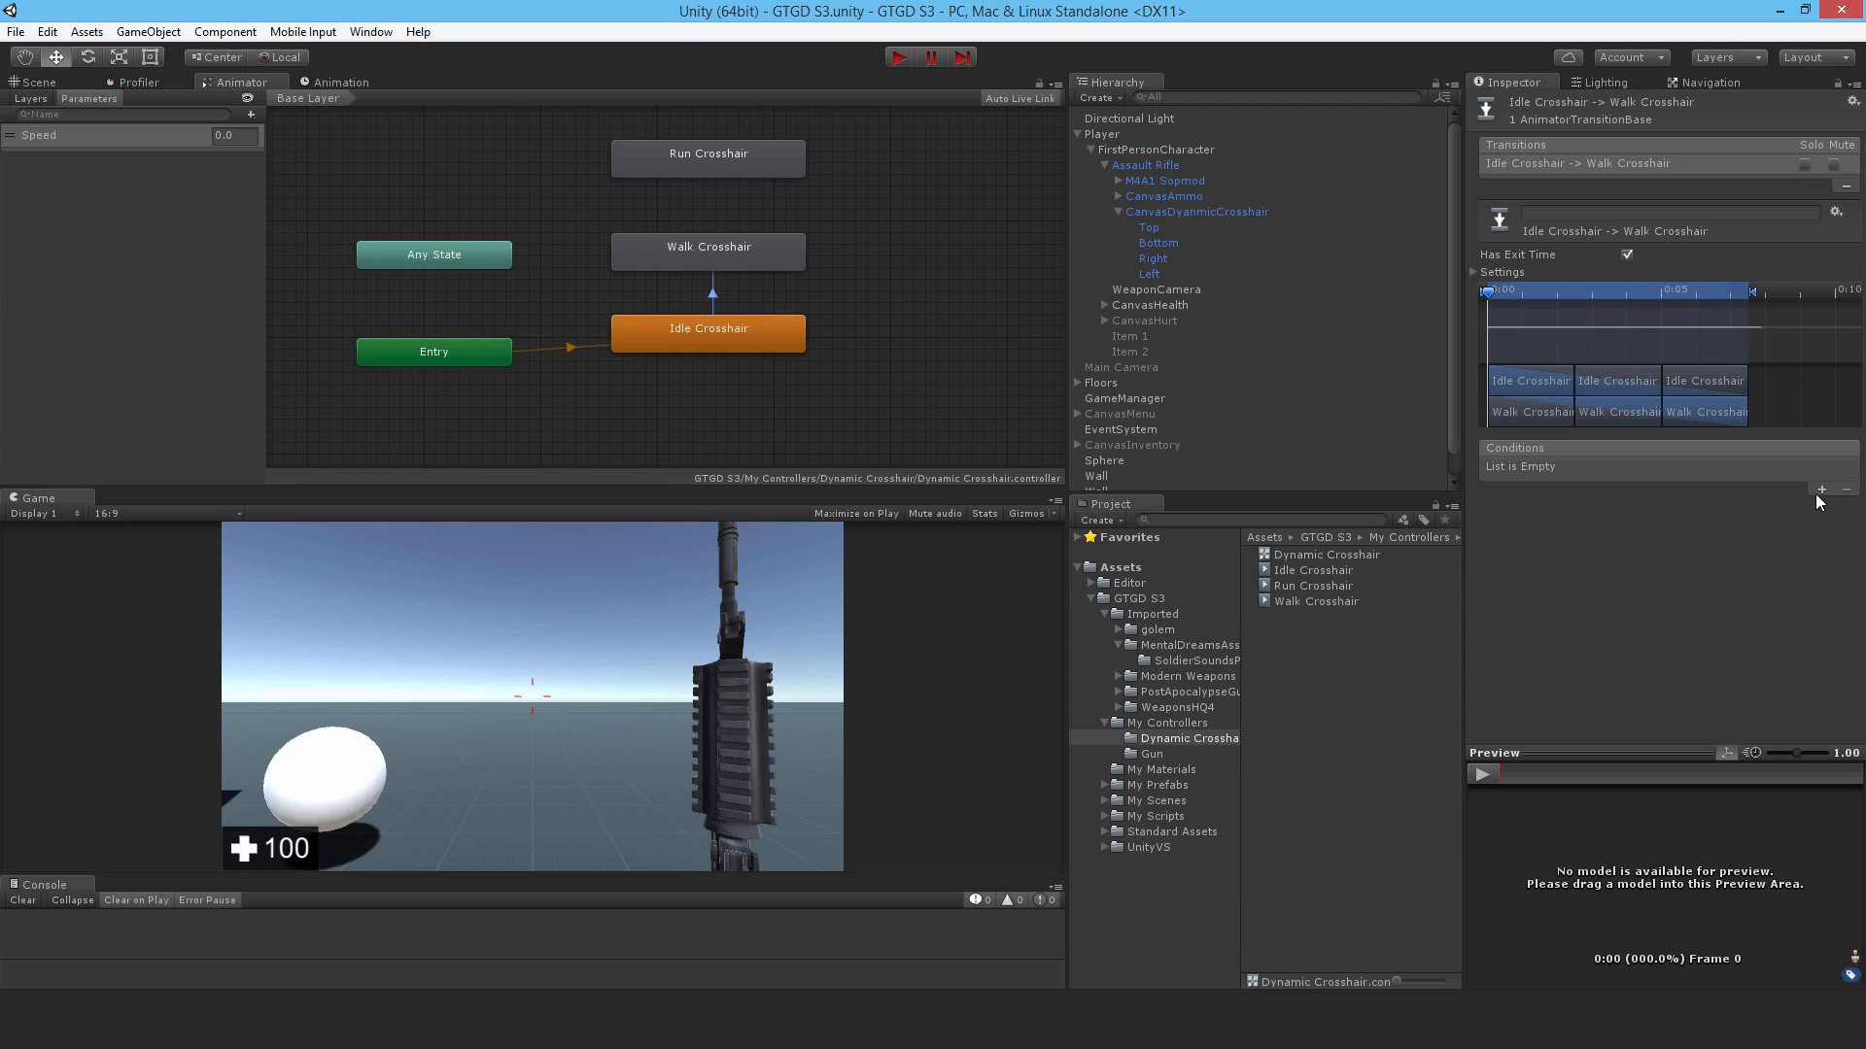
# - Link Idle and Walk both ways with Speed Greater/Less 2 conditions and no exit time
pyautogui.click(1819, 489)
pyautogui.write('2')
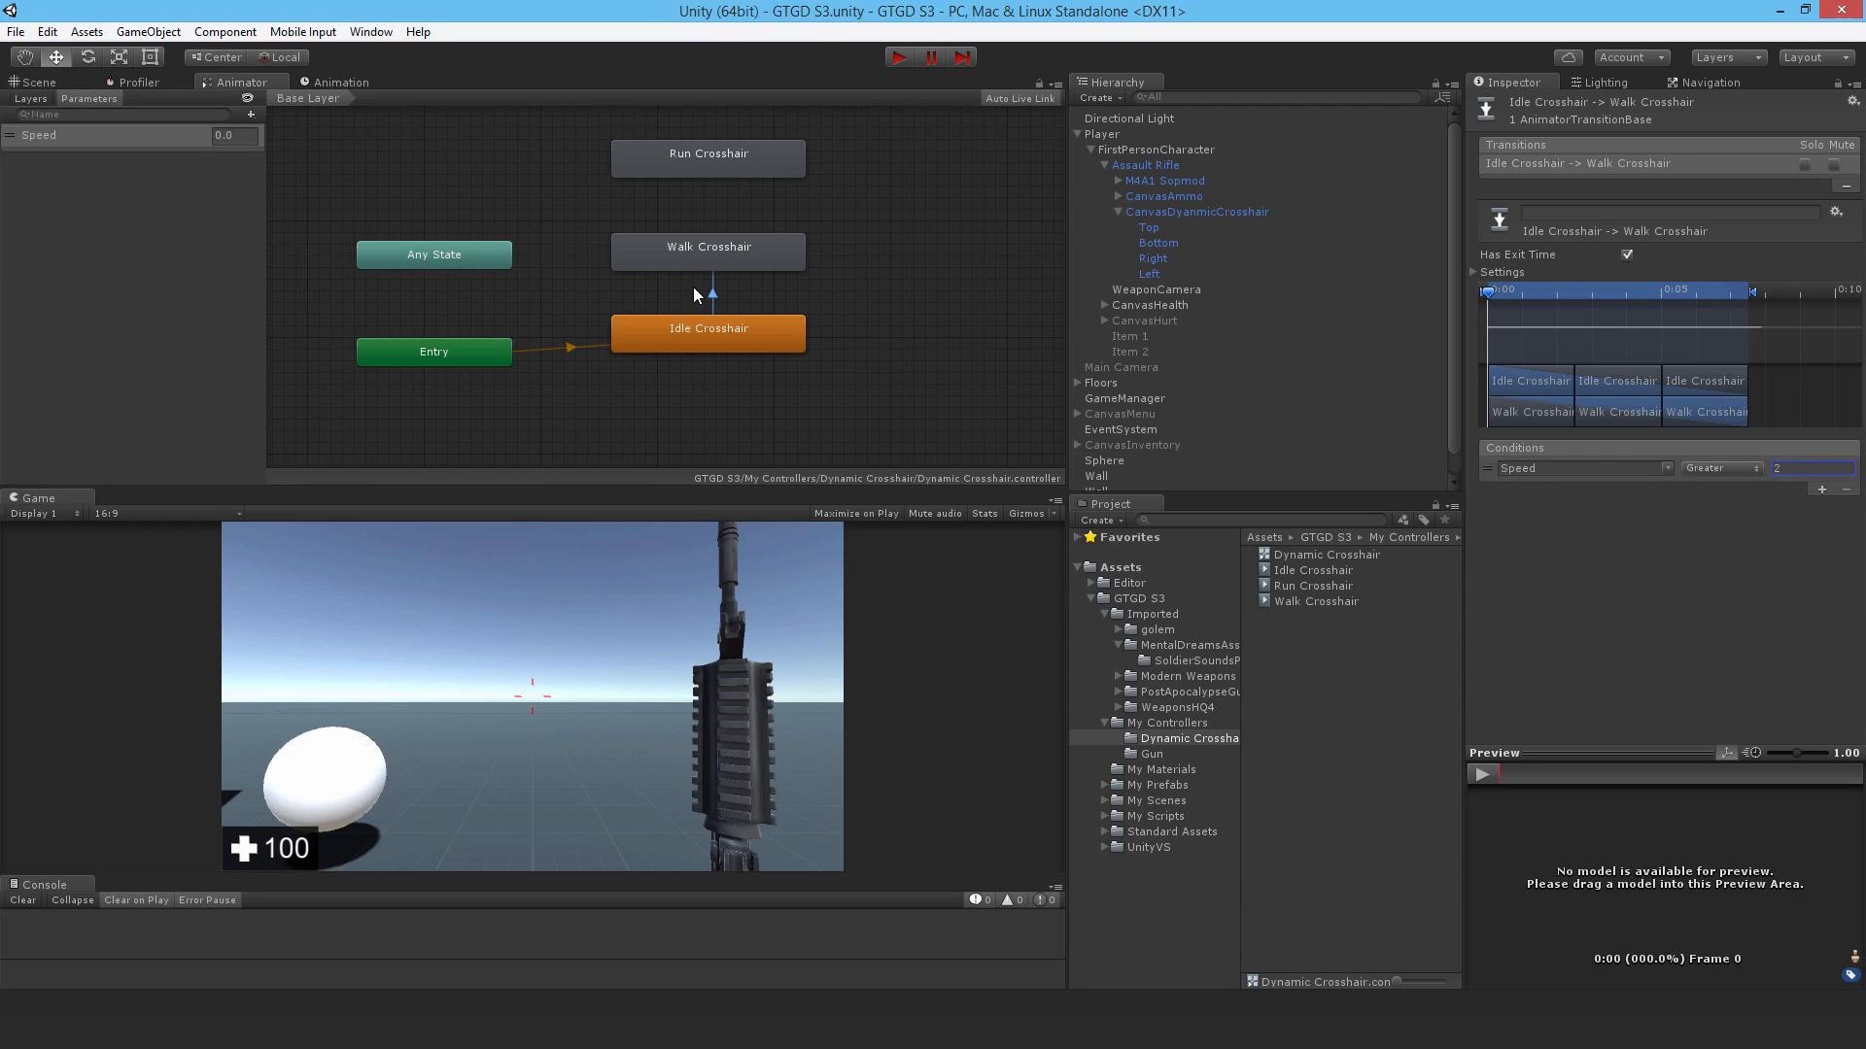
pyautogui.moveTo(687, 282)
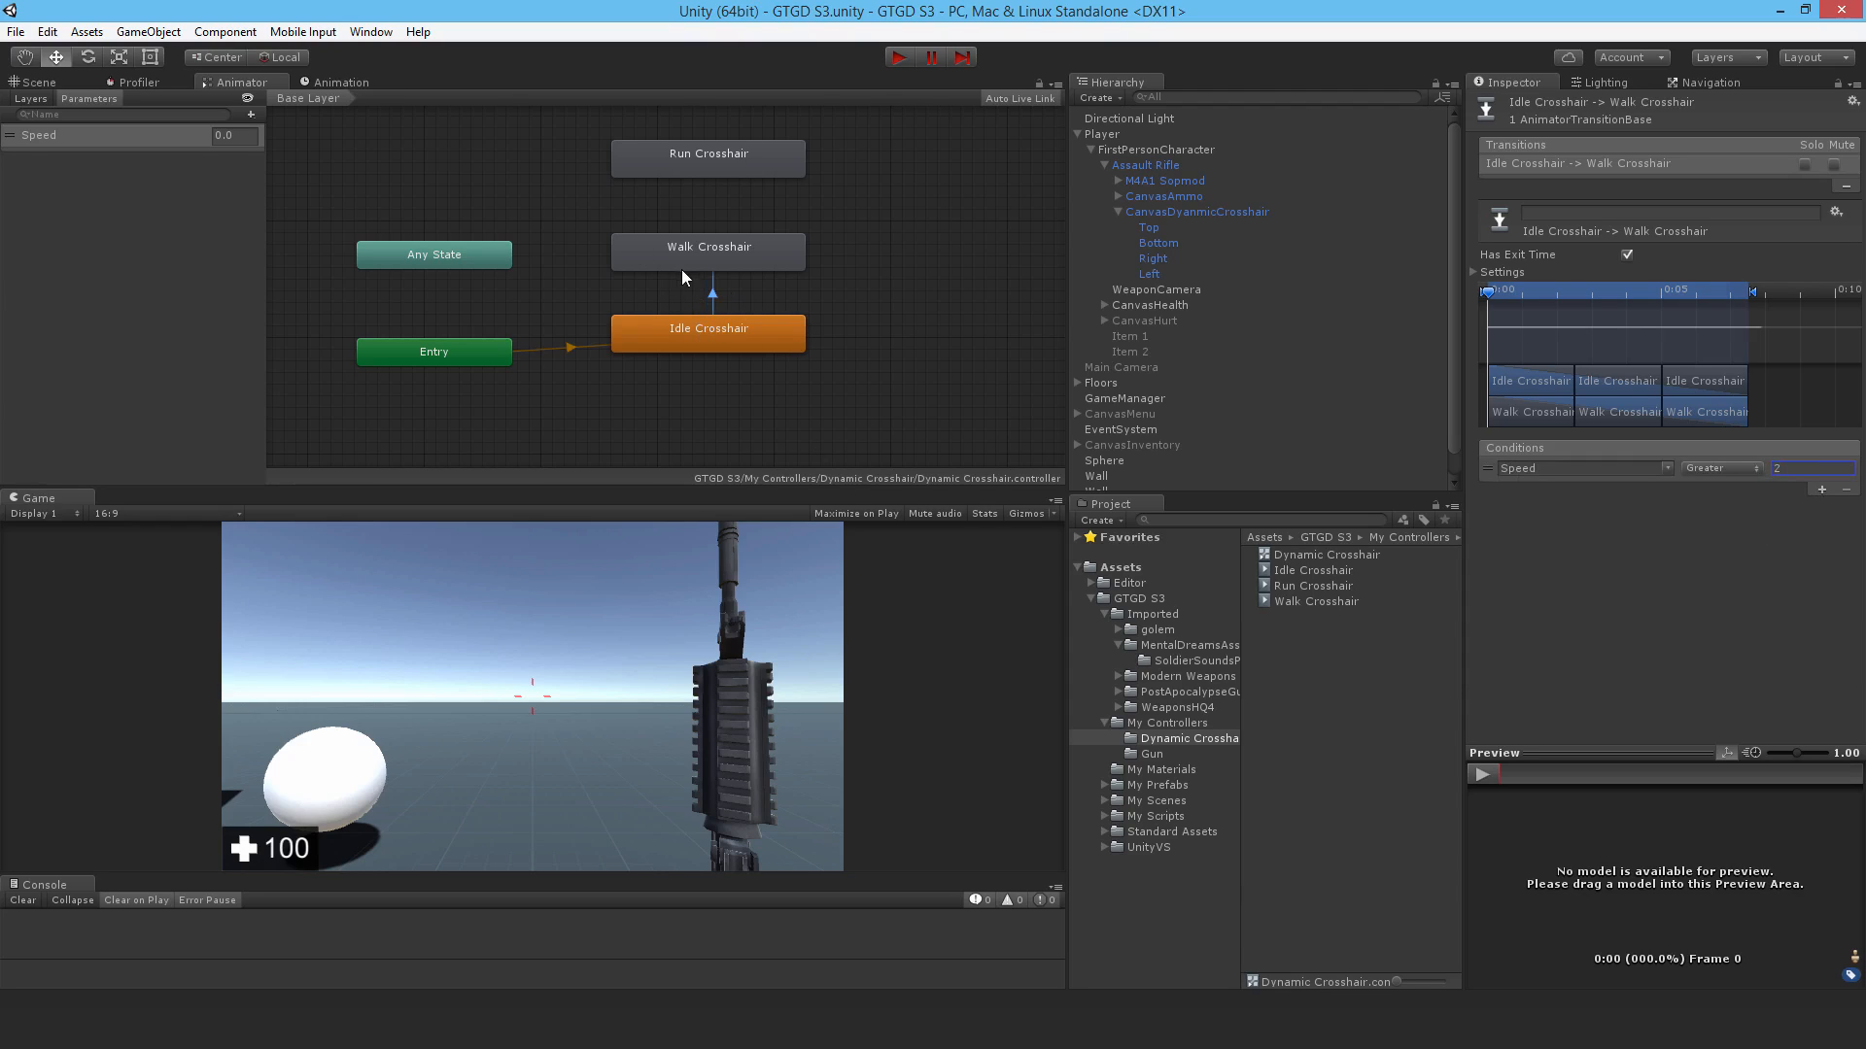
pyautogui.moveTo(729, 277)
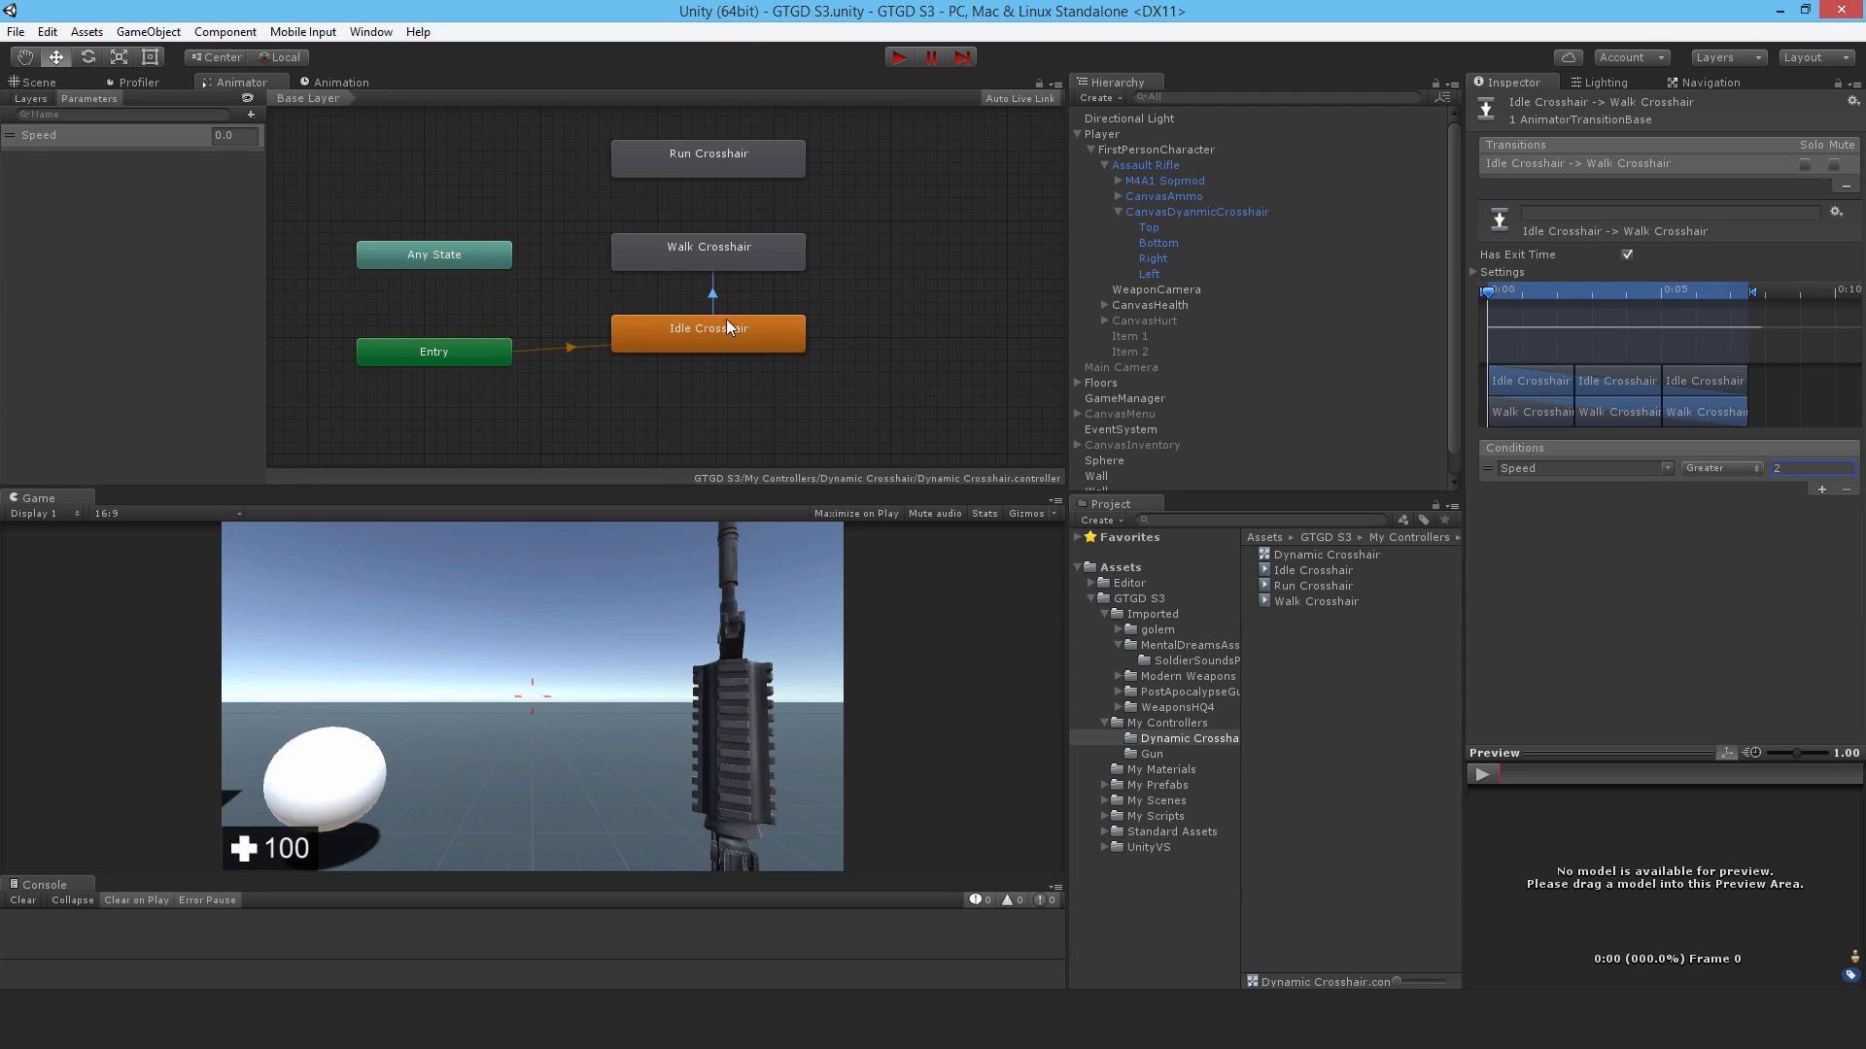
pyautogui.moveTo(757, 275)
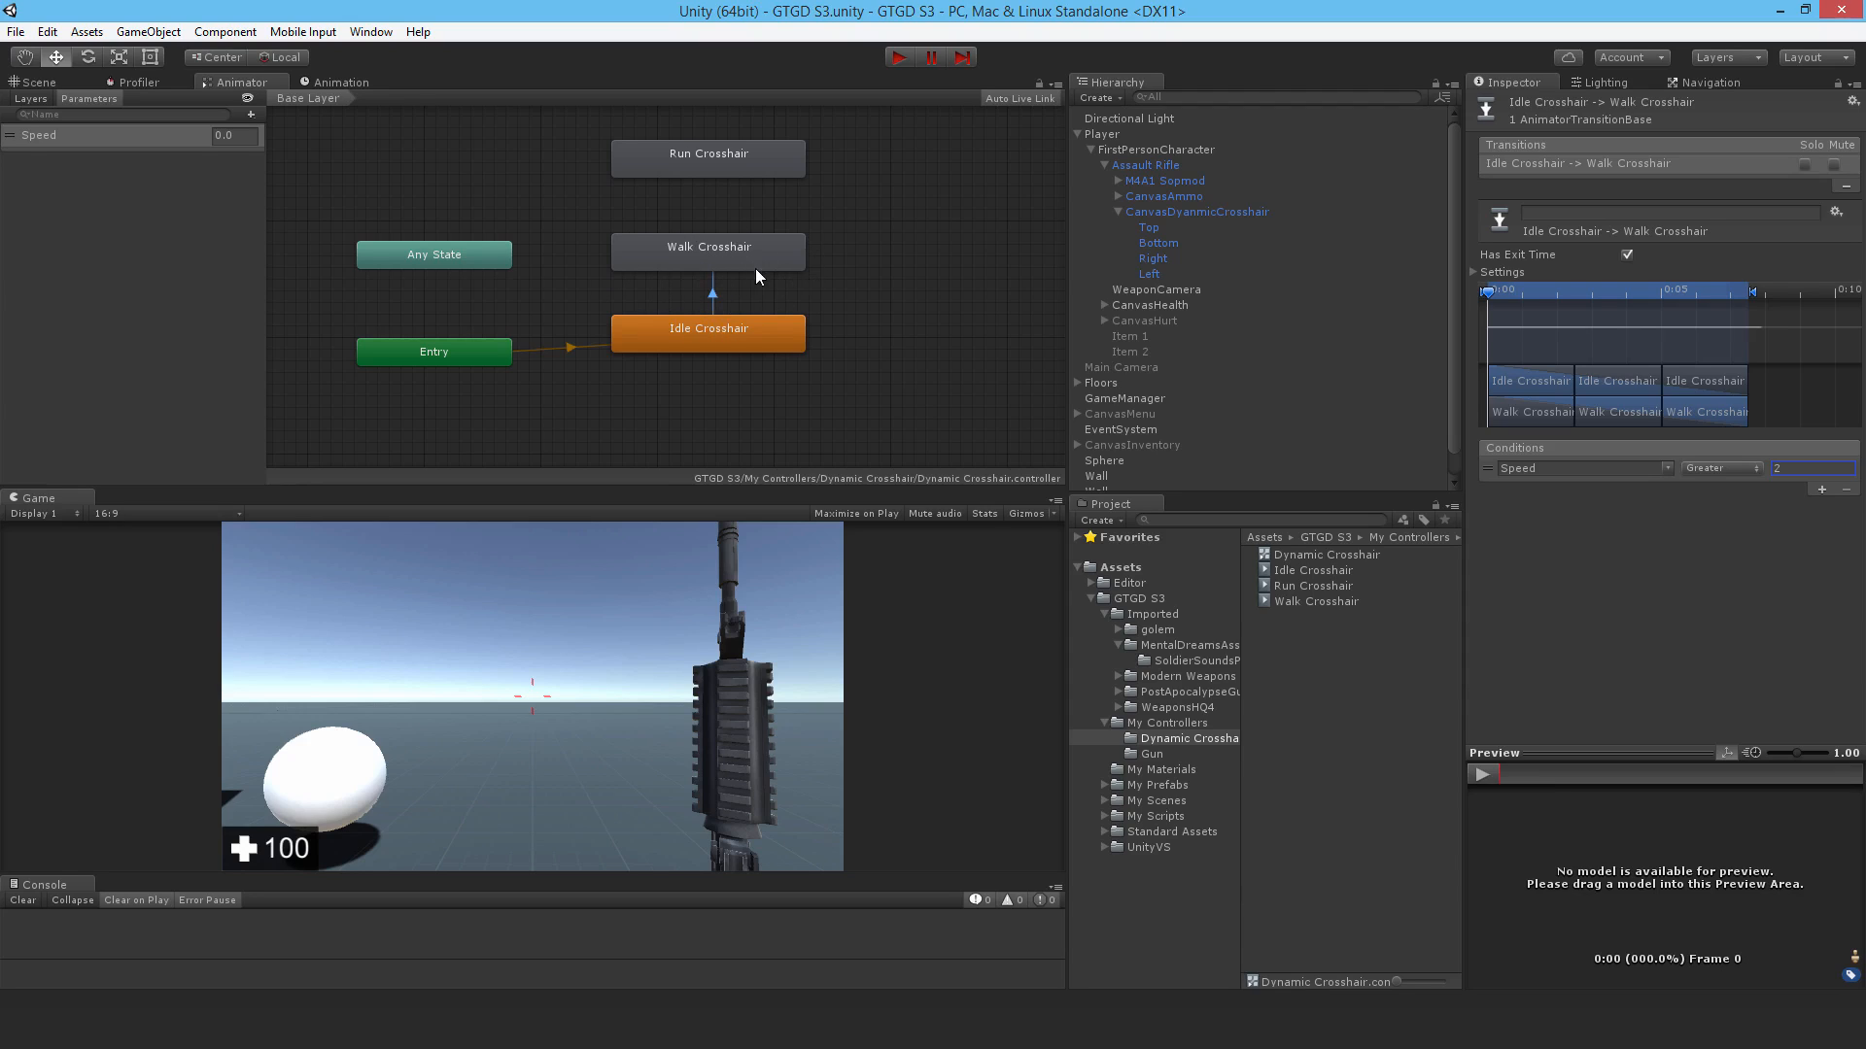
pyautogui.moveTo(706, 296)
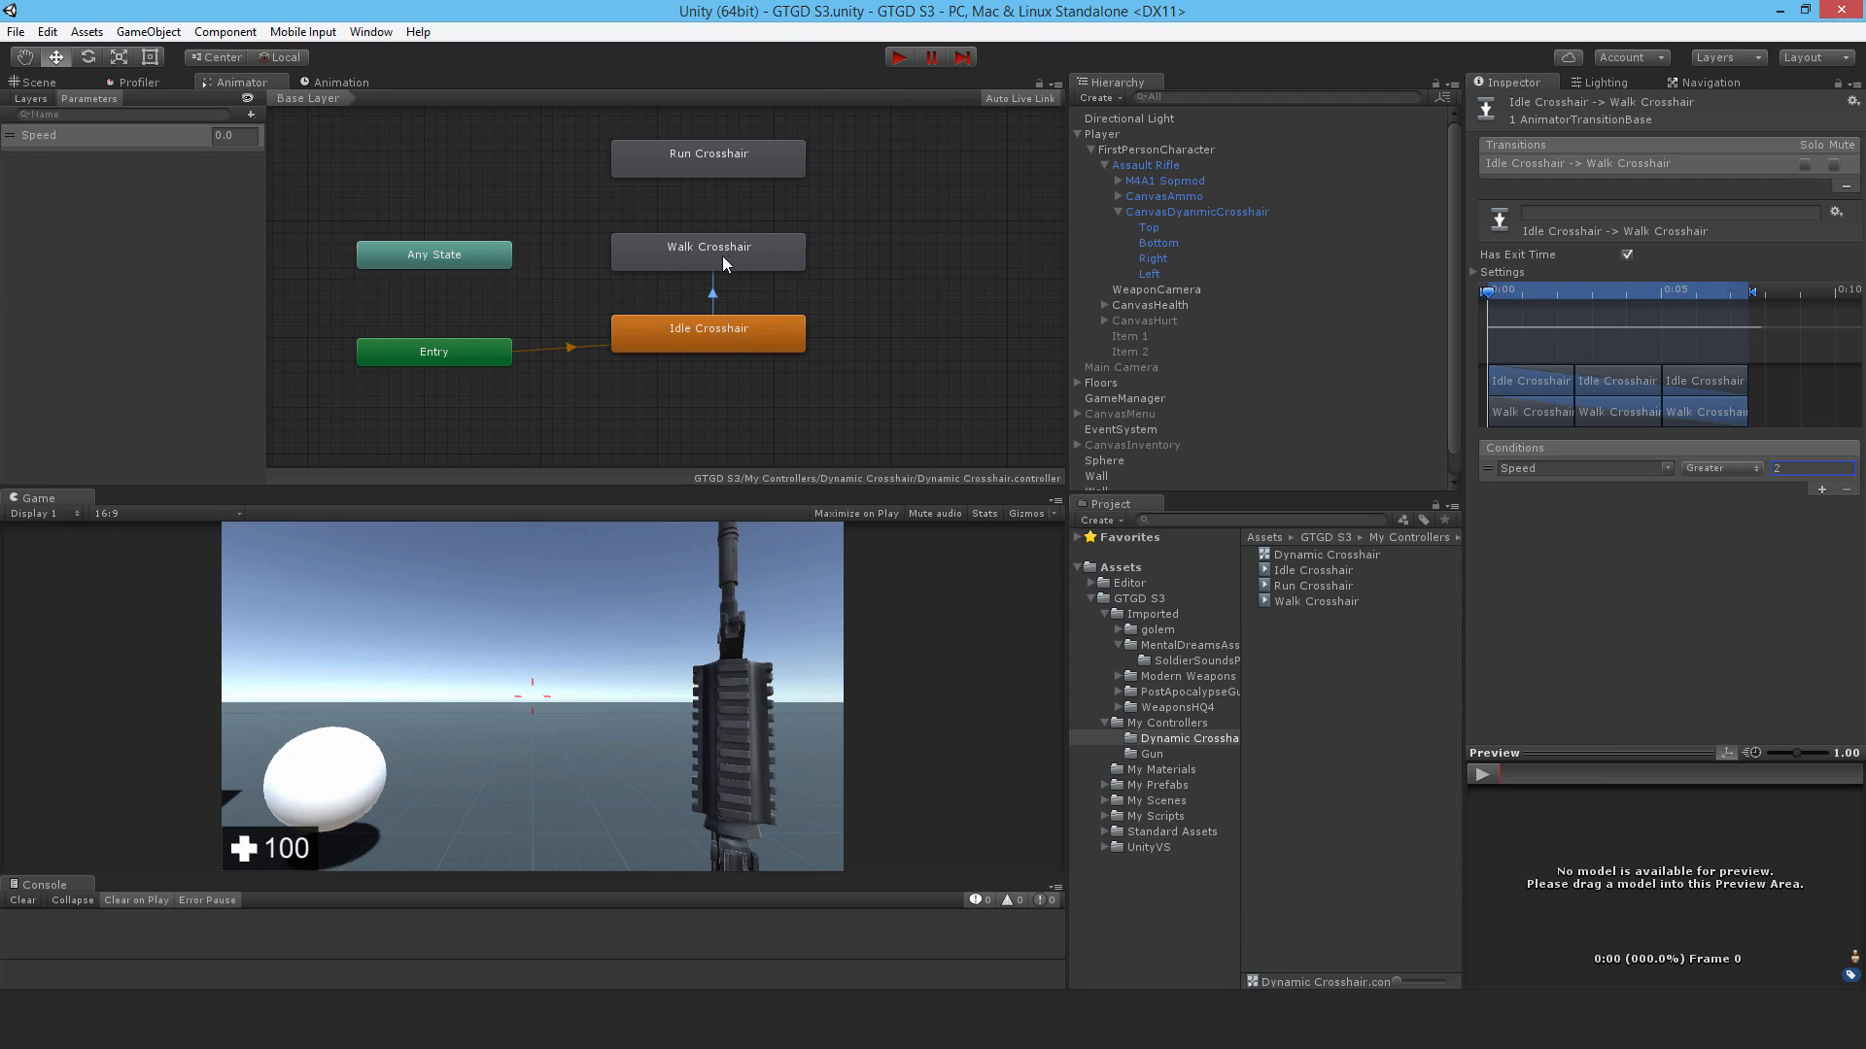
pyautogui.moveTo(694, 175)
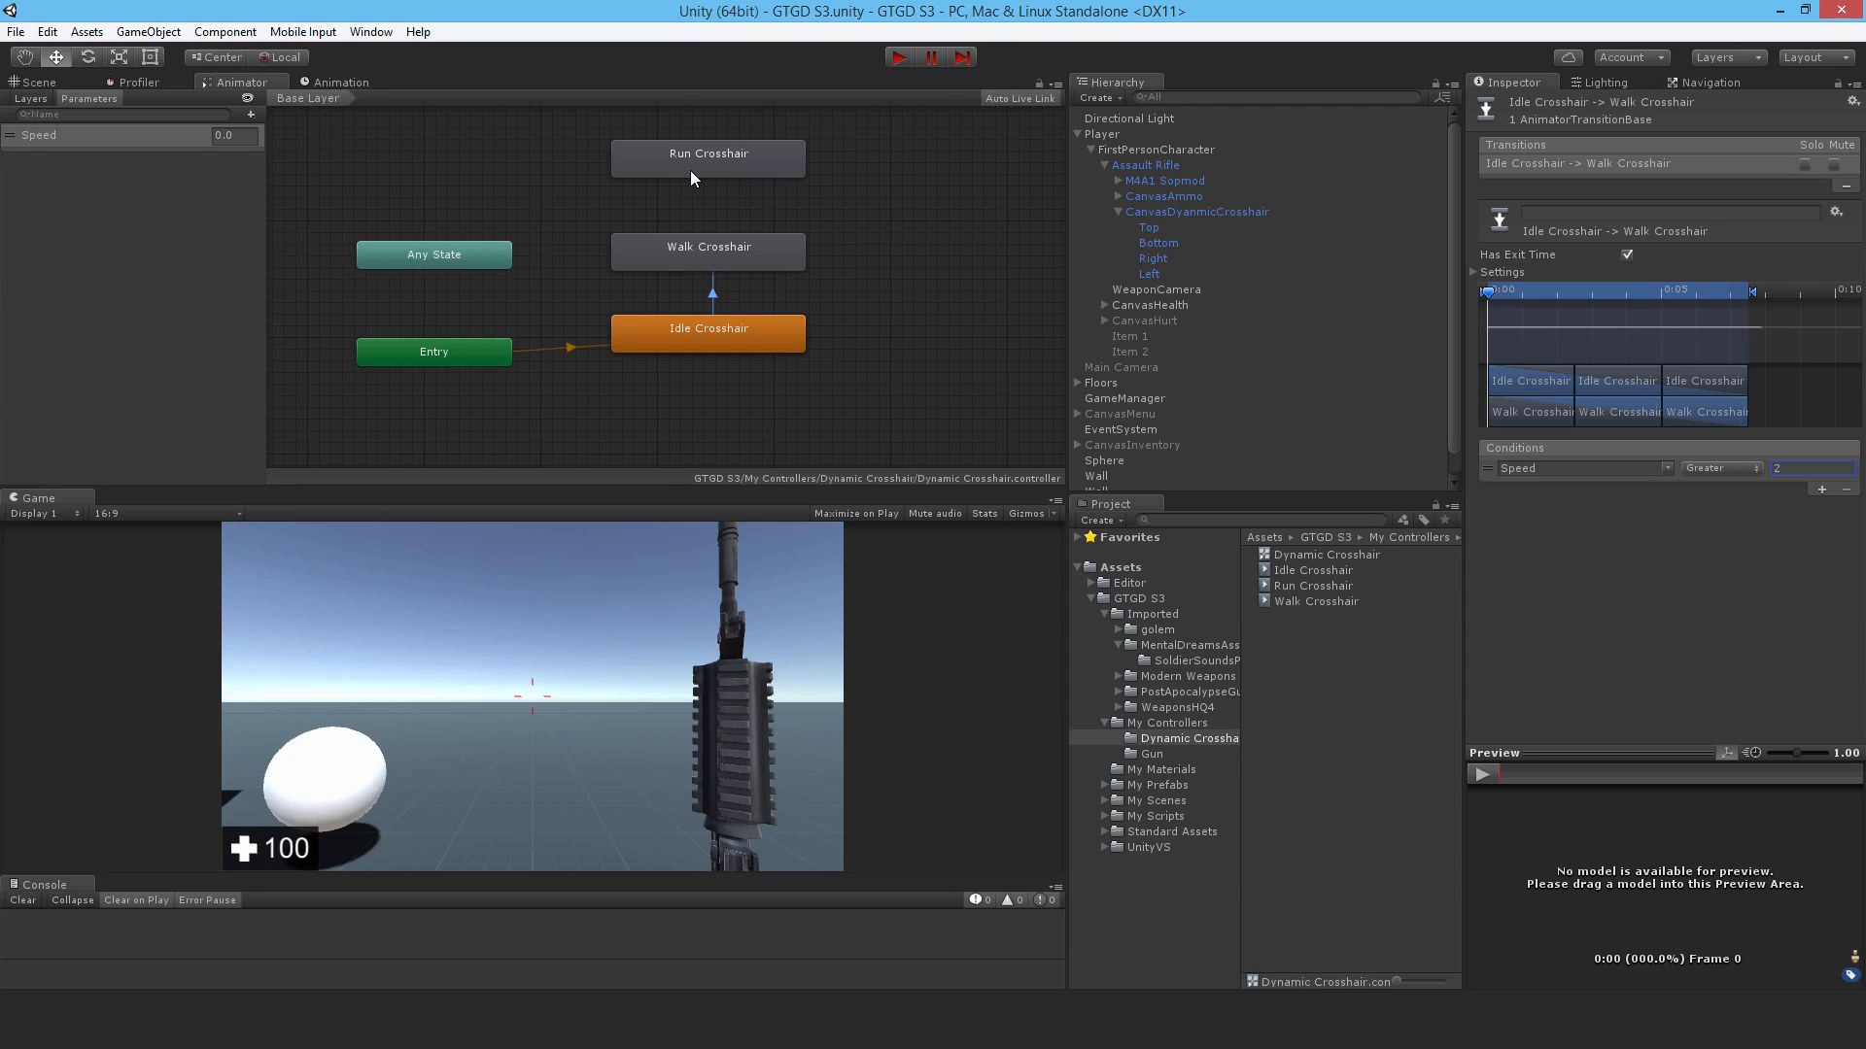
pyautogui.moveTo(705, 282)
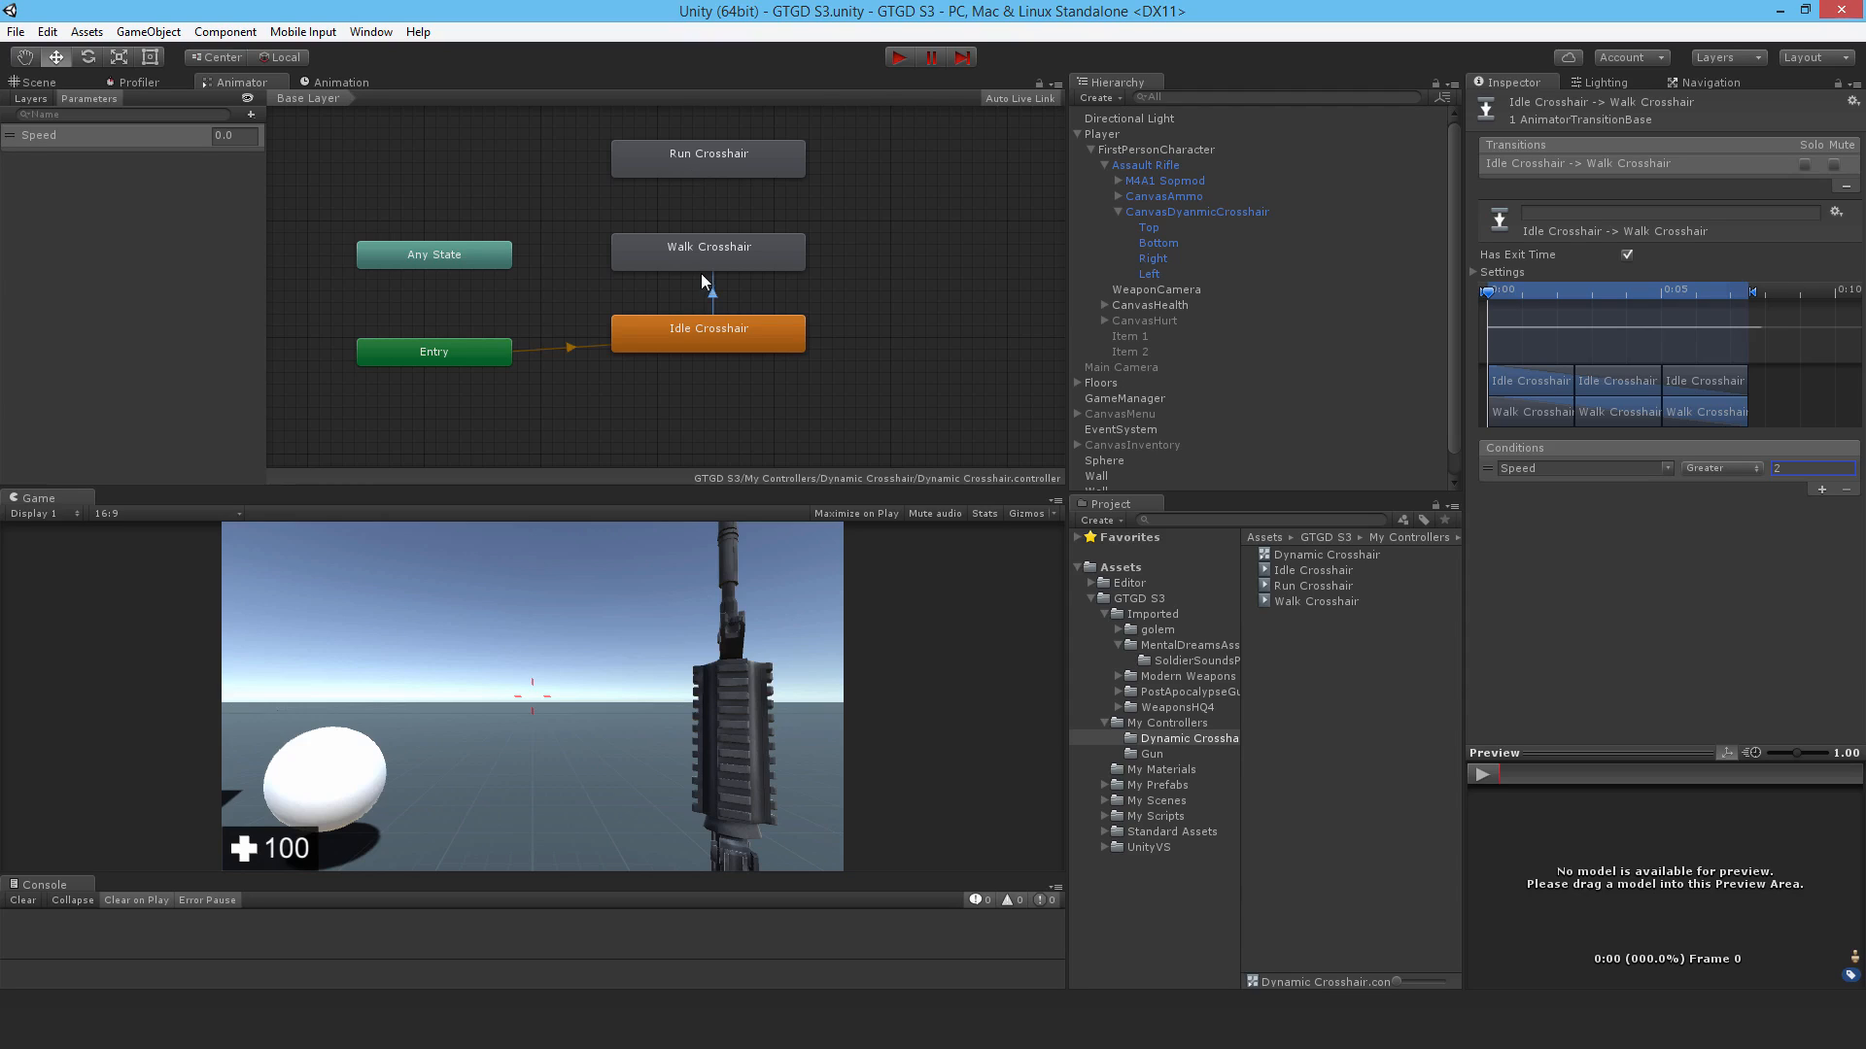
pyautogui.moveTo(705, 248)
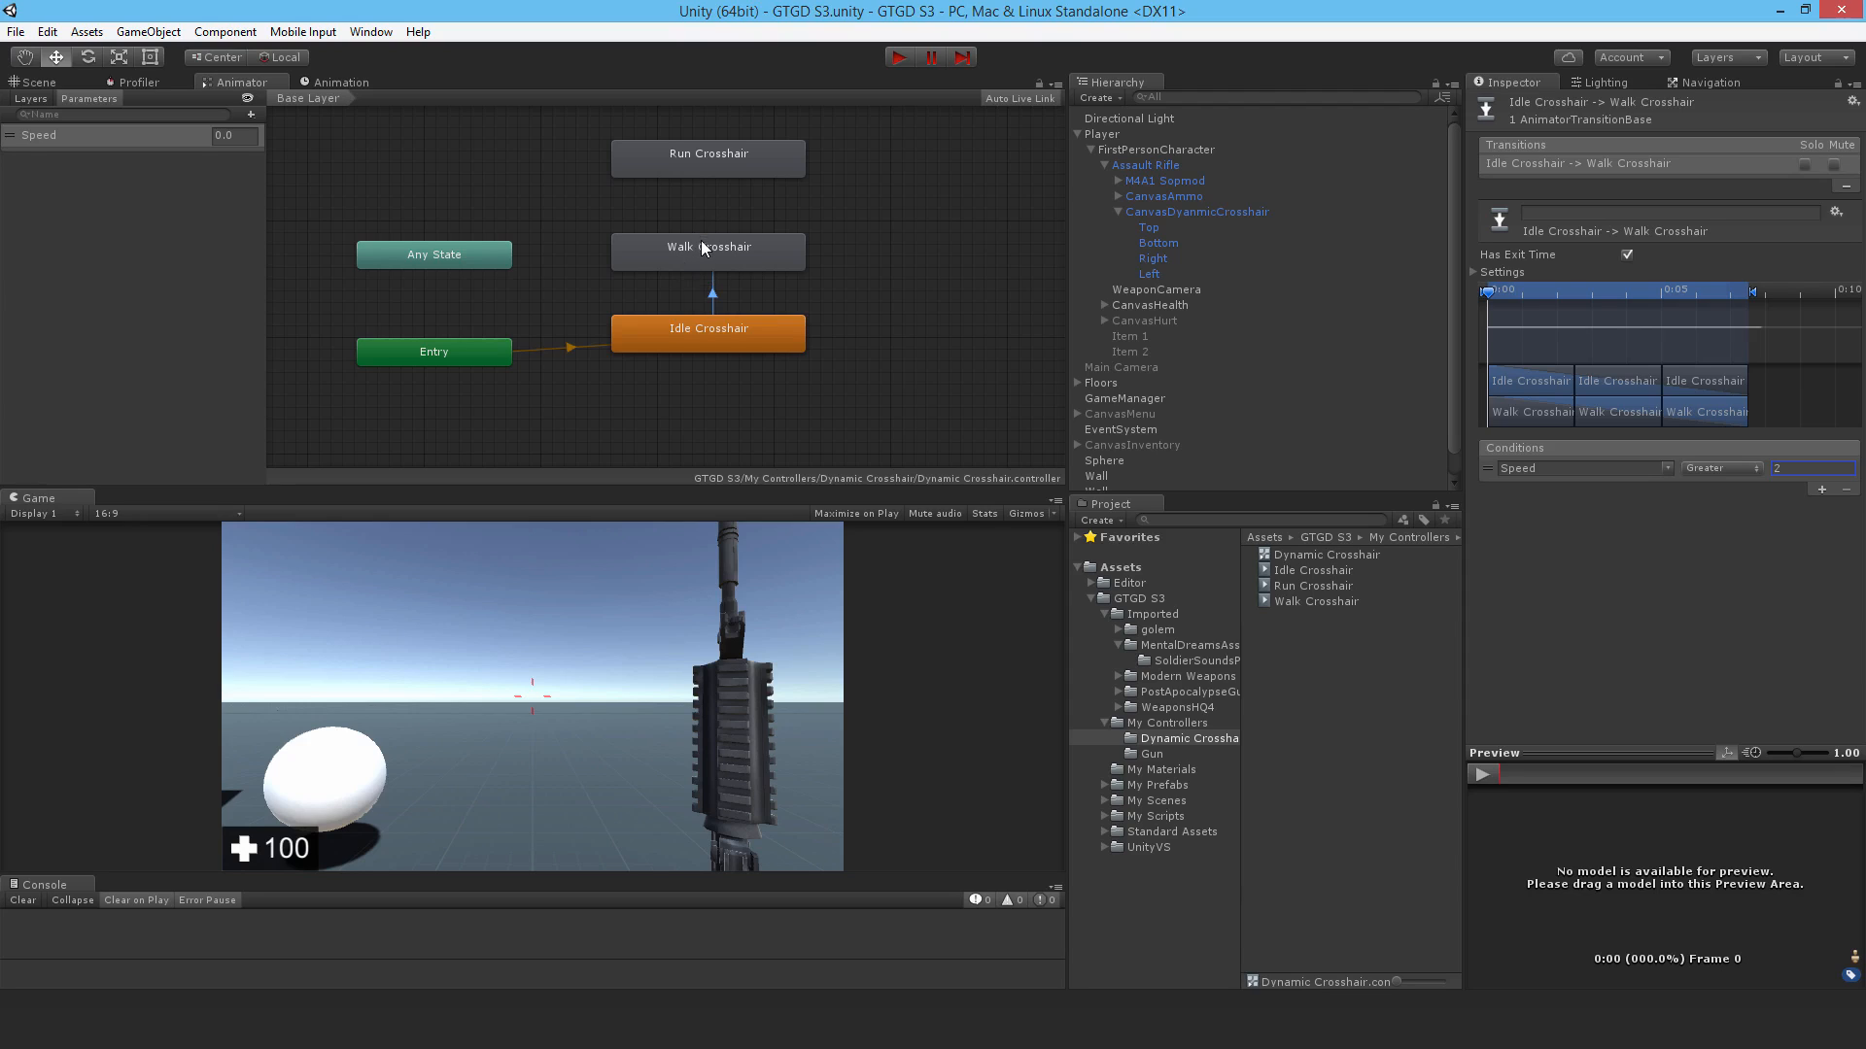
pyautogui.moveTo(1583, 369)
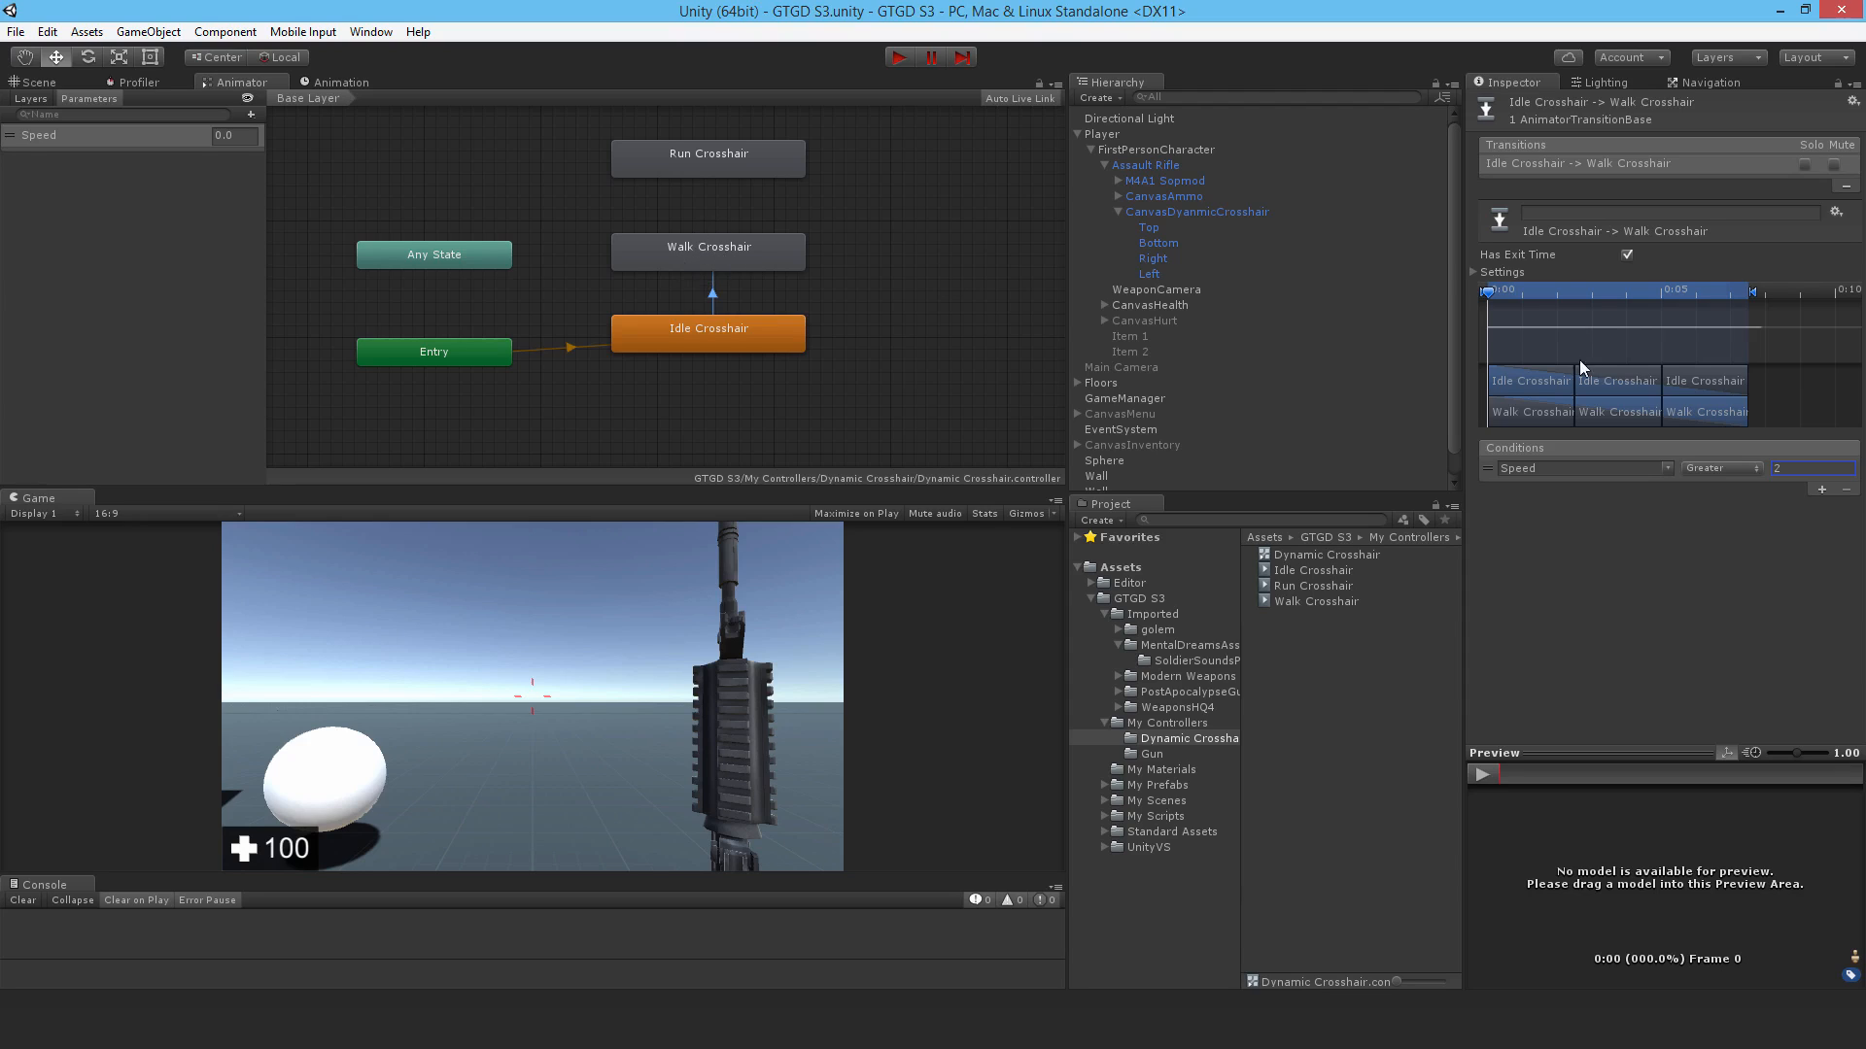
pyautogui.click(1480, 271)
pyautogui.write('0.1')
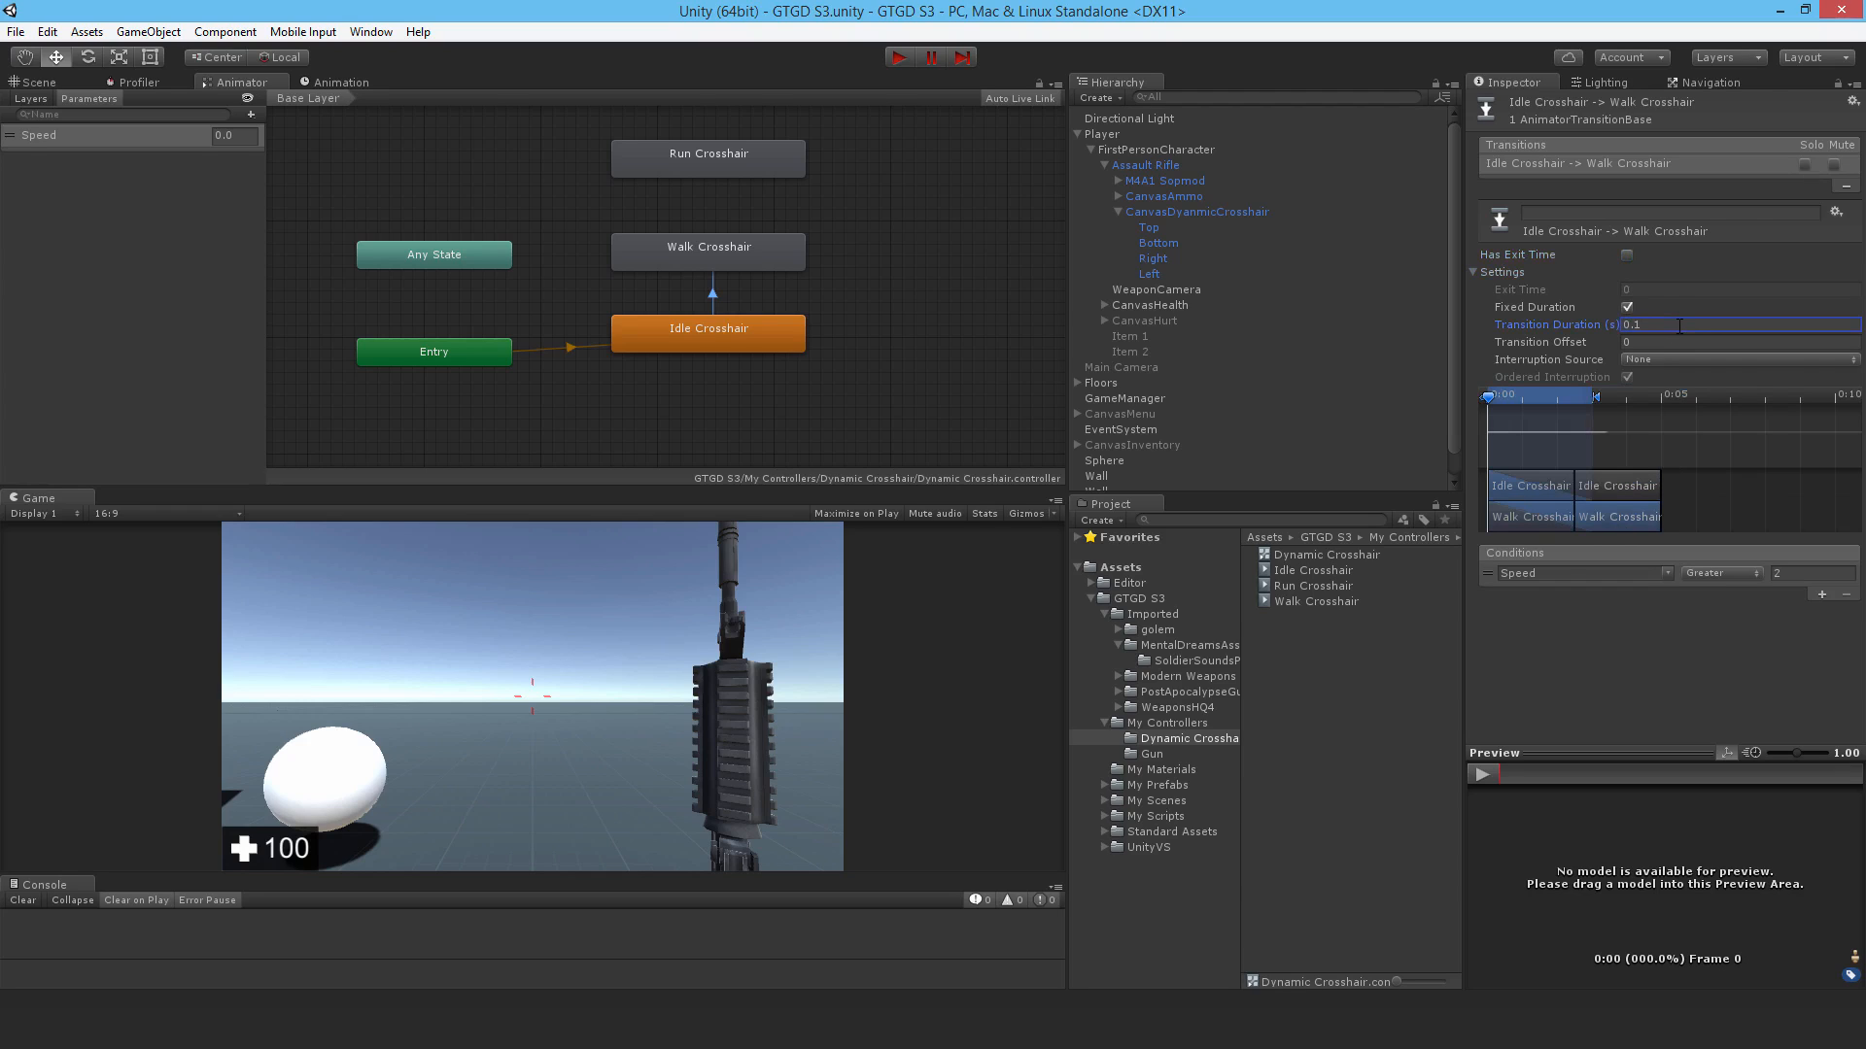
pyautogui.rightClick(706, 246)
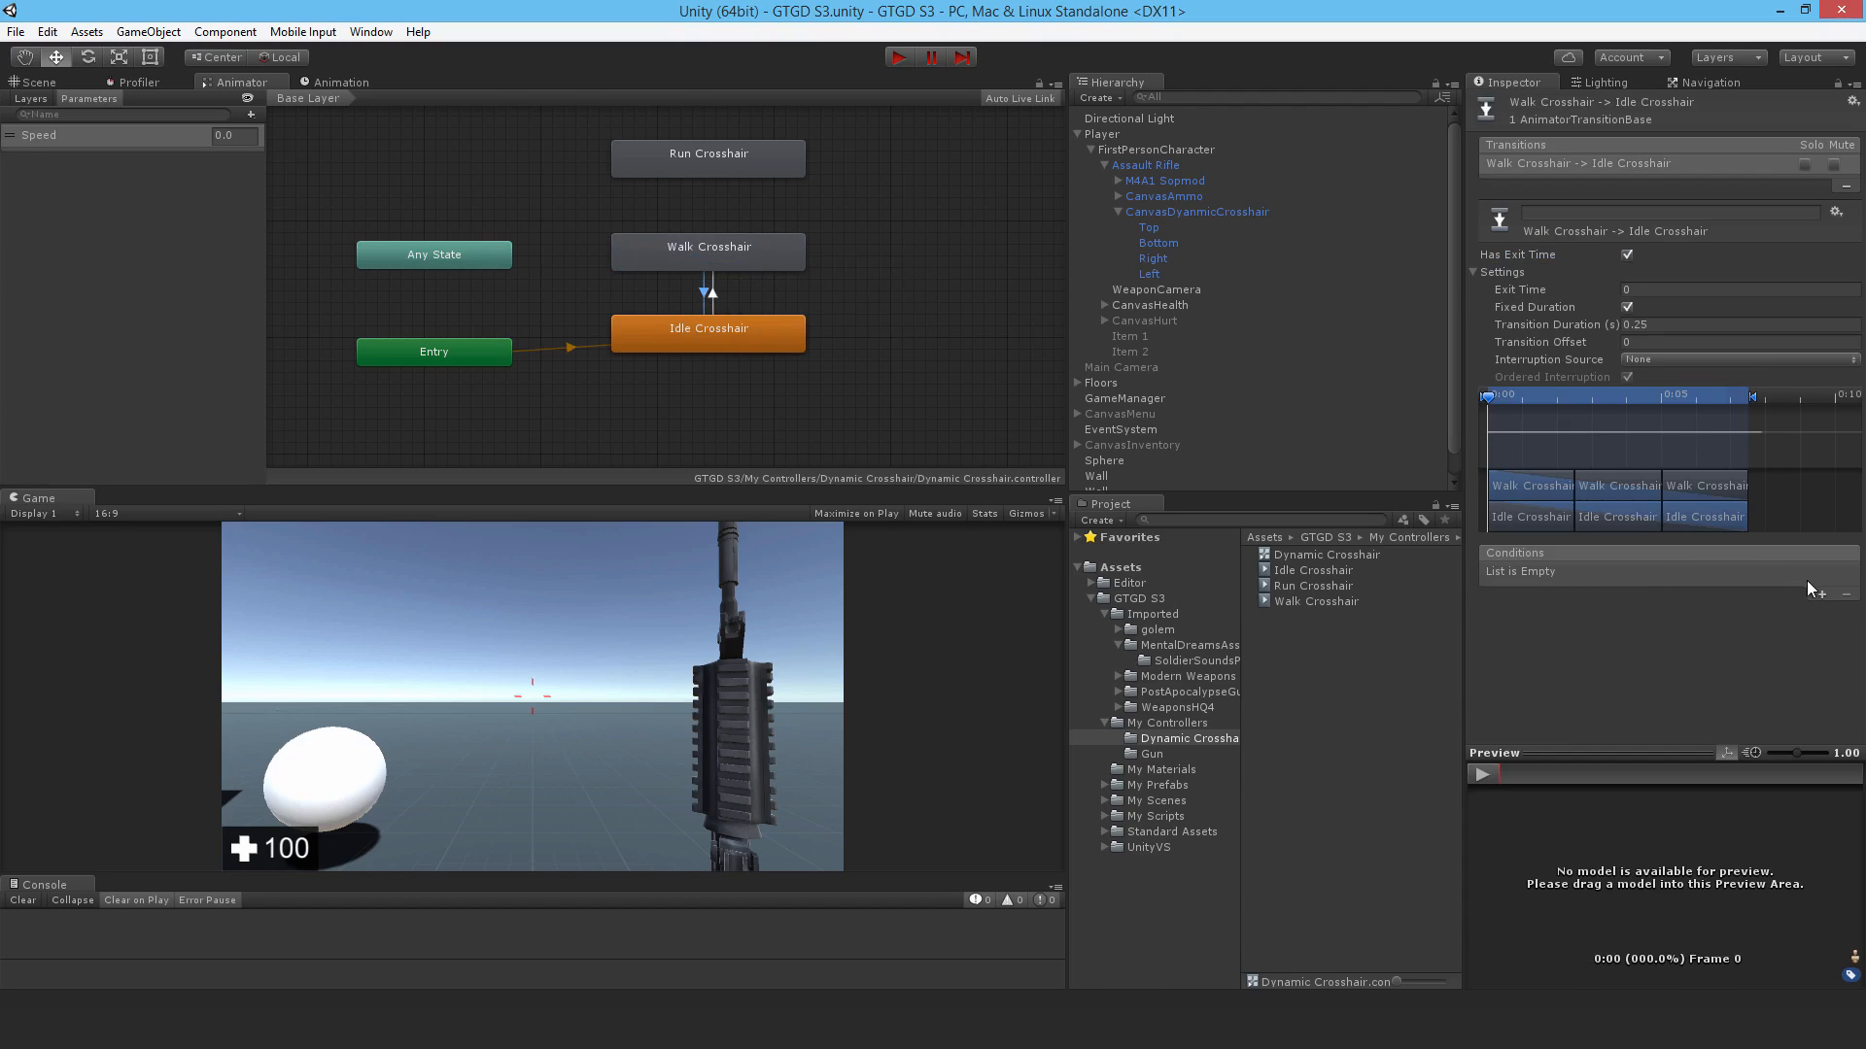
pyautogui.click(1819, 593)
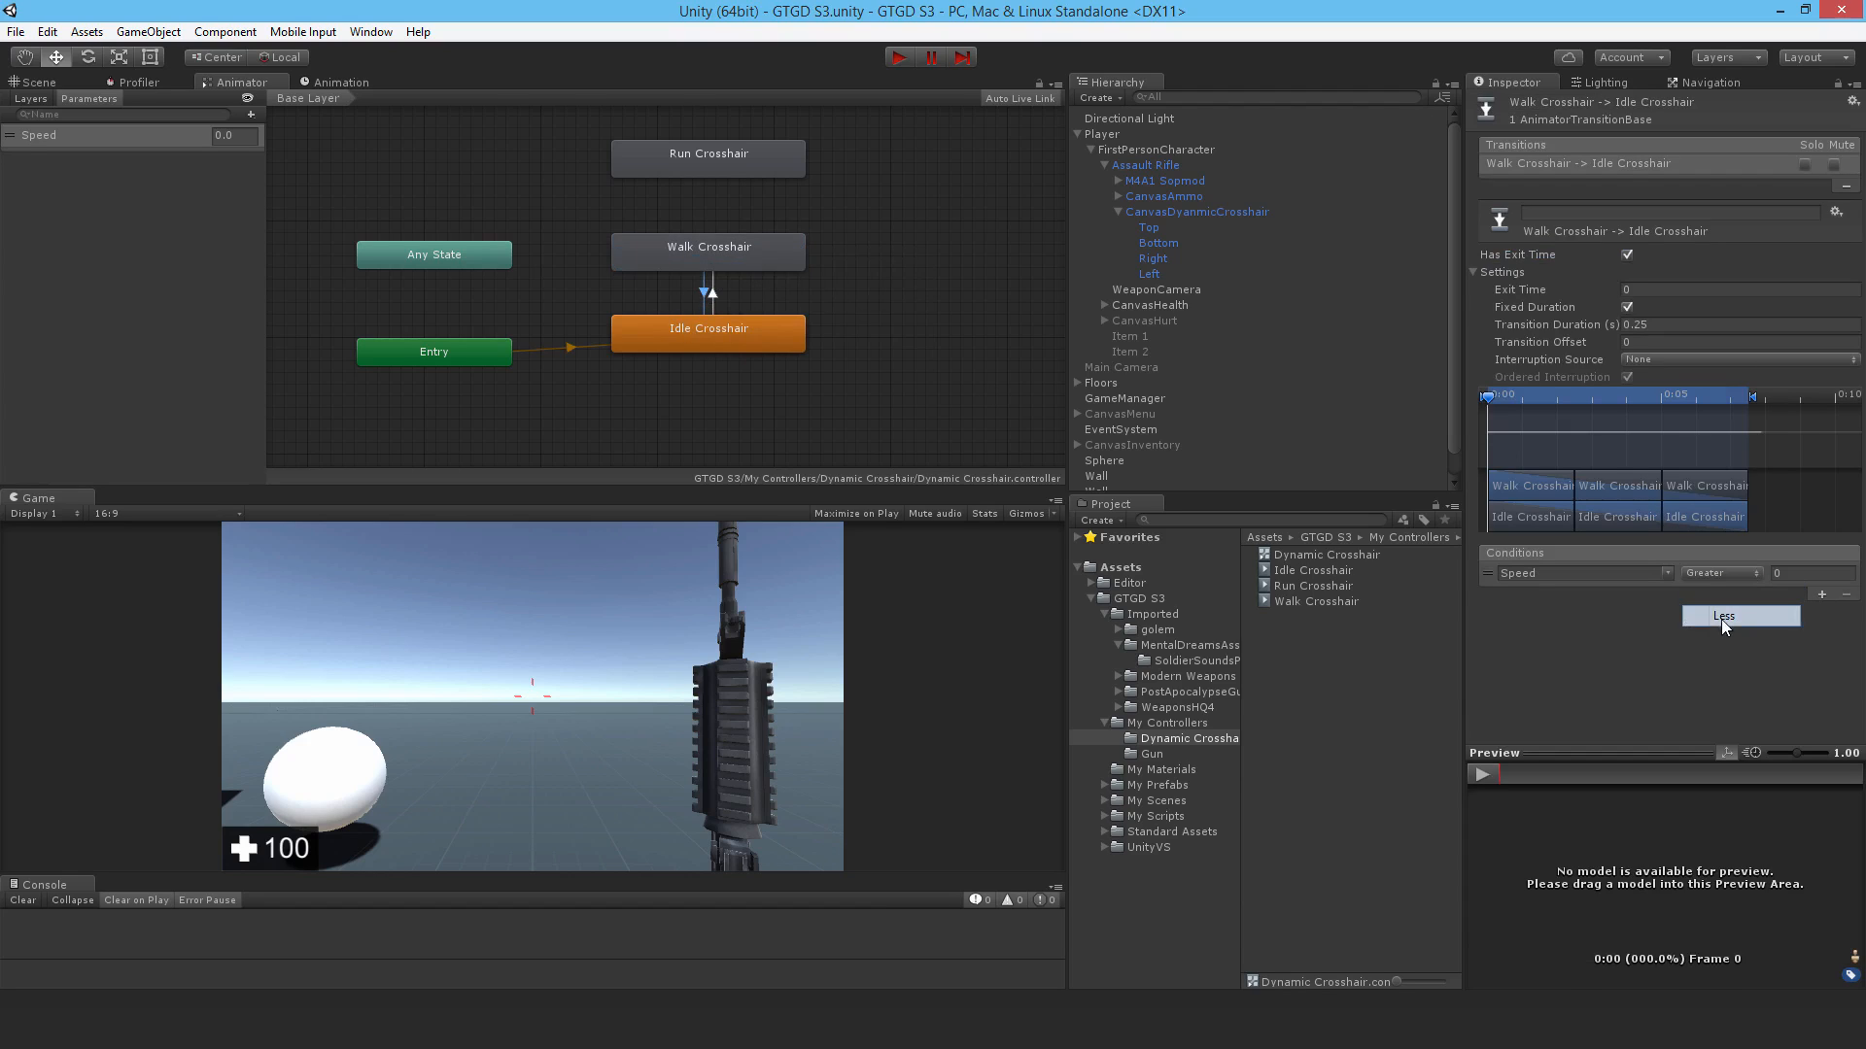
pyautogui.click(1722, 615)
pyautogui.write('0.1')
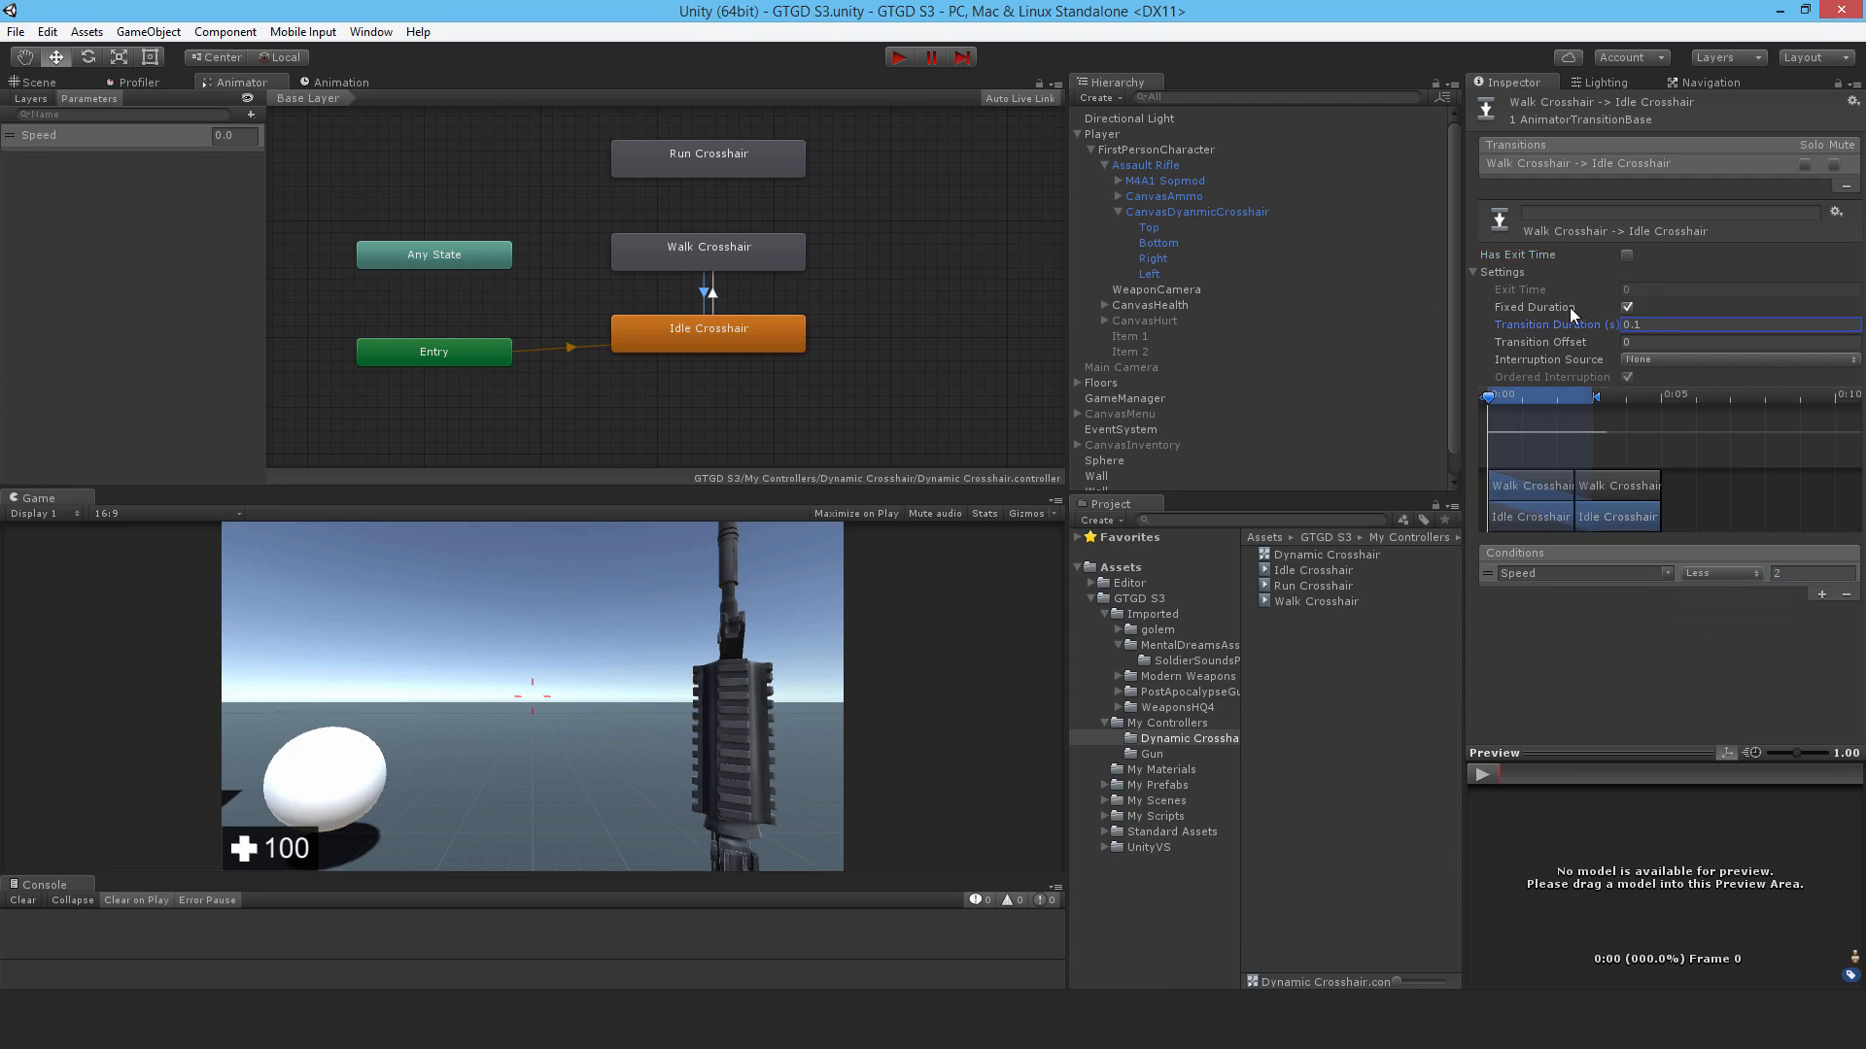
# - Link Walk and Run both ways at Speed 7, without exit time, 0.1 transition duration
pyautogui.click(709, 245)
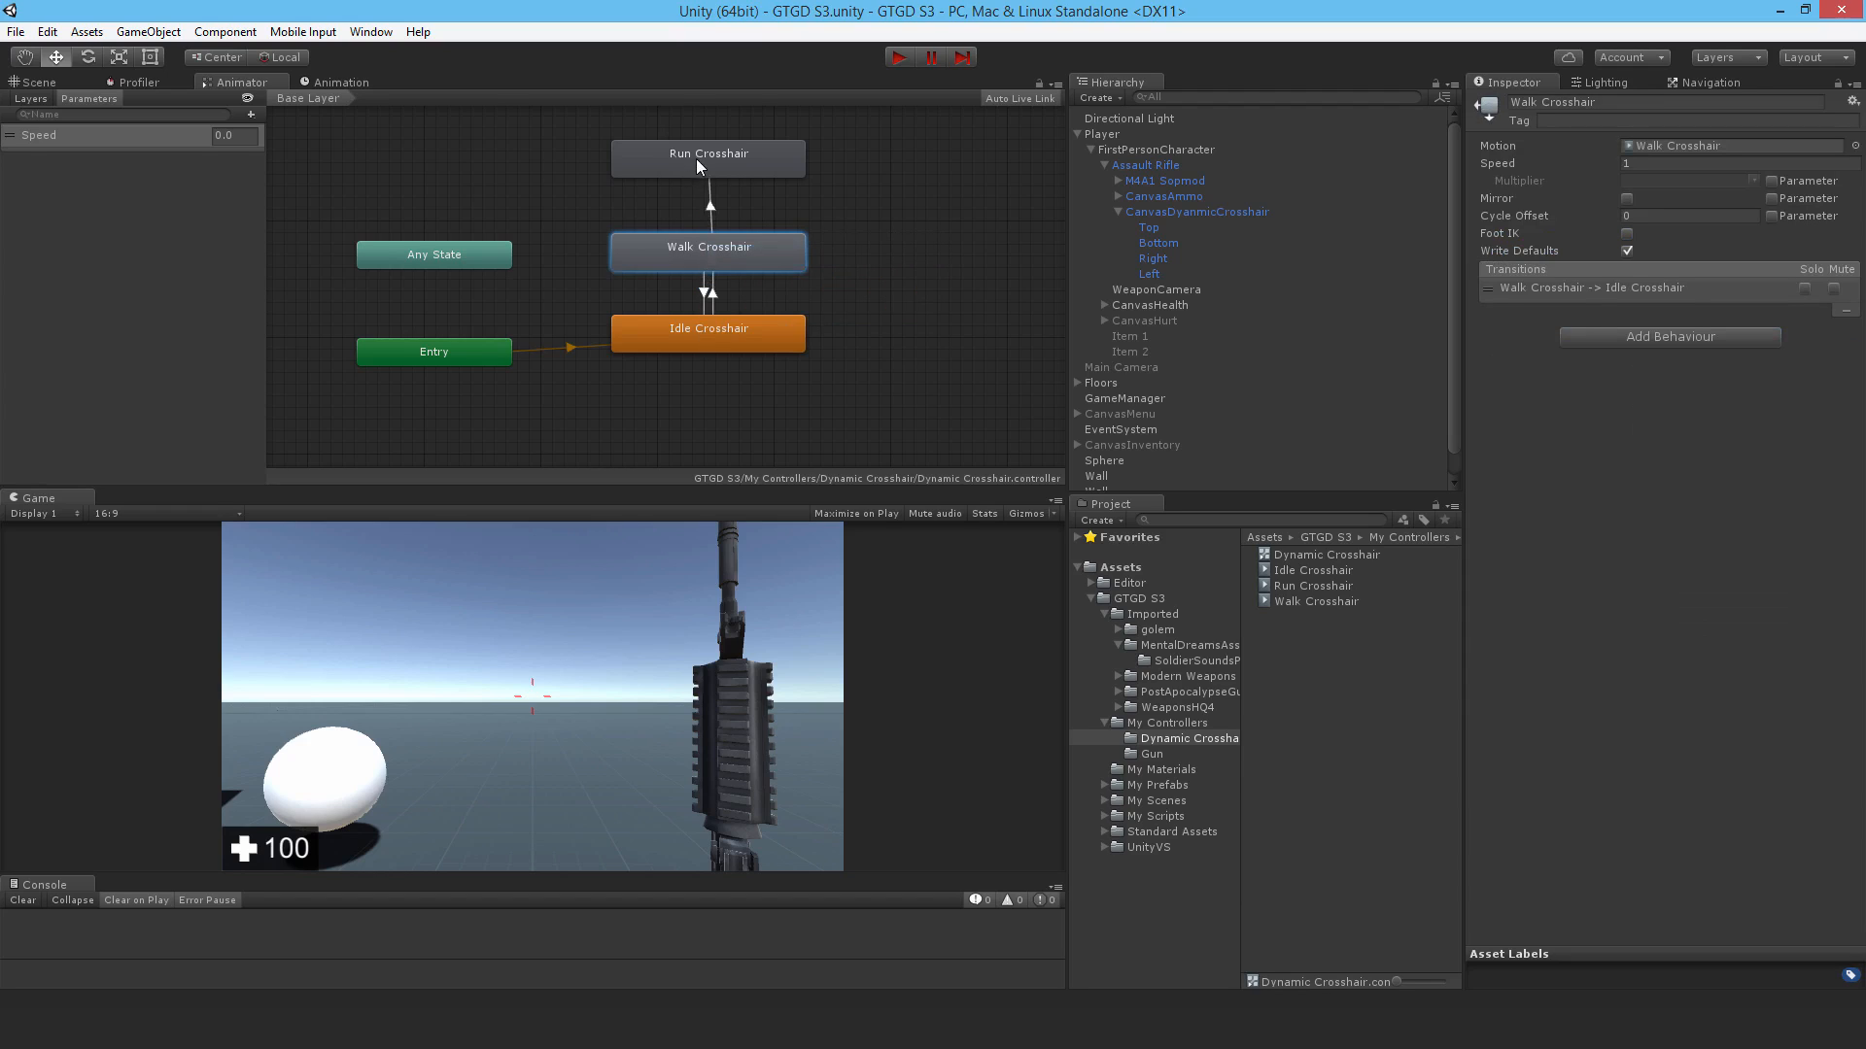
pyautogui.click(709, 202)
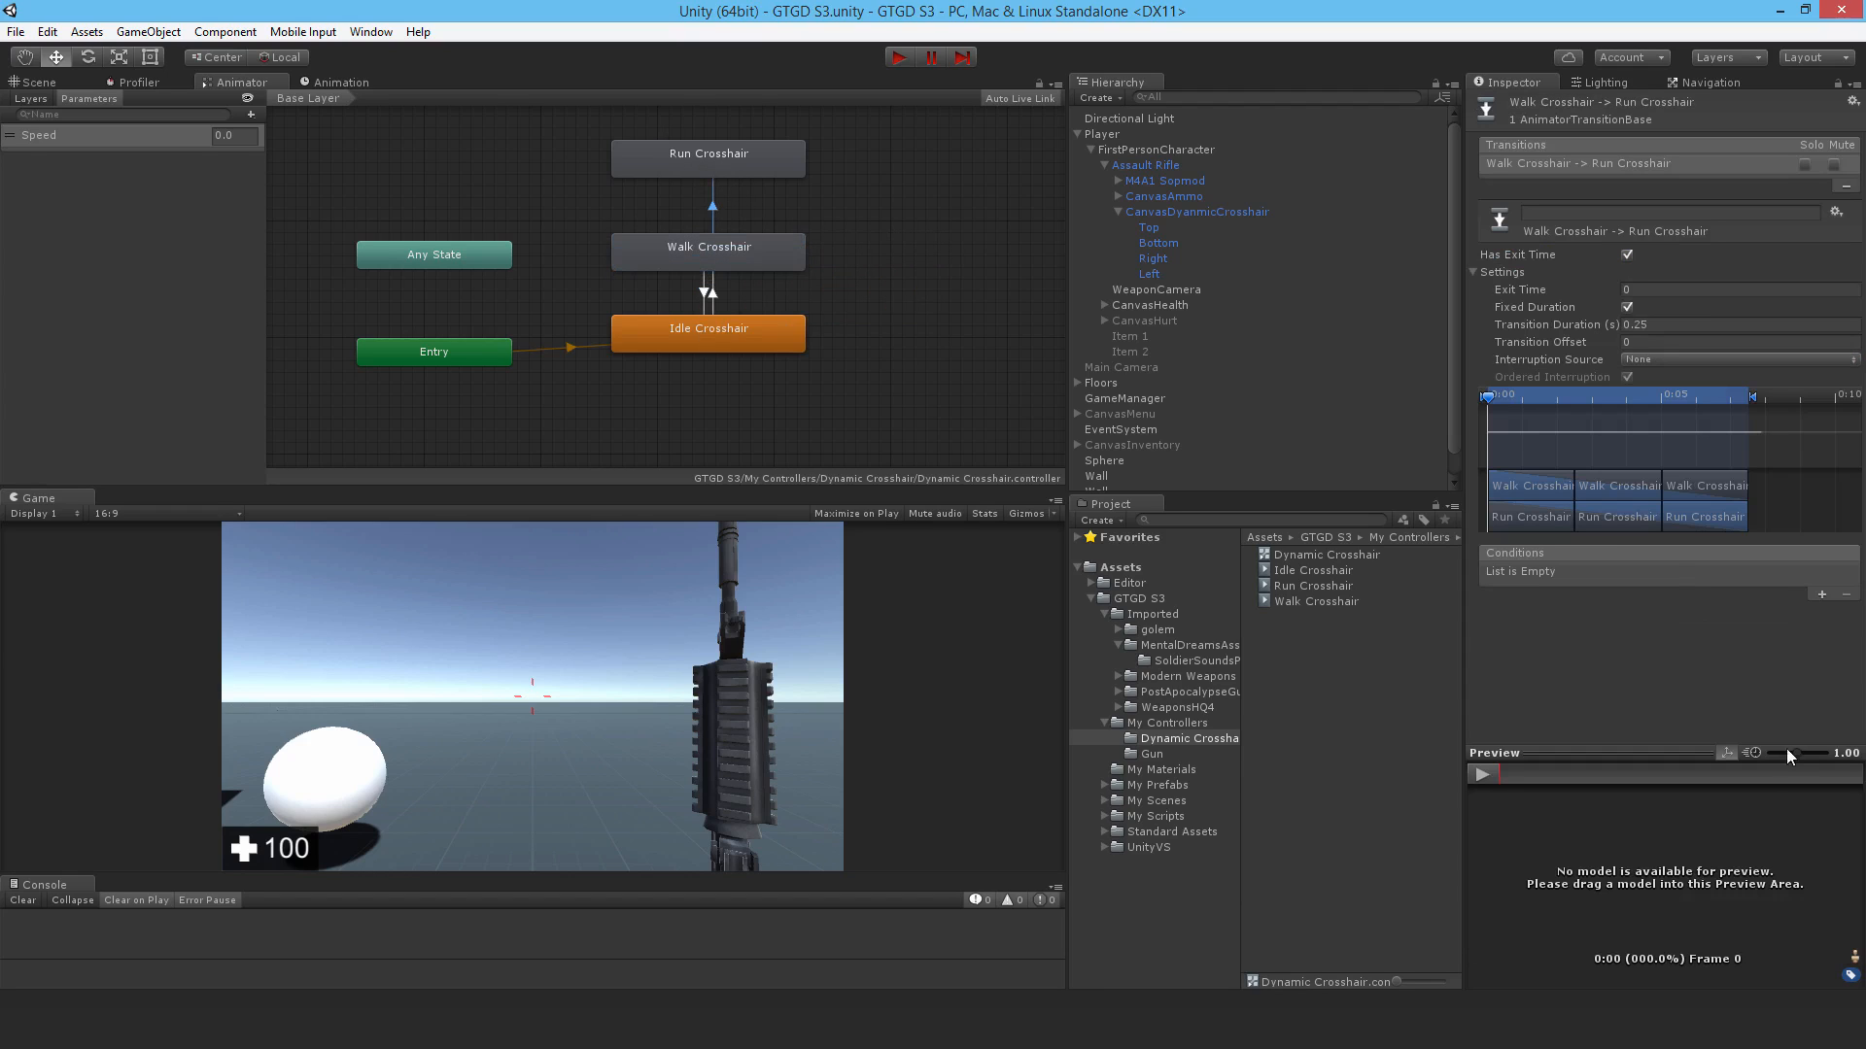
pyautogui.click(1819, 594)
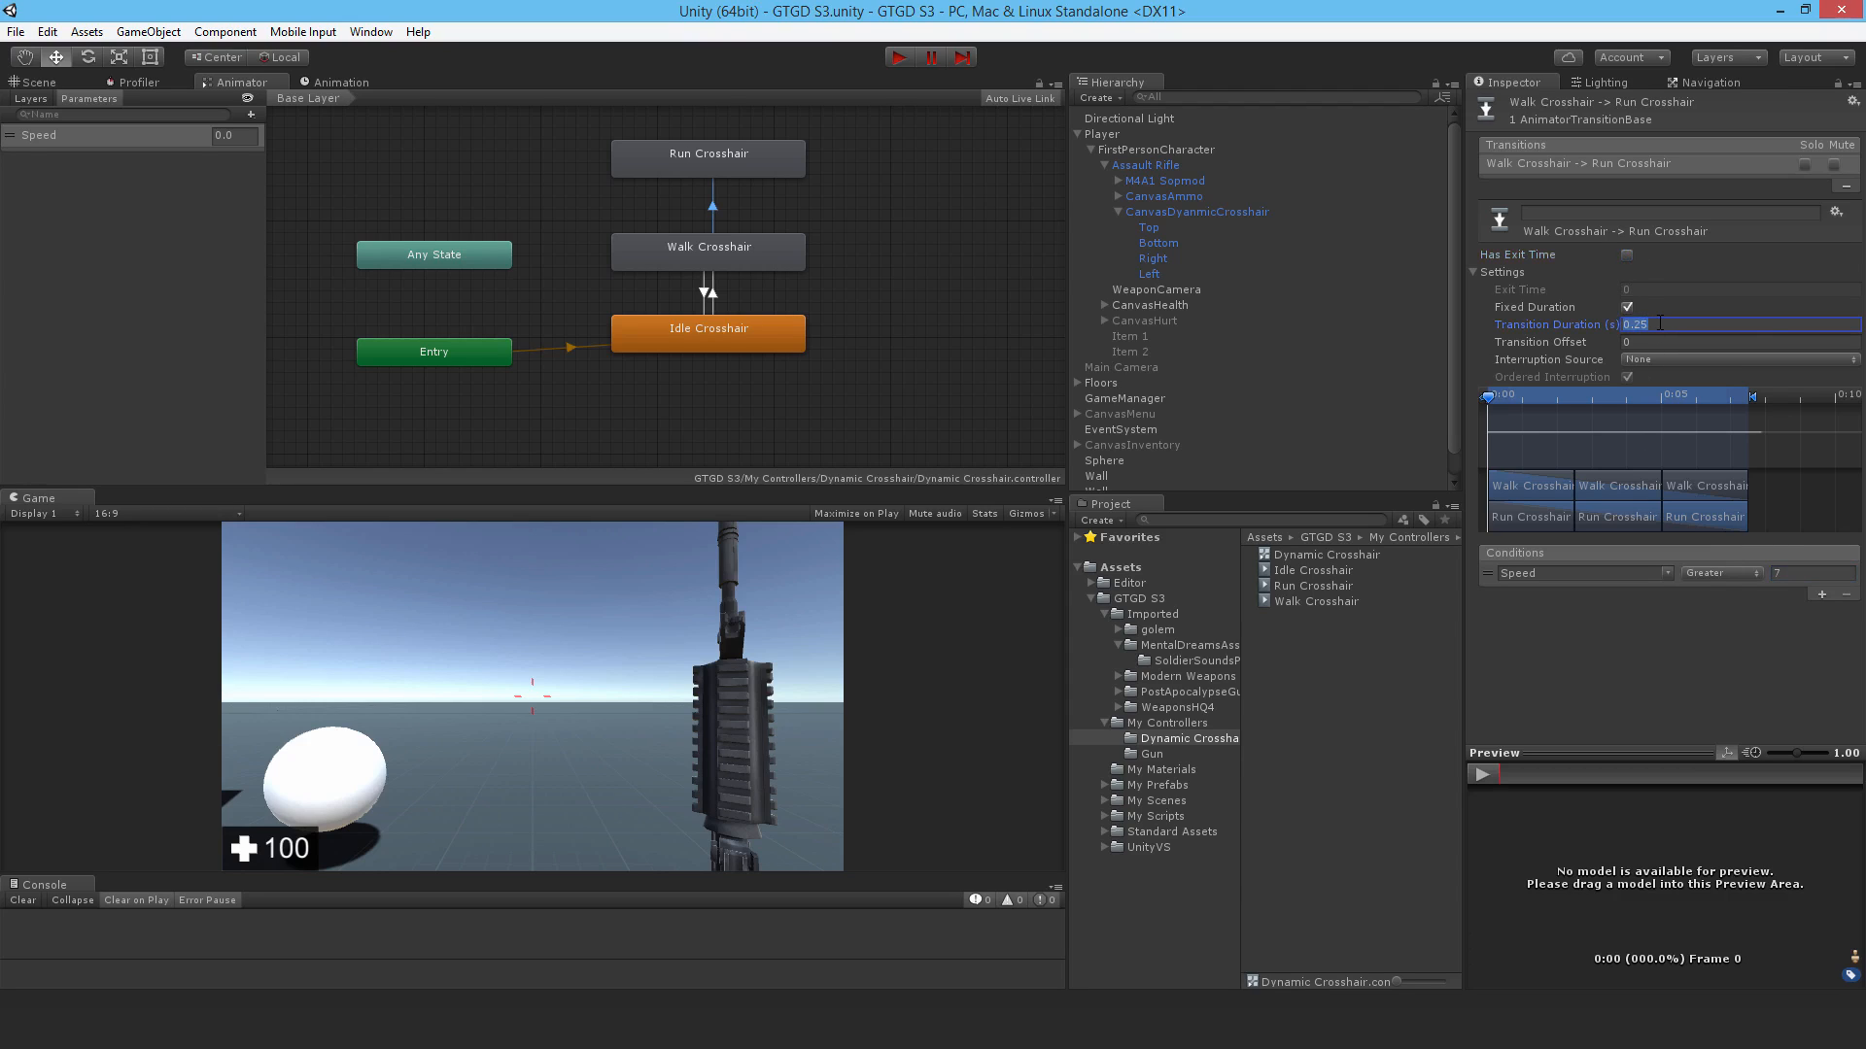
pyautogui.rightClick(706, 156)
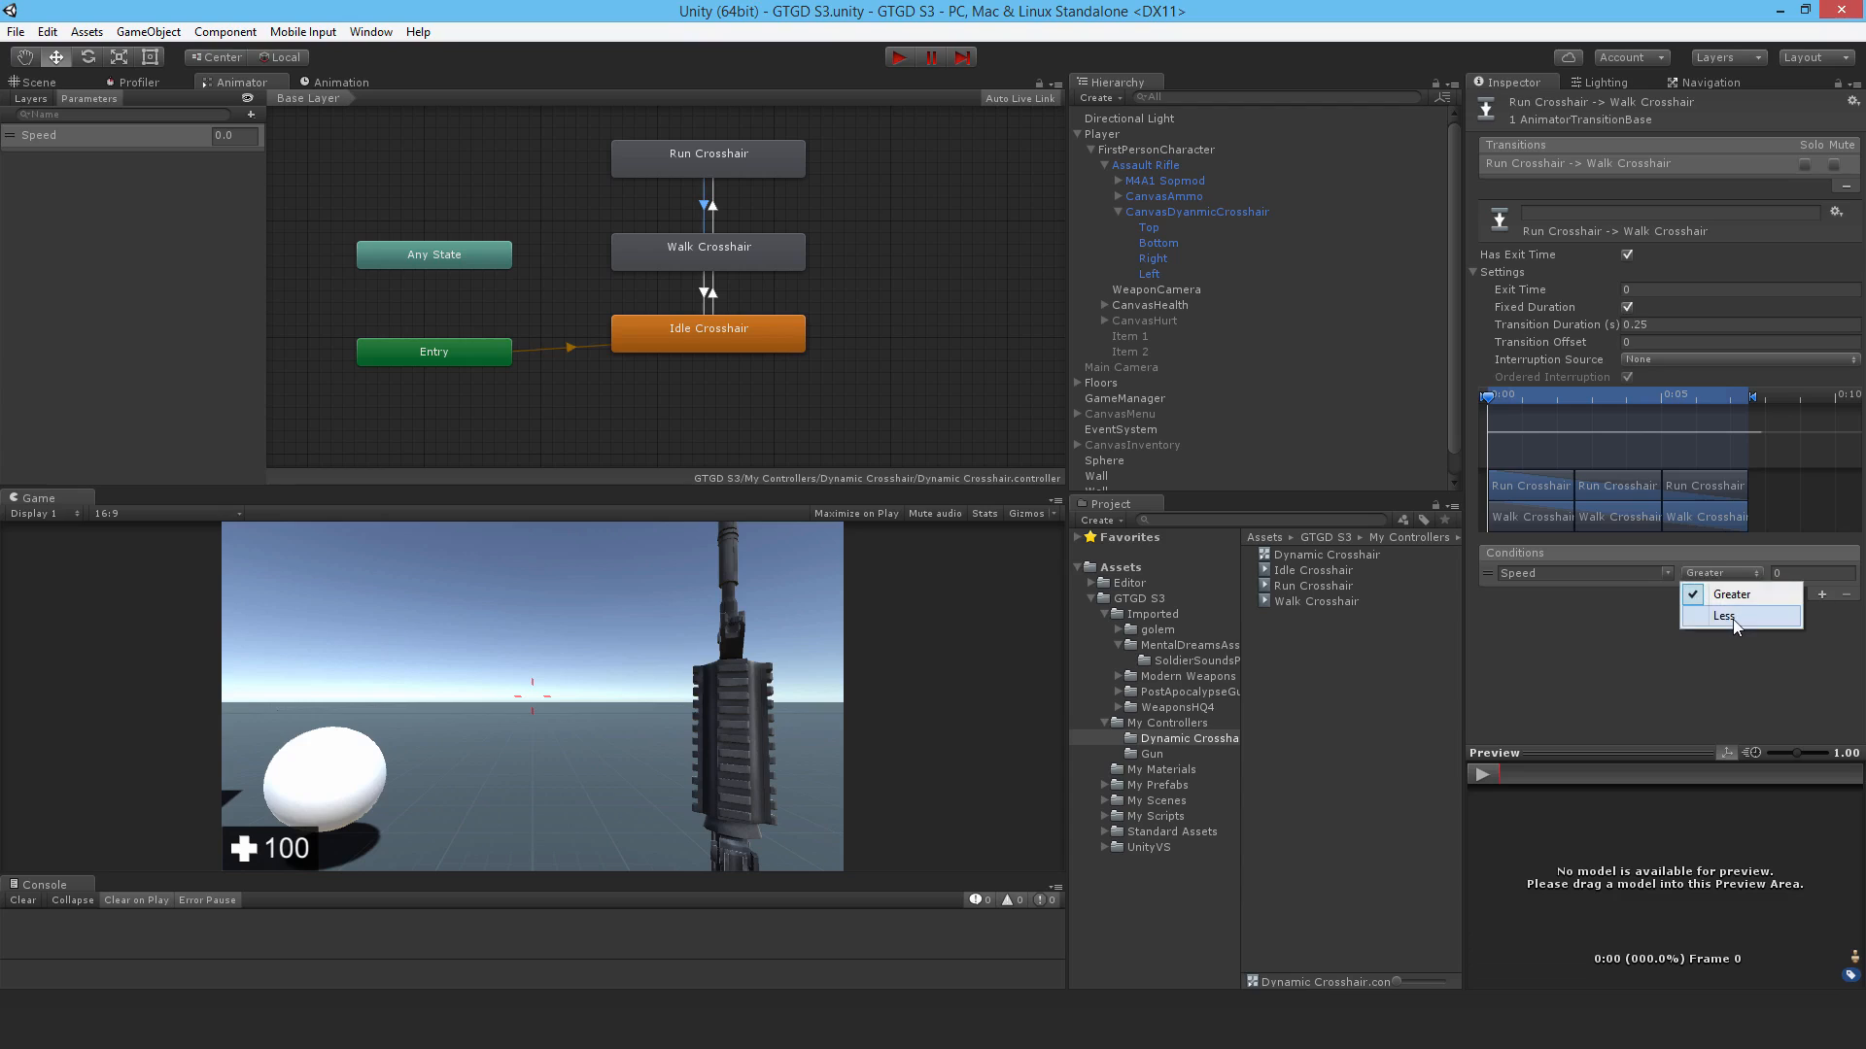
pyautogui.click(1722, 616)
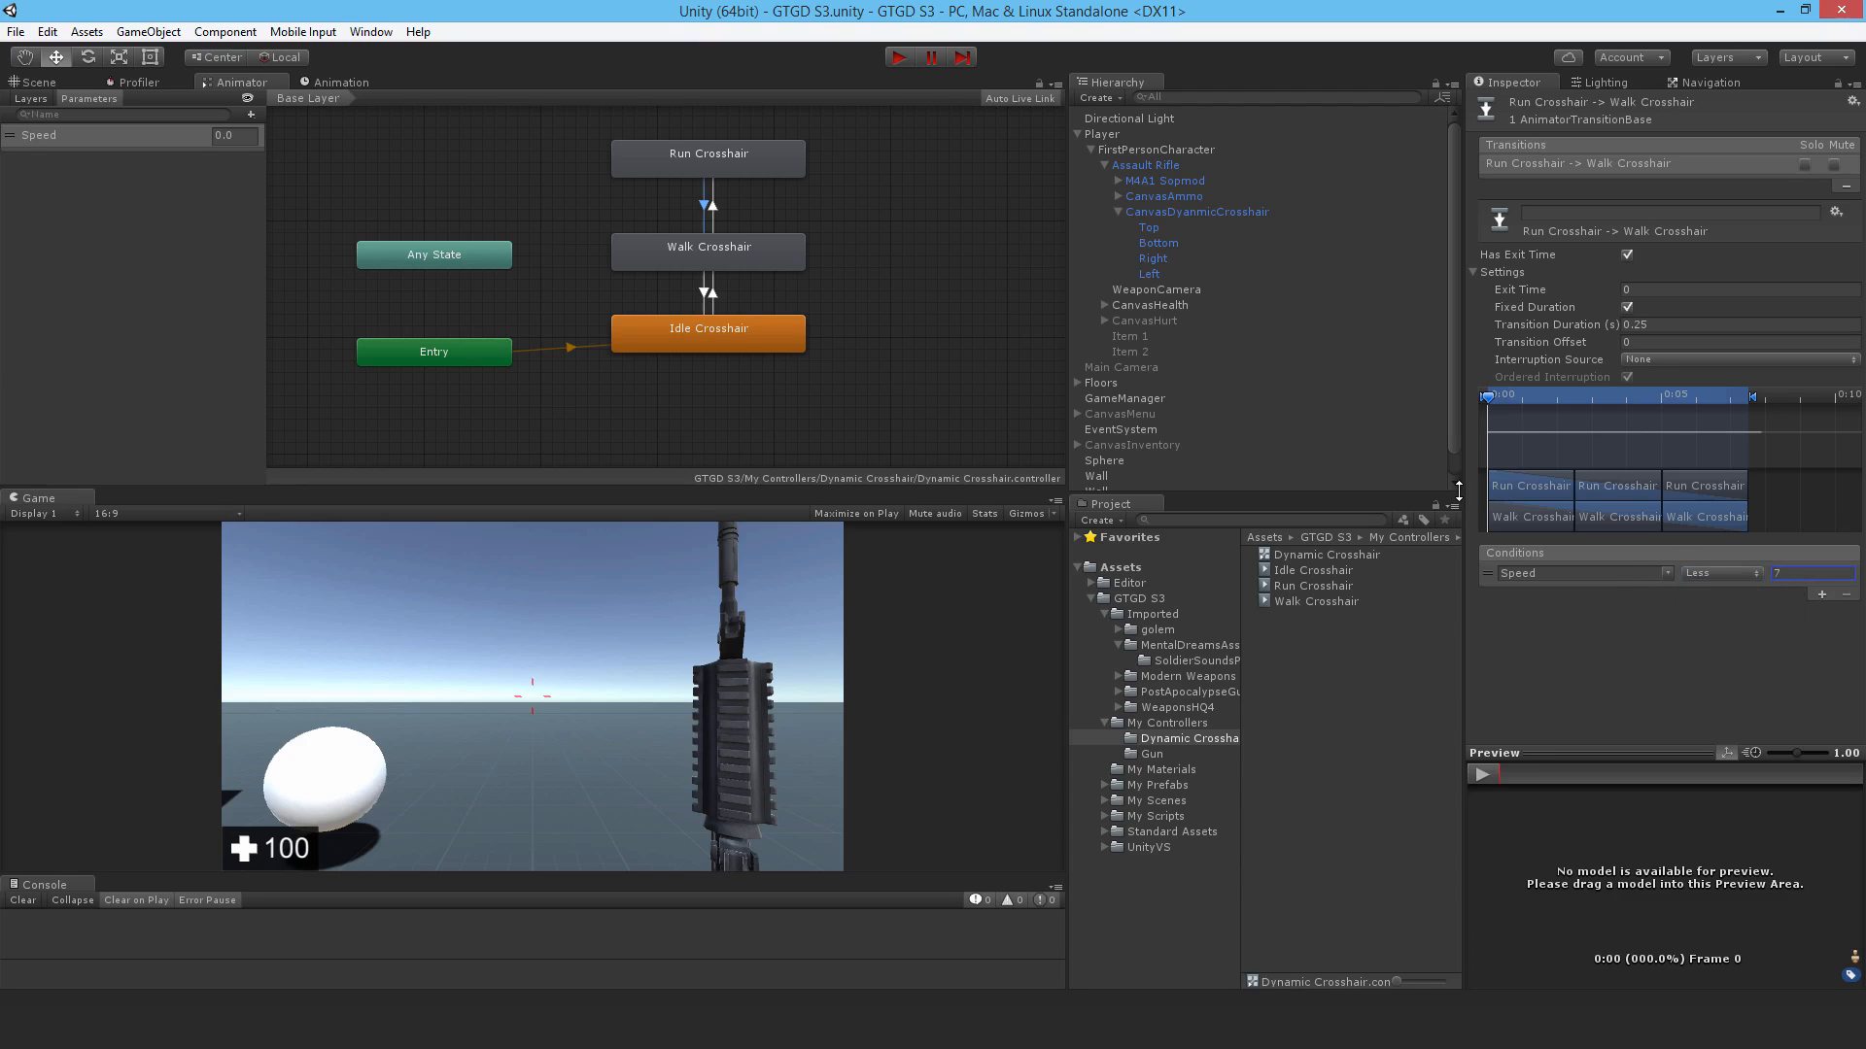
pyautogui.click(1624, 254)
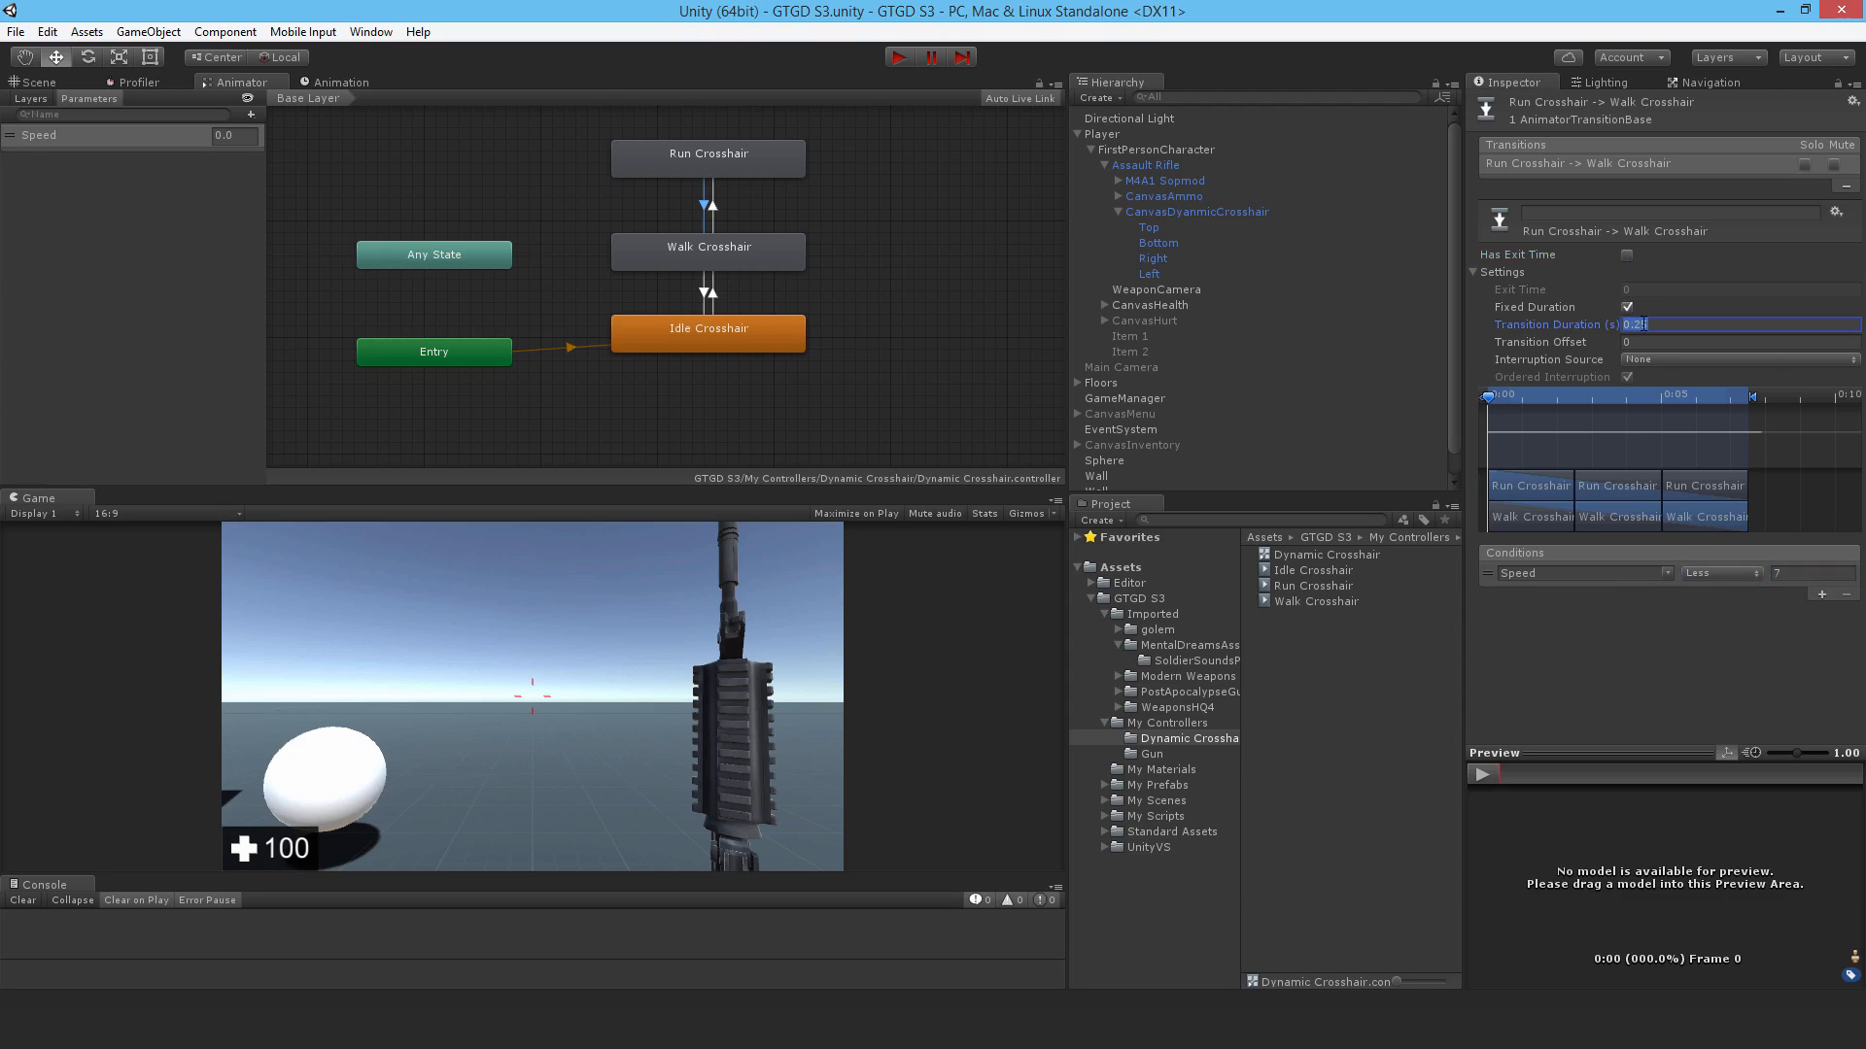
pyautogui.write('0.1')
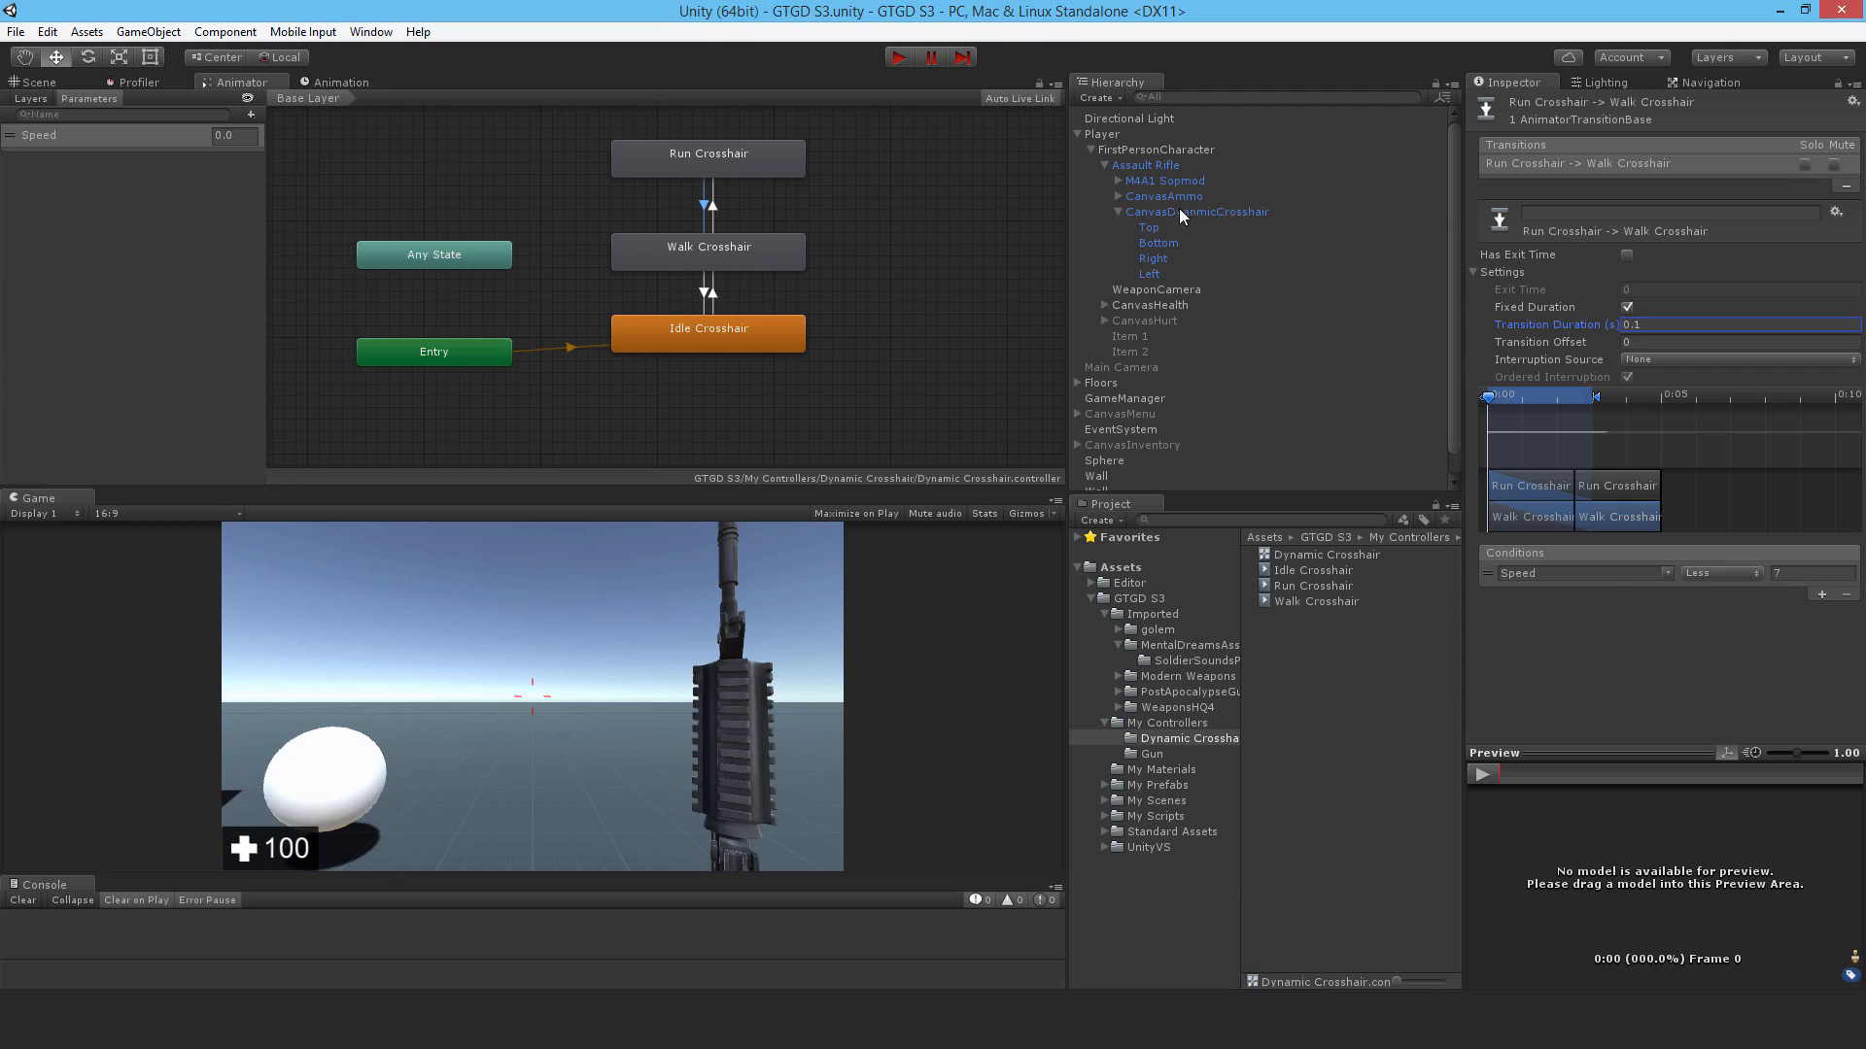
pyautogui.click(1197, 211)
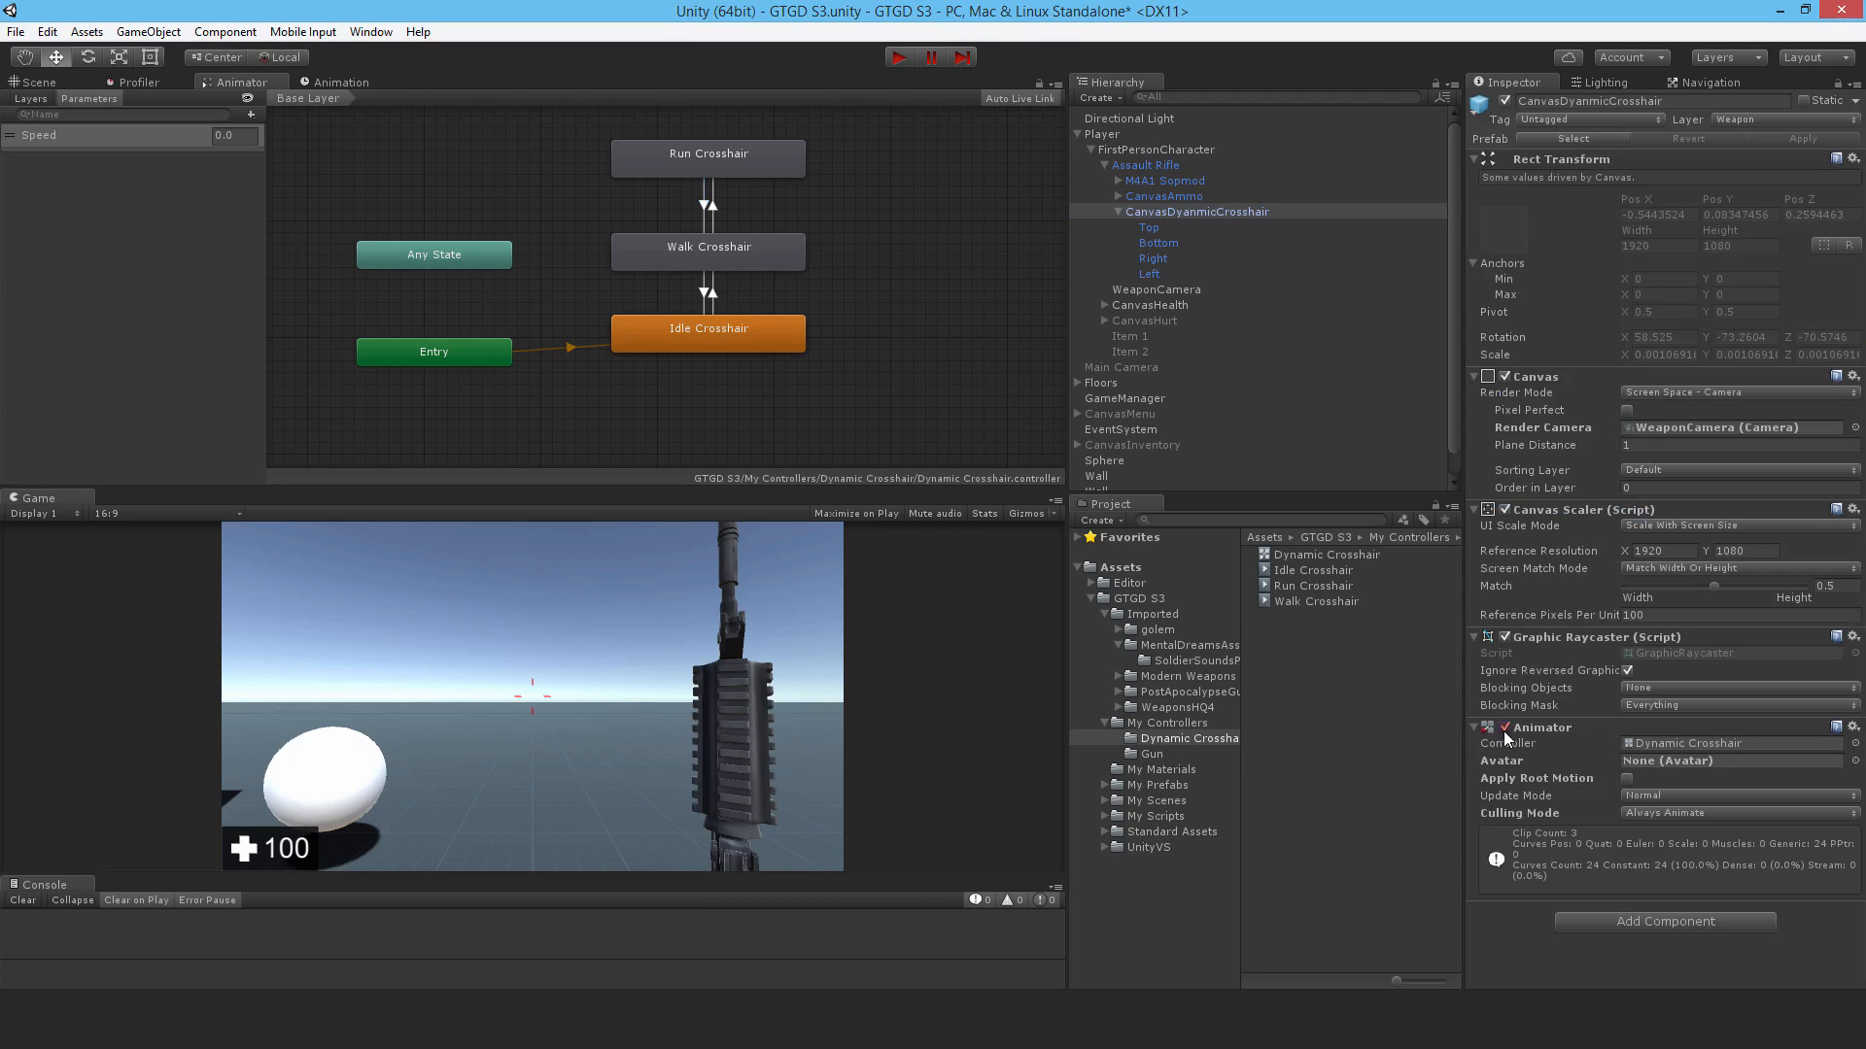
pyautogui.moveTo(1528, 749)
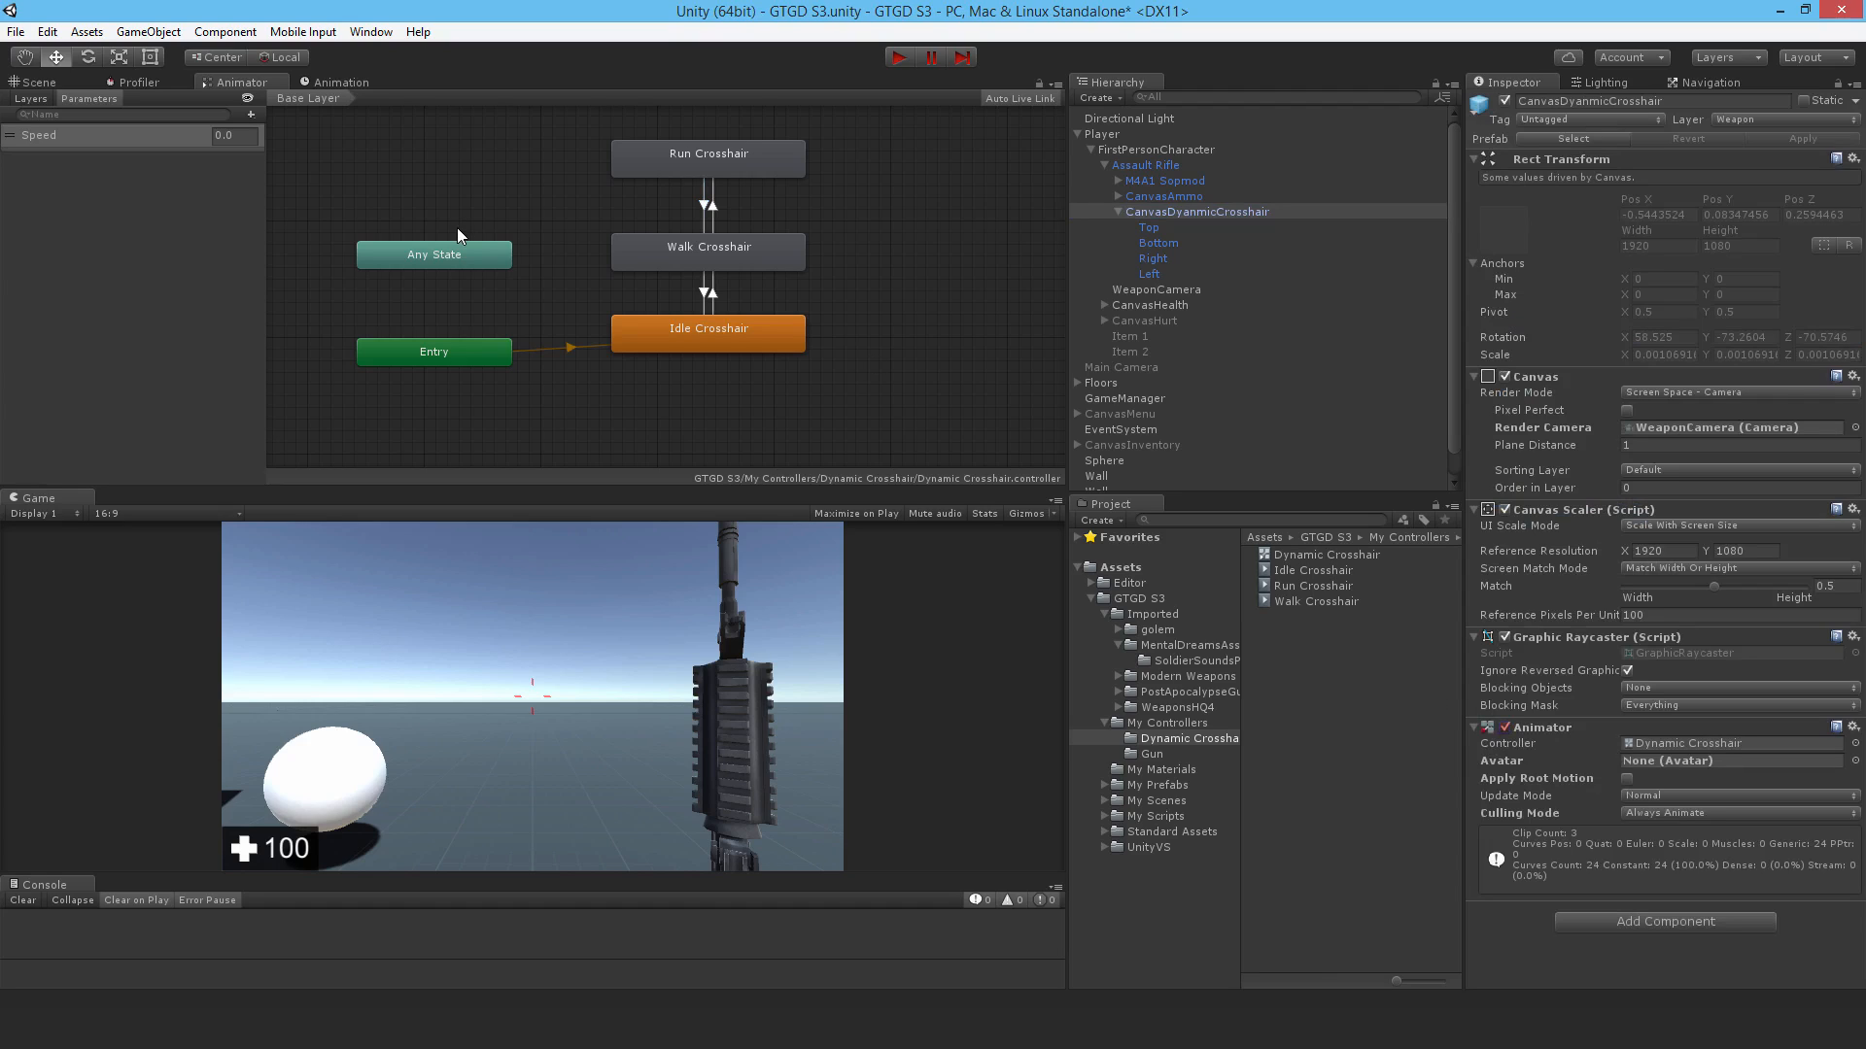
pyautogui.moveTo(1007, 282)
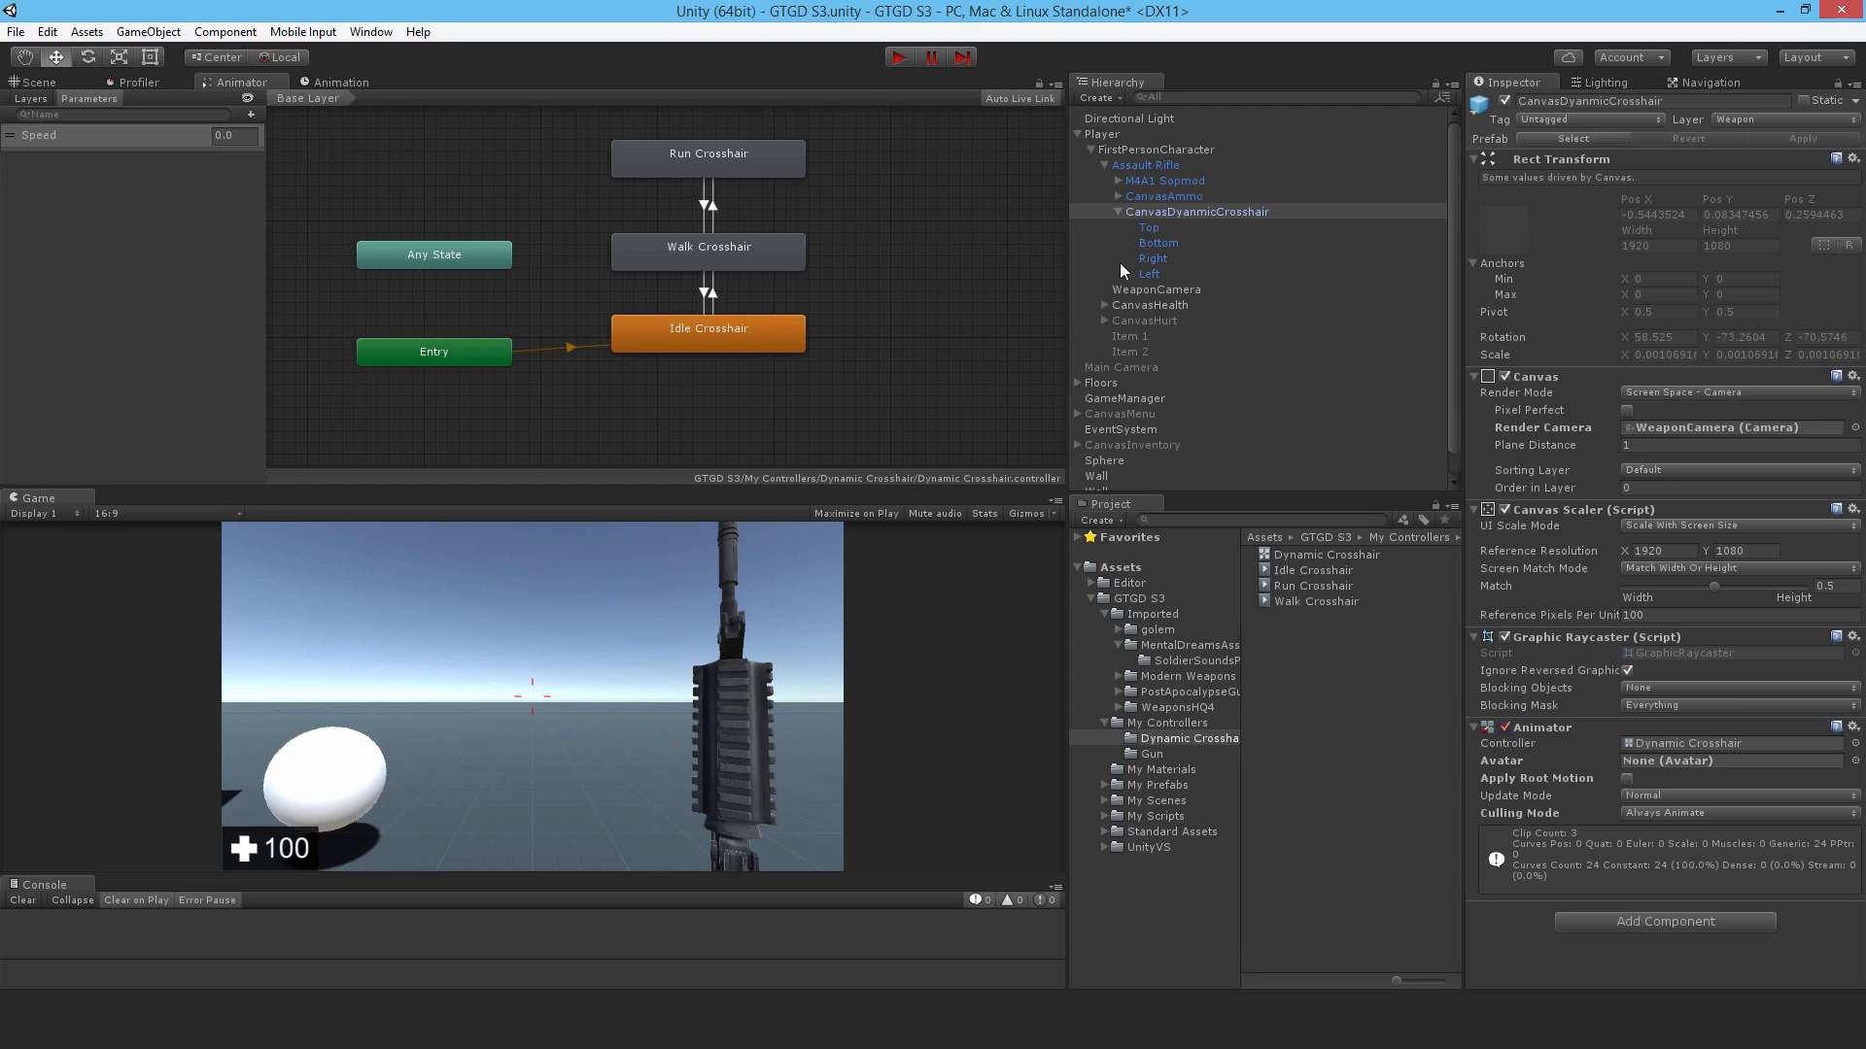
# - Select Item 1 and Item 2 in the Scene view to position them before the weapon
pyautogui.click(1127, 227)
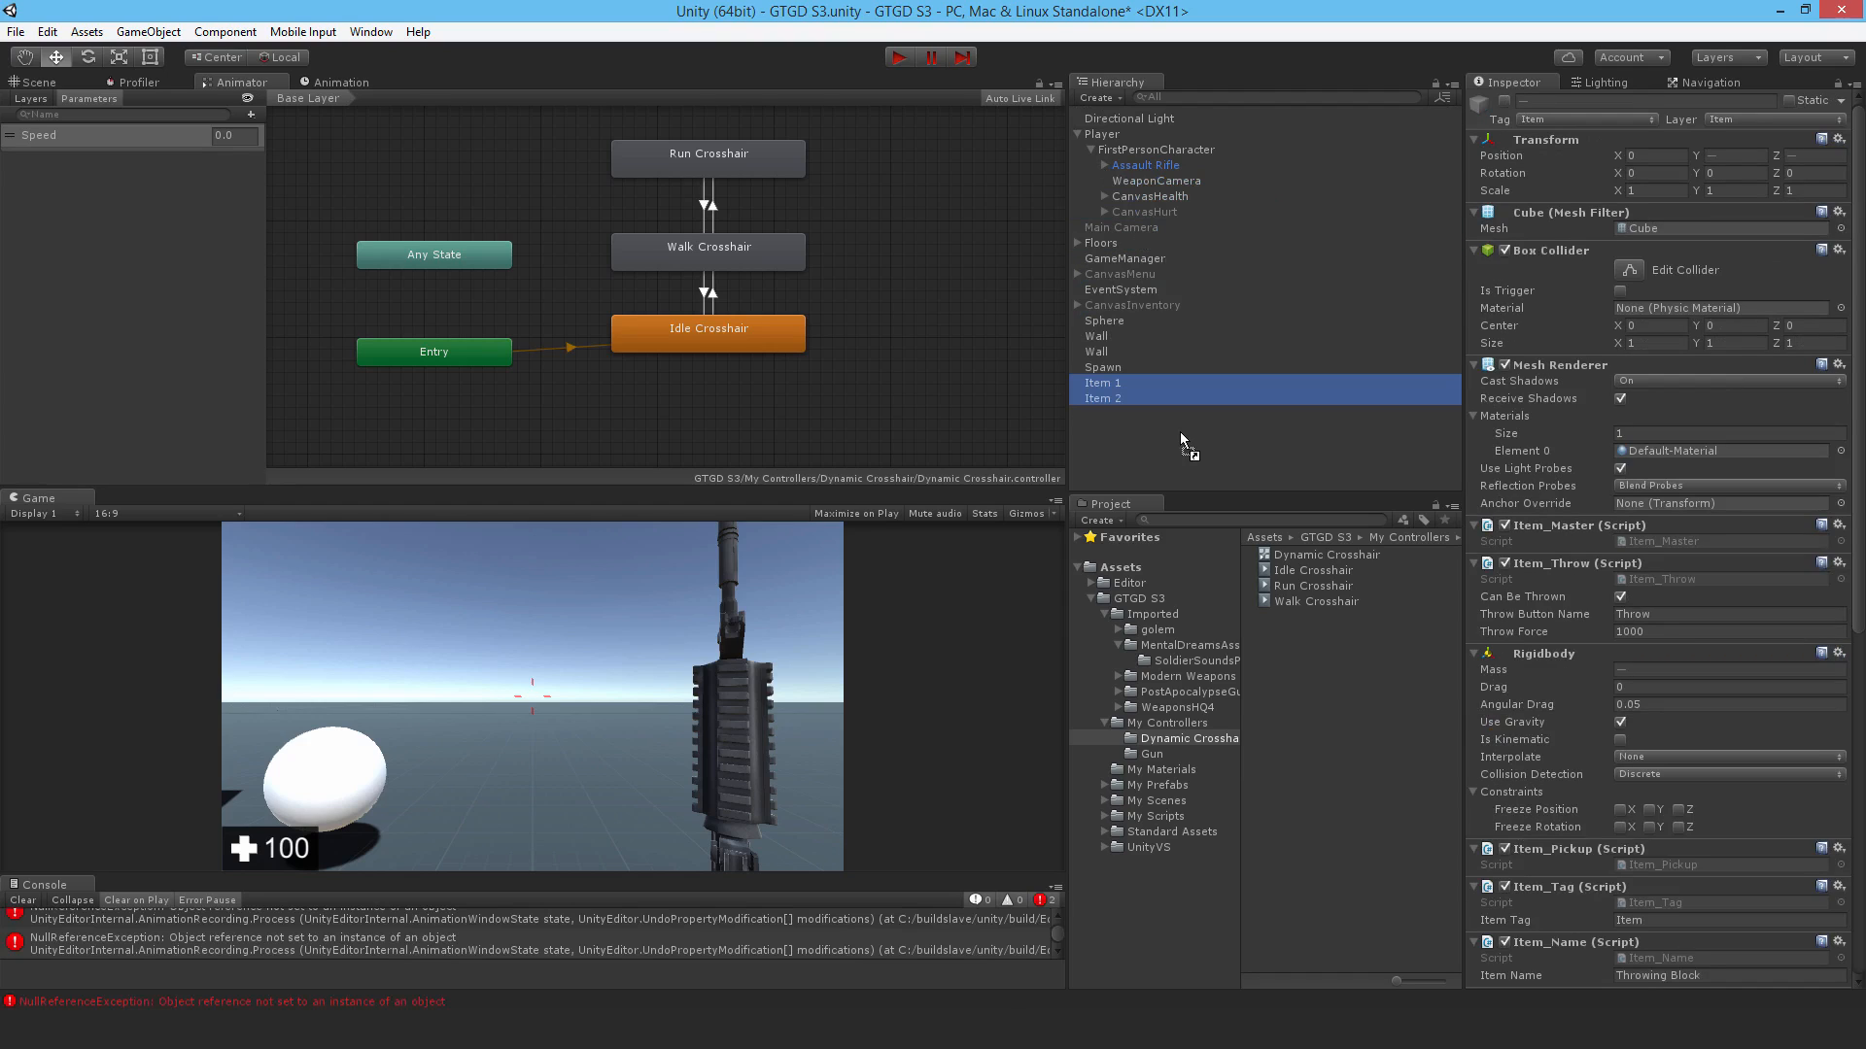
pyautogui.moveTo(1118, 434)
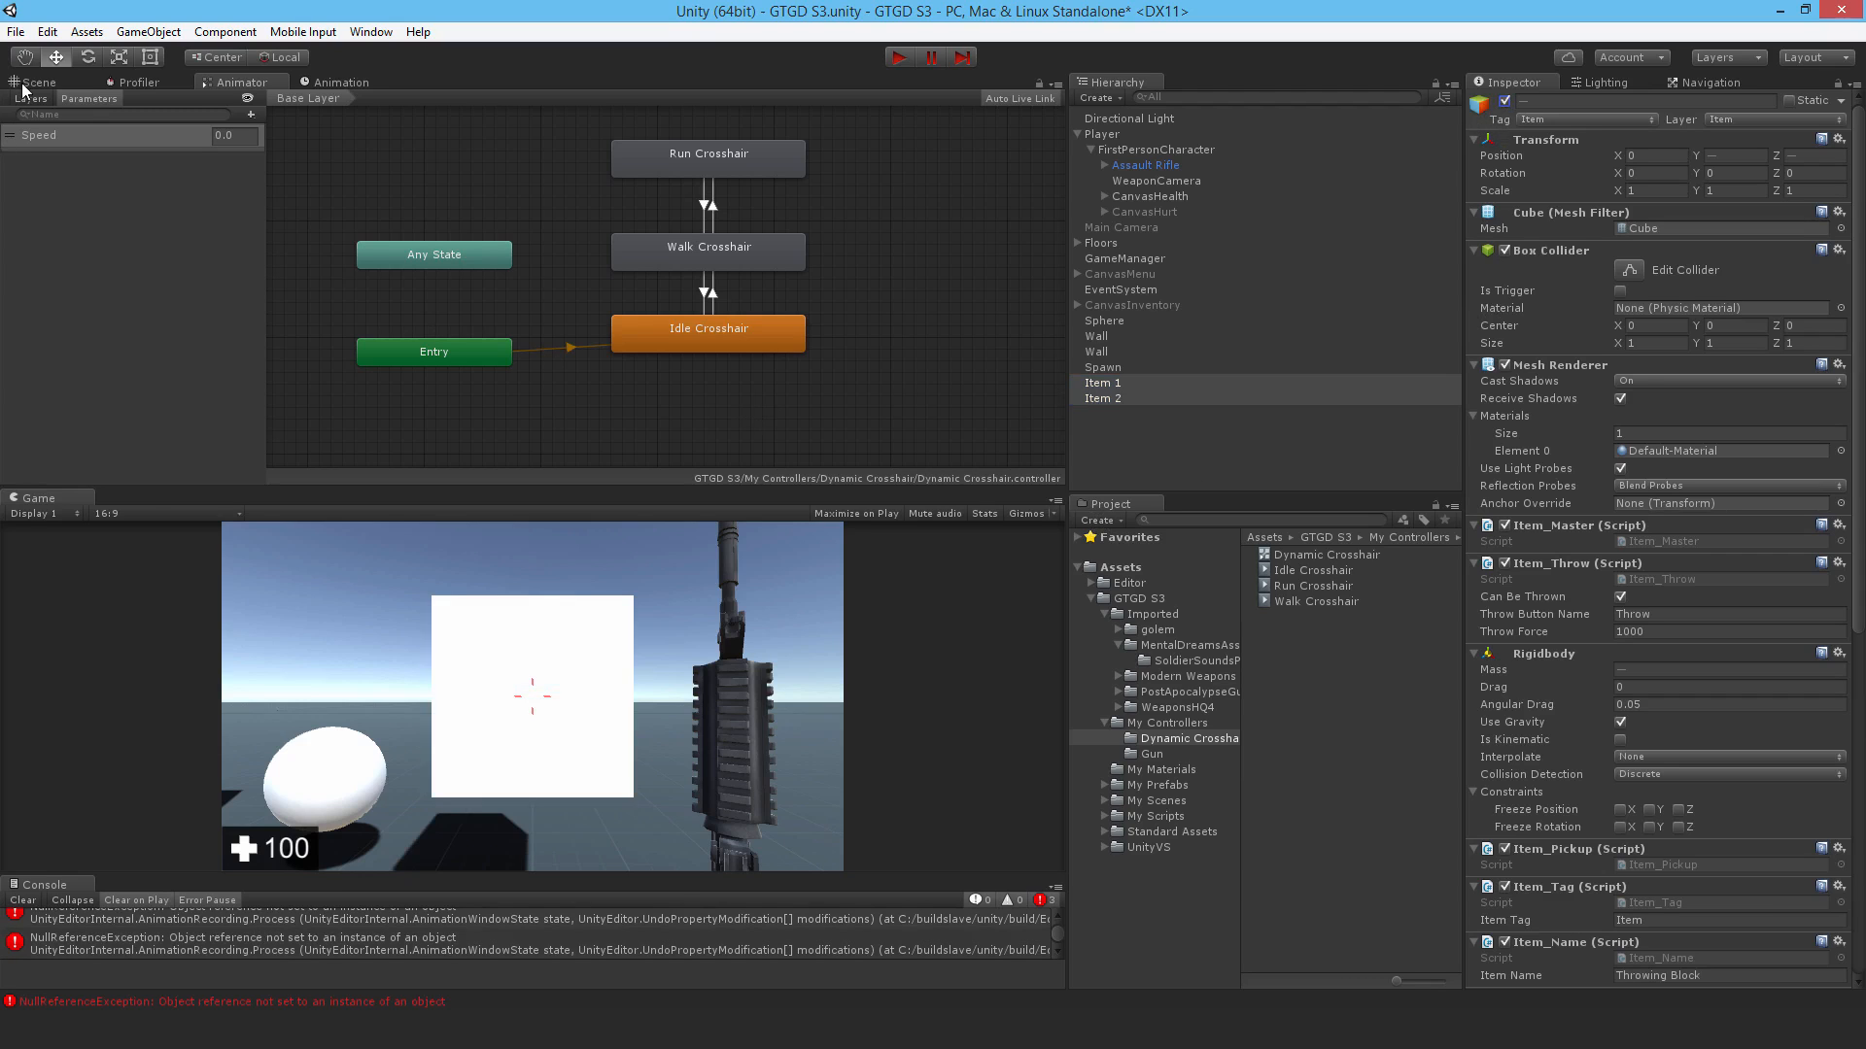
pyautogui.click(36, 80)
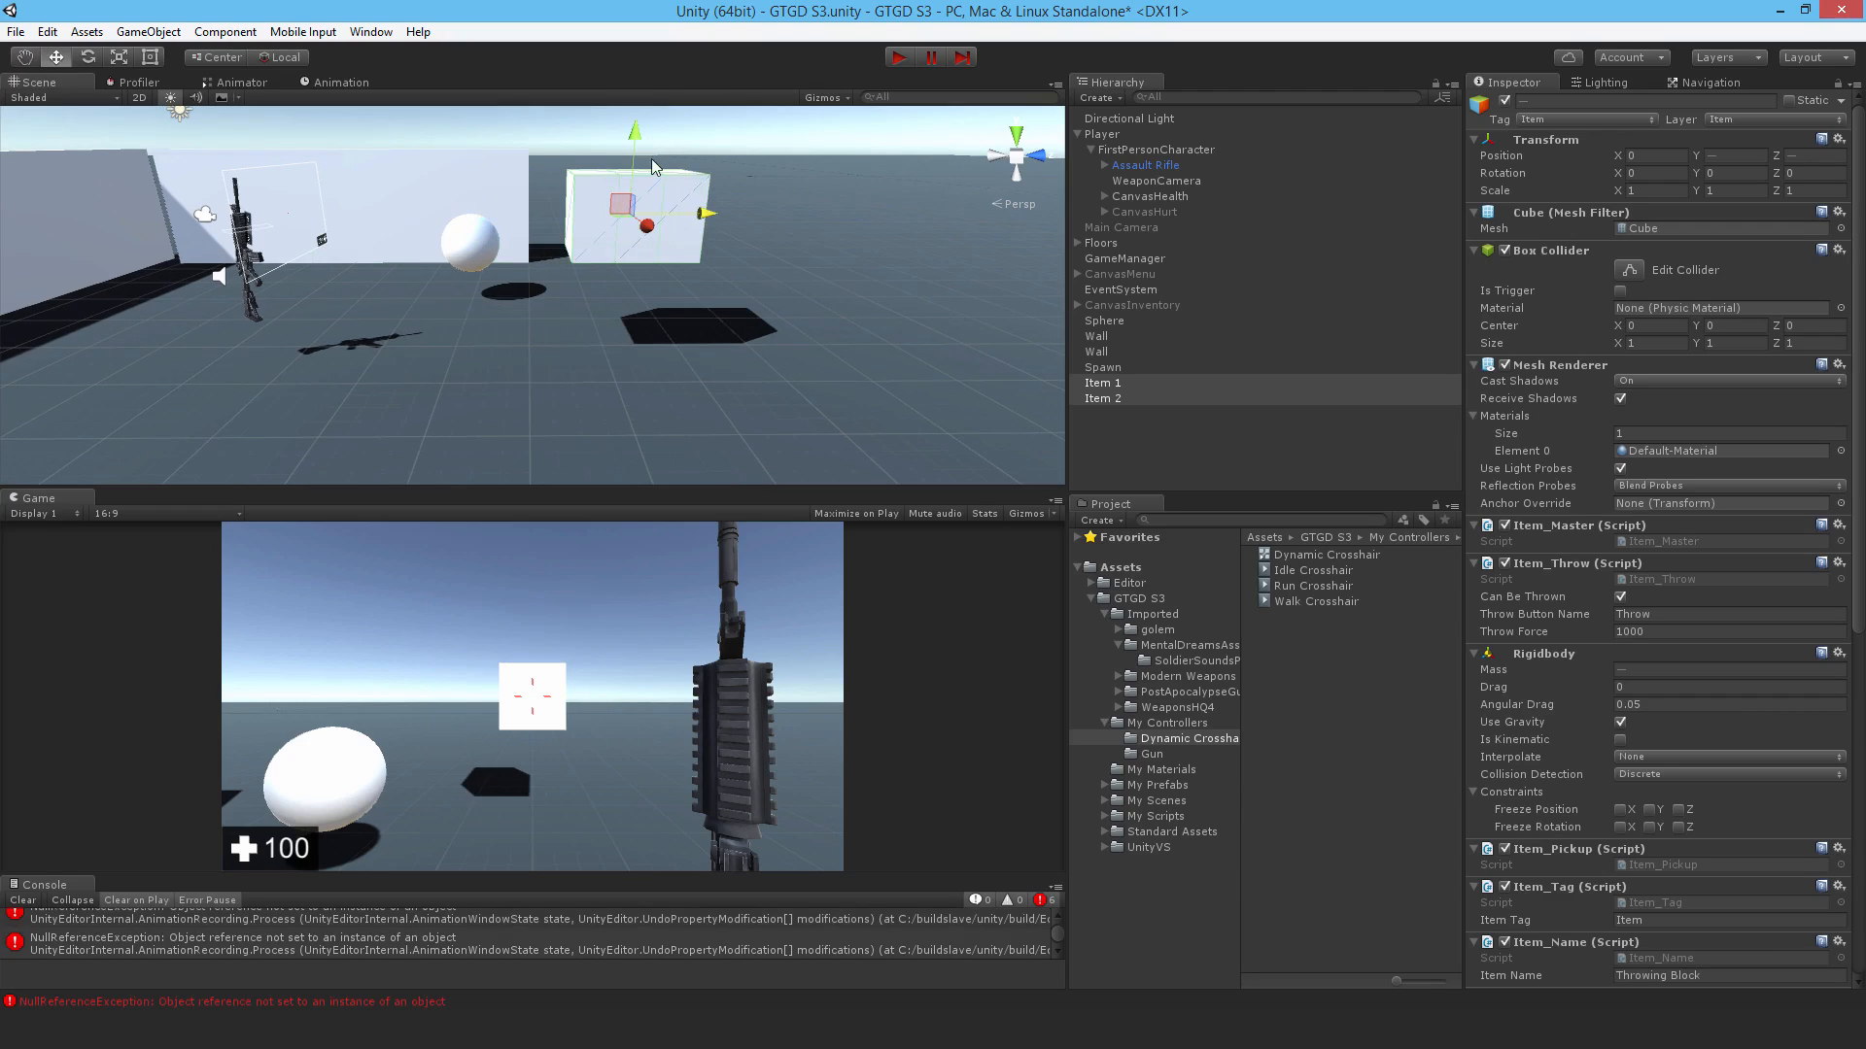
pyautogui.moveTo(1113, 400)
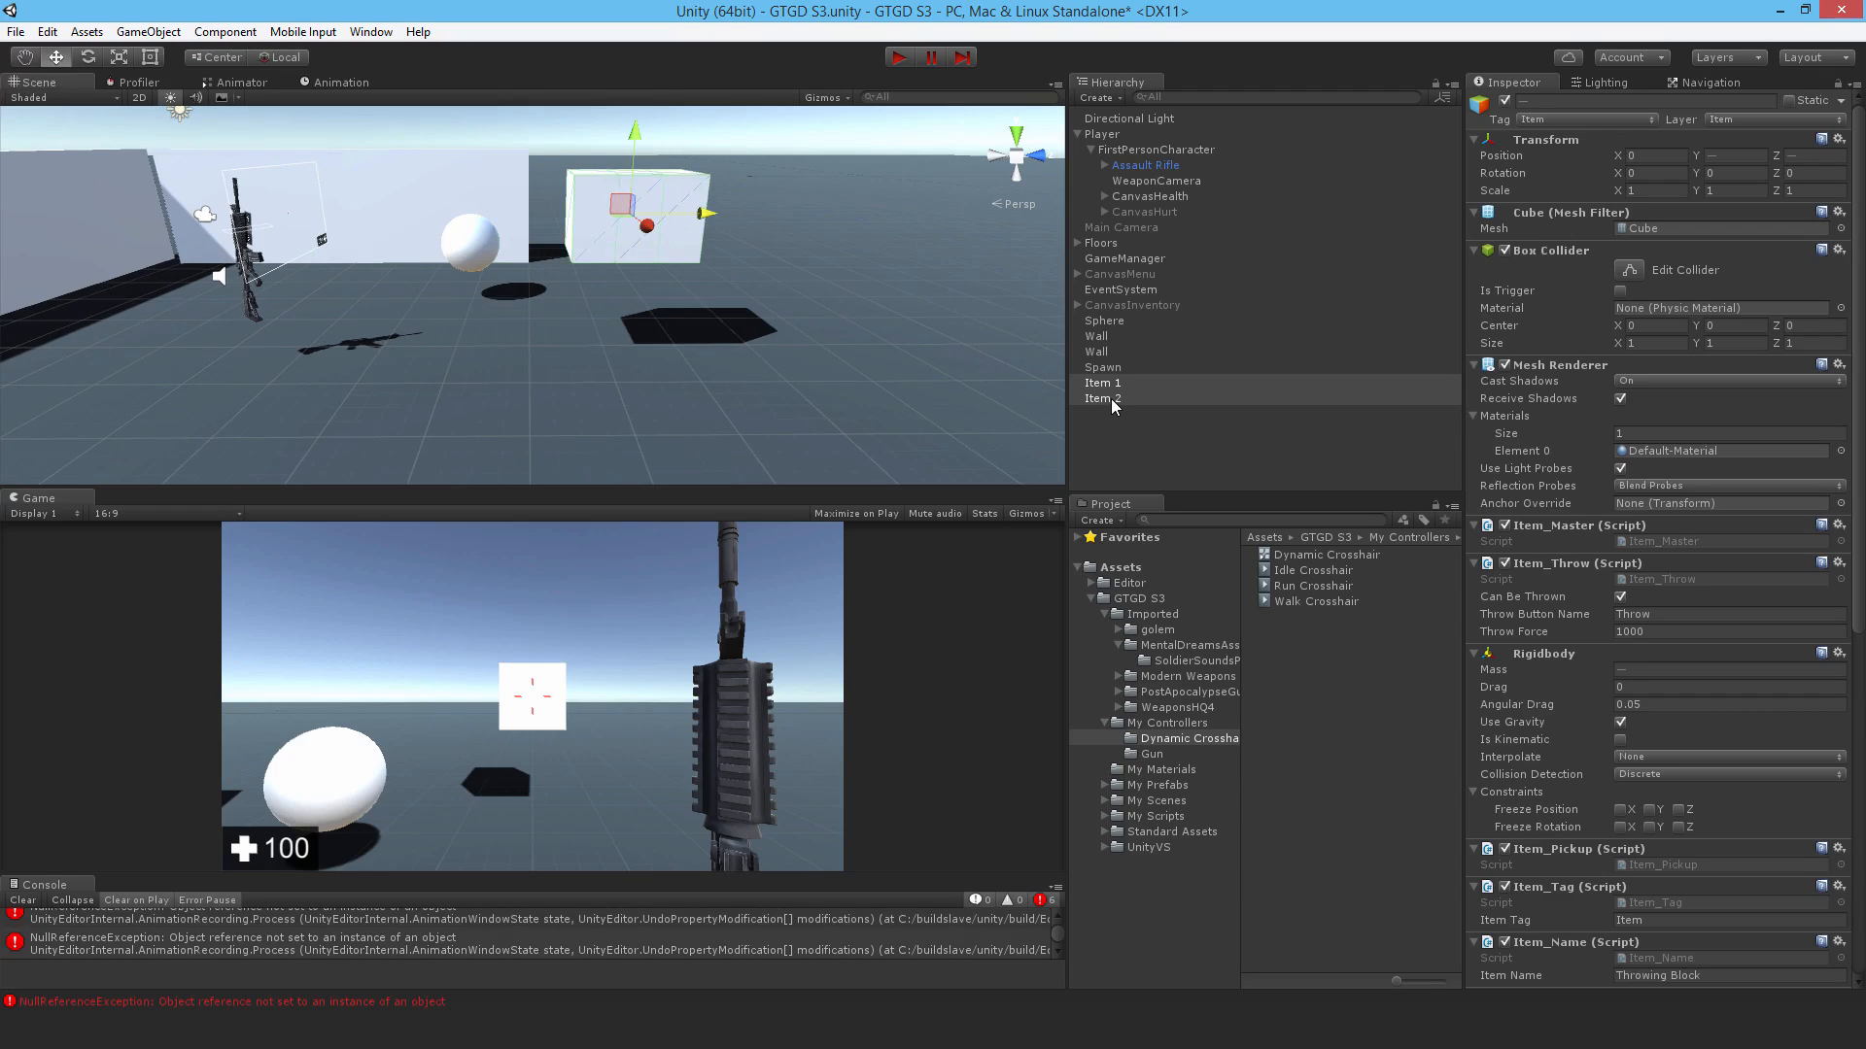
pyautogui.click(1101, 397)
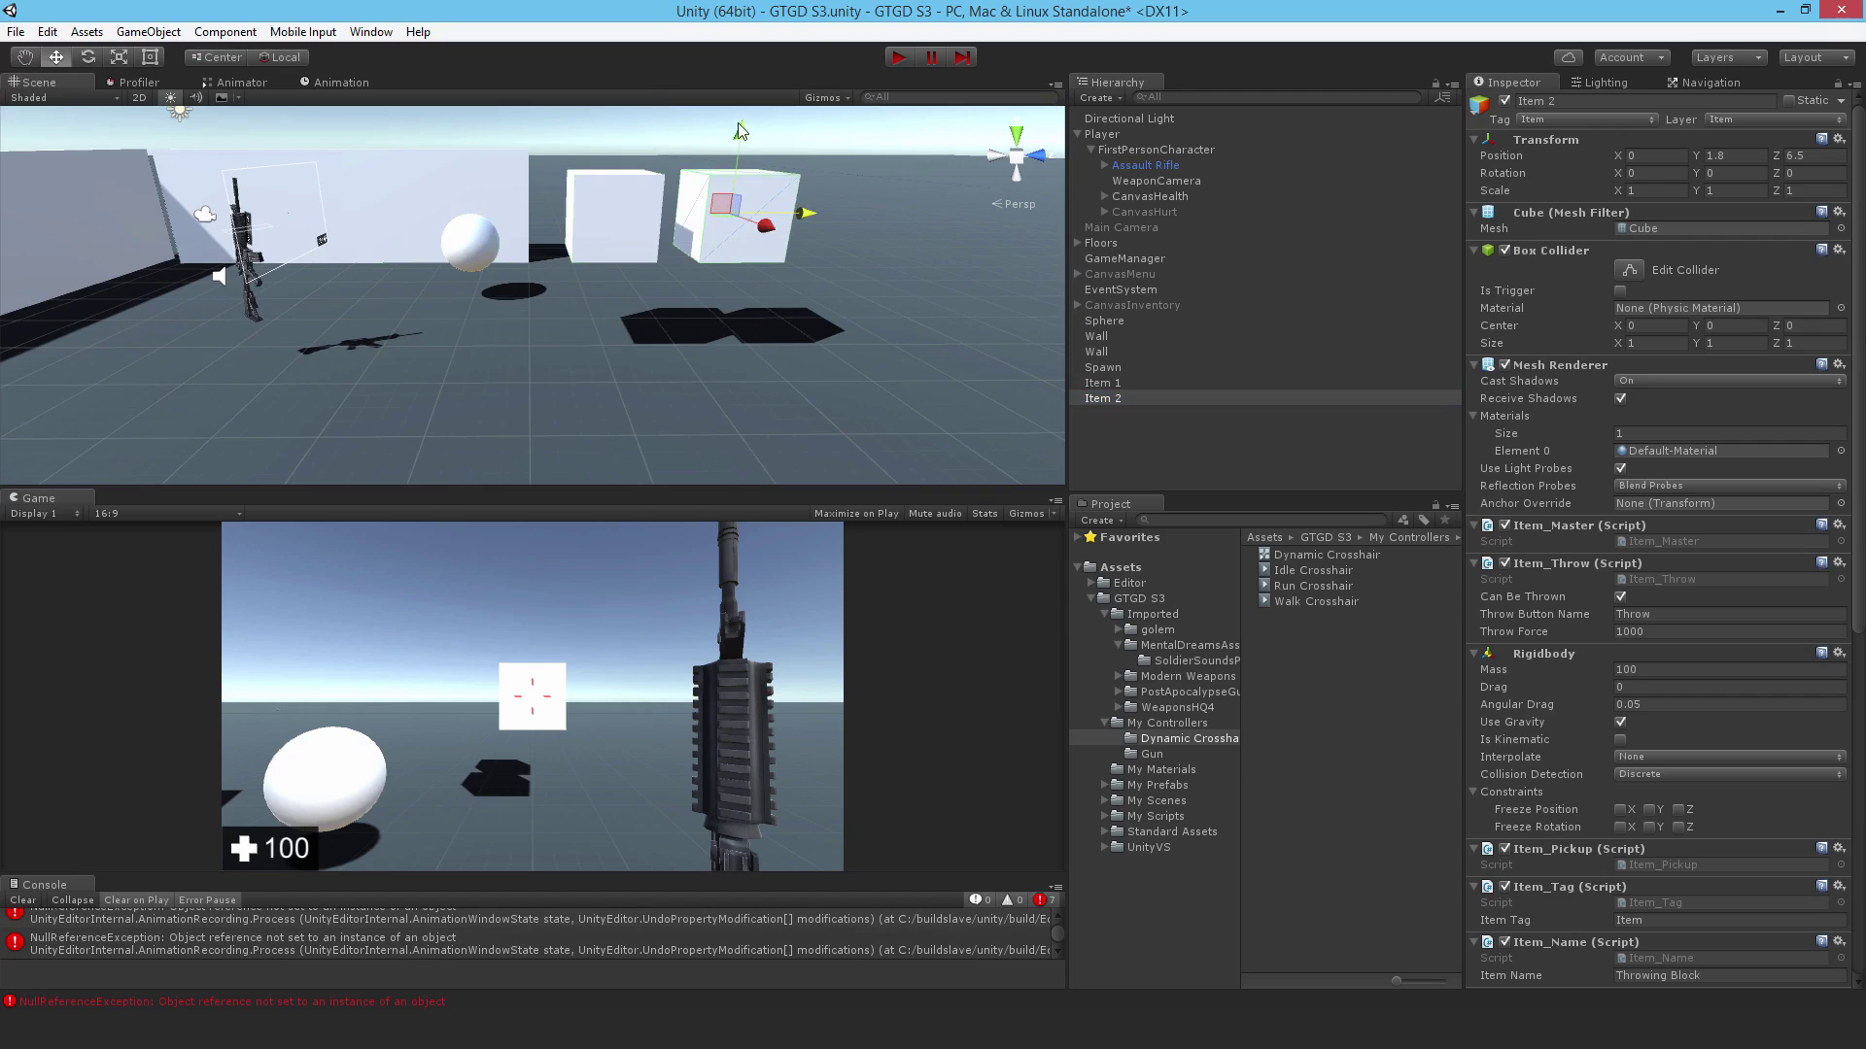
pyautogui.click(1102, 382)
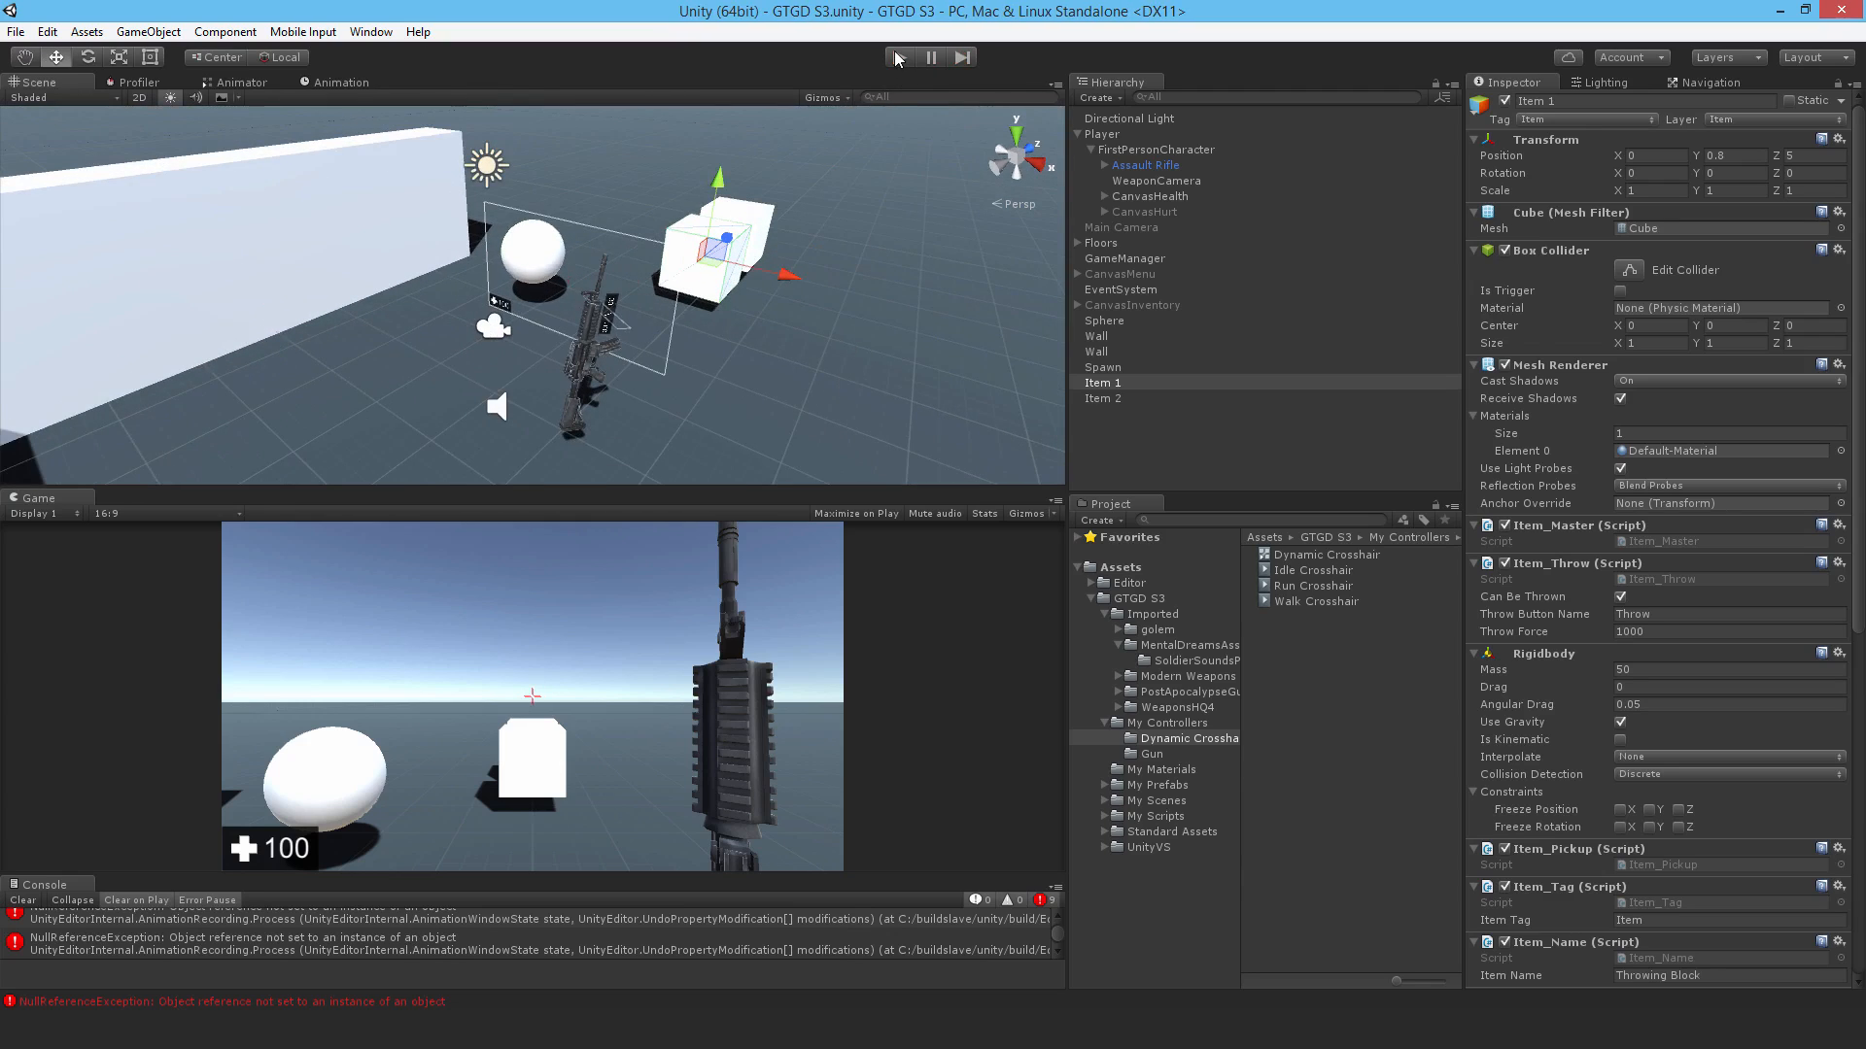
# - Enter Play mode and view CanvasDynamicCrosshair's live Animator, sitting in Idle Crosshair
pyautogui.click(898, 57)
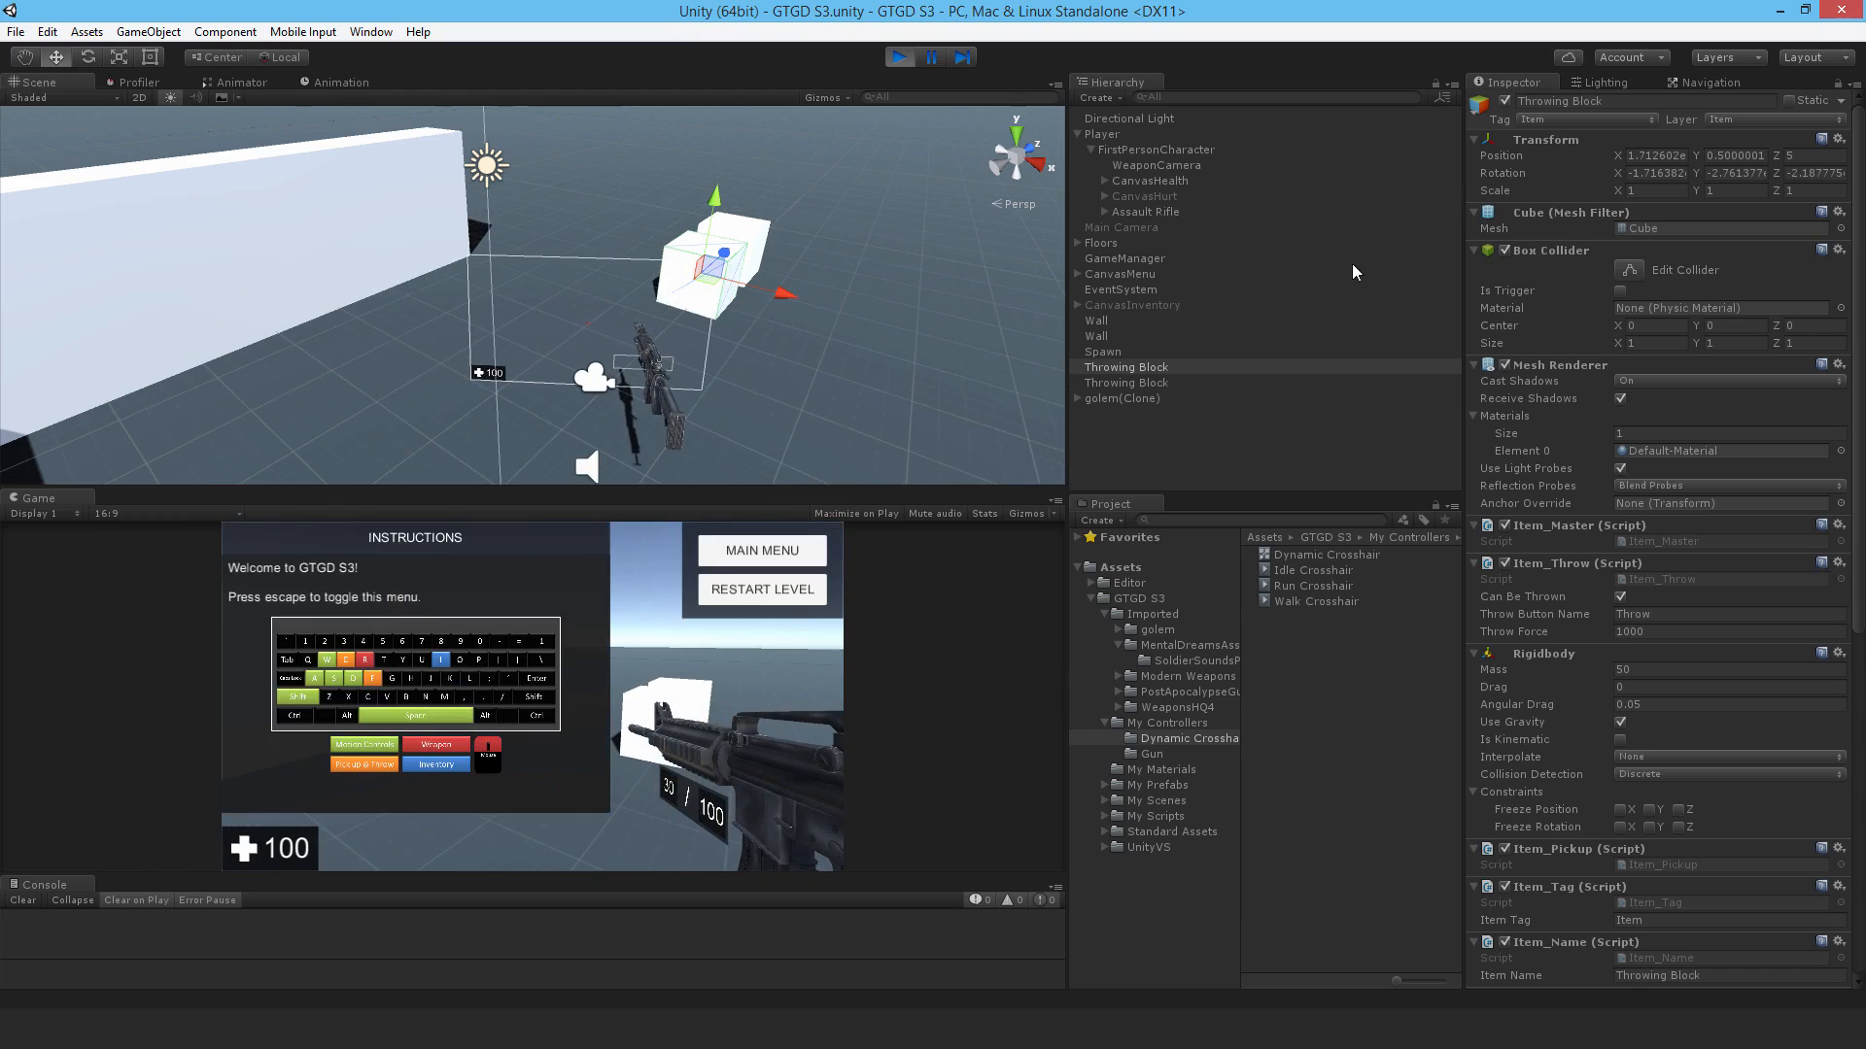
pyautogui.click(1144, 211)
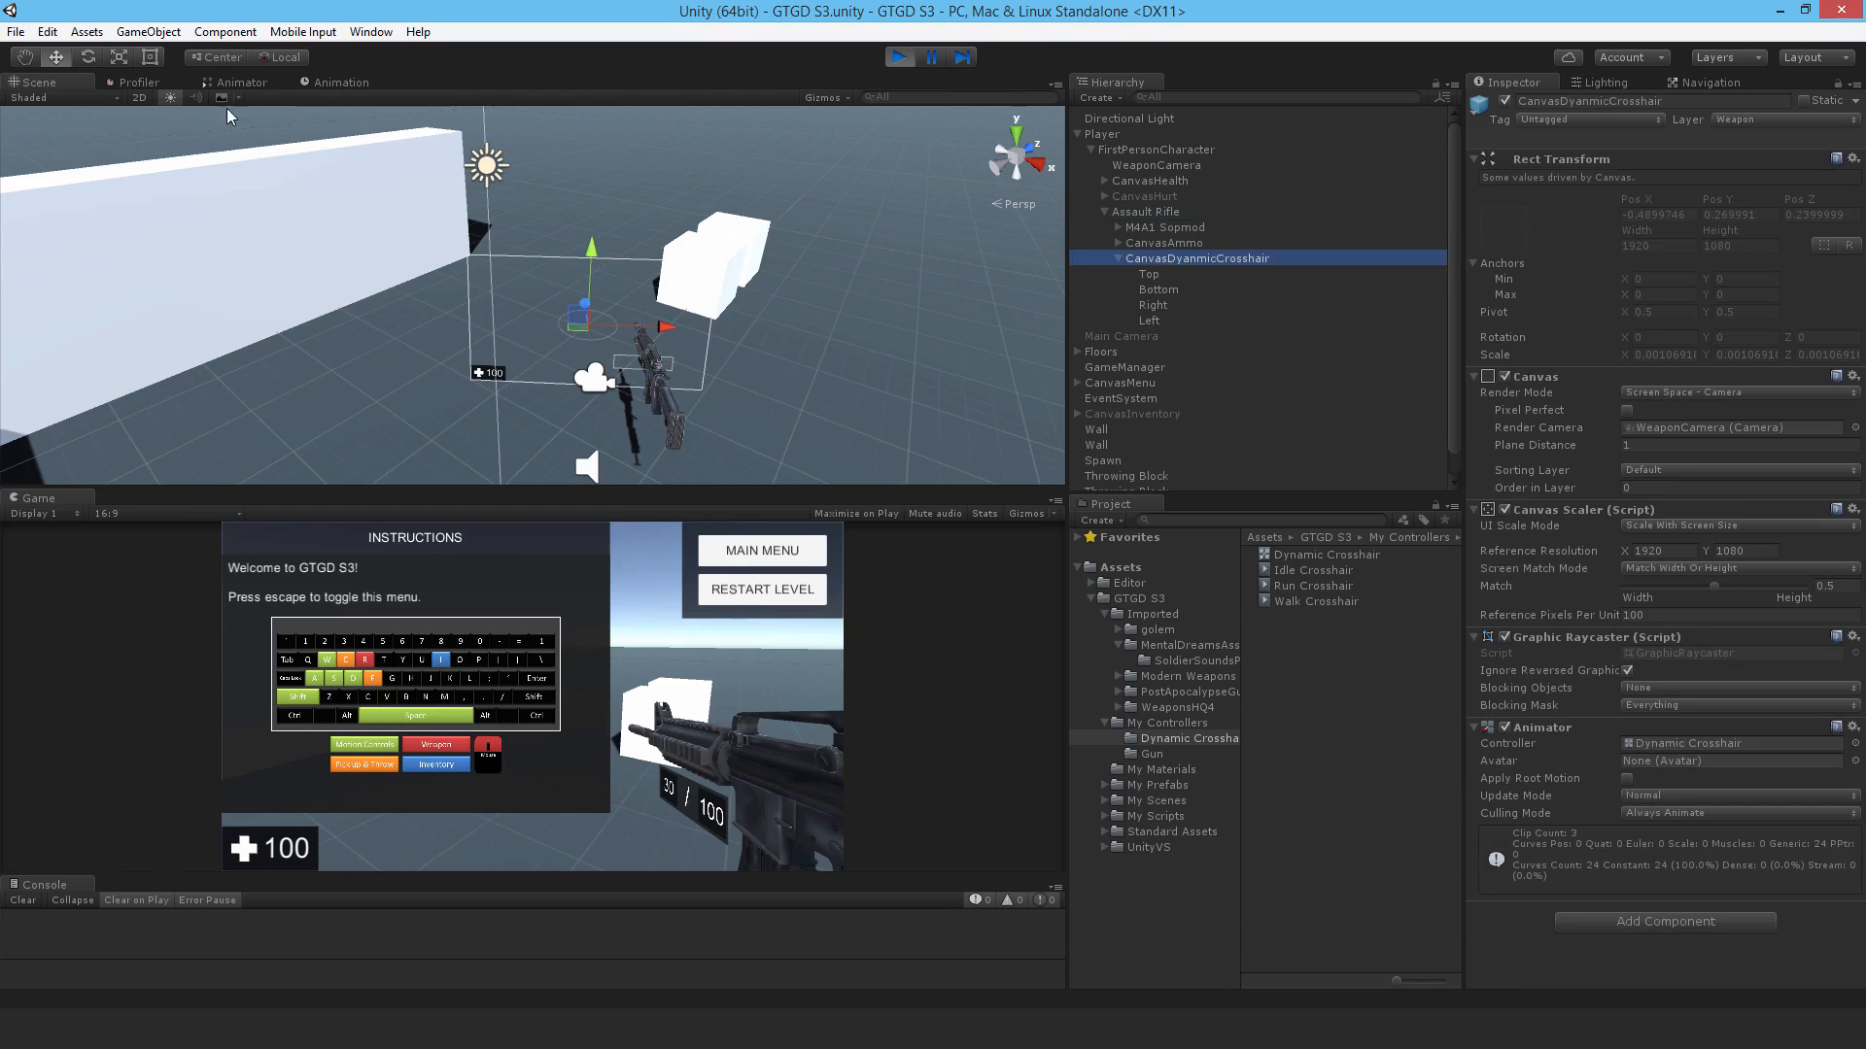
pyautogui.click(242, 82)
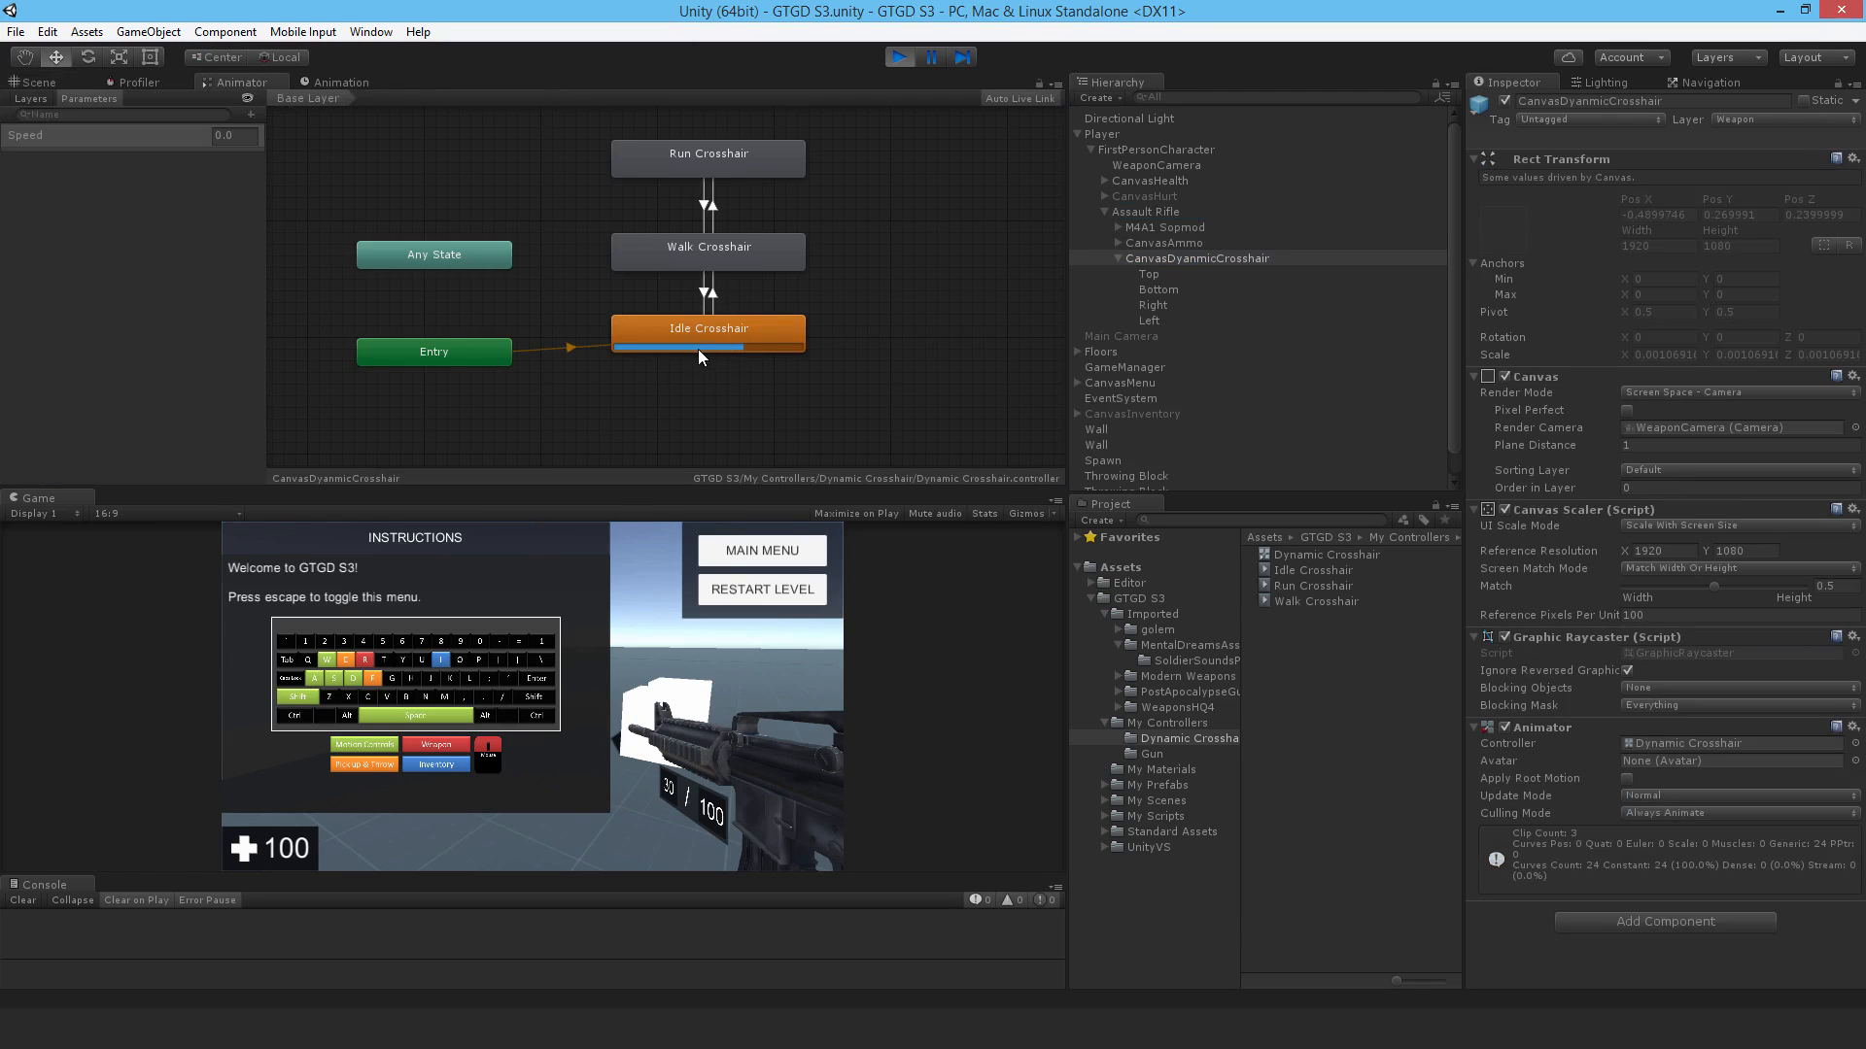
# - Set the Animator's Speed parameter to 3.0 and watch the crosshair state transitions
pyautogui.click(227, 135)
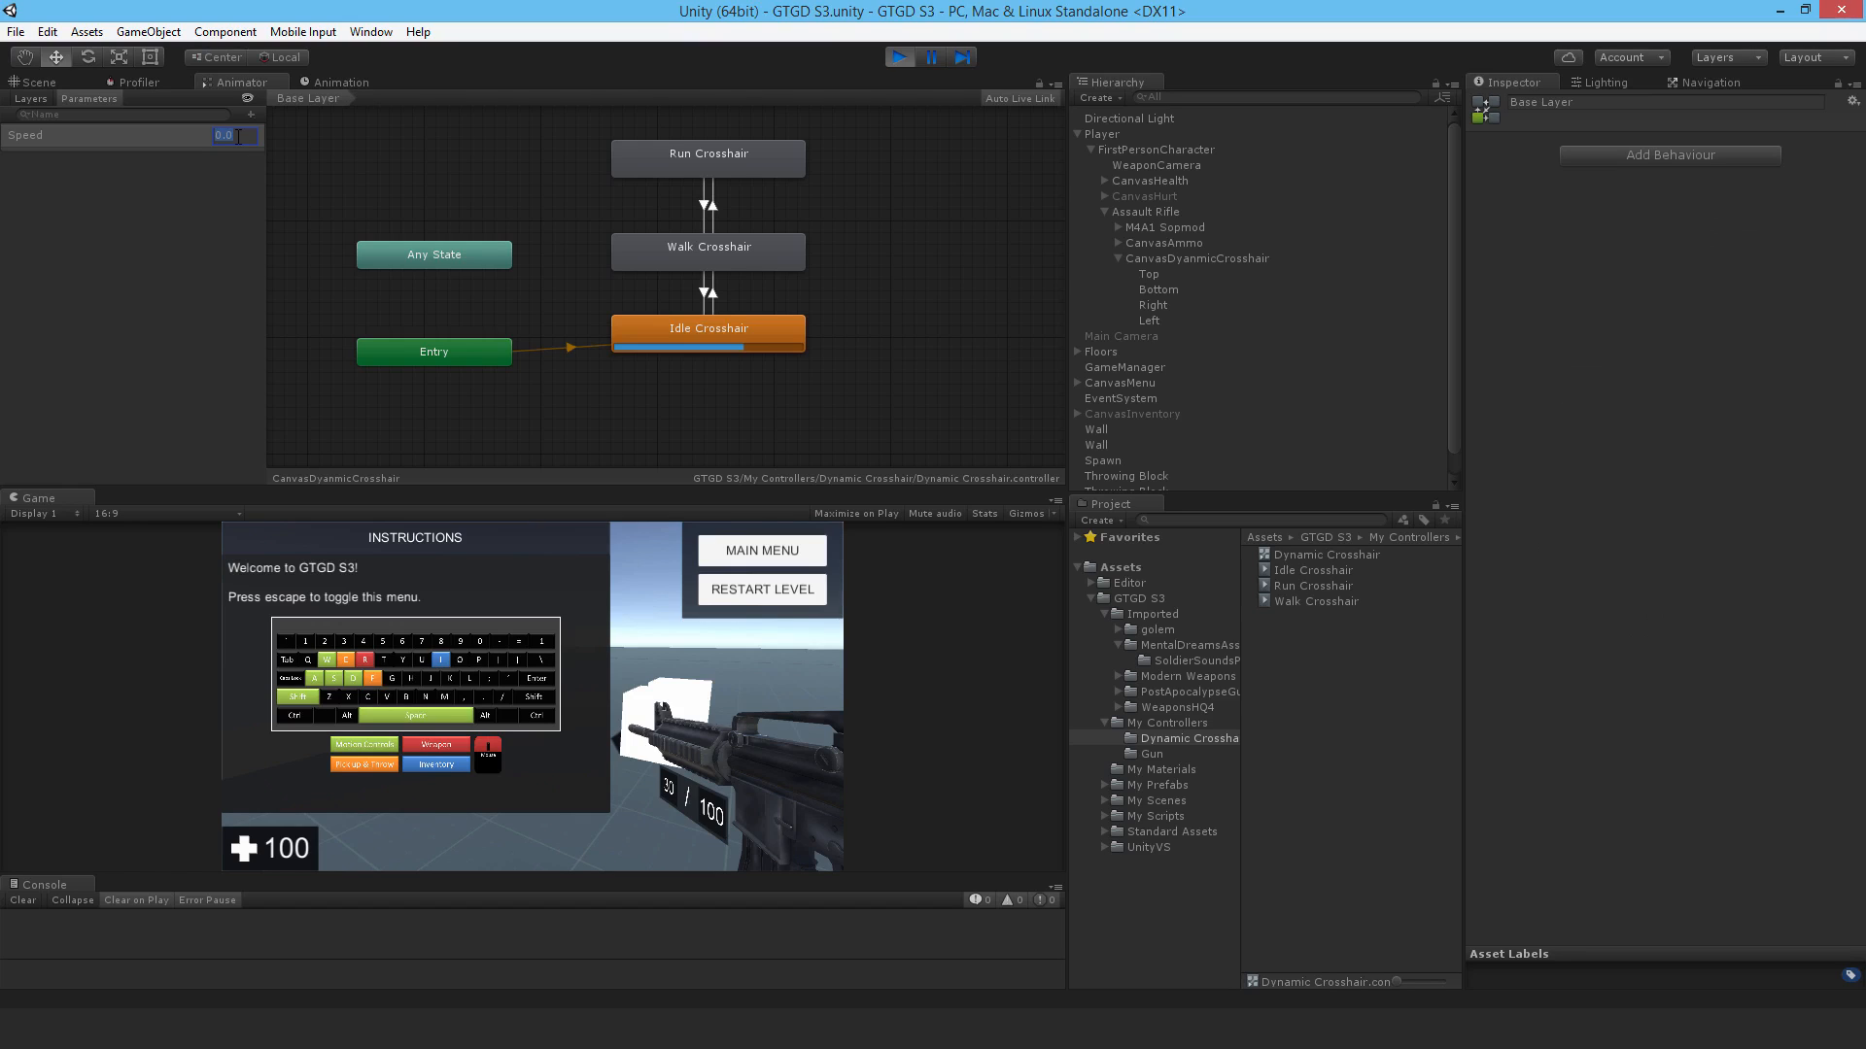
pyautogui.write('3.0')
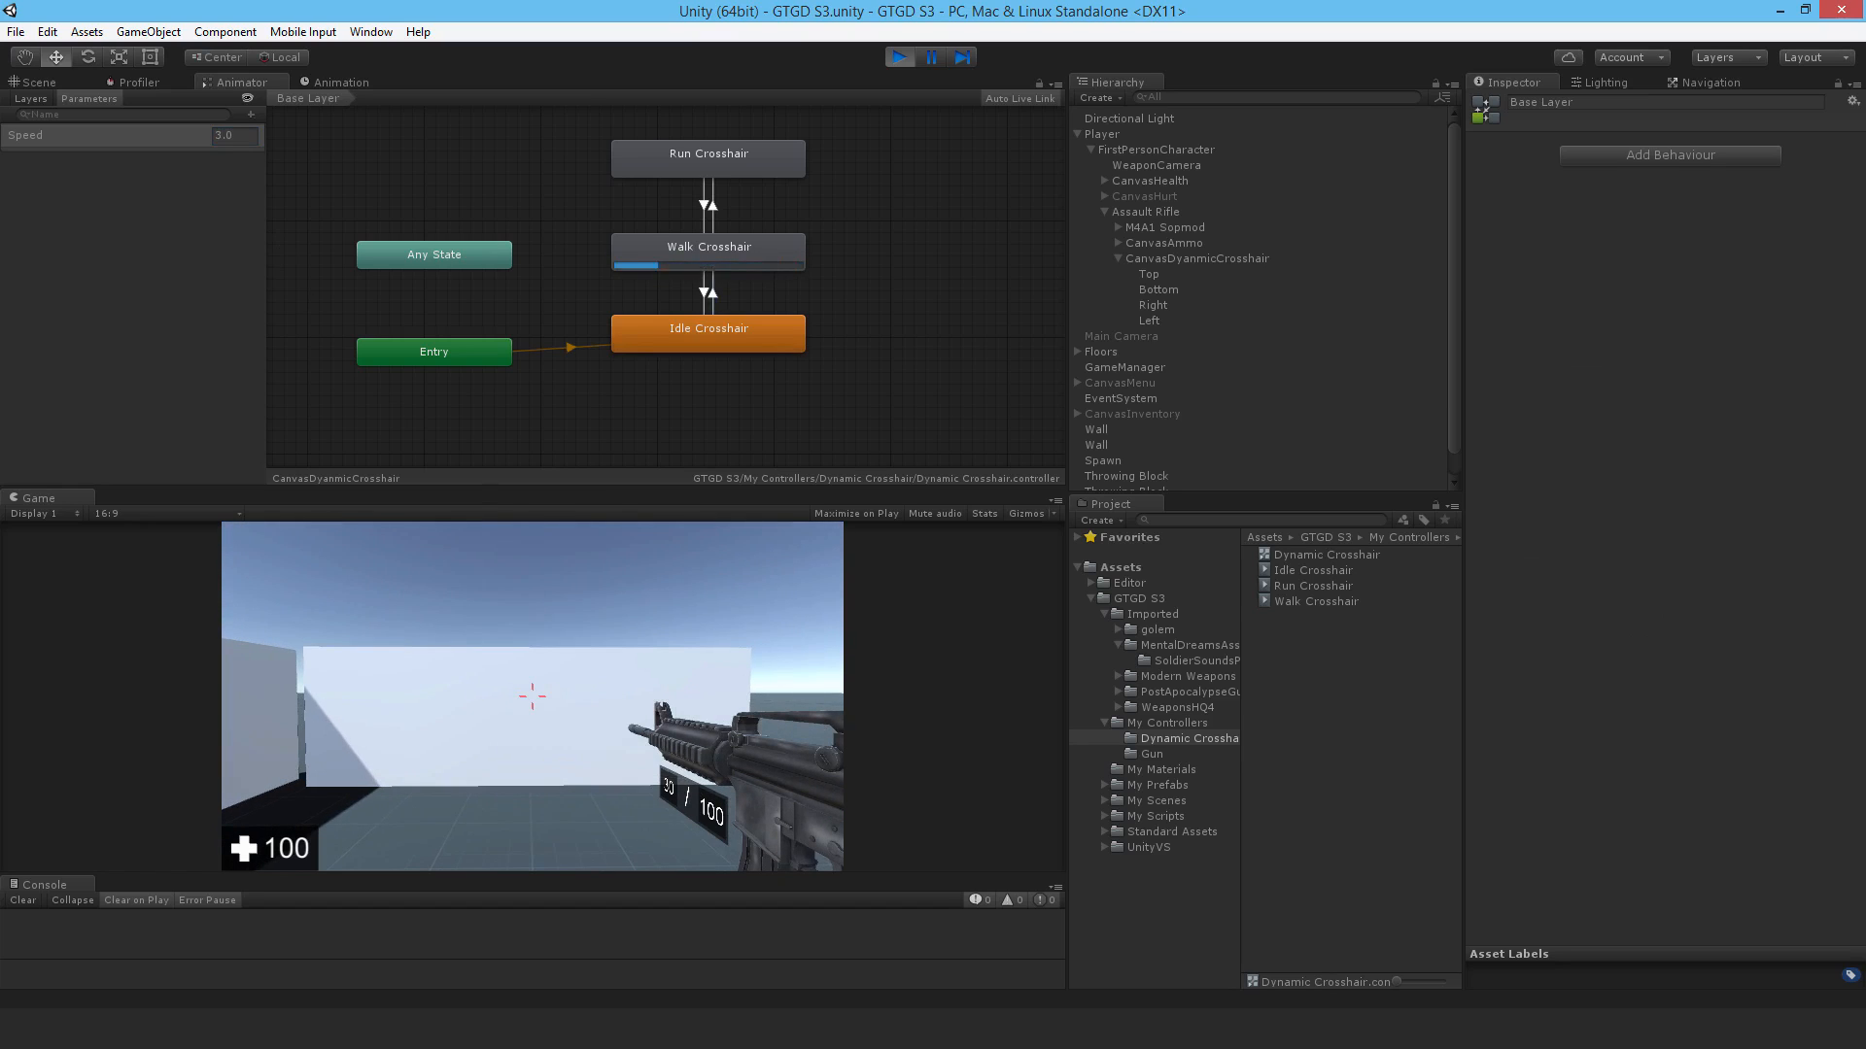
pyautogui.press('escape')
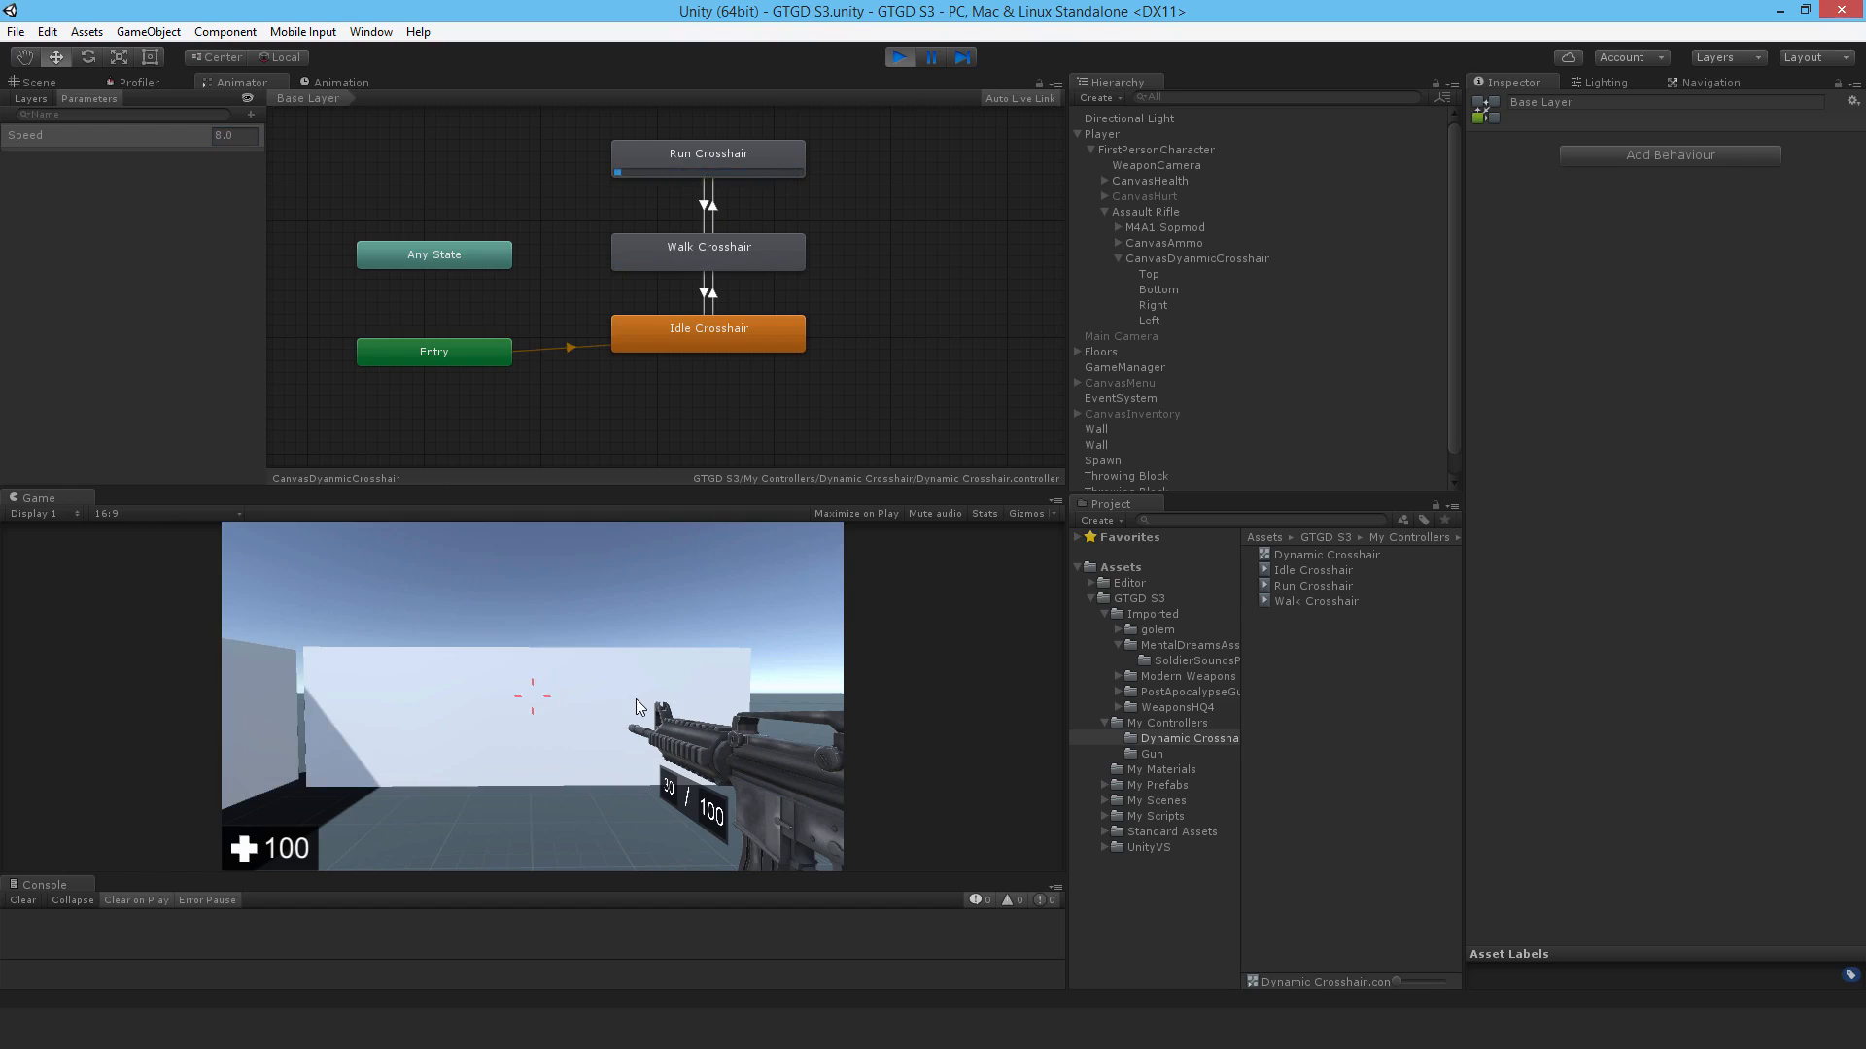
pyautogui.press('escape')
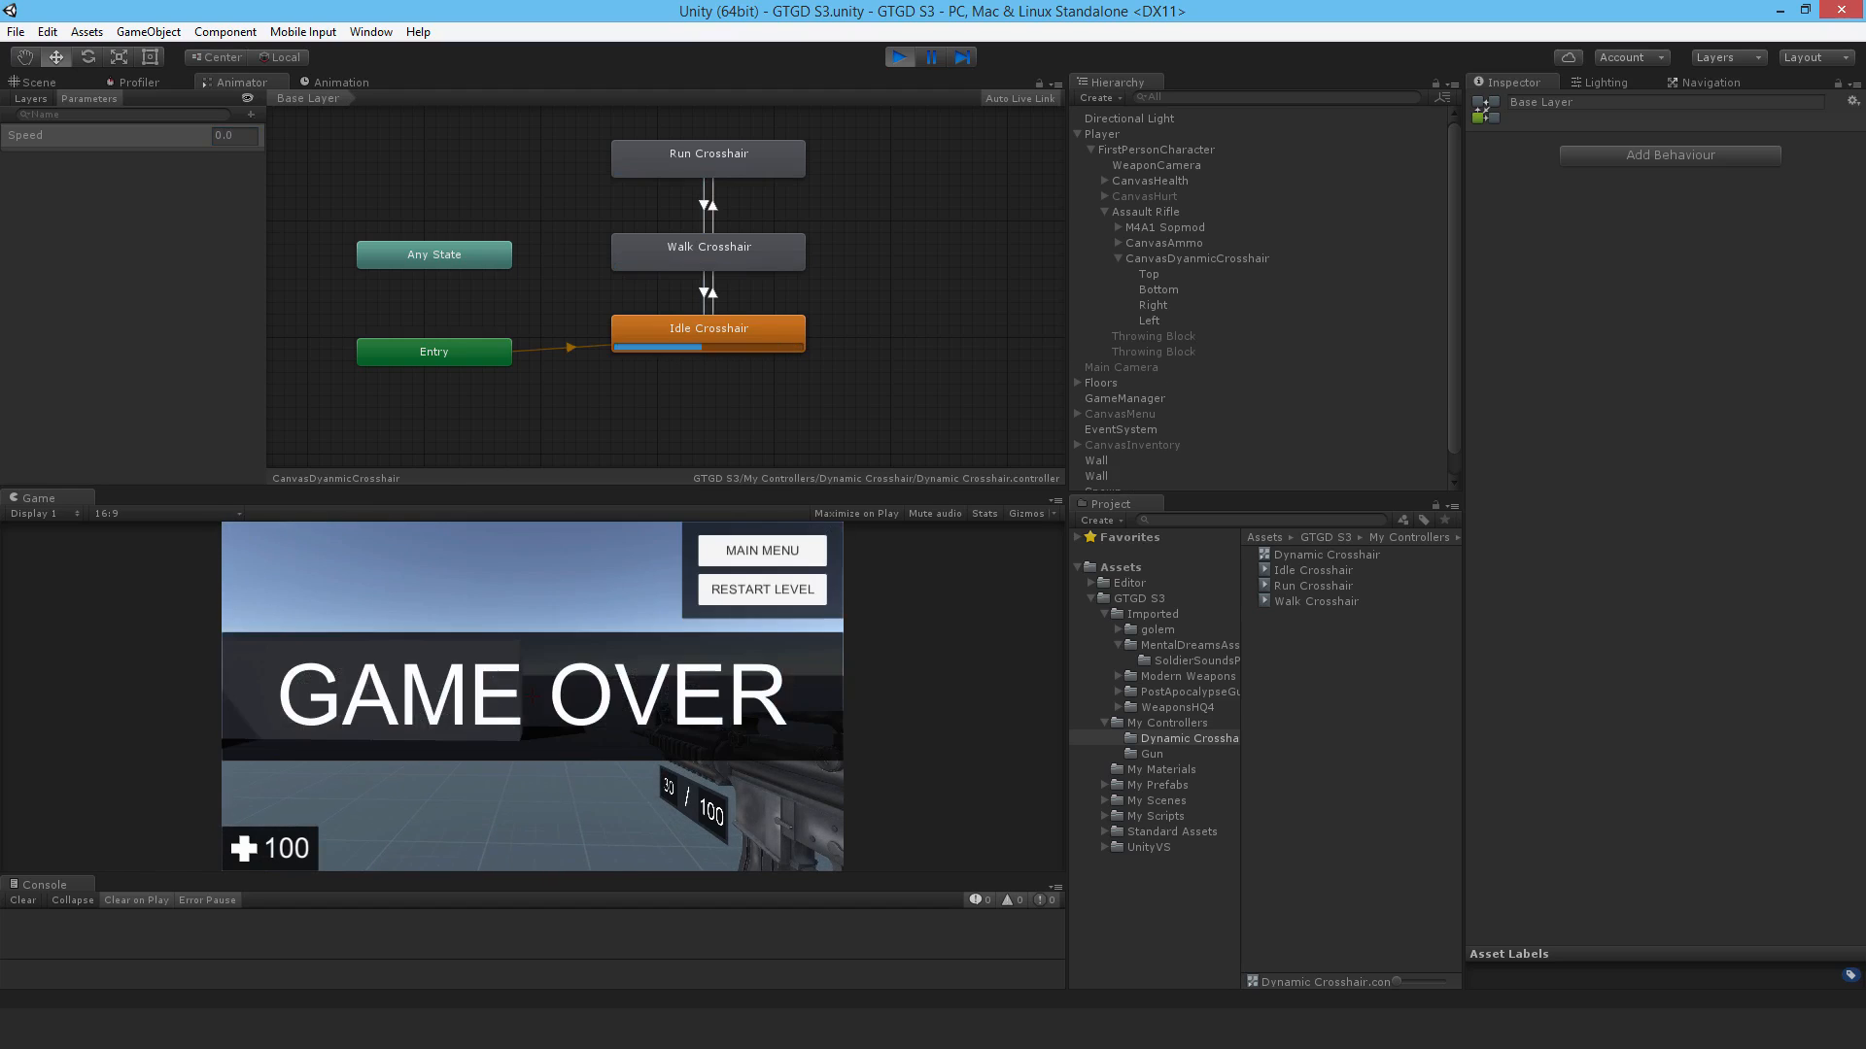
pyautogui.moveTo(615, 794)
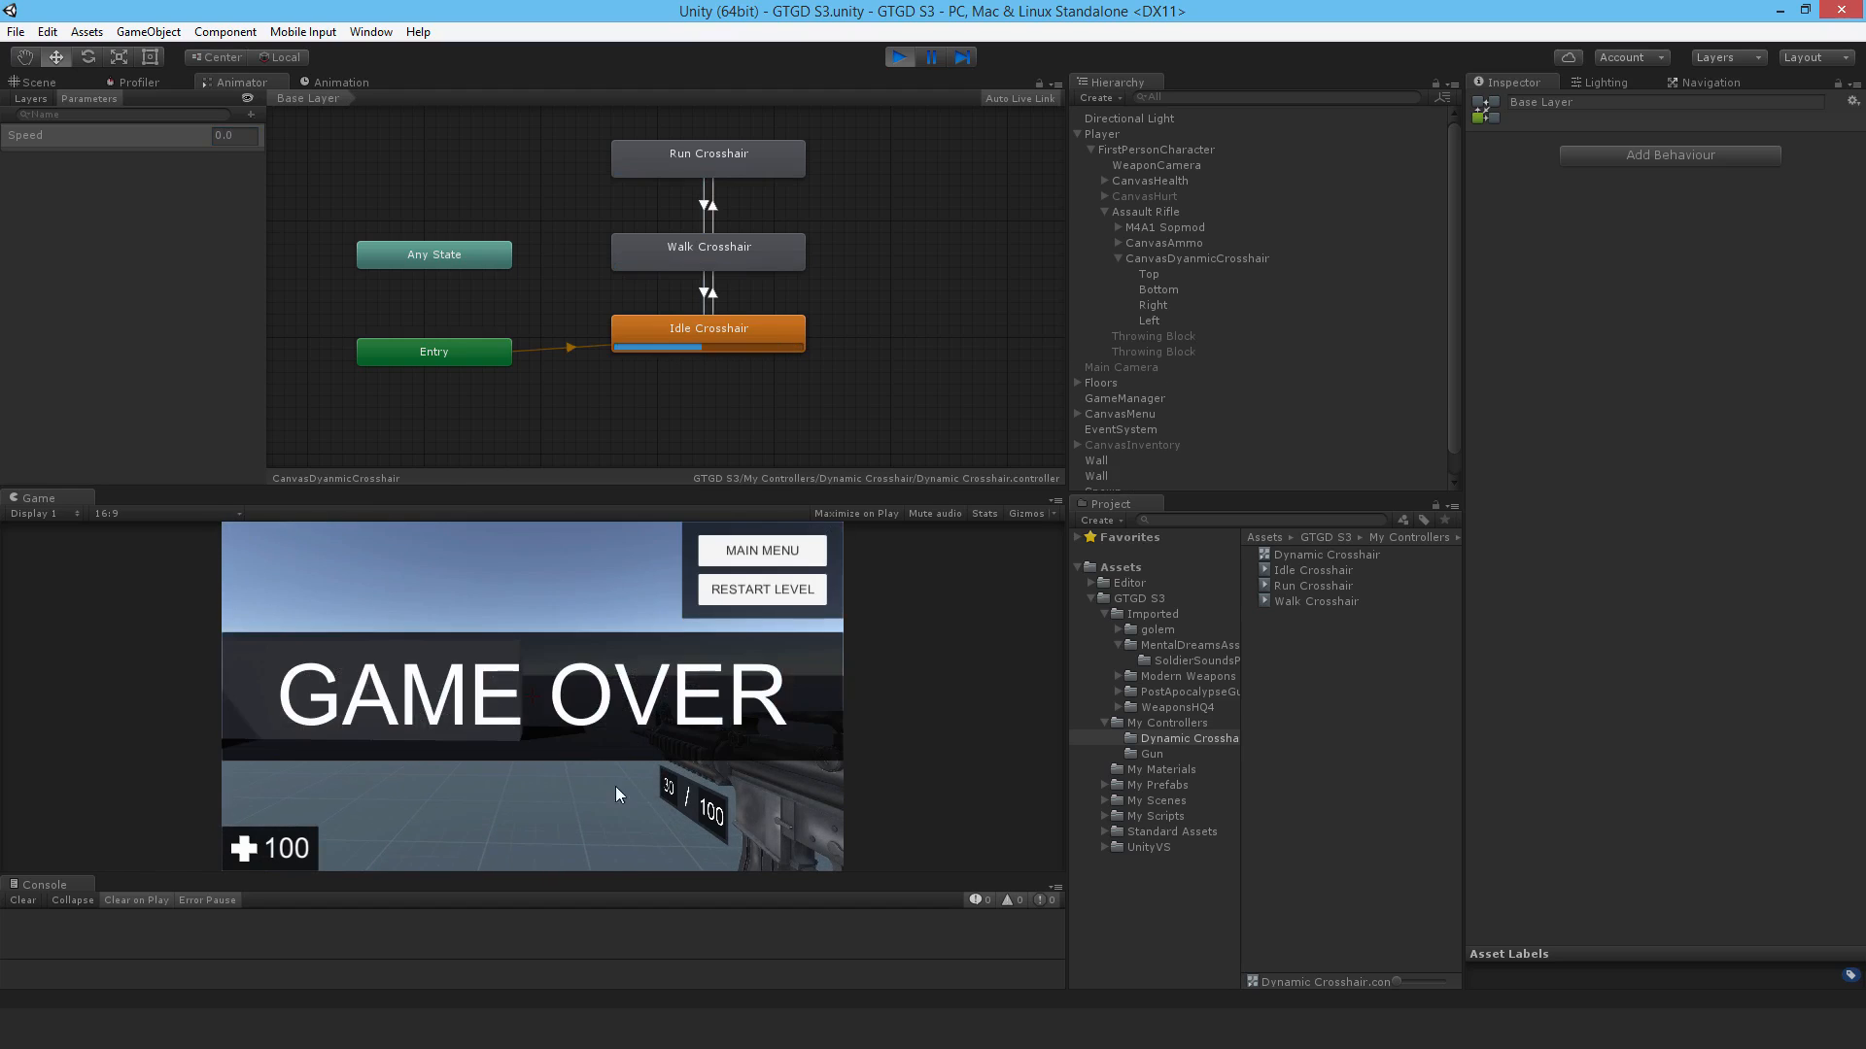
pyautogui.moveTo(643, 712)
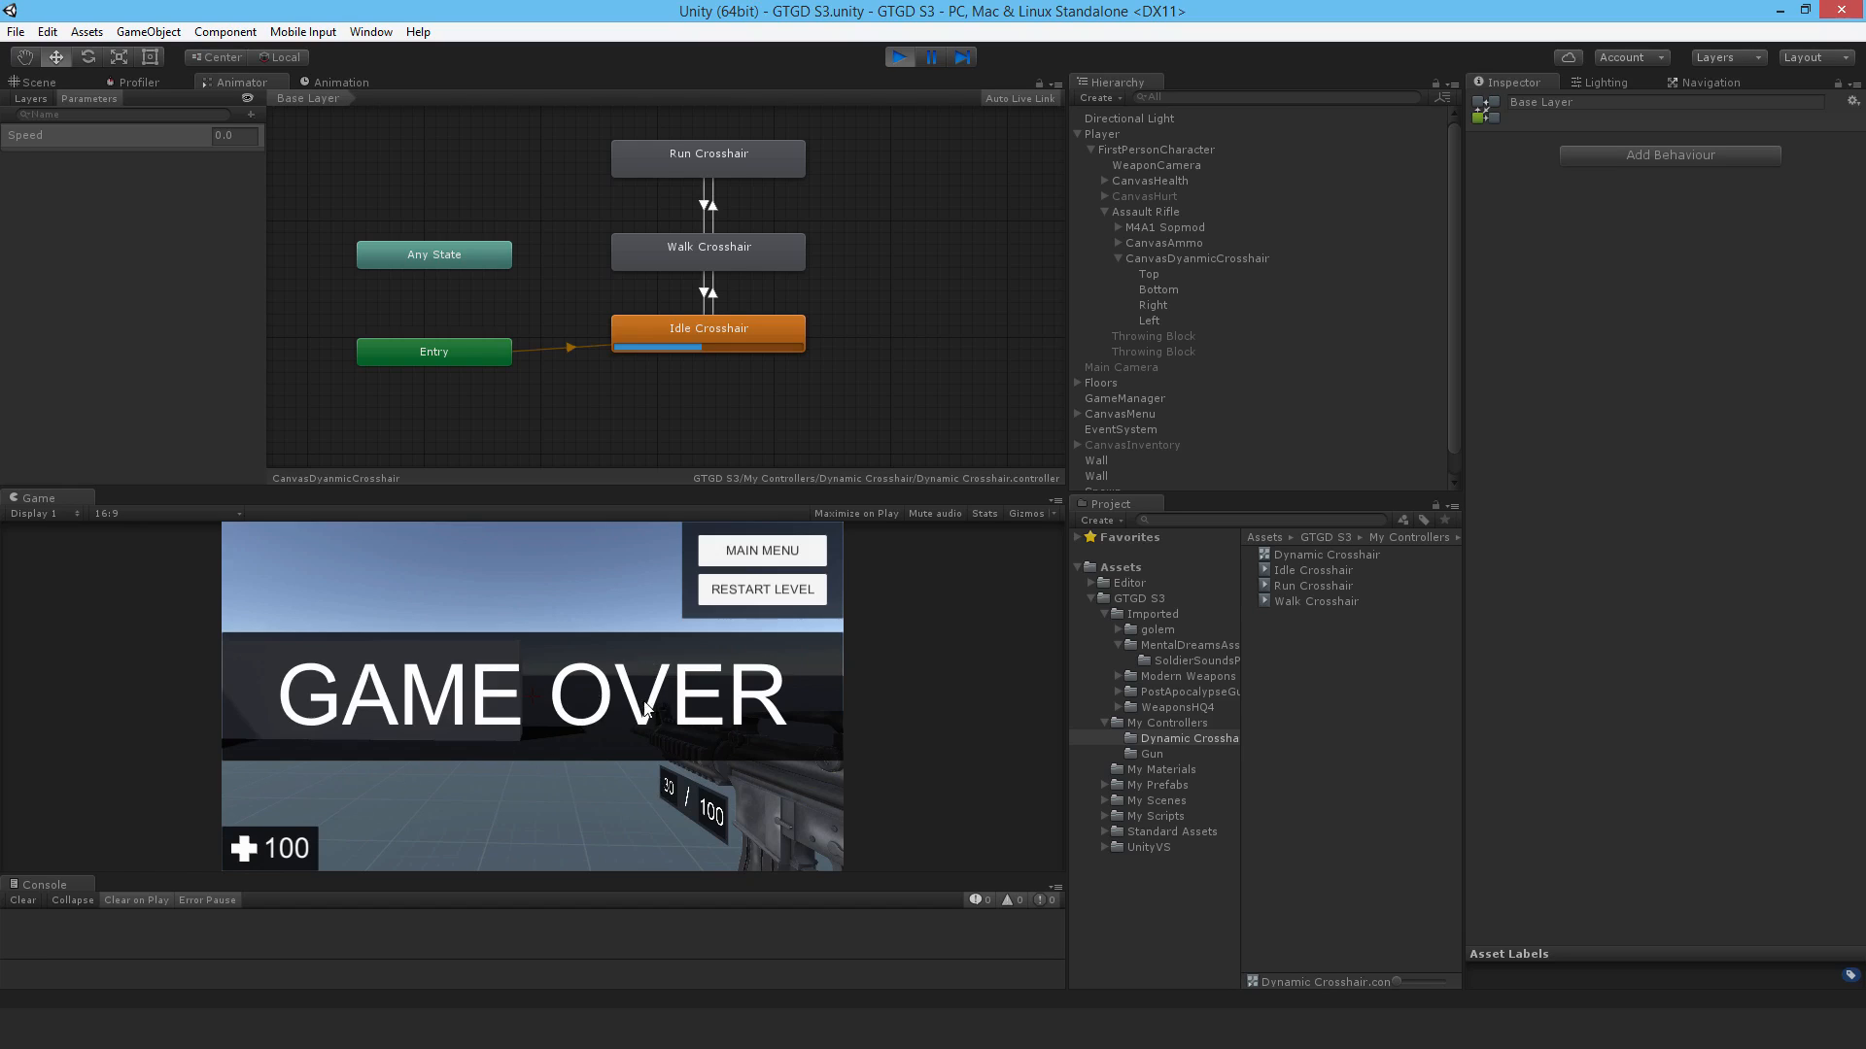
pyautogui.moveTo(584, 726)
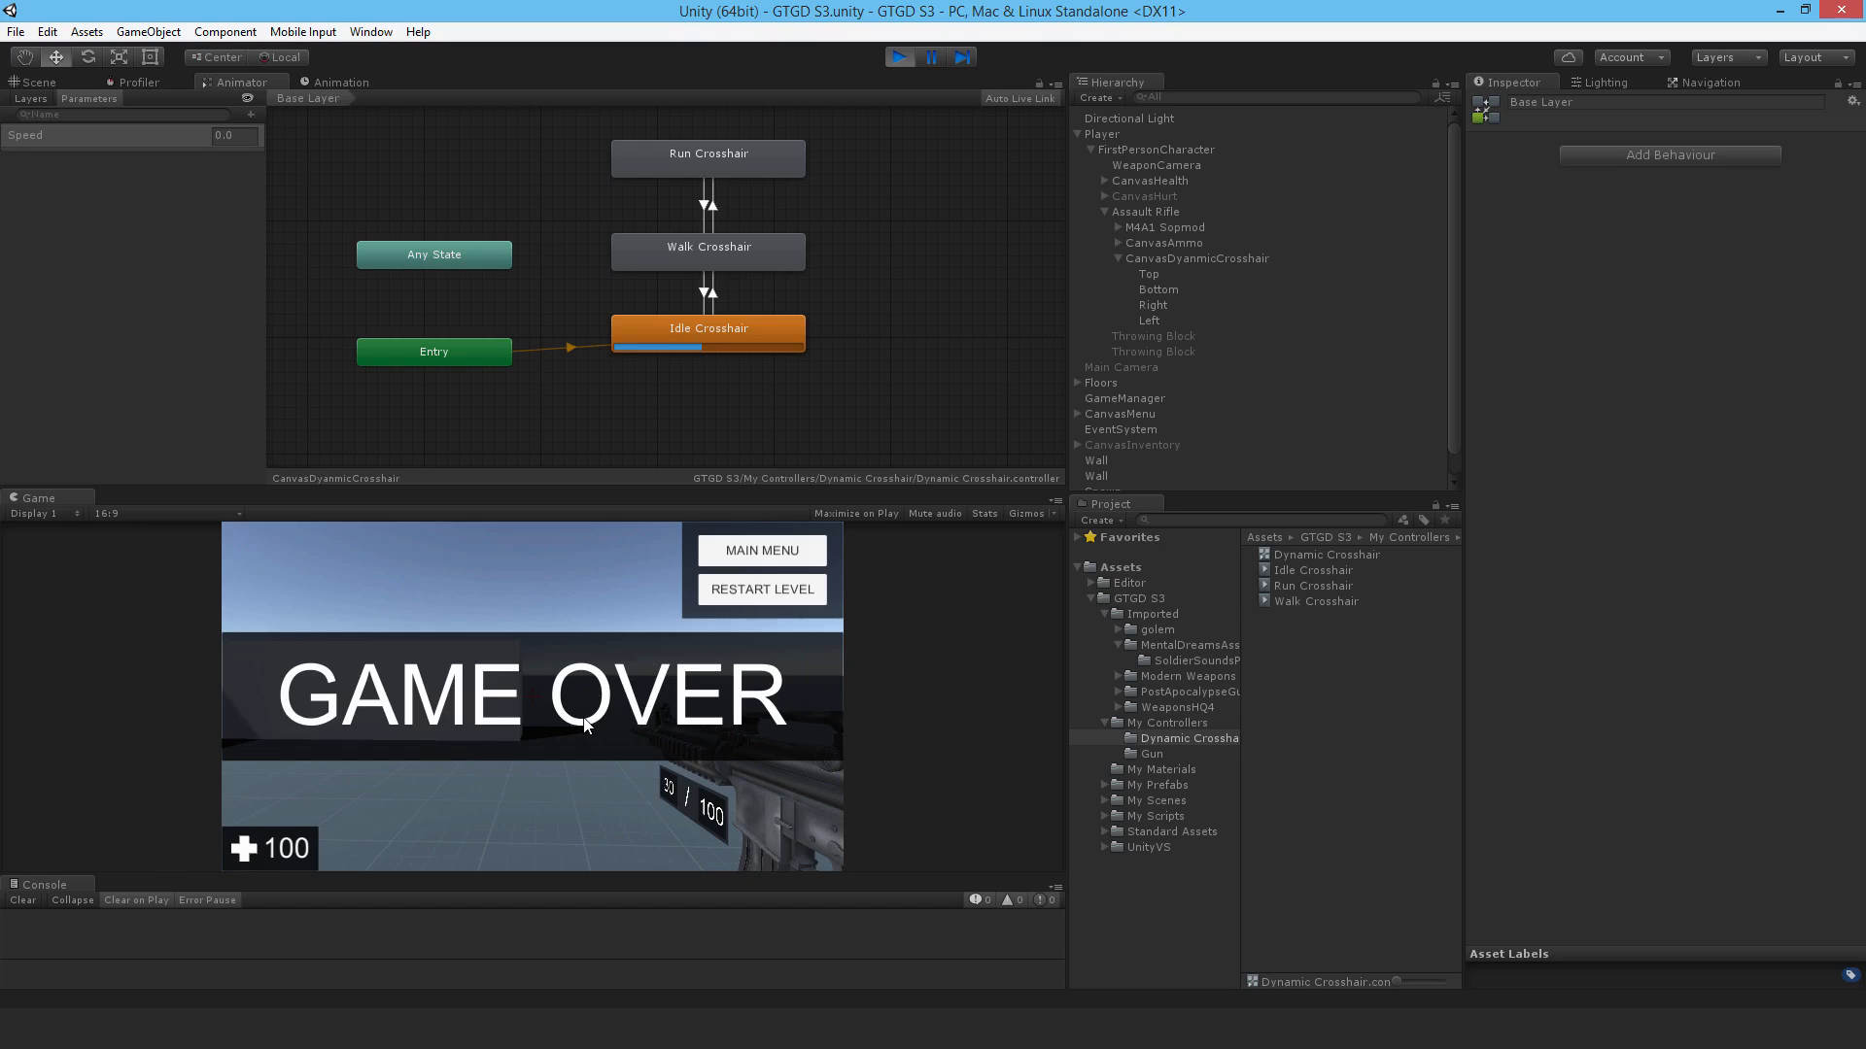
pyautogui.moveTo(1090, 516)
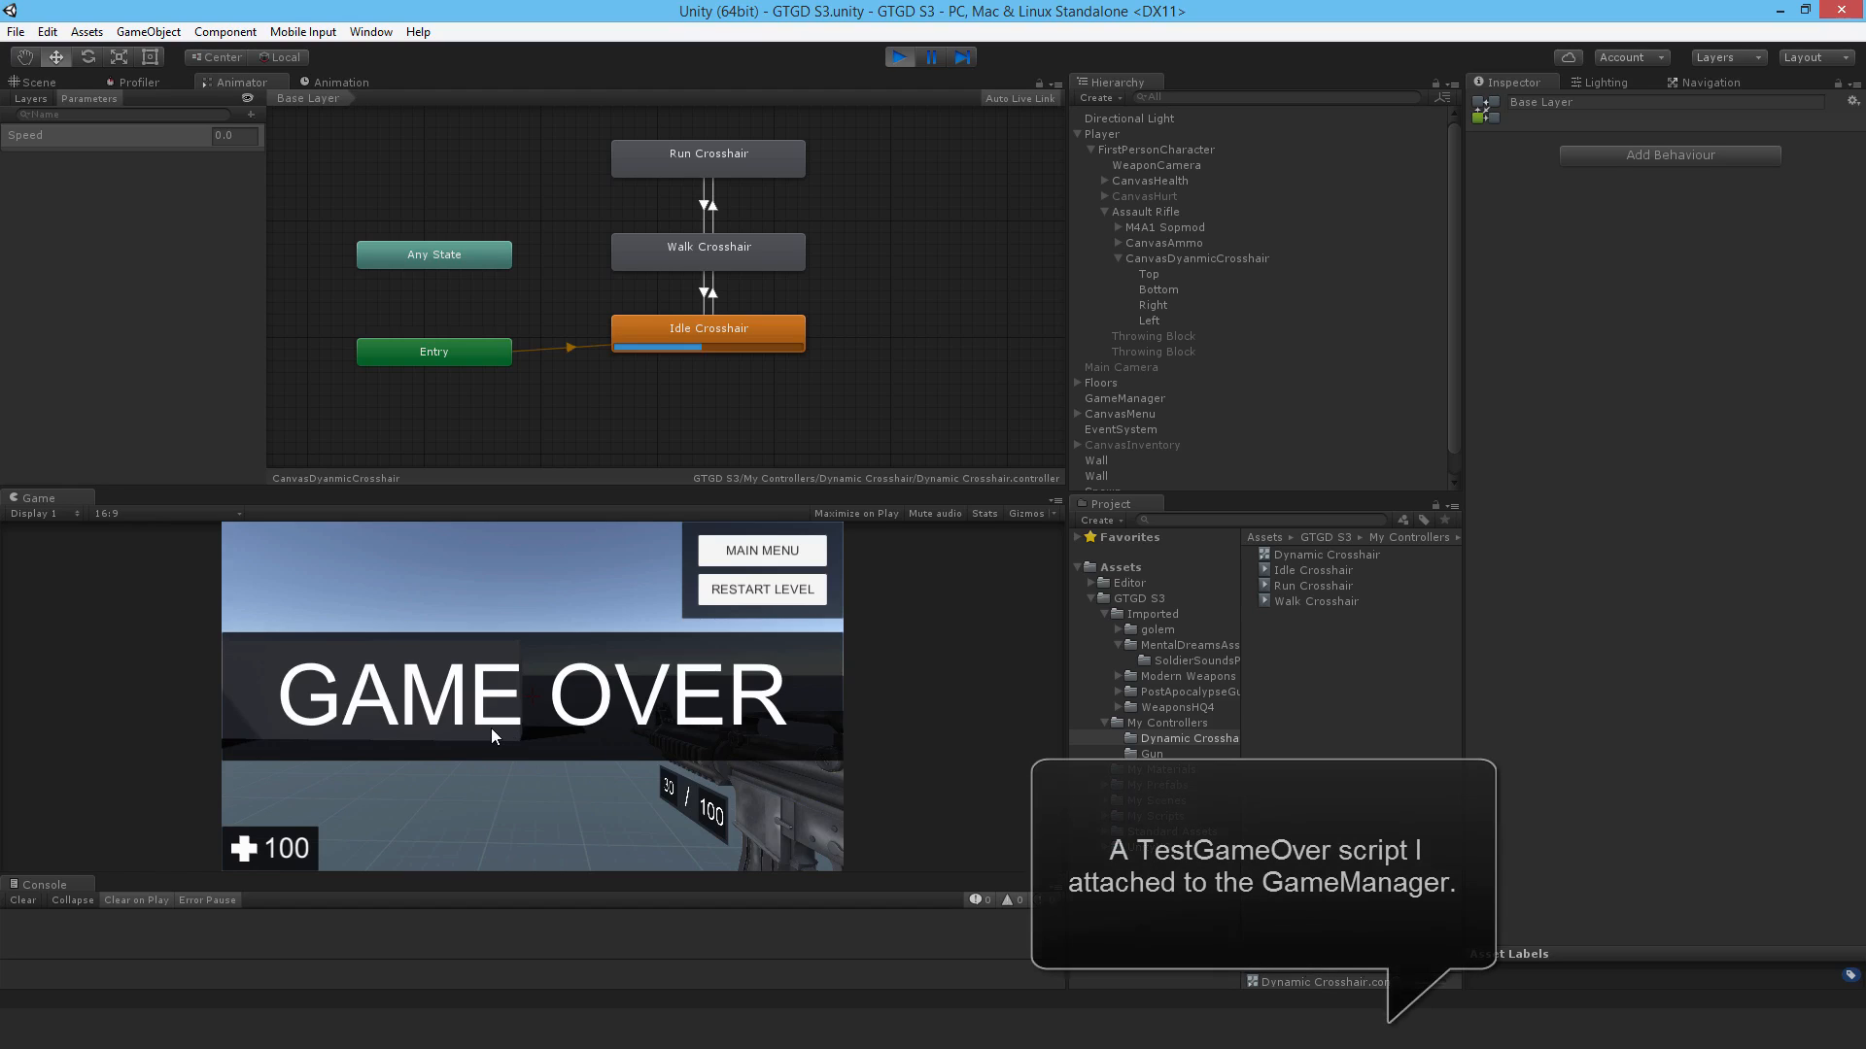
pyautogui.moveTo(534, 716)
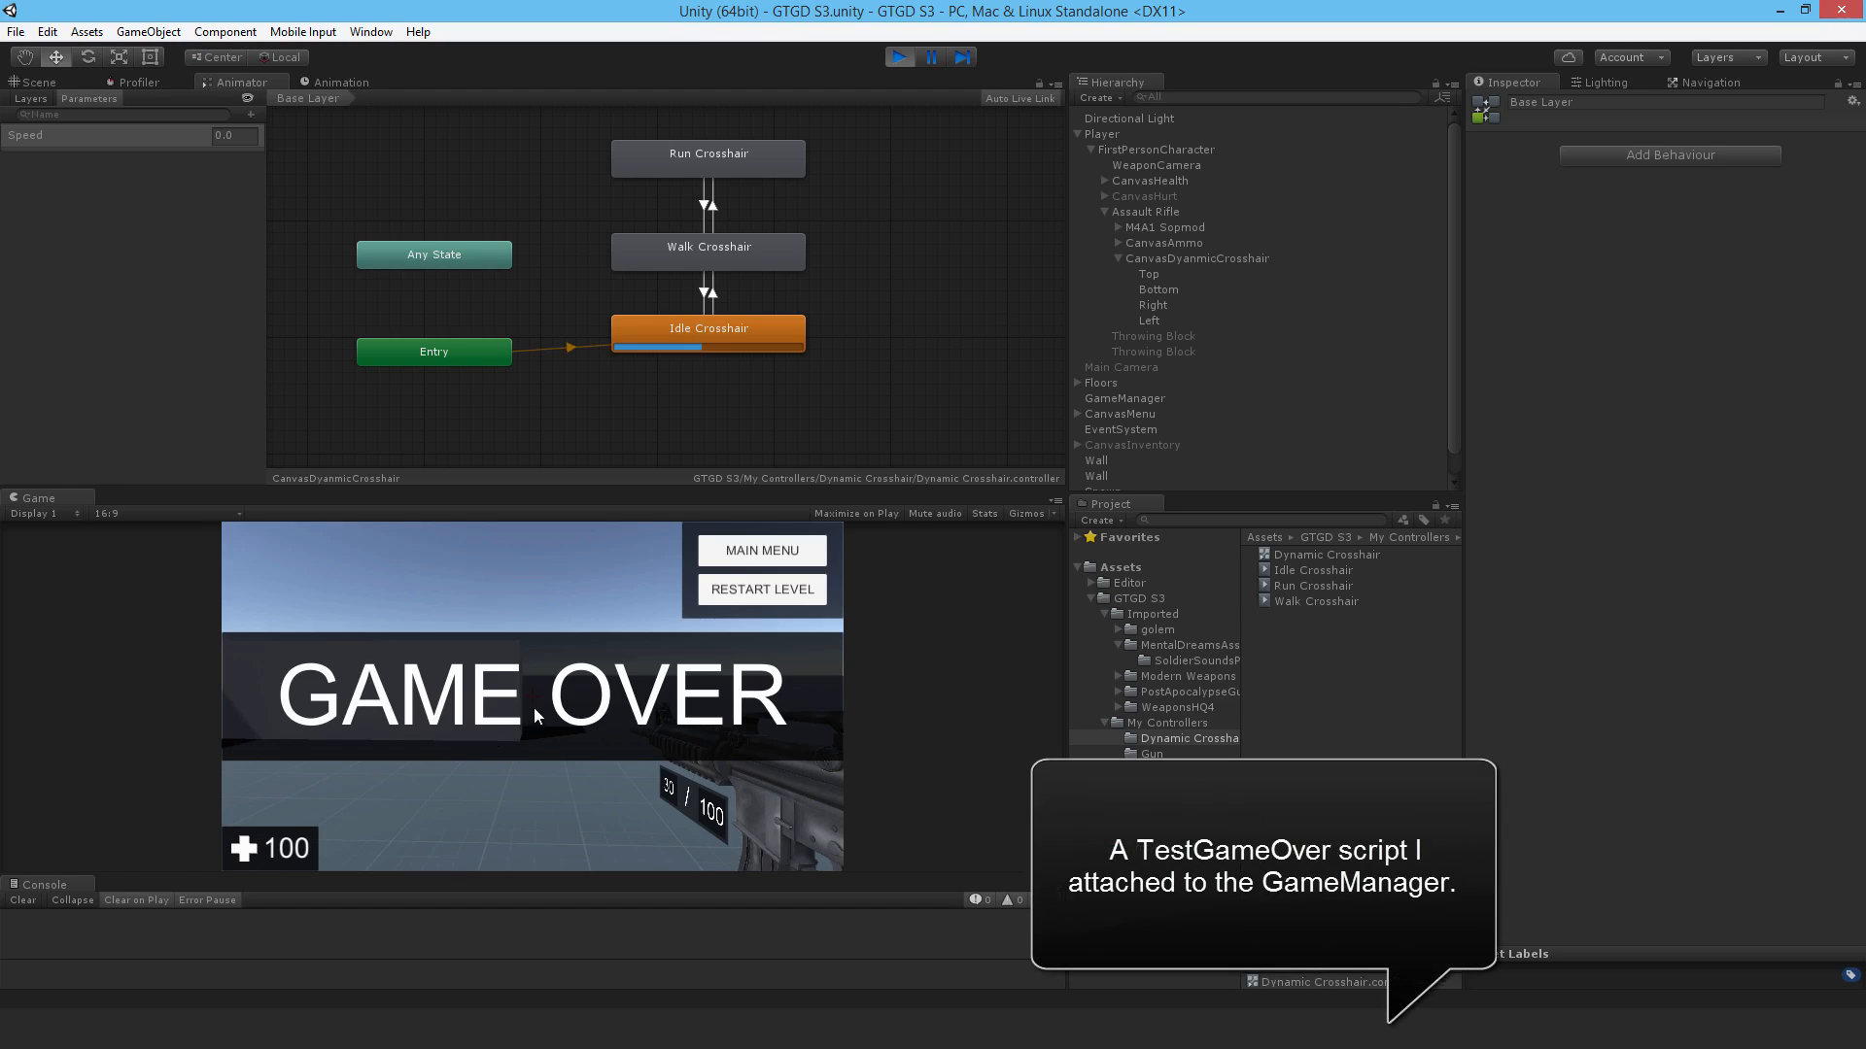
pyautogui.moveTo(602, 690)
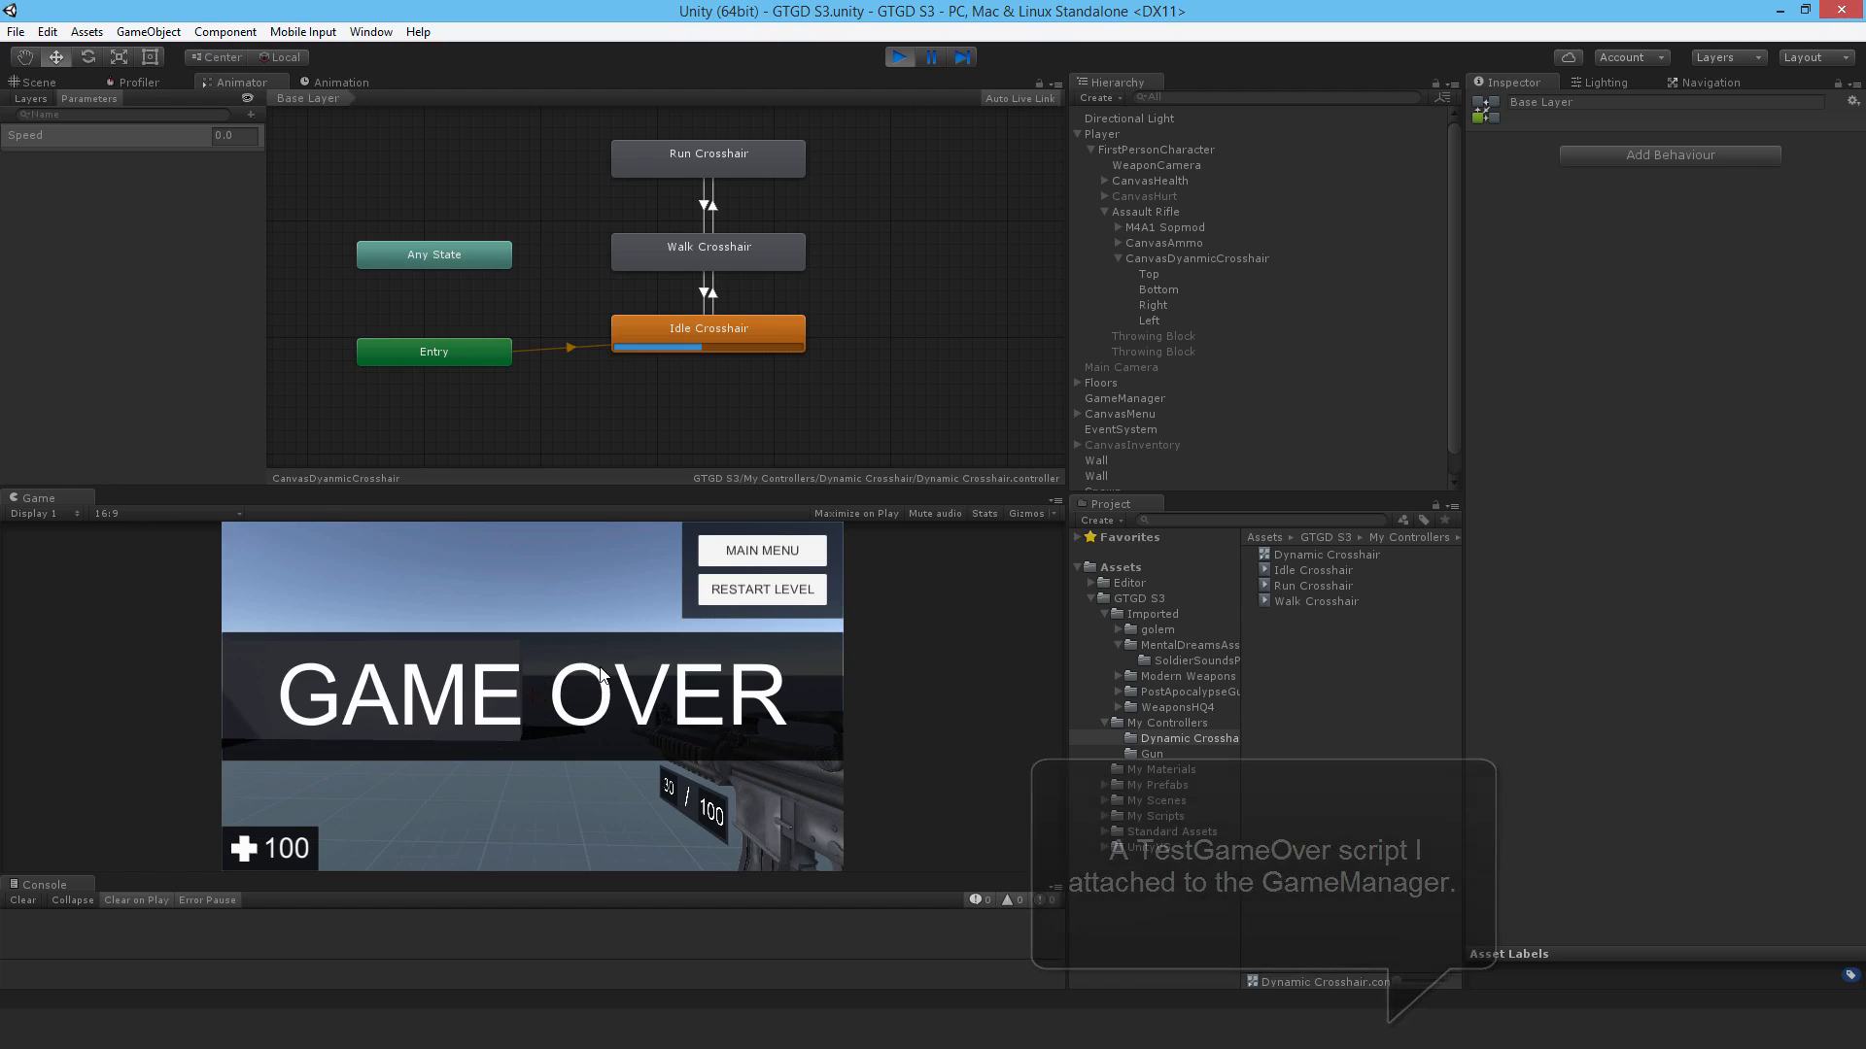
pyautogui.moveTo(533, 730)
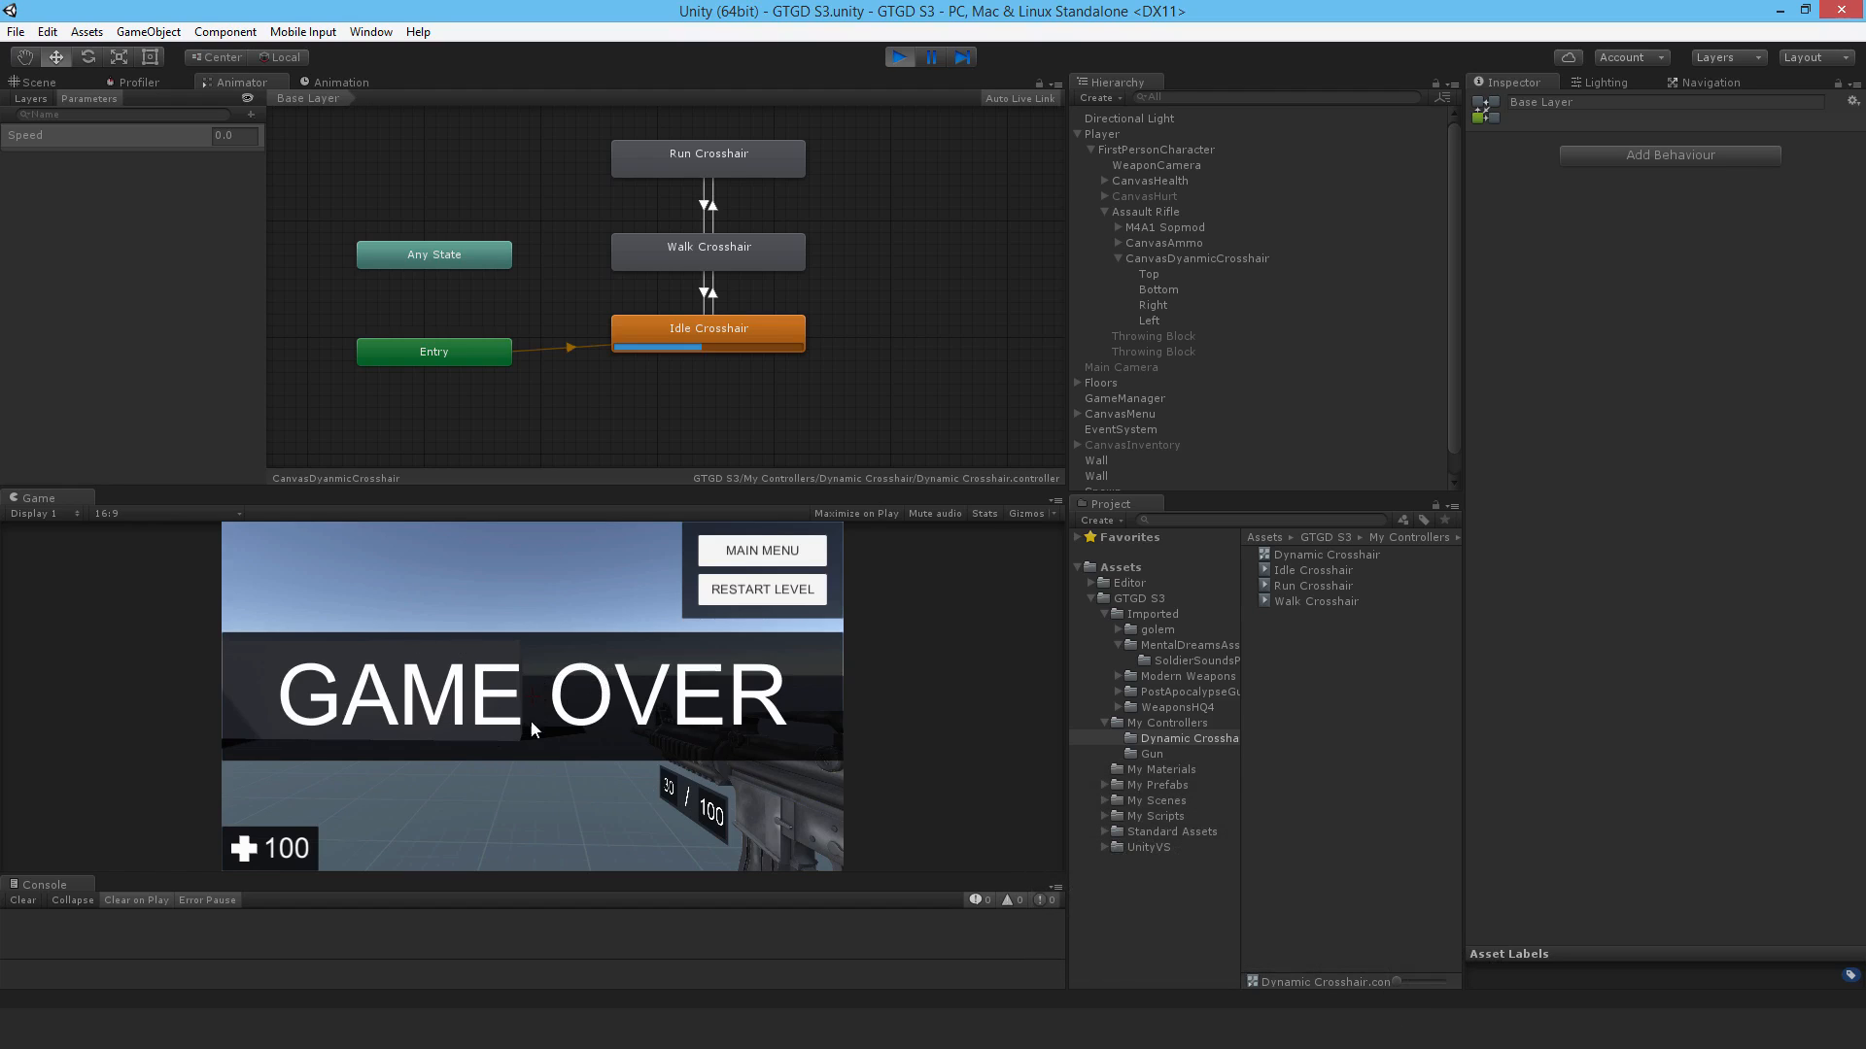
pyautogui.moveTo(627, 775)
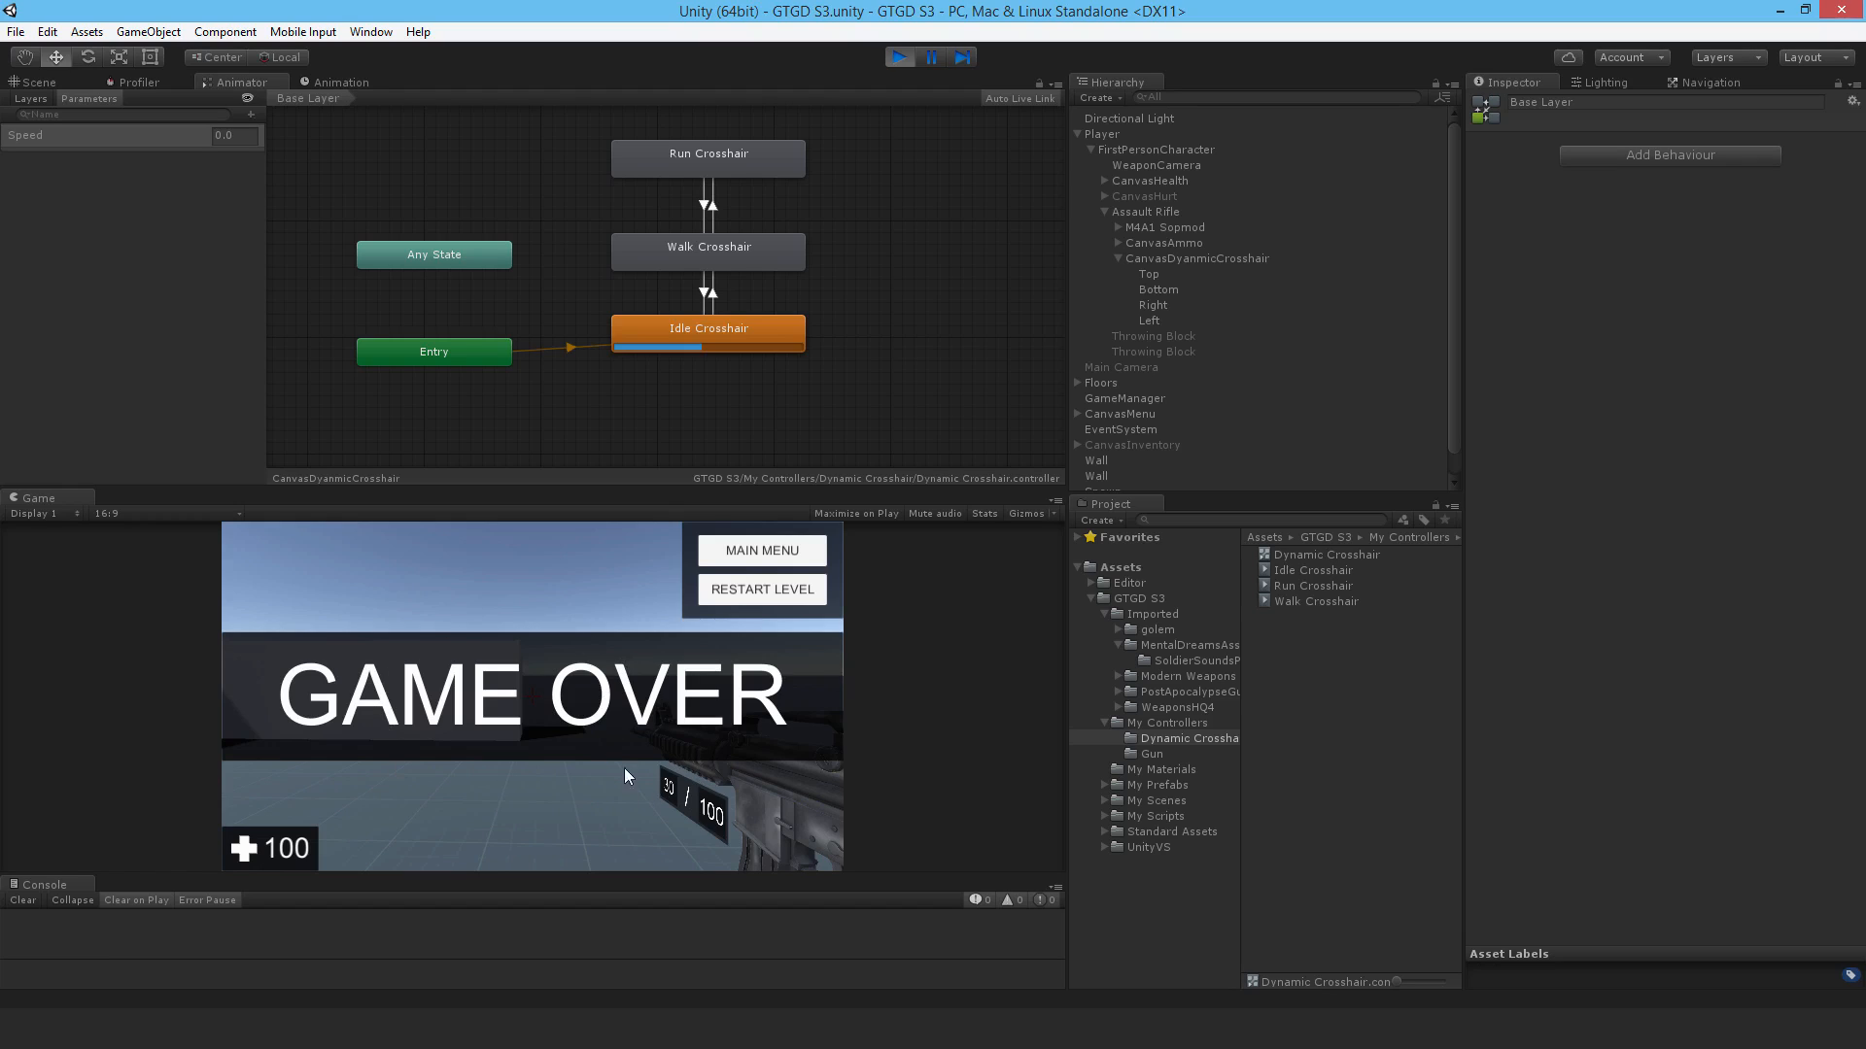
pyautogui.moveTo(640, 631)
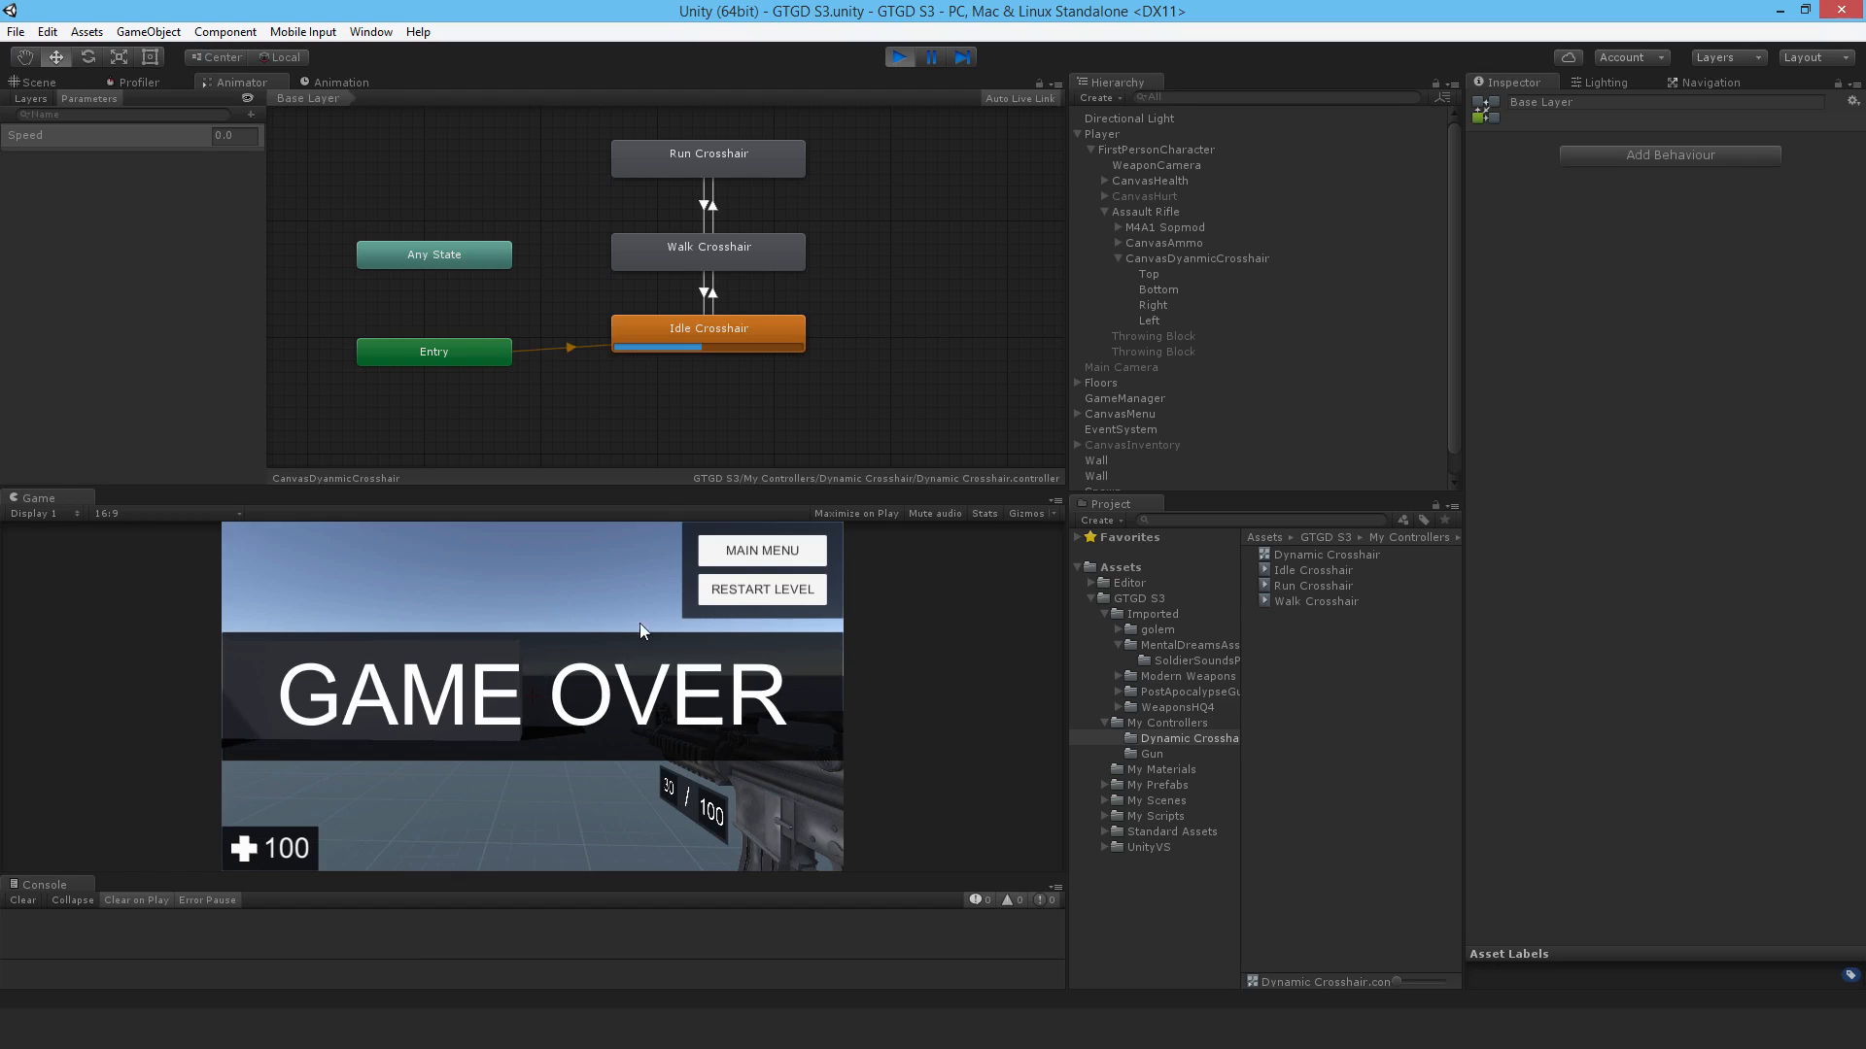
pyautogui.moveTo(343, 578)
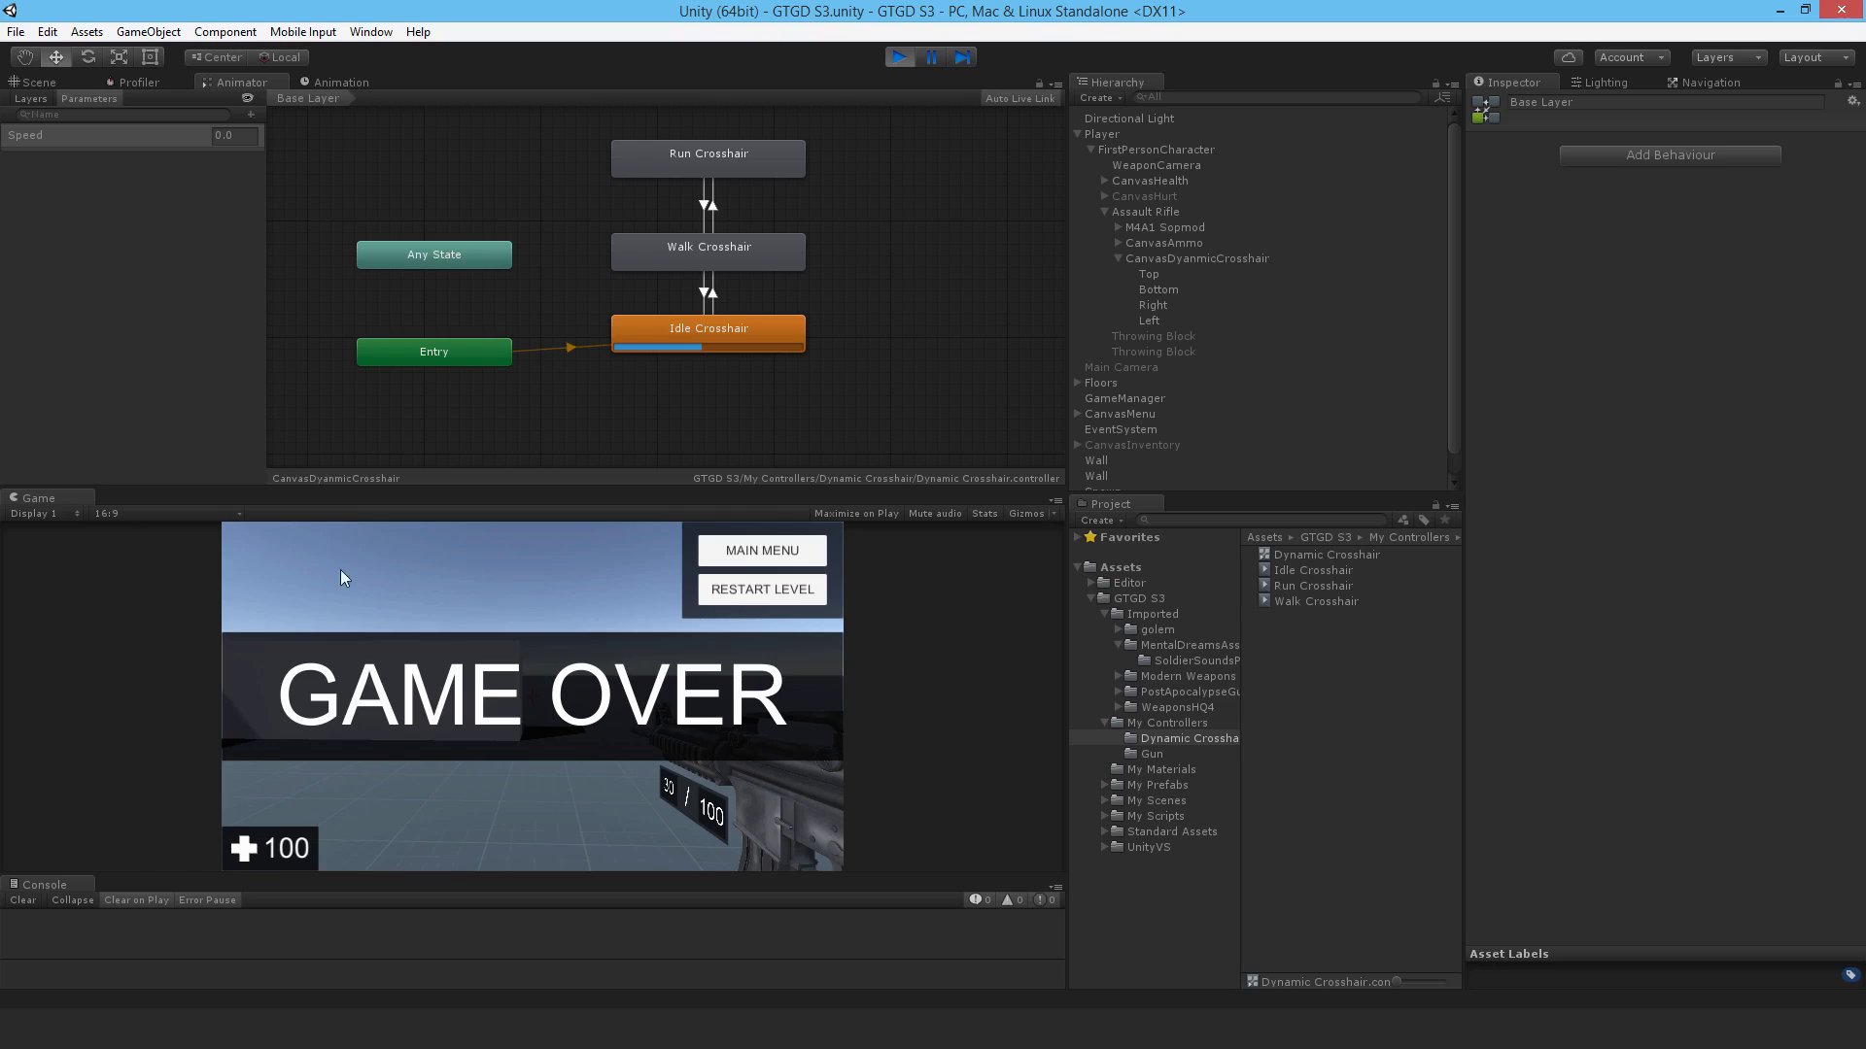
pyautogui.moveTo(643, 548)
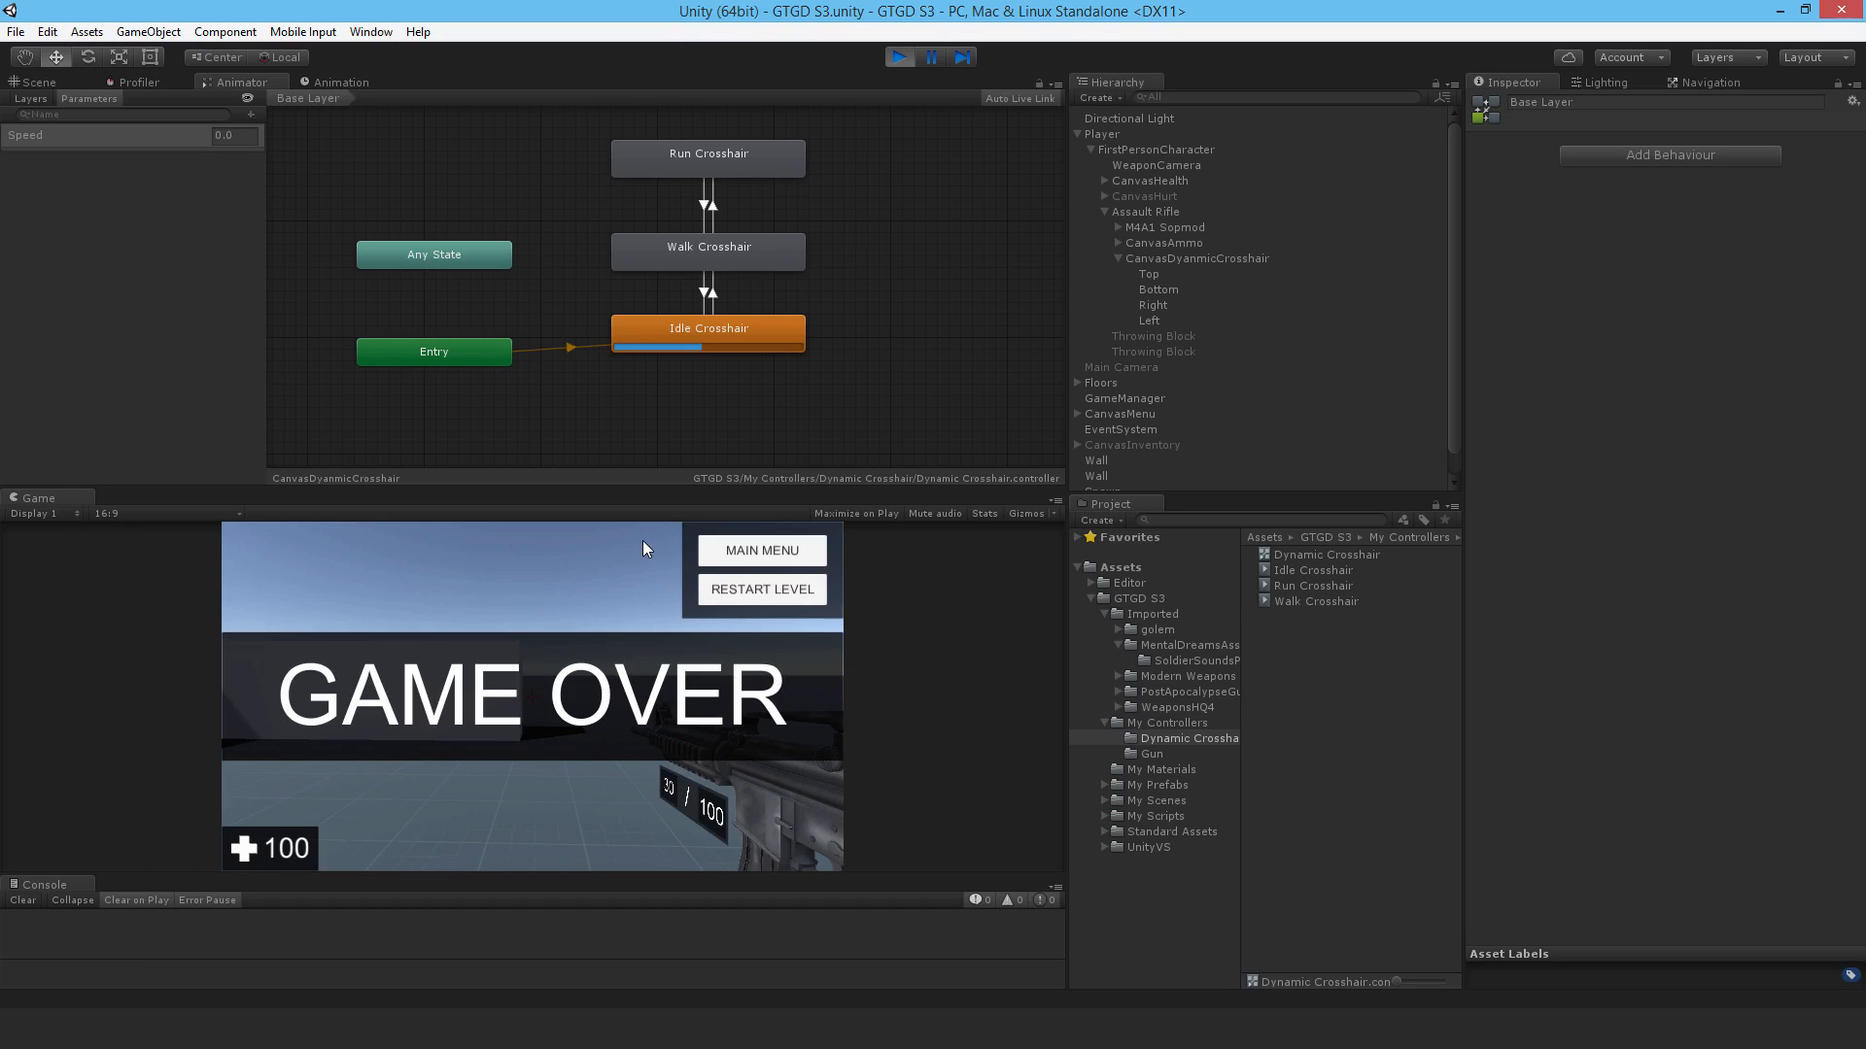
pyautogui.moveTo(624, 349)
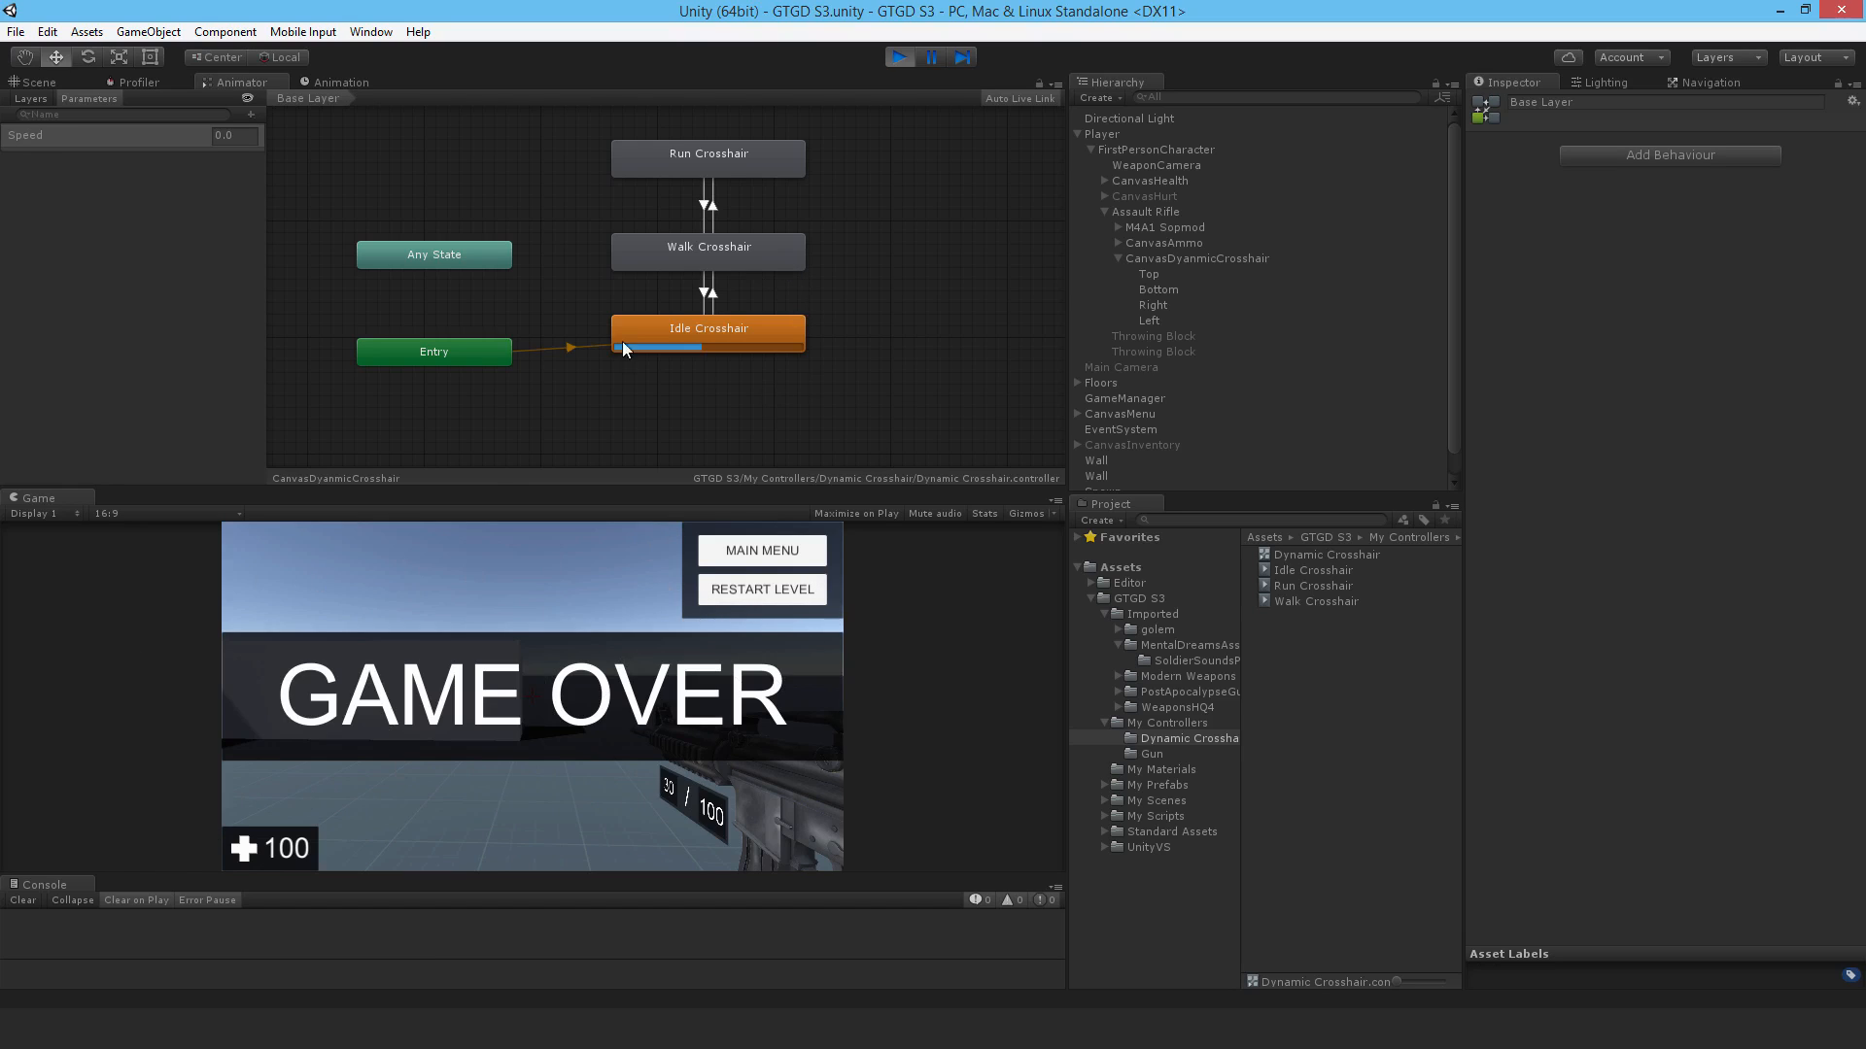
# - Exit Play mode after the GAME OVER screen to return to scene editing
pyautogui.click(900, 57)
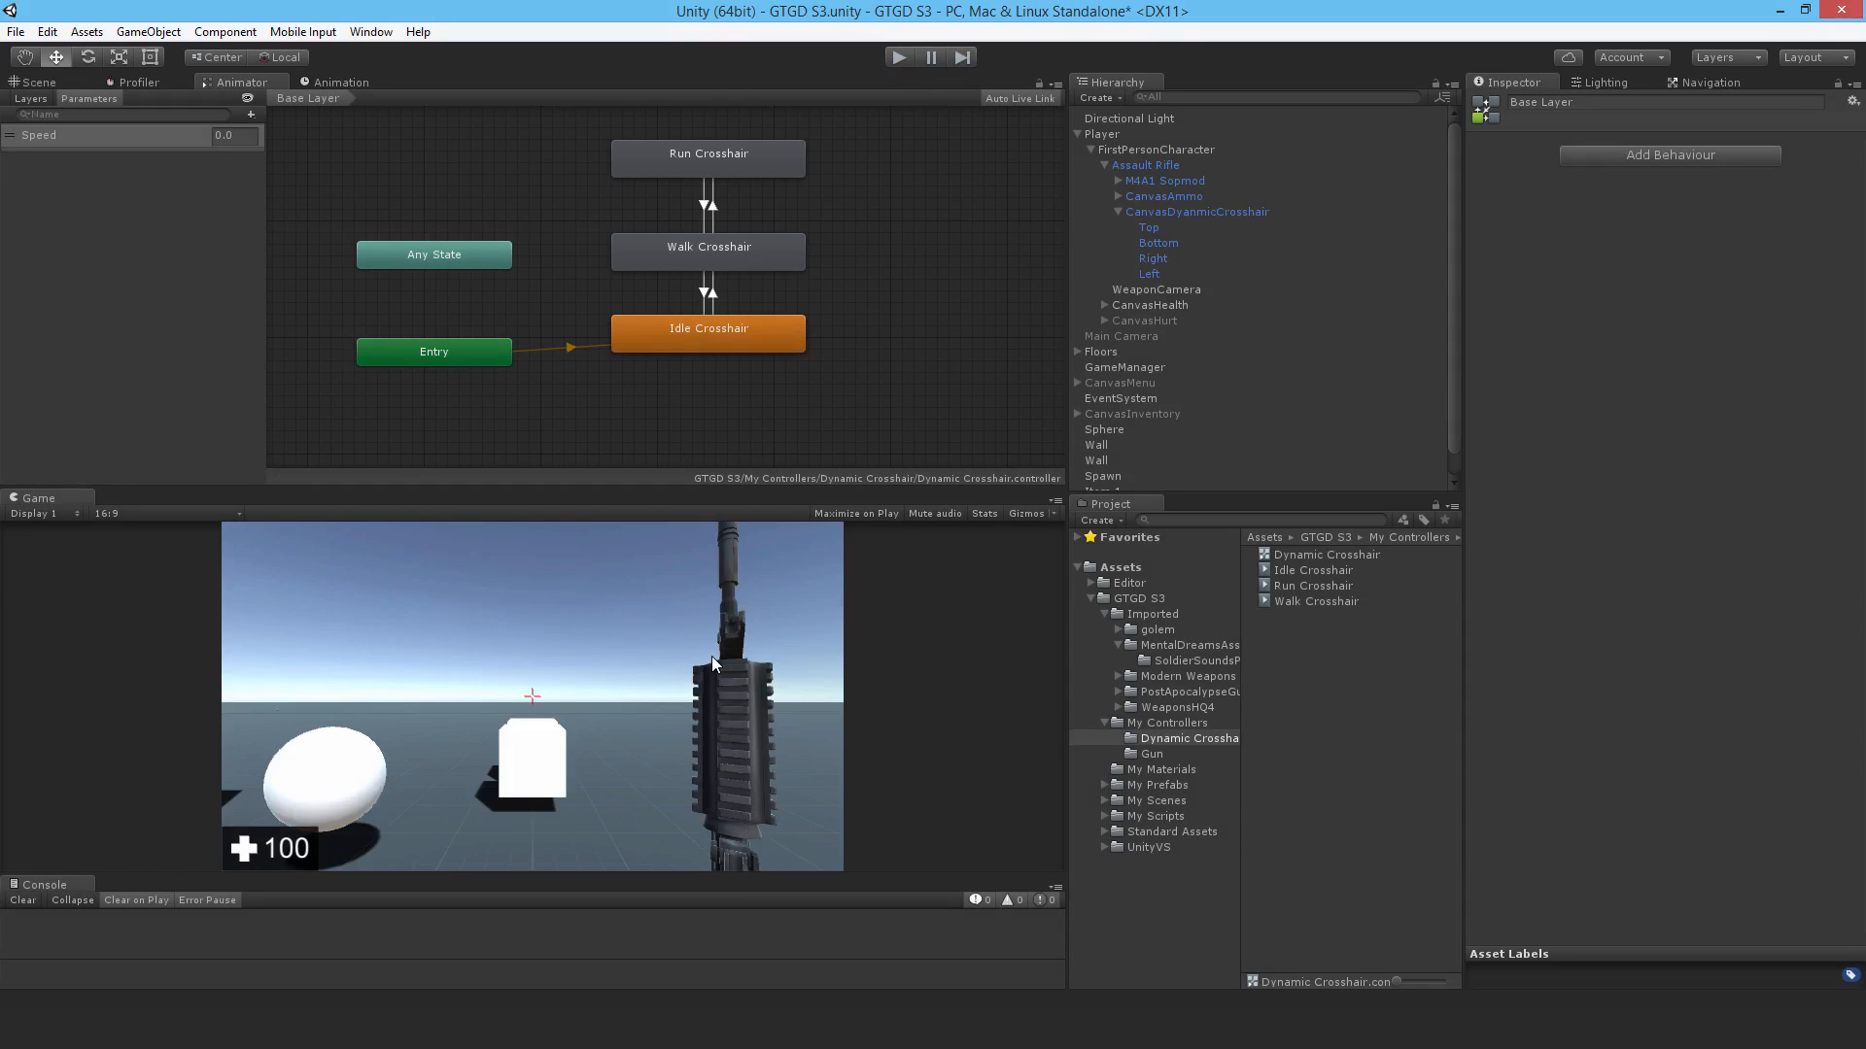